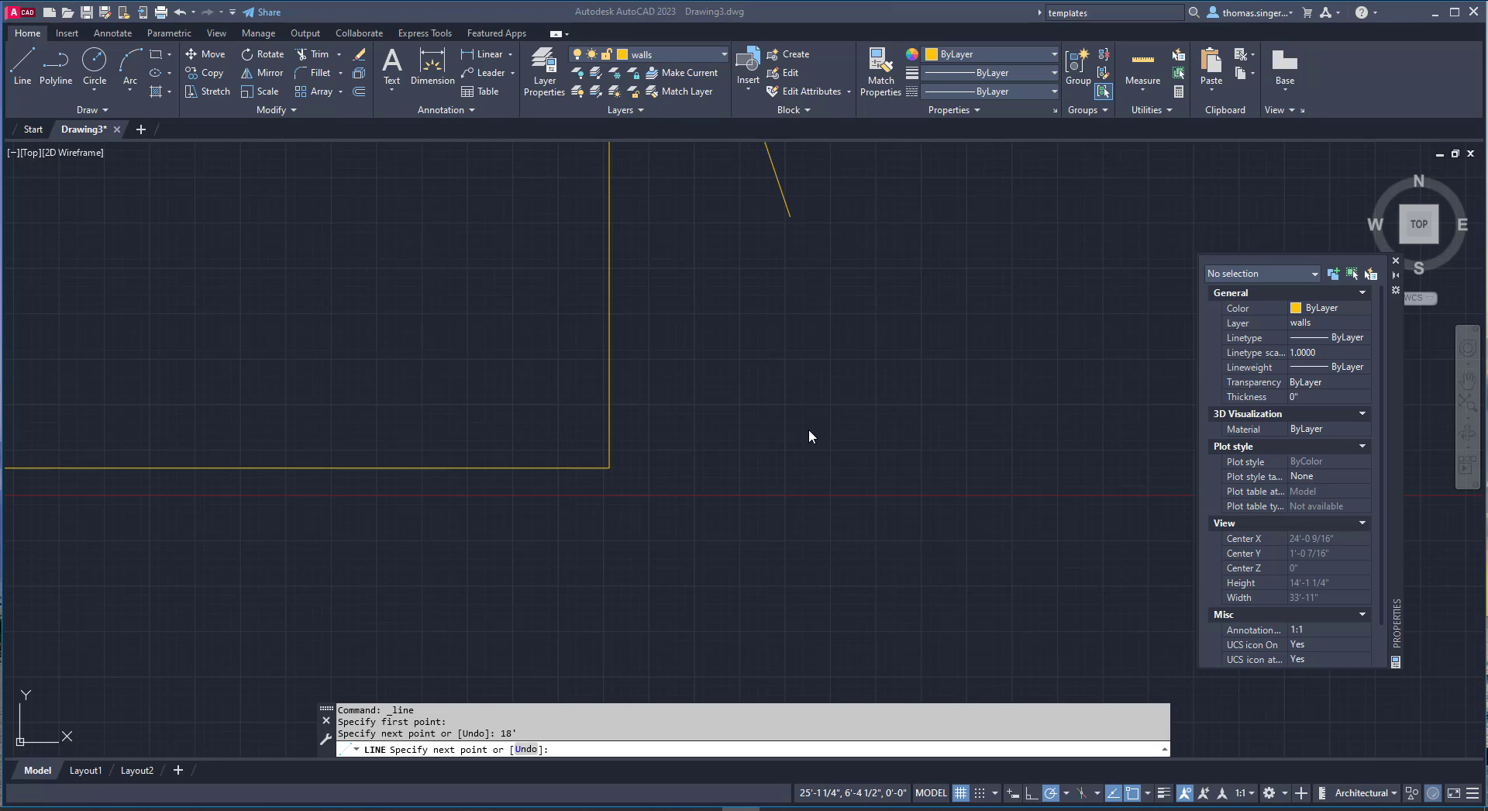
pyautogui.moveTo(783, 439)
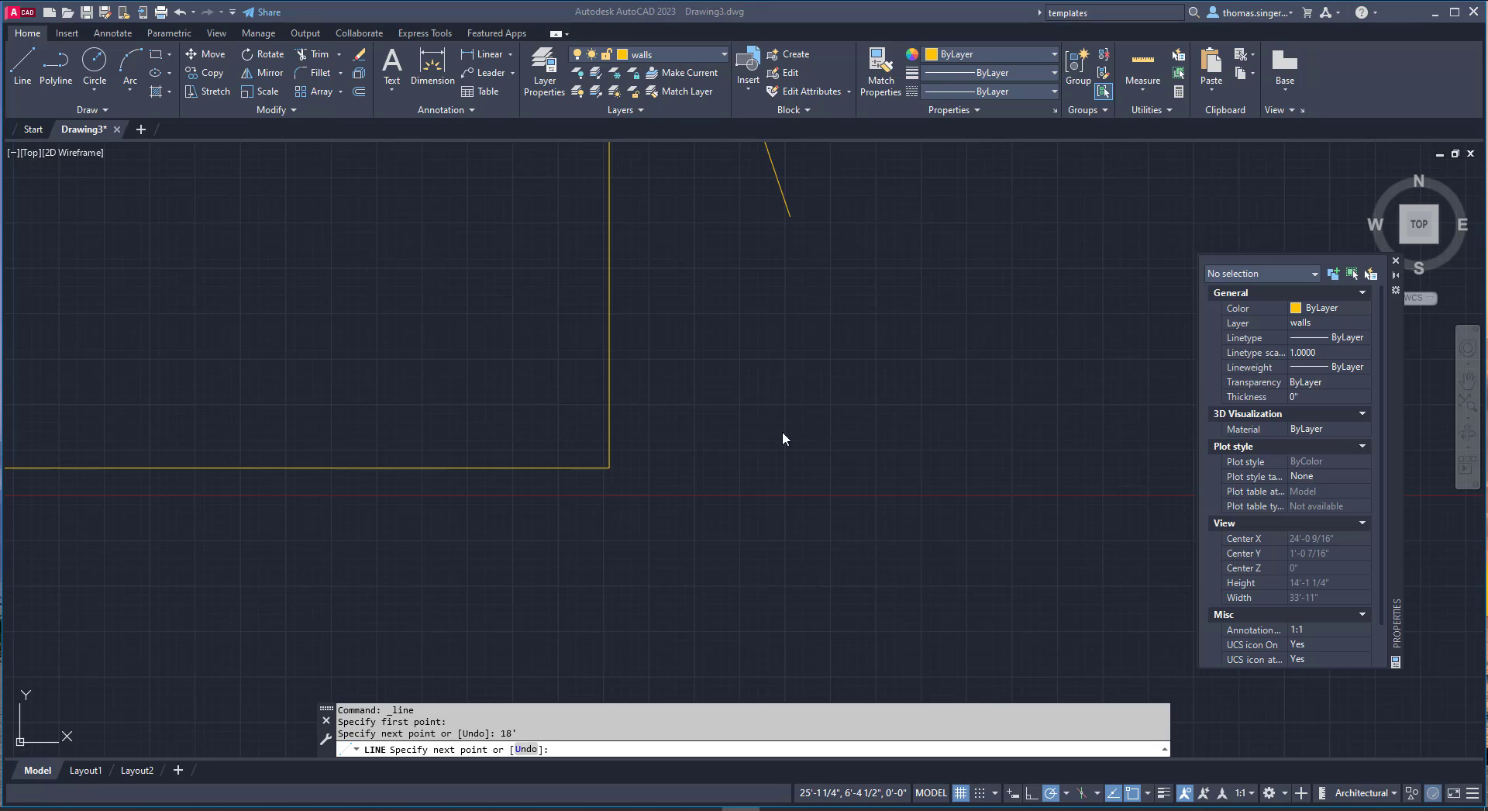
pyautogui.moveTo(646, 406)
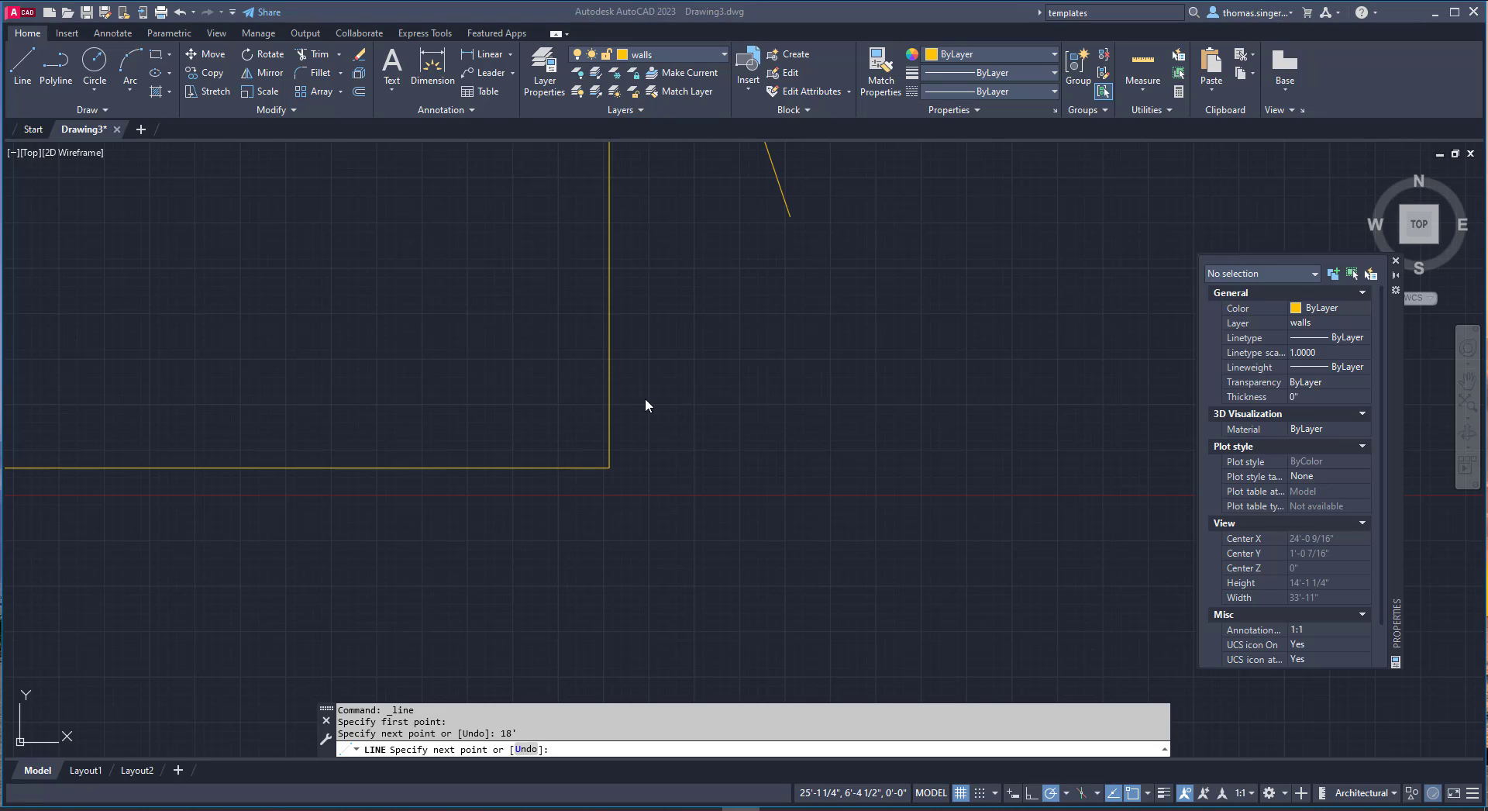
pyautogui.moveTo(696, 423)
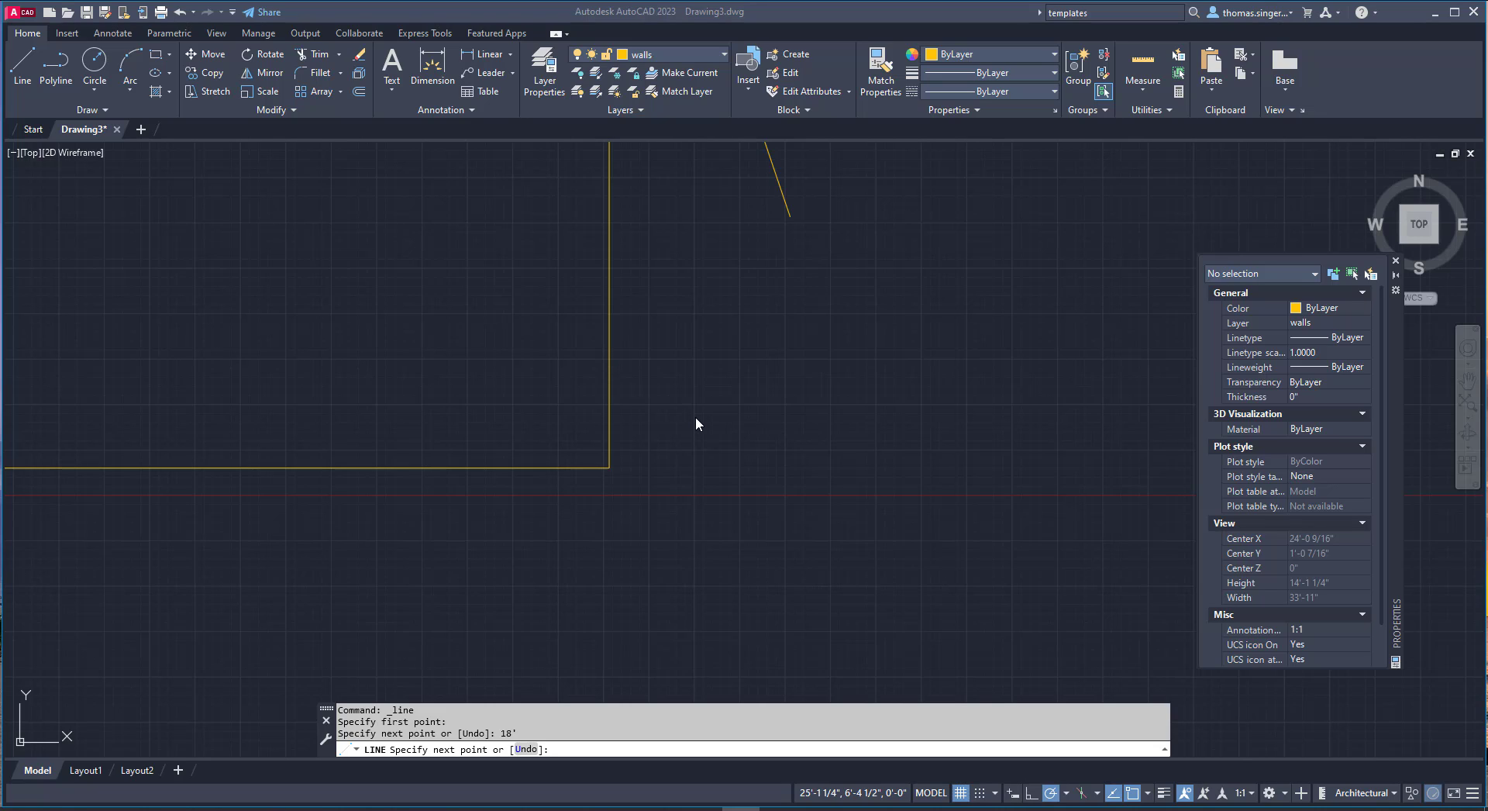
pyautogui.moveTo(702, 425)
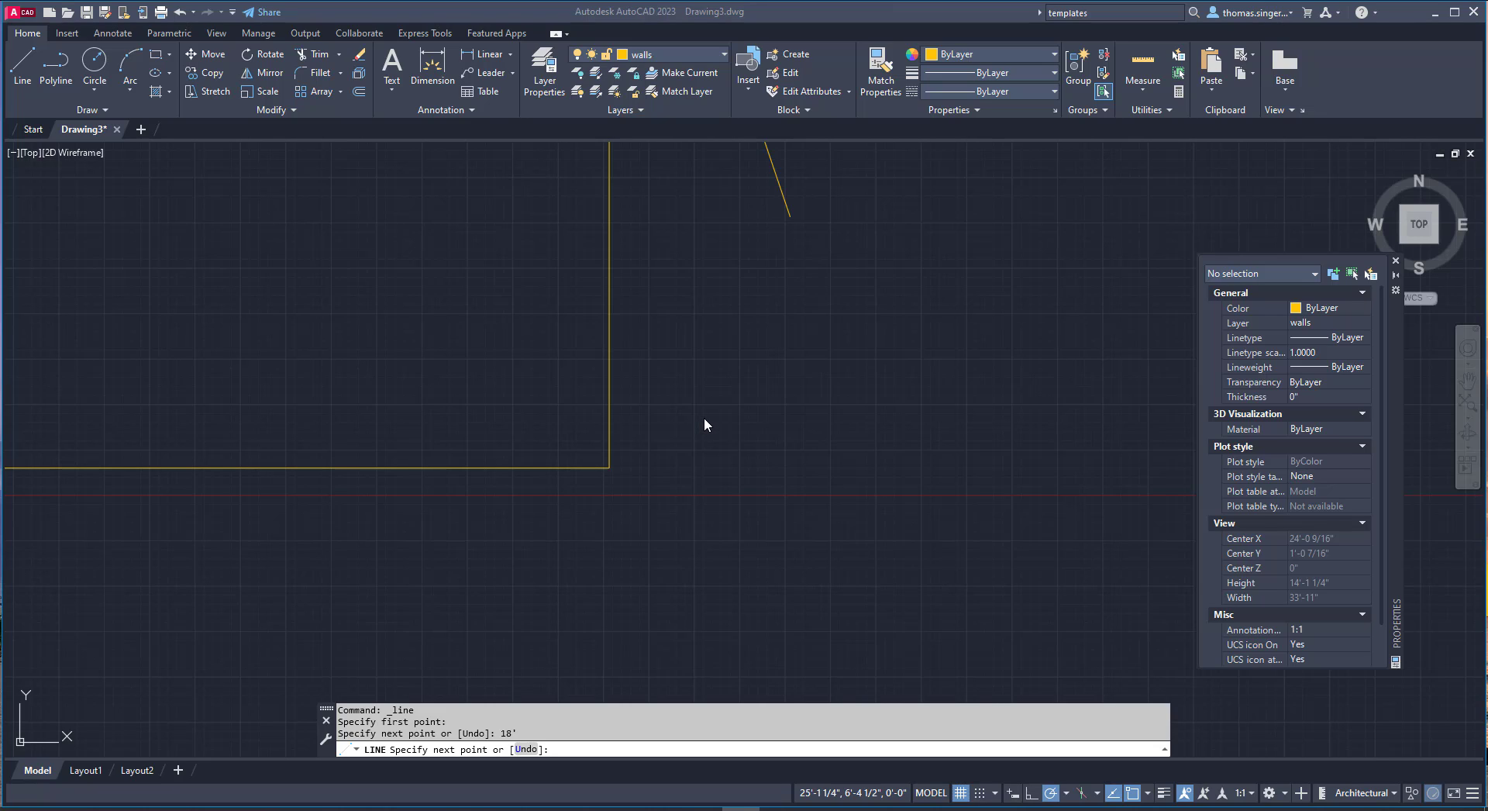
pyautogui.moveTo(703, 425)
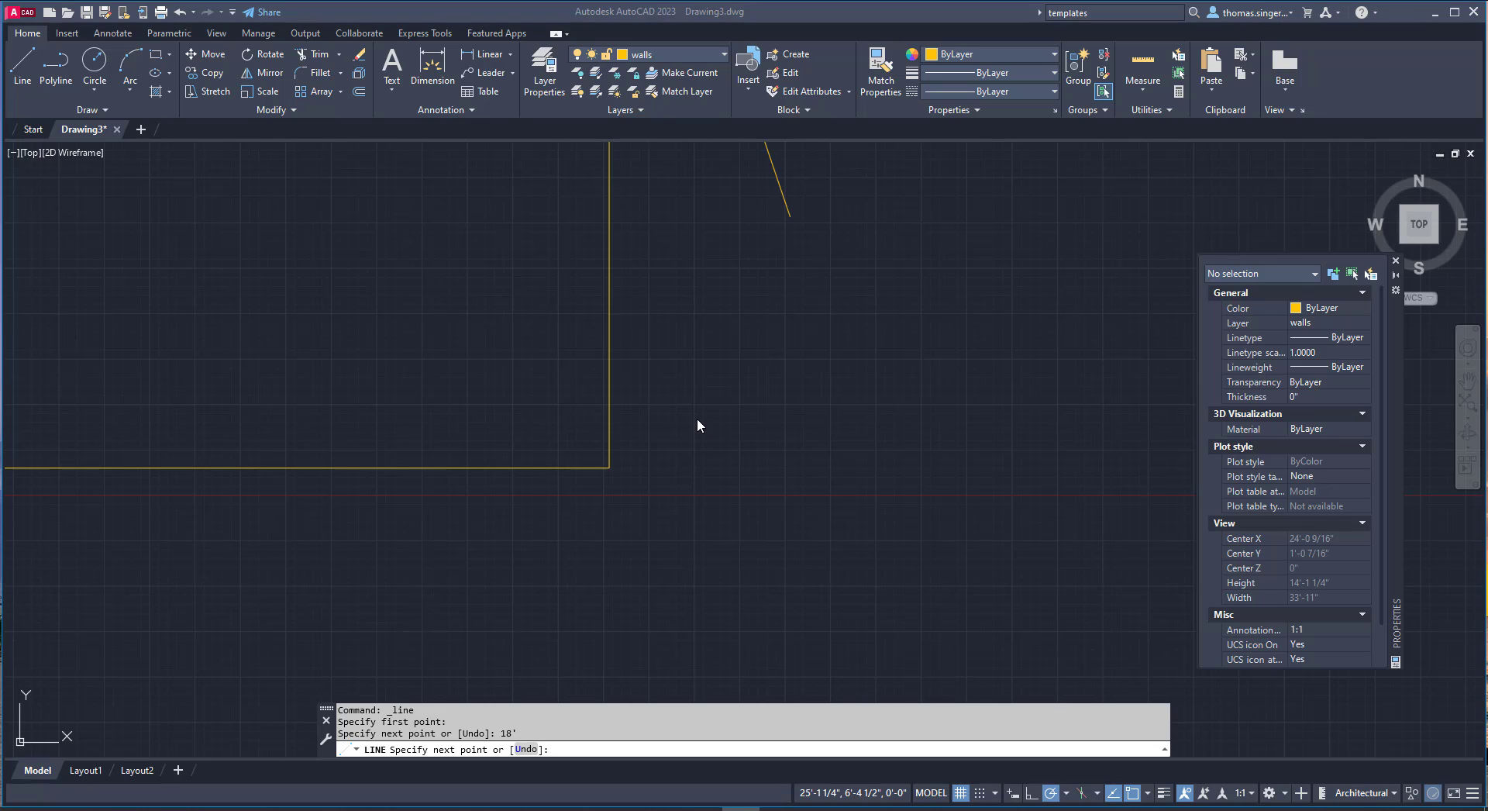
pyautogui.moveTo(740, 417)
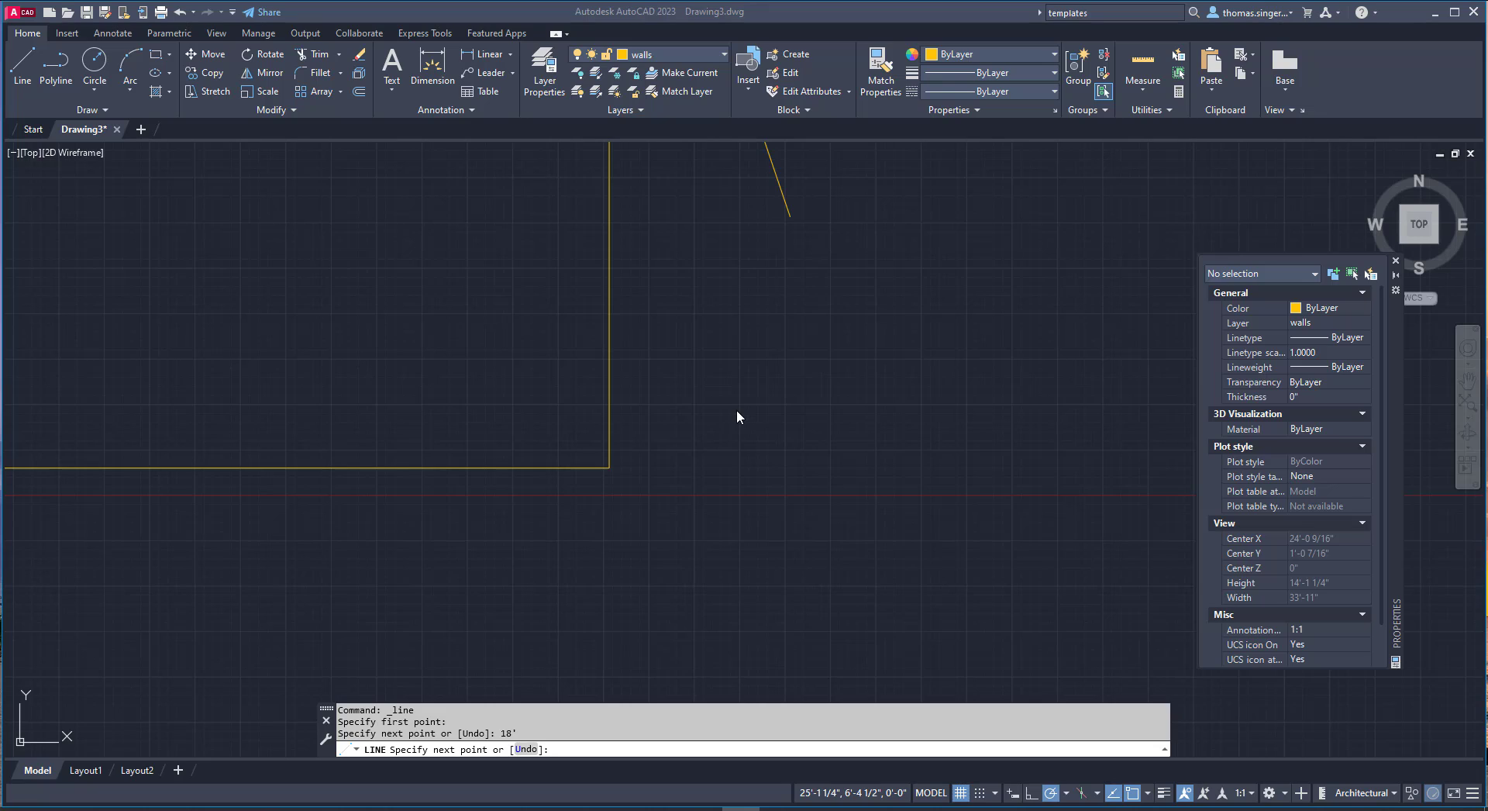
pyautogui.moveTo(666, 310)
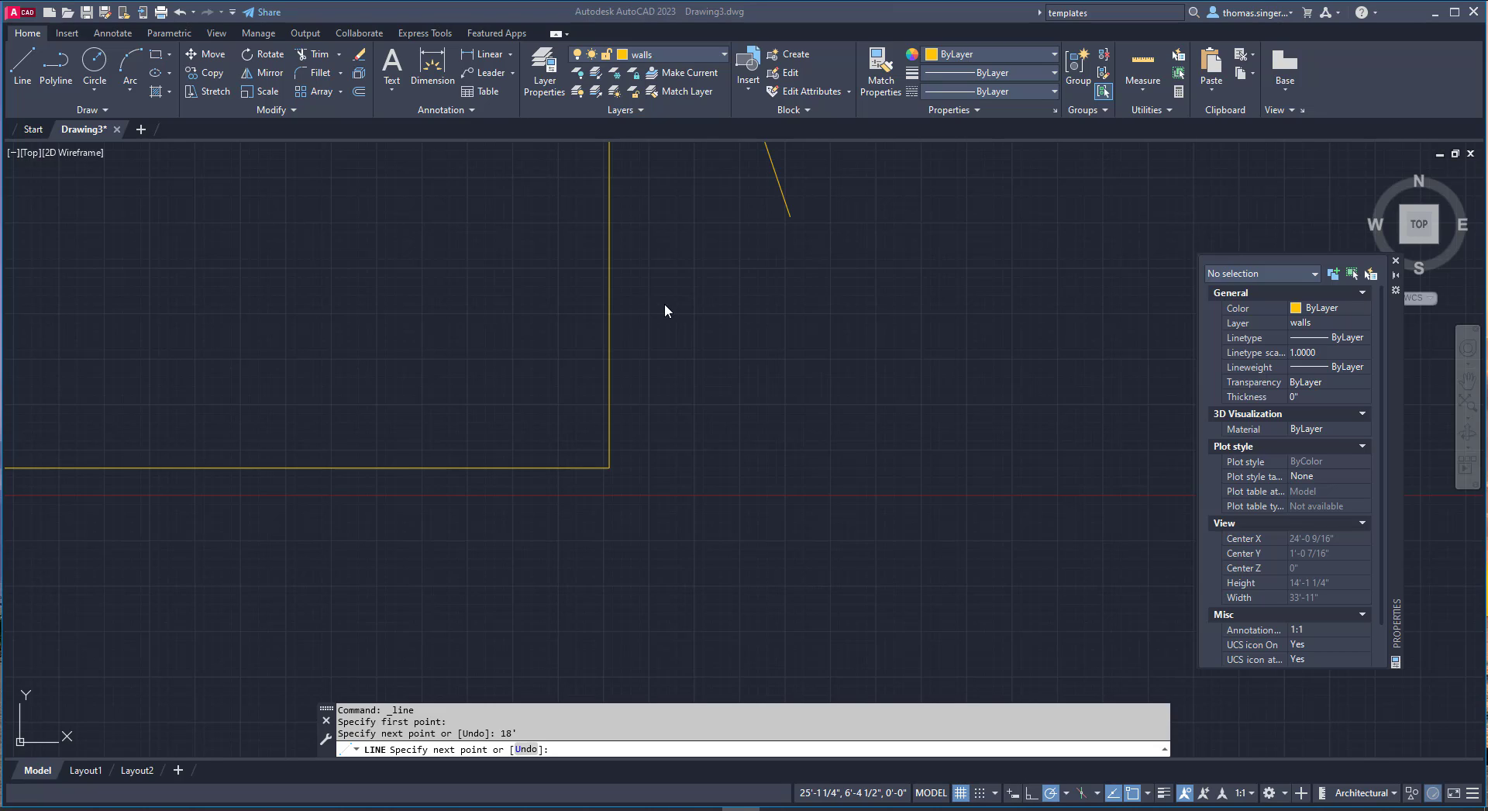
pyautogui.moveTo(502, 484)
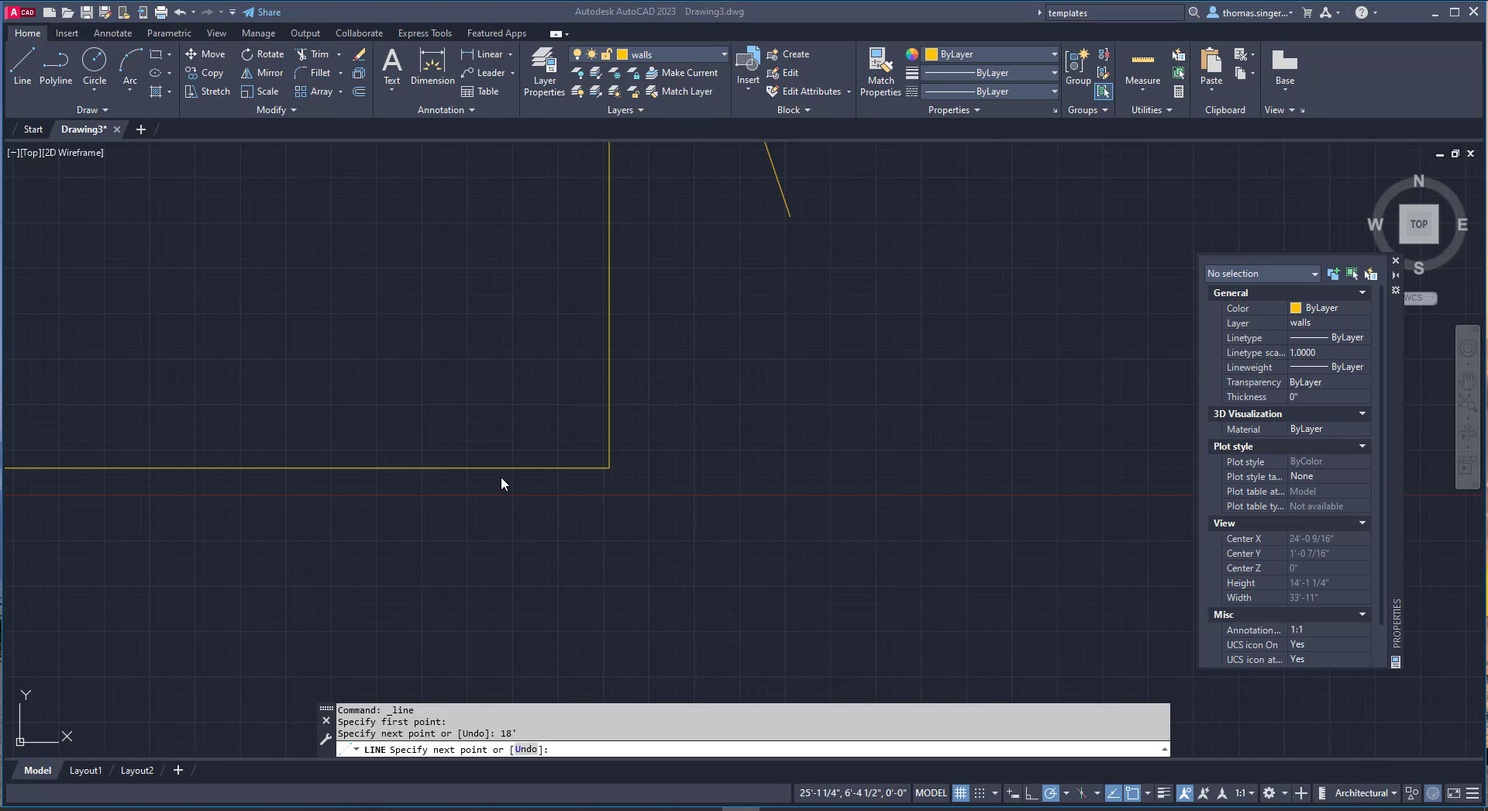
pyautogui.moveTo(582, 493)
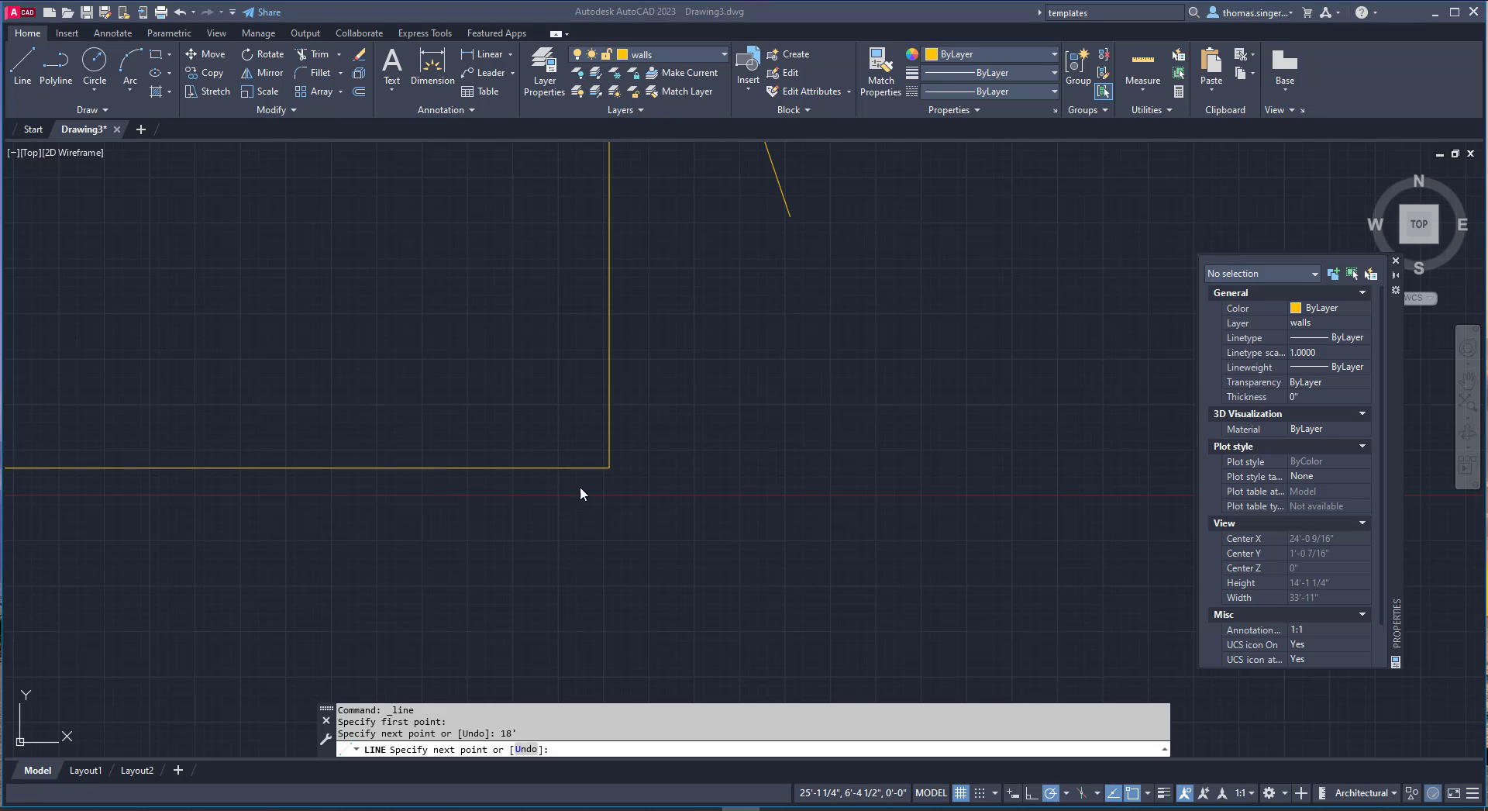
pyautogui.moveTo(718, 476)
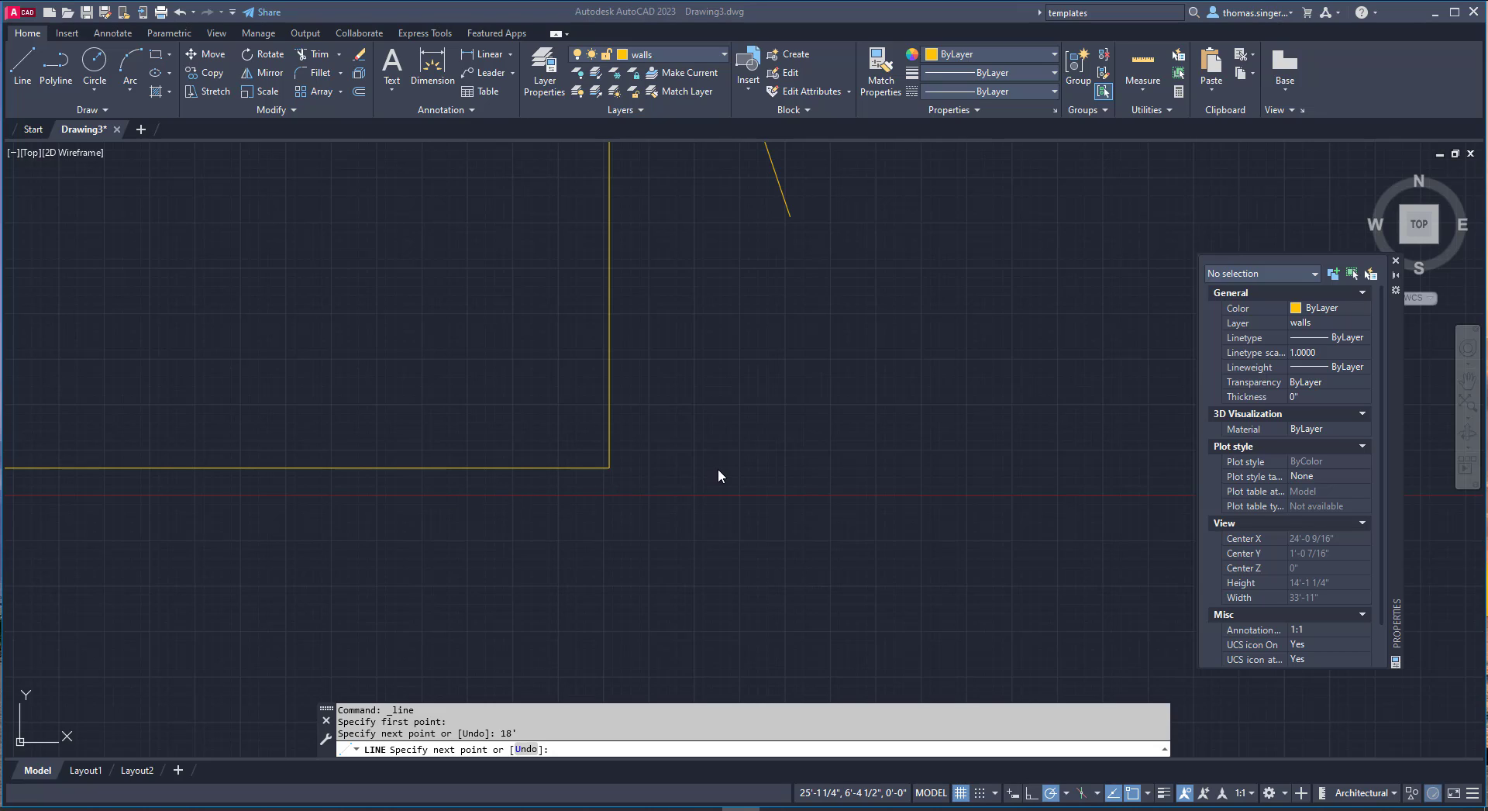
pyautogui.moveTo(738, 378)
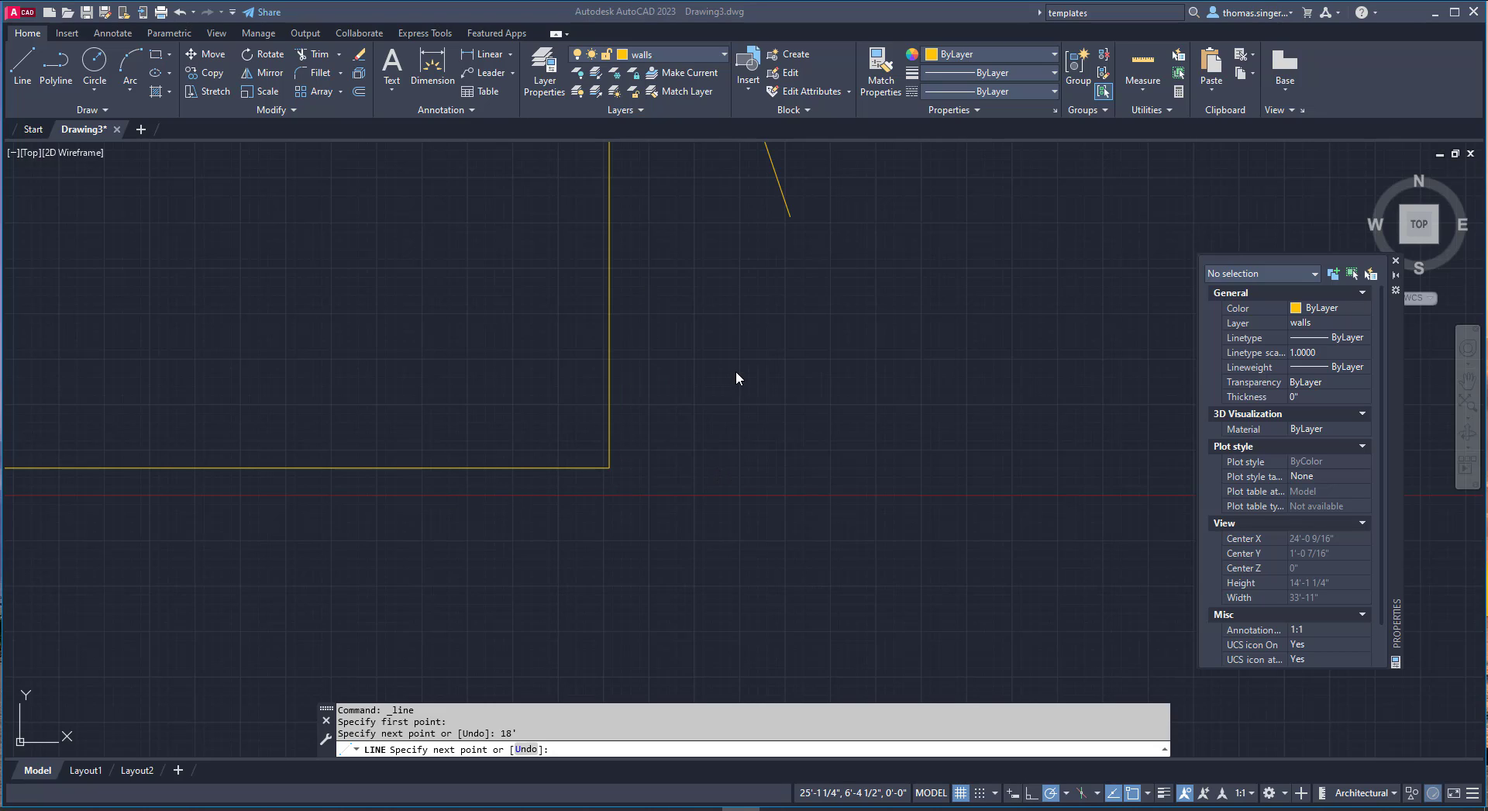
pyautogui.moveTo(831, 318)
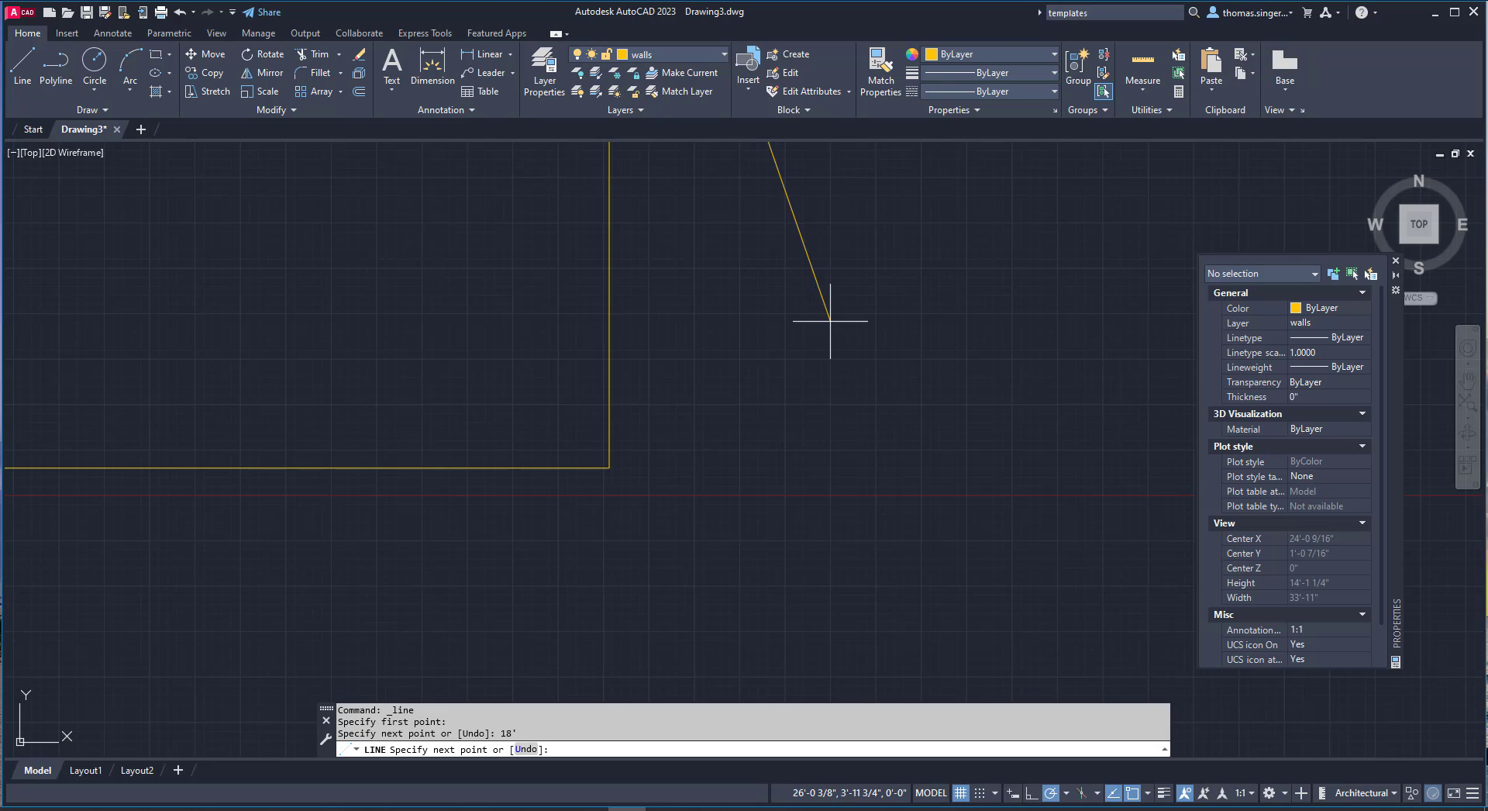
pyautogui.moveTo(805, 318)
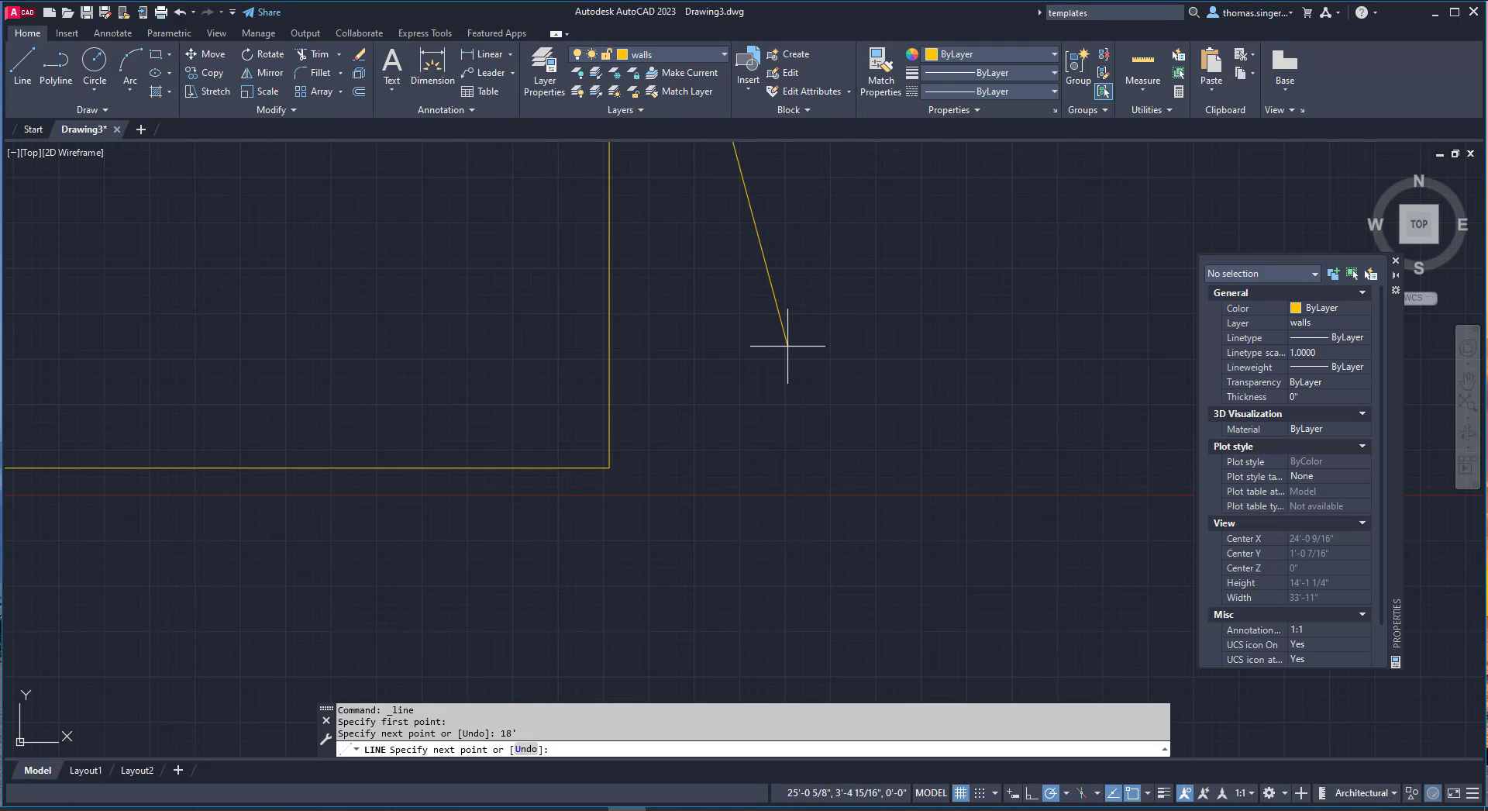
# Cancel the unfinished LINE command, leaving the two-line wall corner.
pyautogui.press('Escape')
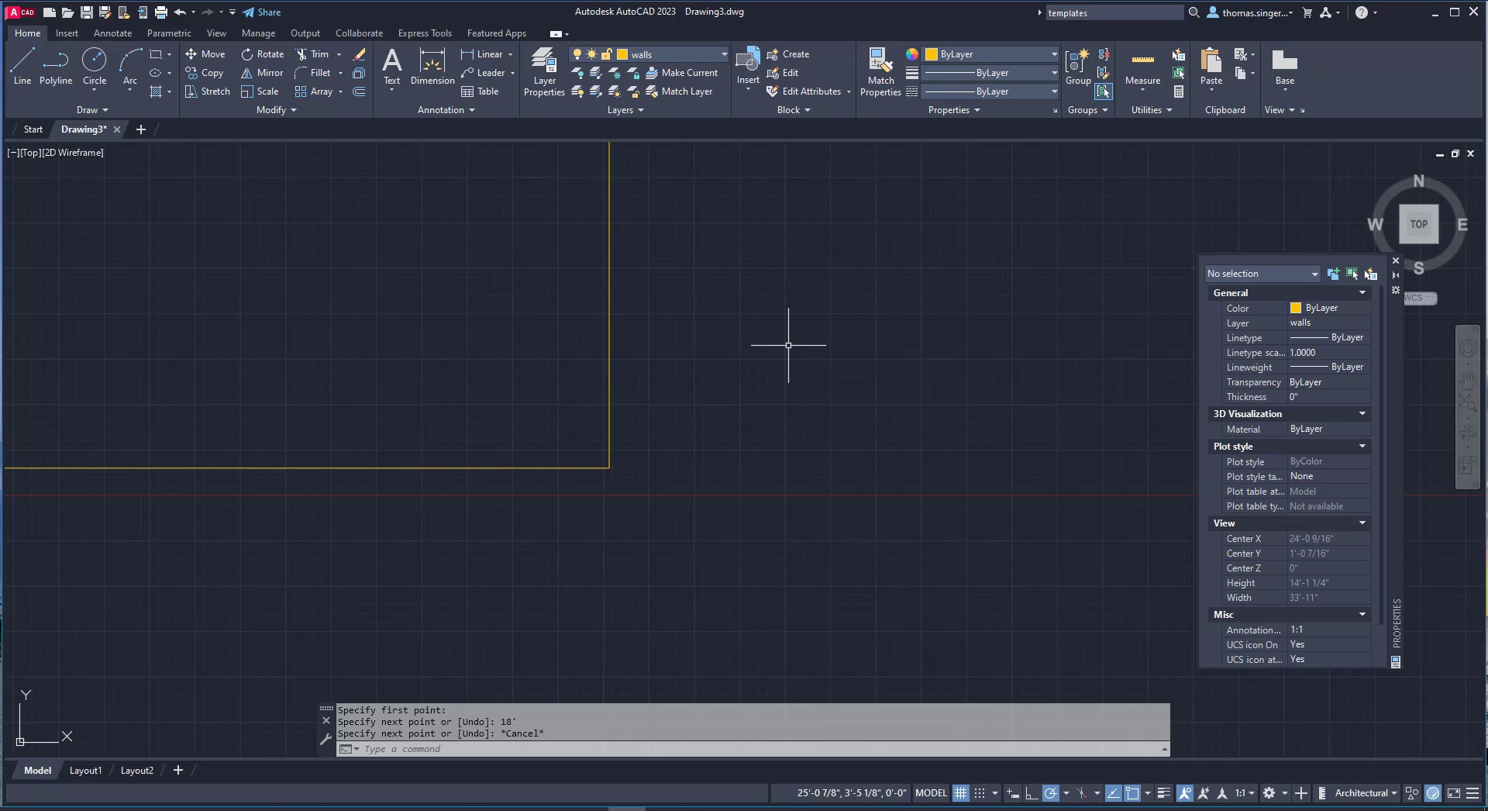
pyautogui.moveTo(775, 330)
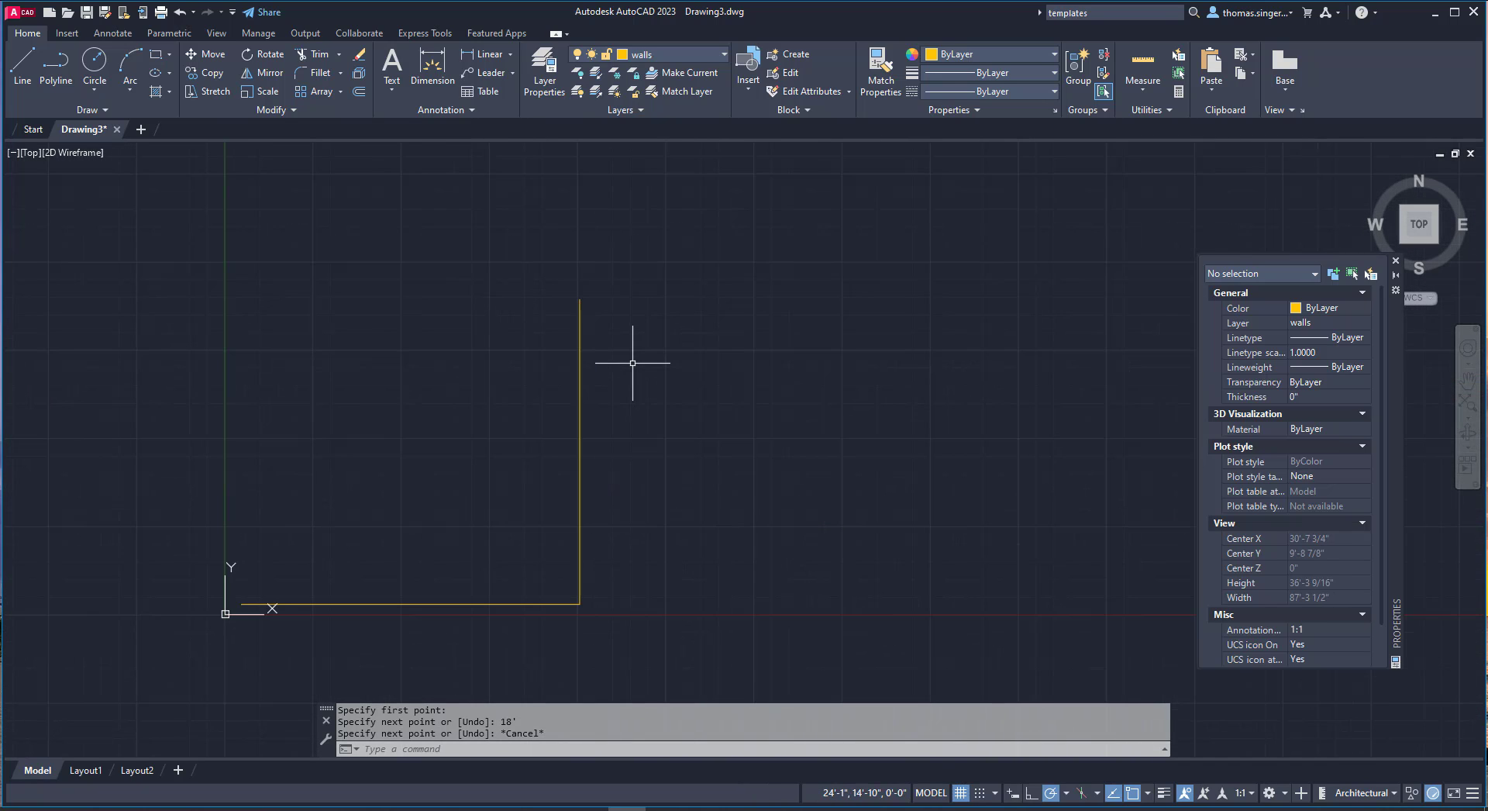
pyautogui.moveTo(604, 302)
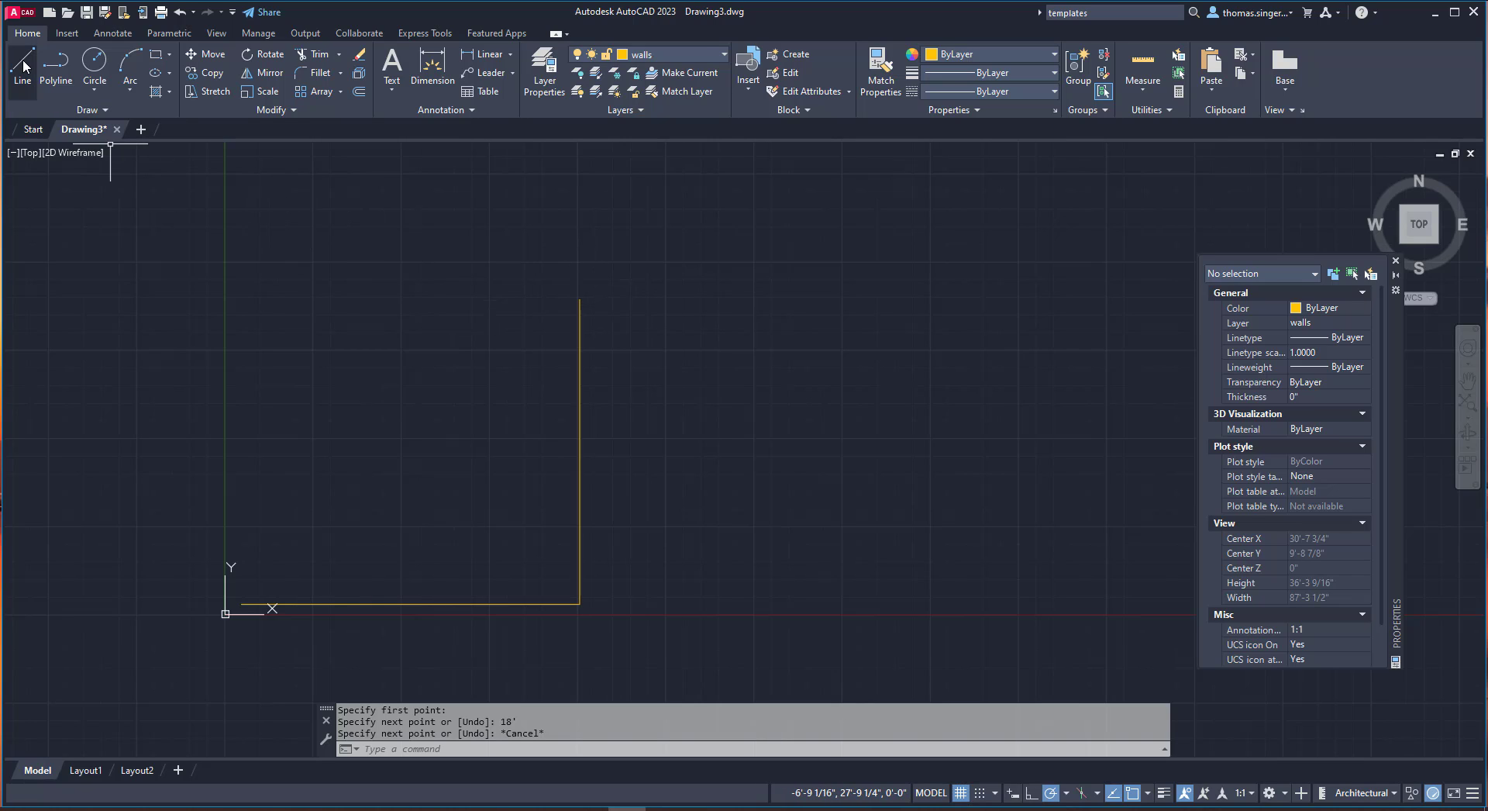
# Draw wall lines from the top endpoint: a 12' edge and the step corner above the bottom-left corner.
pyautogui.click(20, 62)
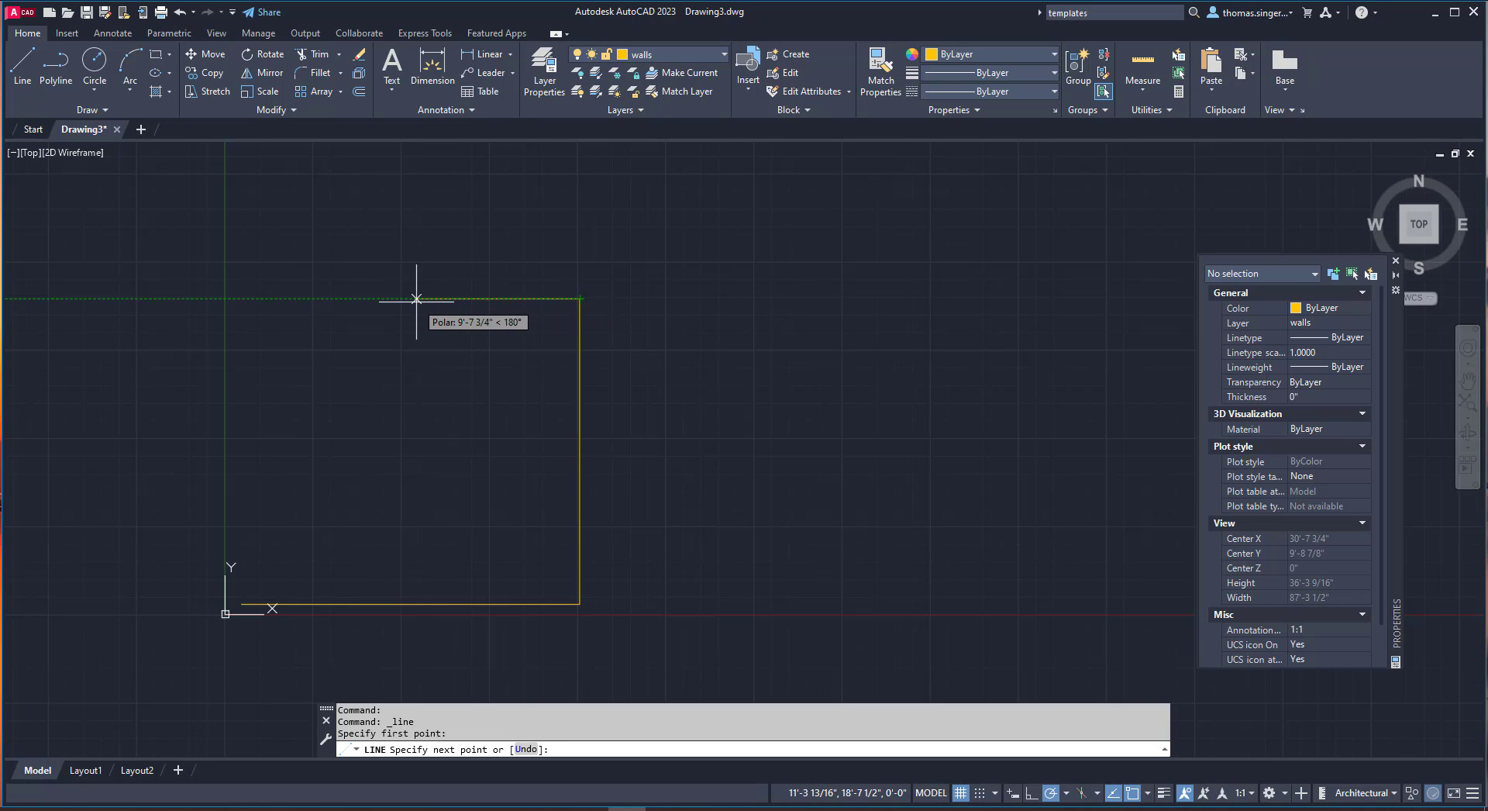
pyautogui.write("12'")
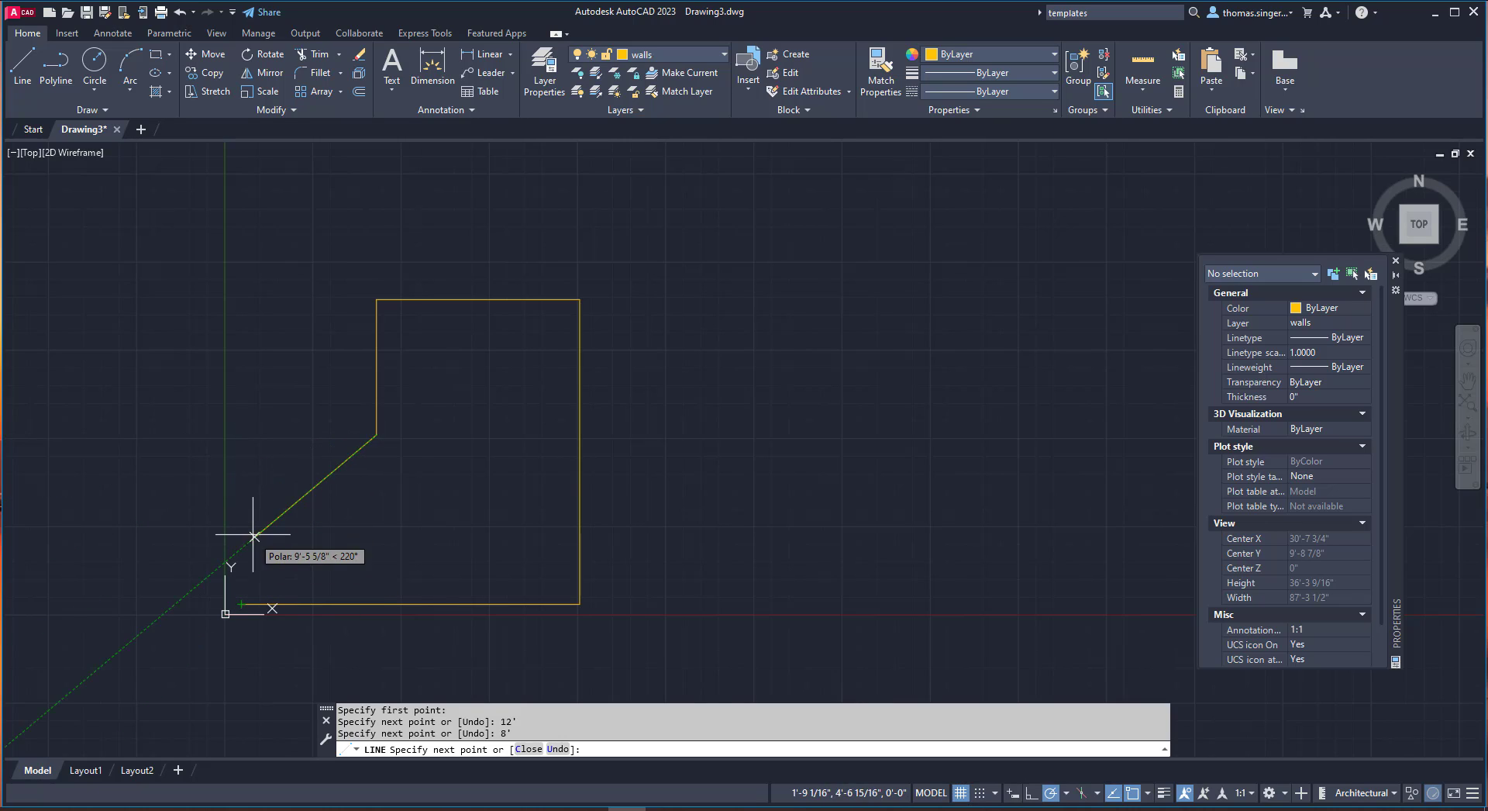
pyautogui.moveTo(242, 433)
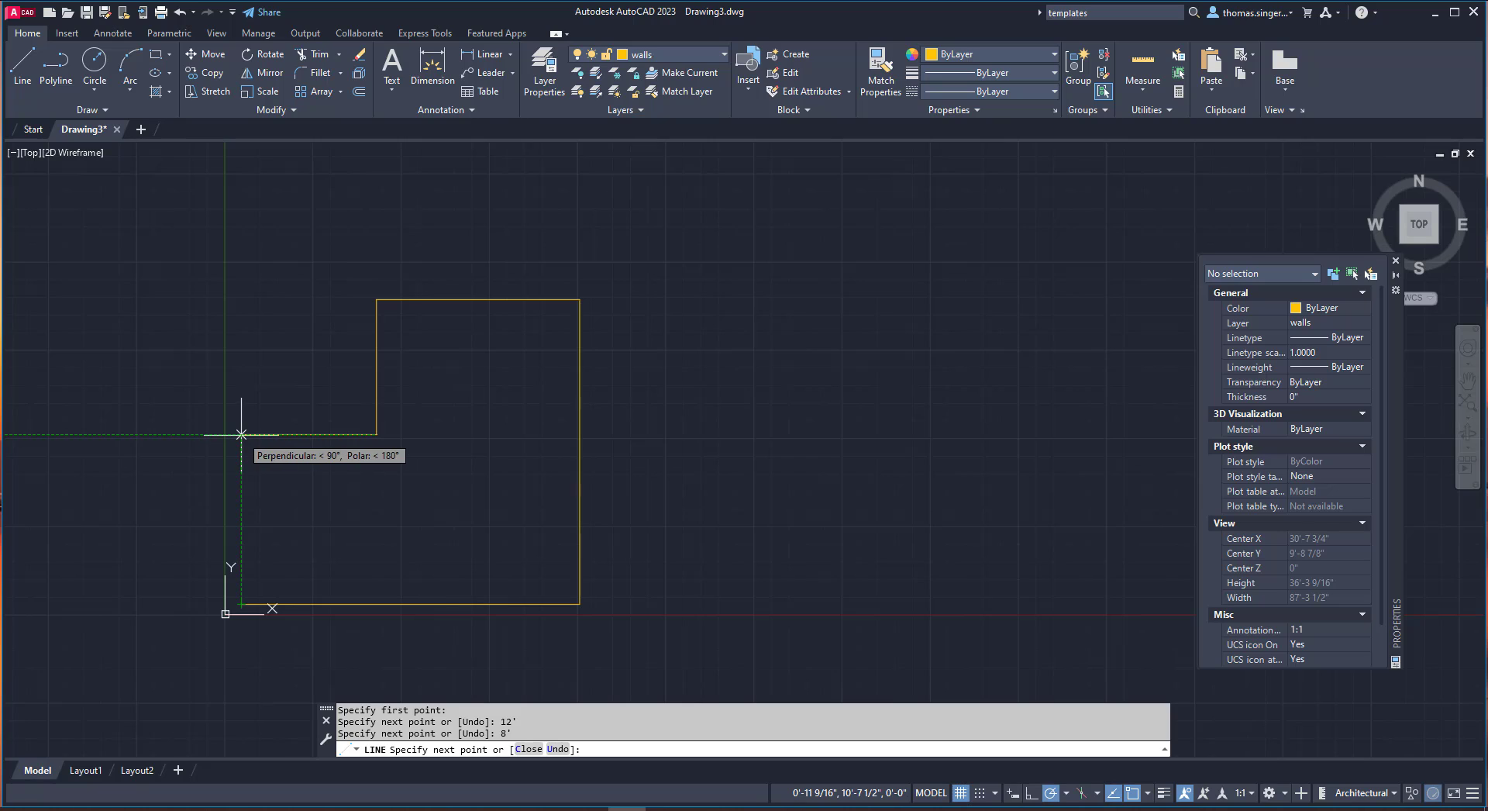
pyautogui.click(240, 608)
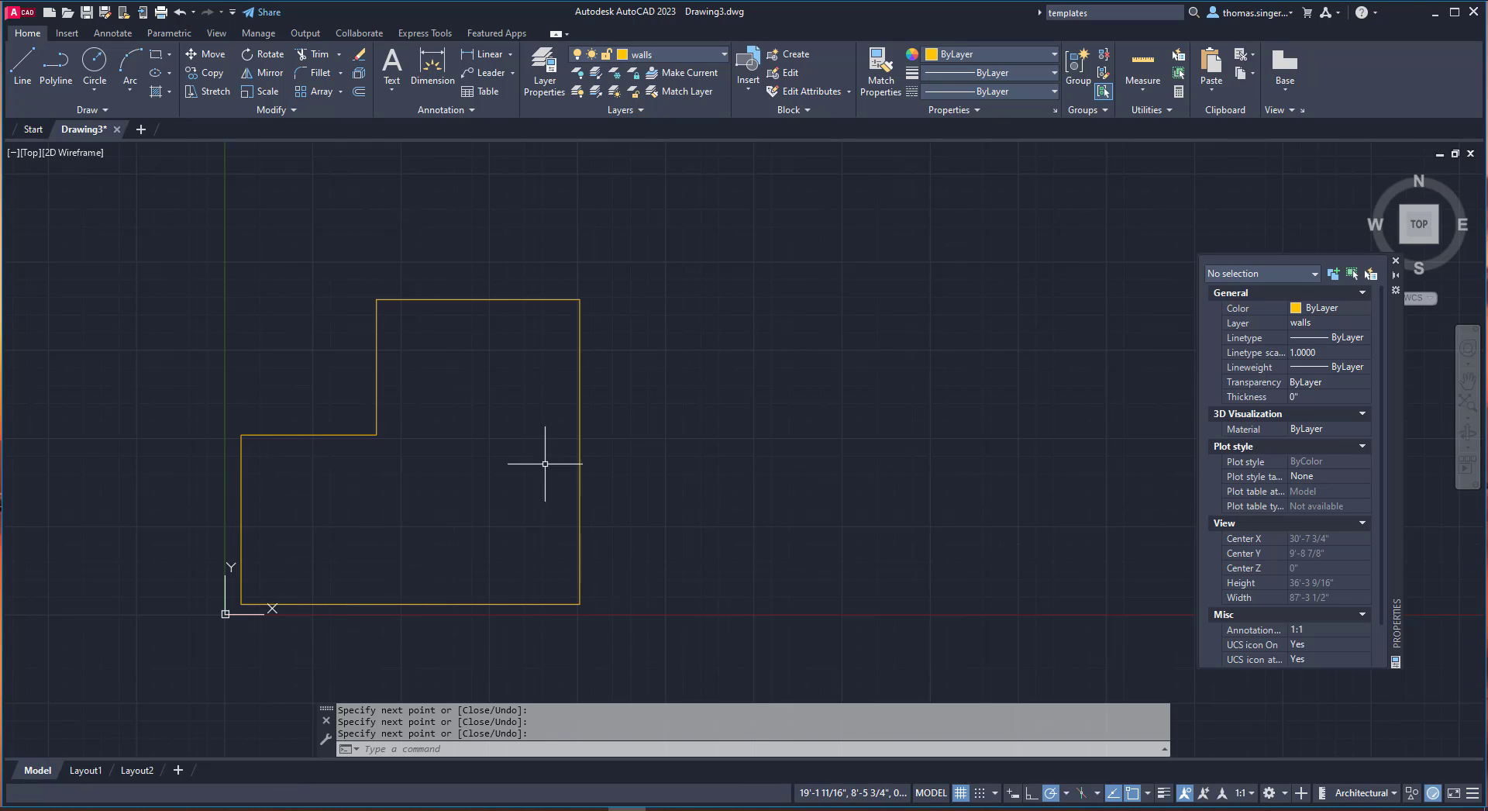
pyautogui.moveTo(530, 363)
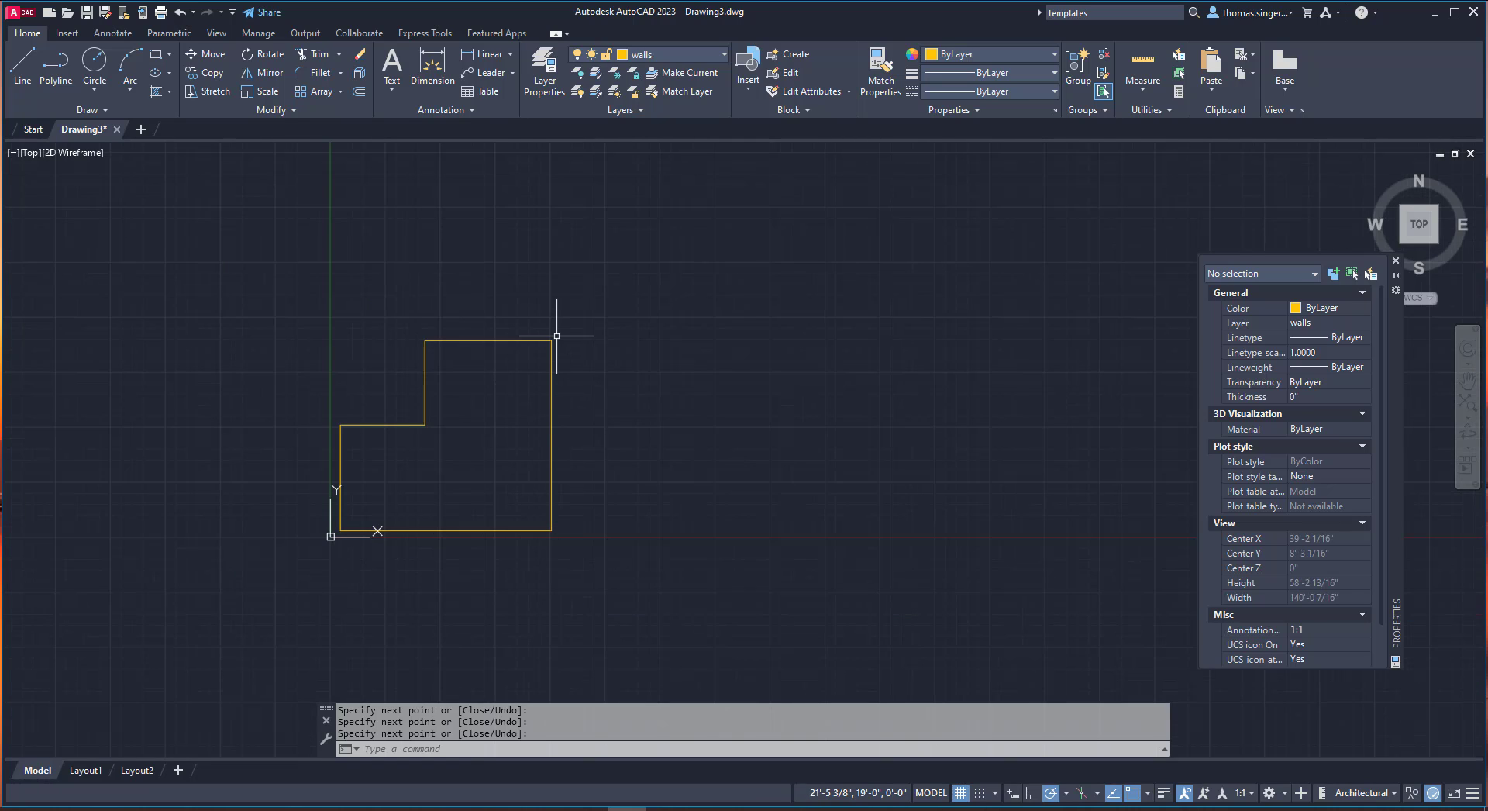
pyautogui.moveTo(445, 442)
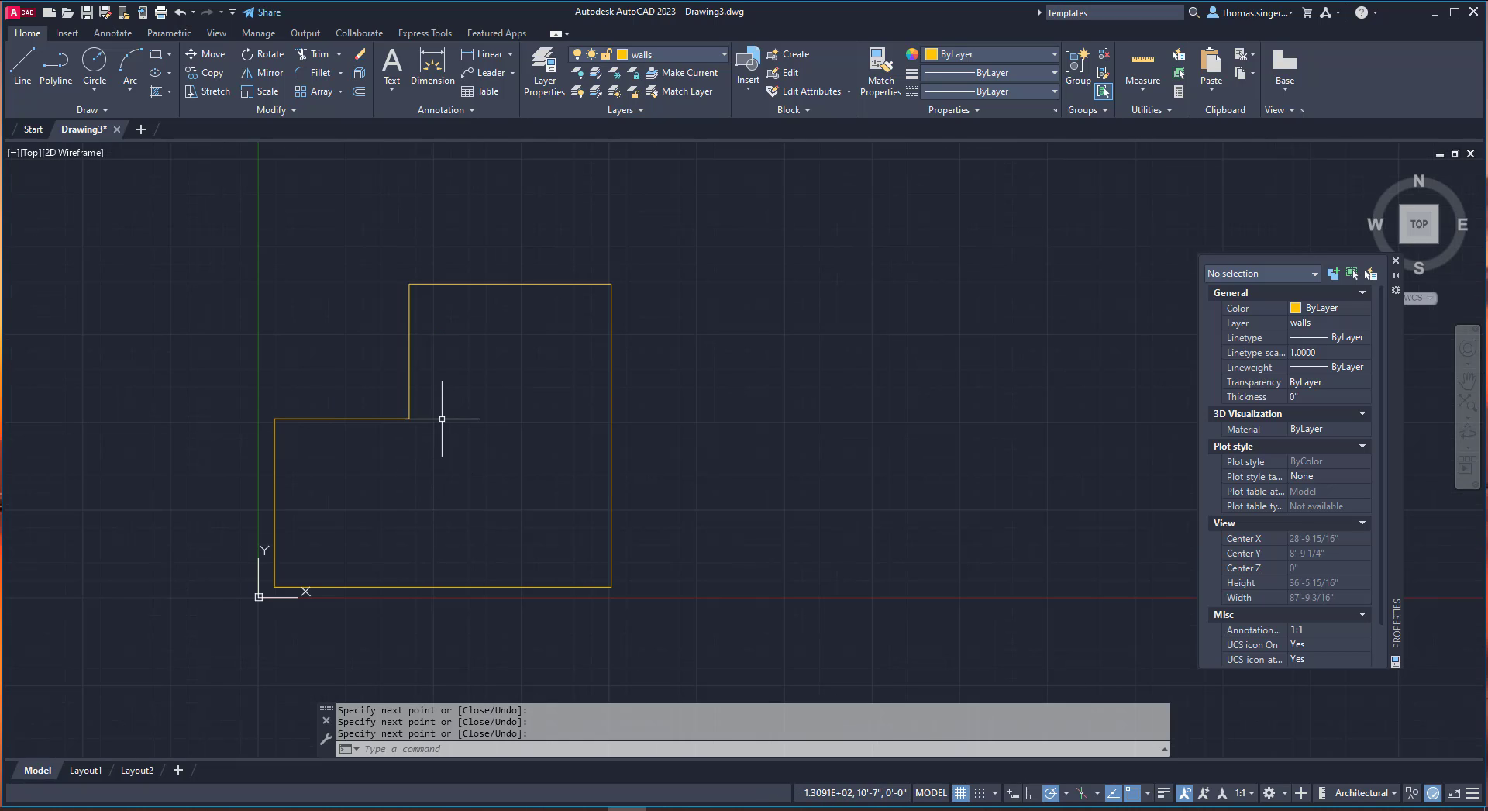
pyautogui.moveTo(460, 403)
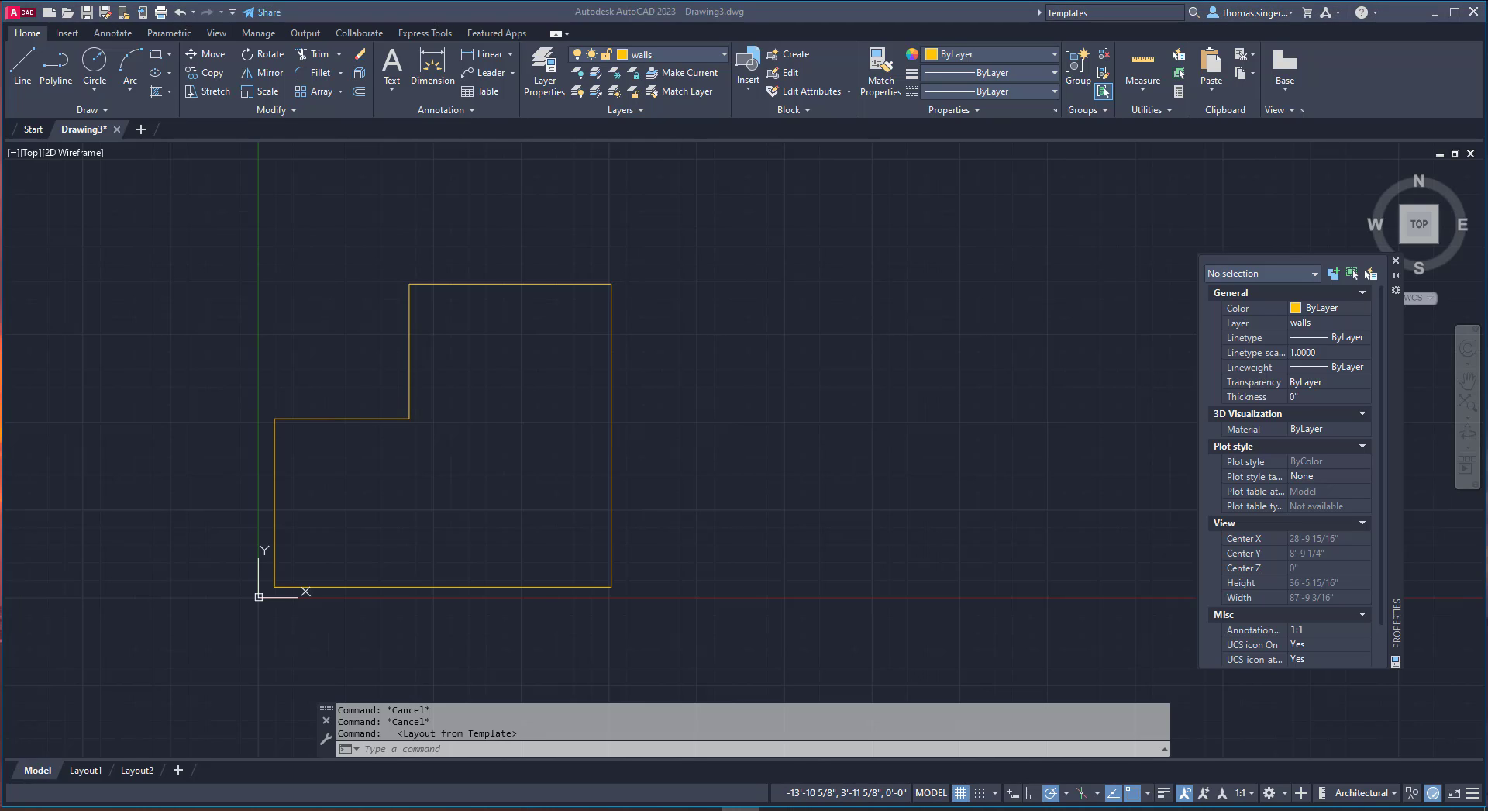
pyautogui.moveTo(264, 252)
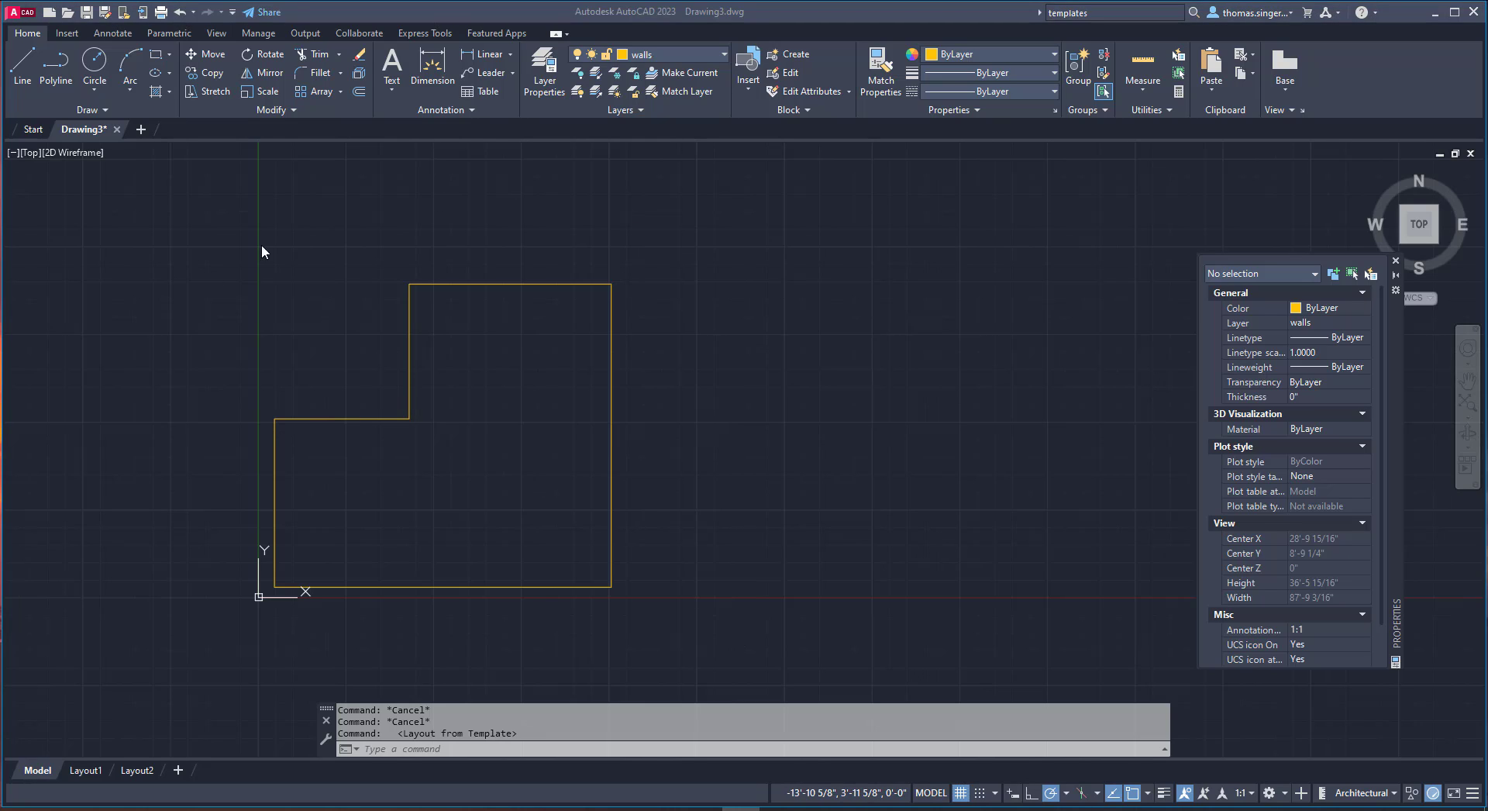
pyautogui.moveTo(209, 650)
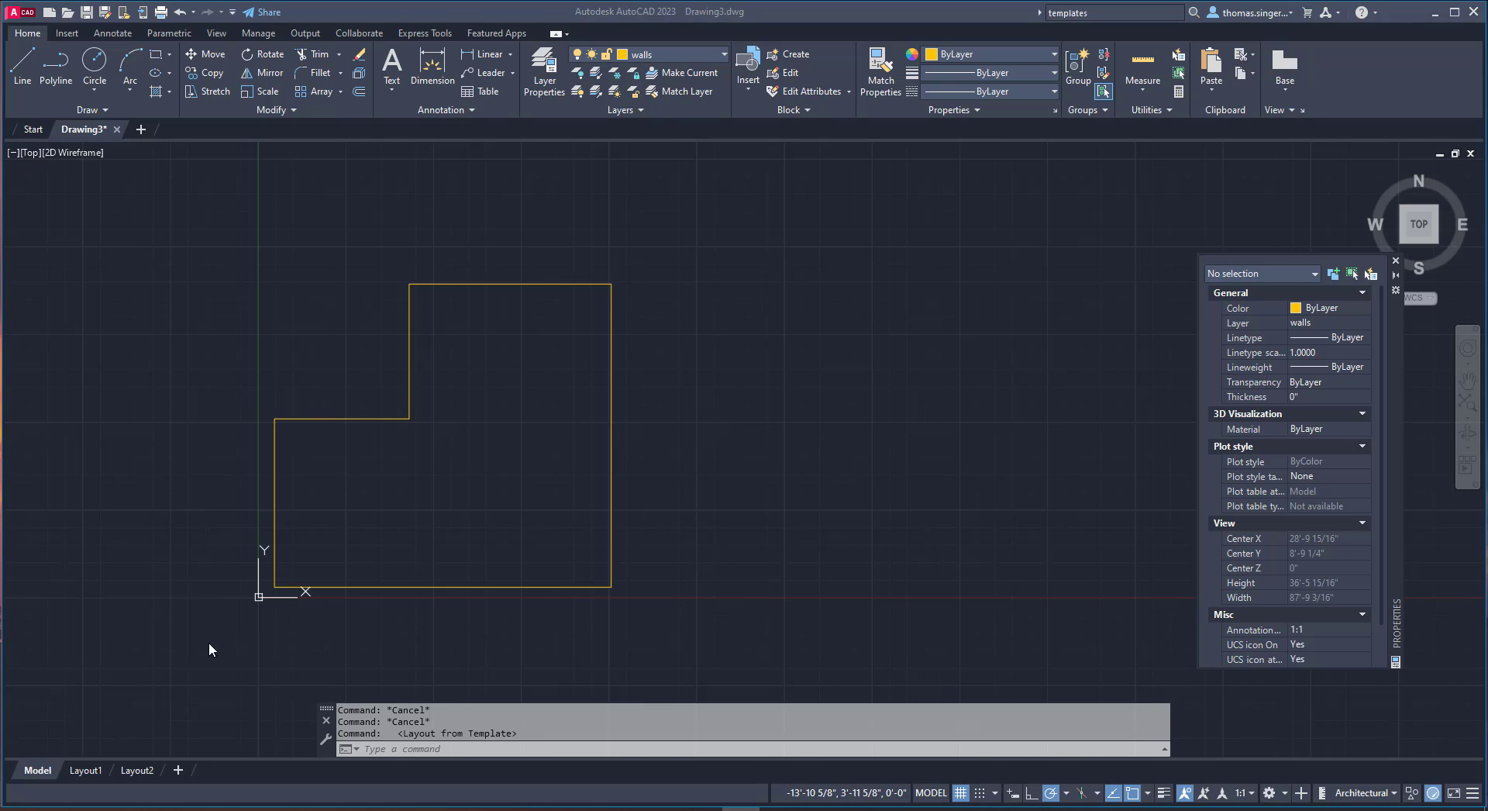
pyautogui.moveTo(138, 653)
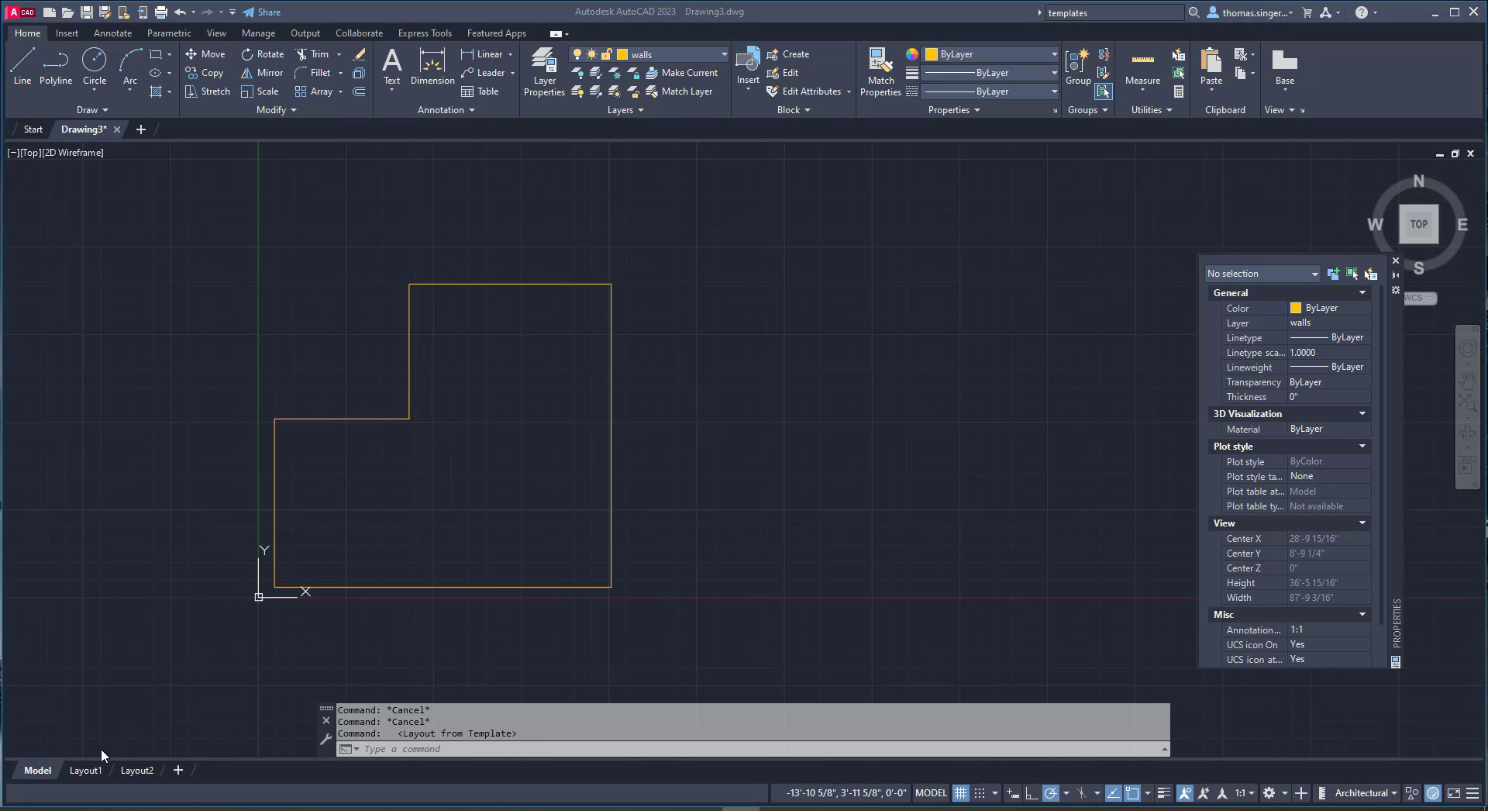
pyautogui.moveTo(455, 656)
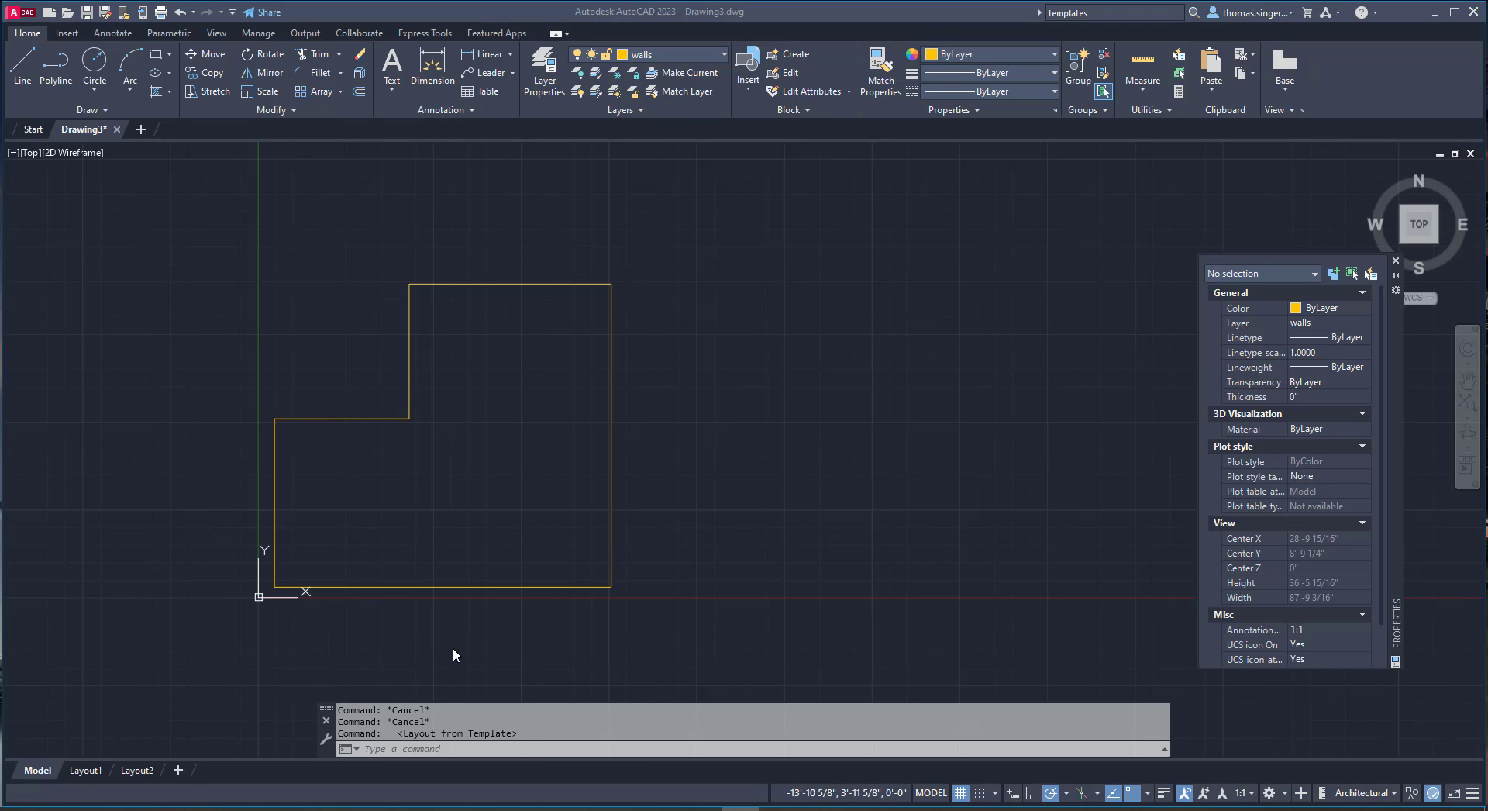
pyautogui.moveTo(375, 660)
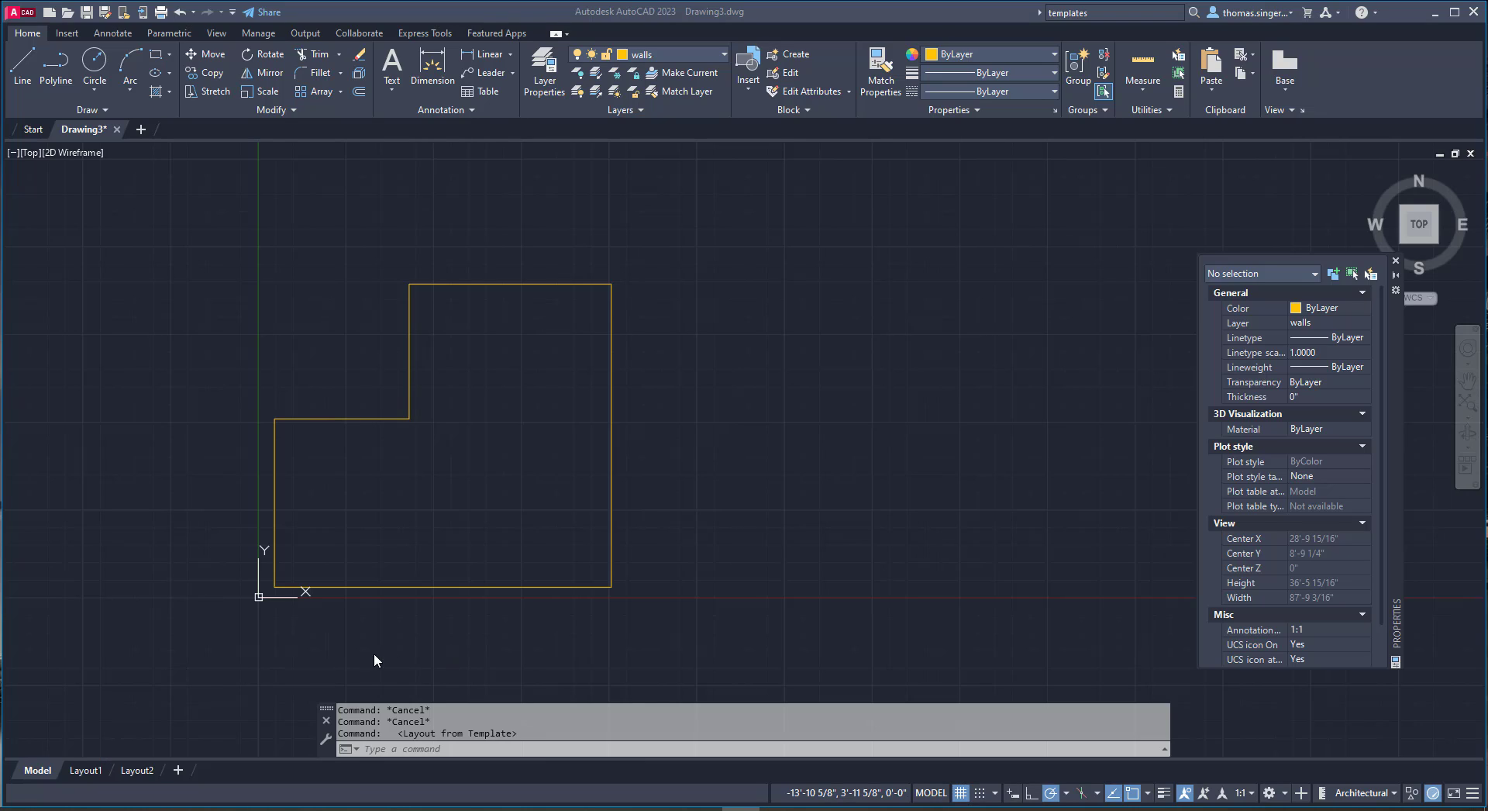
pyautogui.moveTo(397, 381)
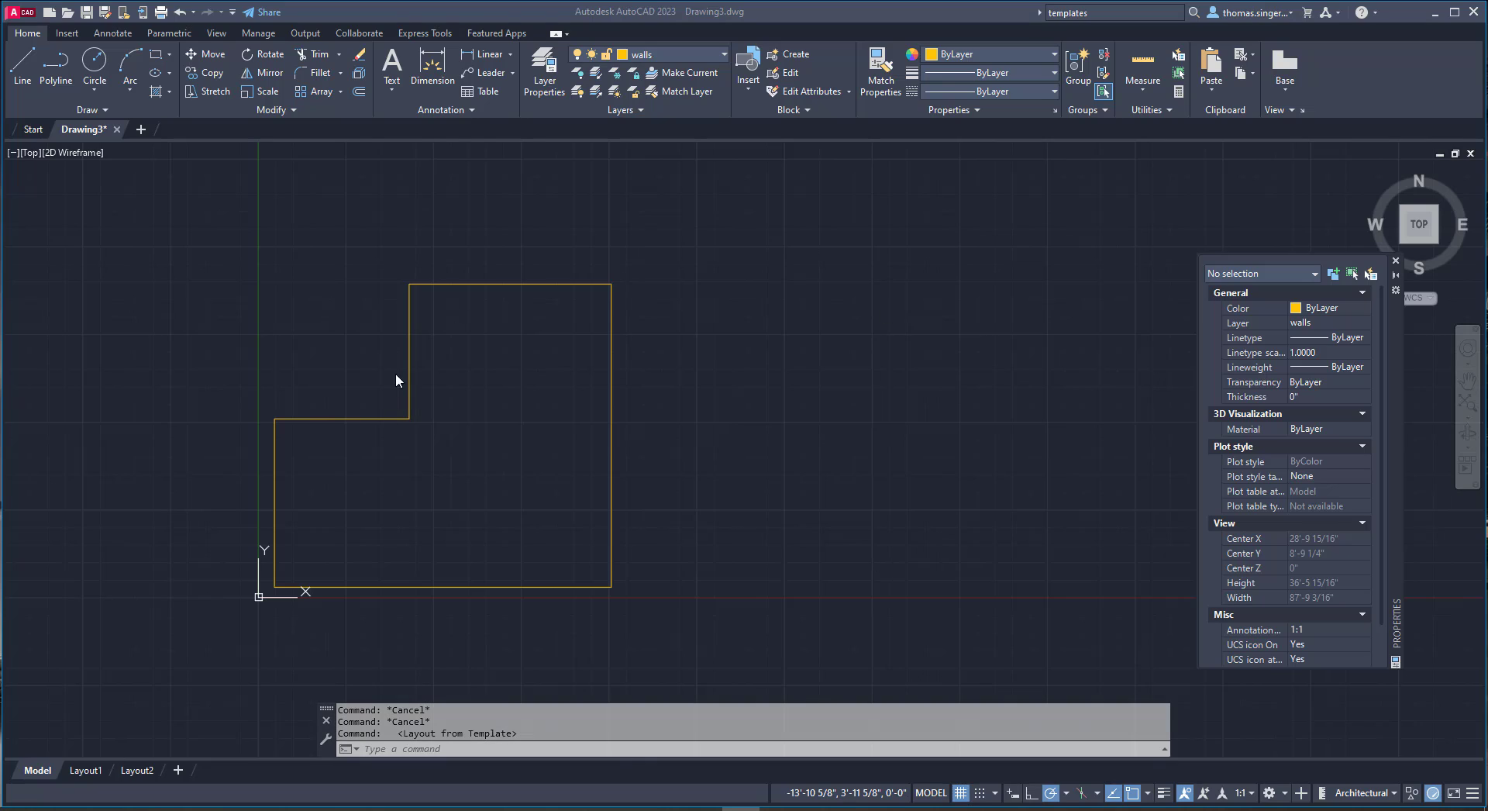
pyautogui.moveTo(460, 516)
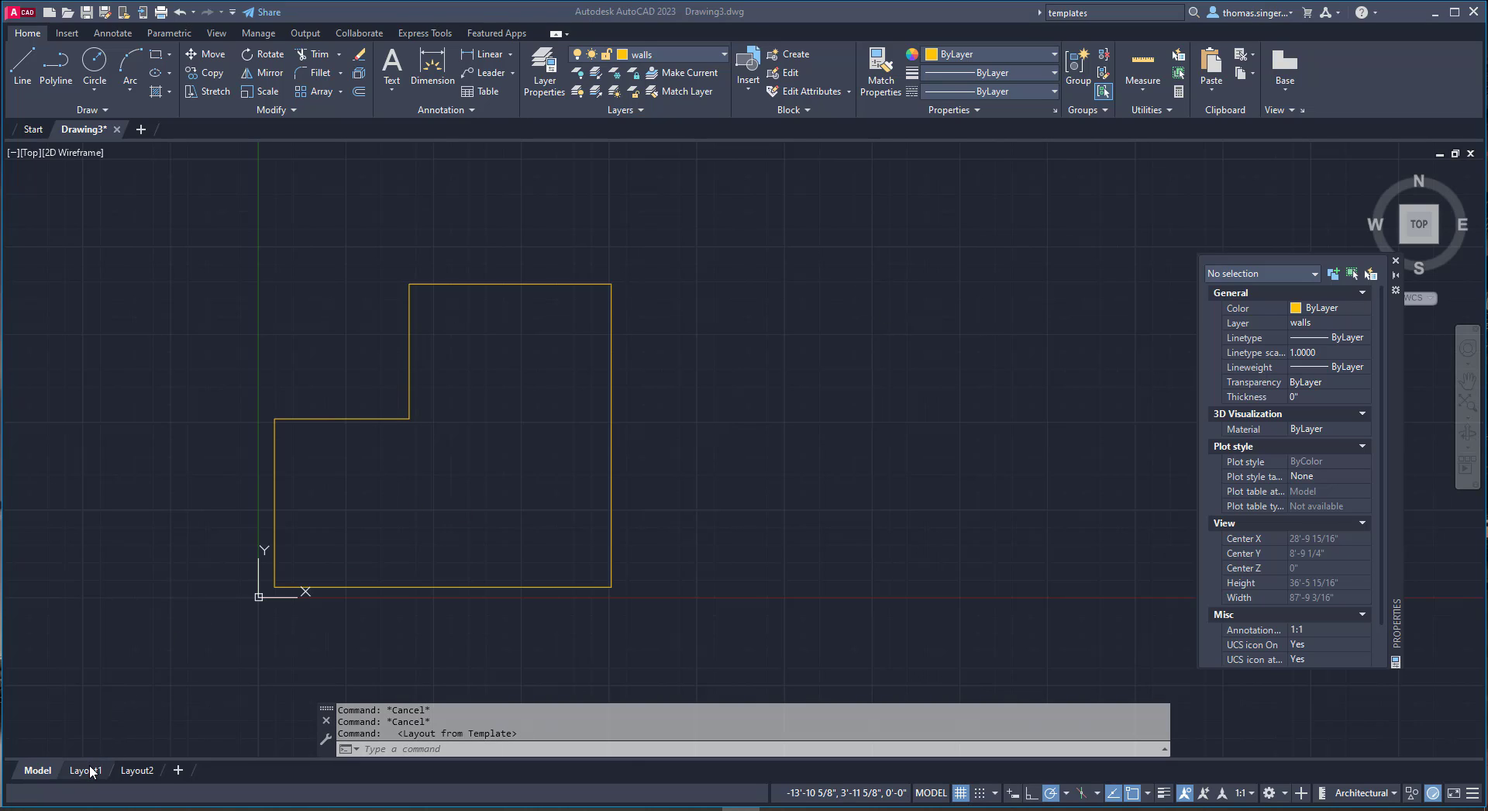
pyautogui.moveTo(86, 770)
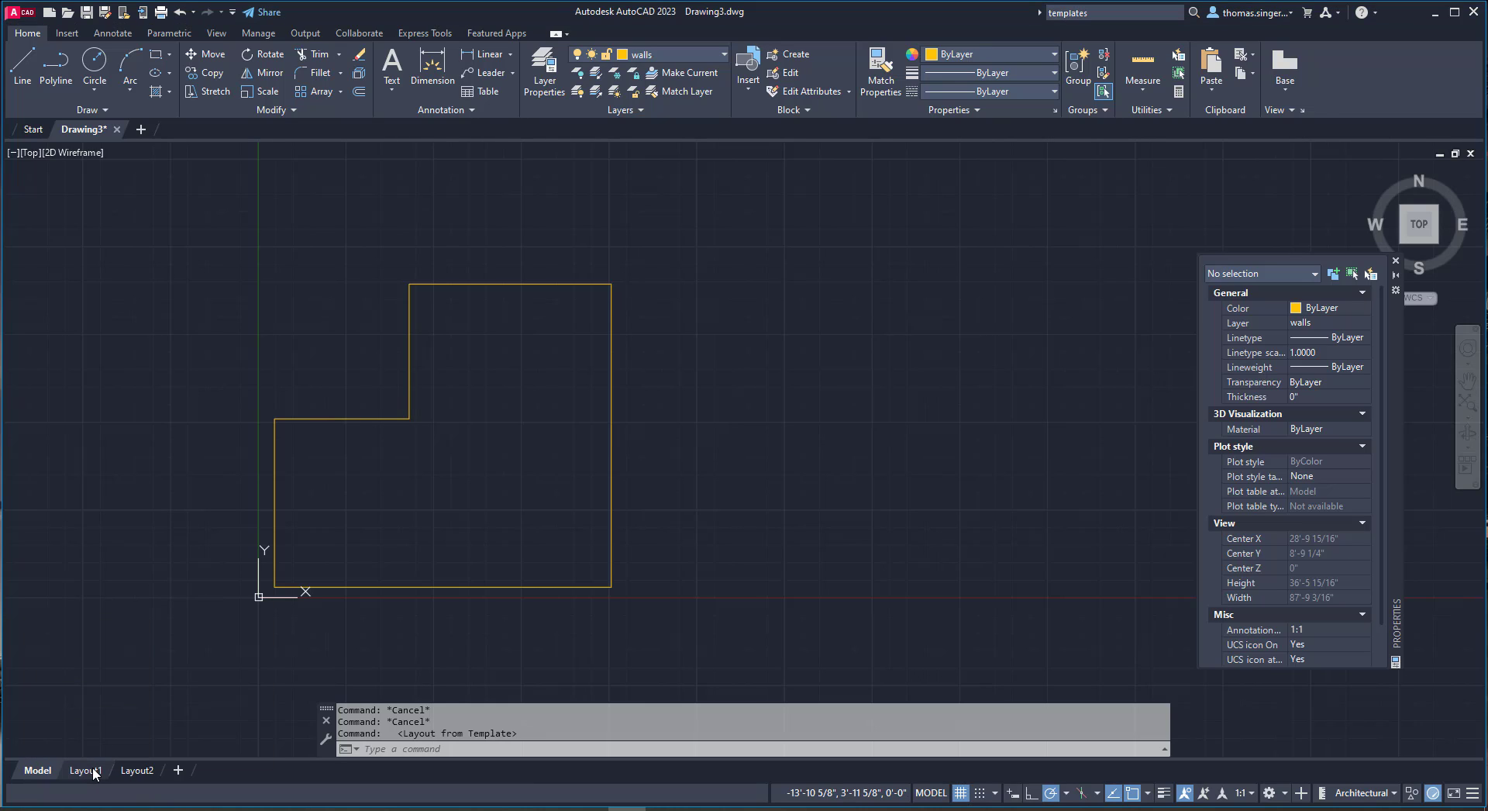
# Start a new layout from a template via the layout tab's right-click menu.
pyautogui.rightClick(84, 771)
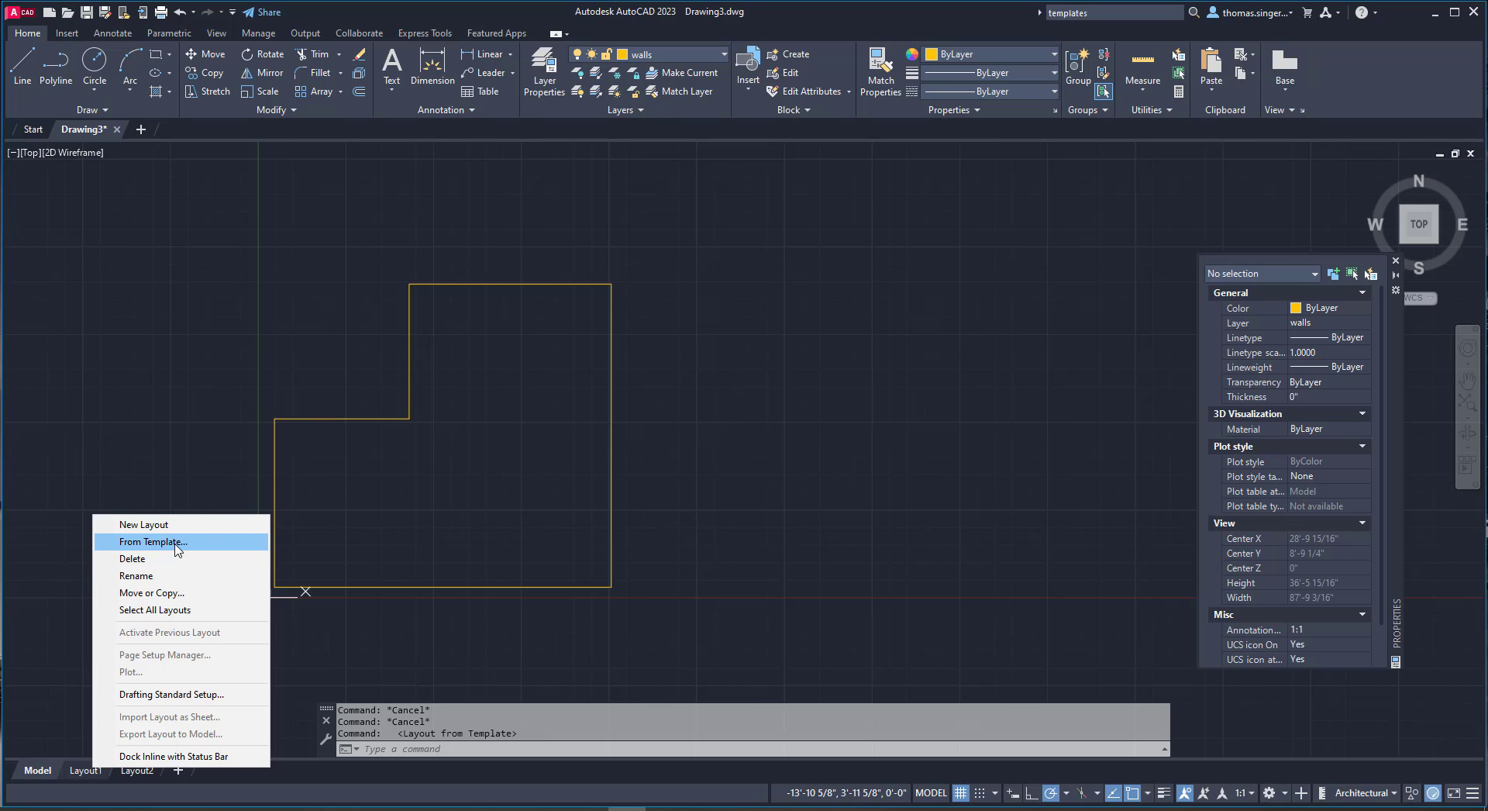
pyautogui.click(152, 541)
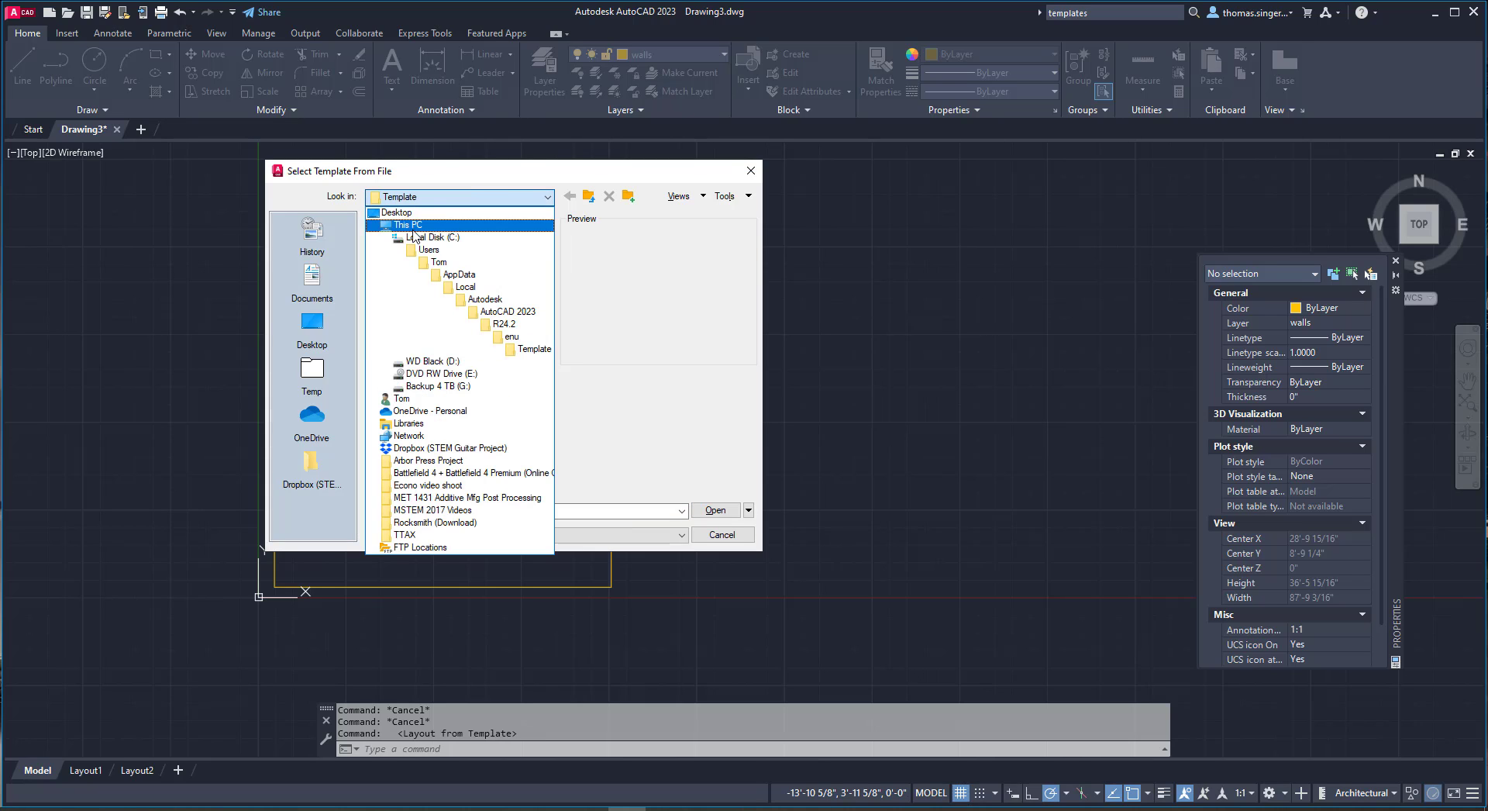
# Browse through user folder > Autodesk > AutoCAD 2023 and list the Template folder's contents.
pyautogui.click(438, 262)
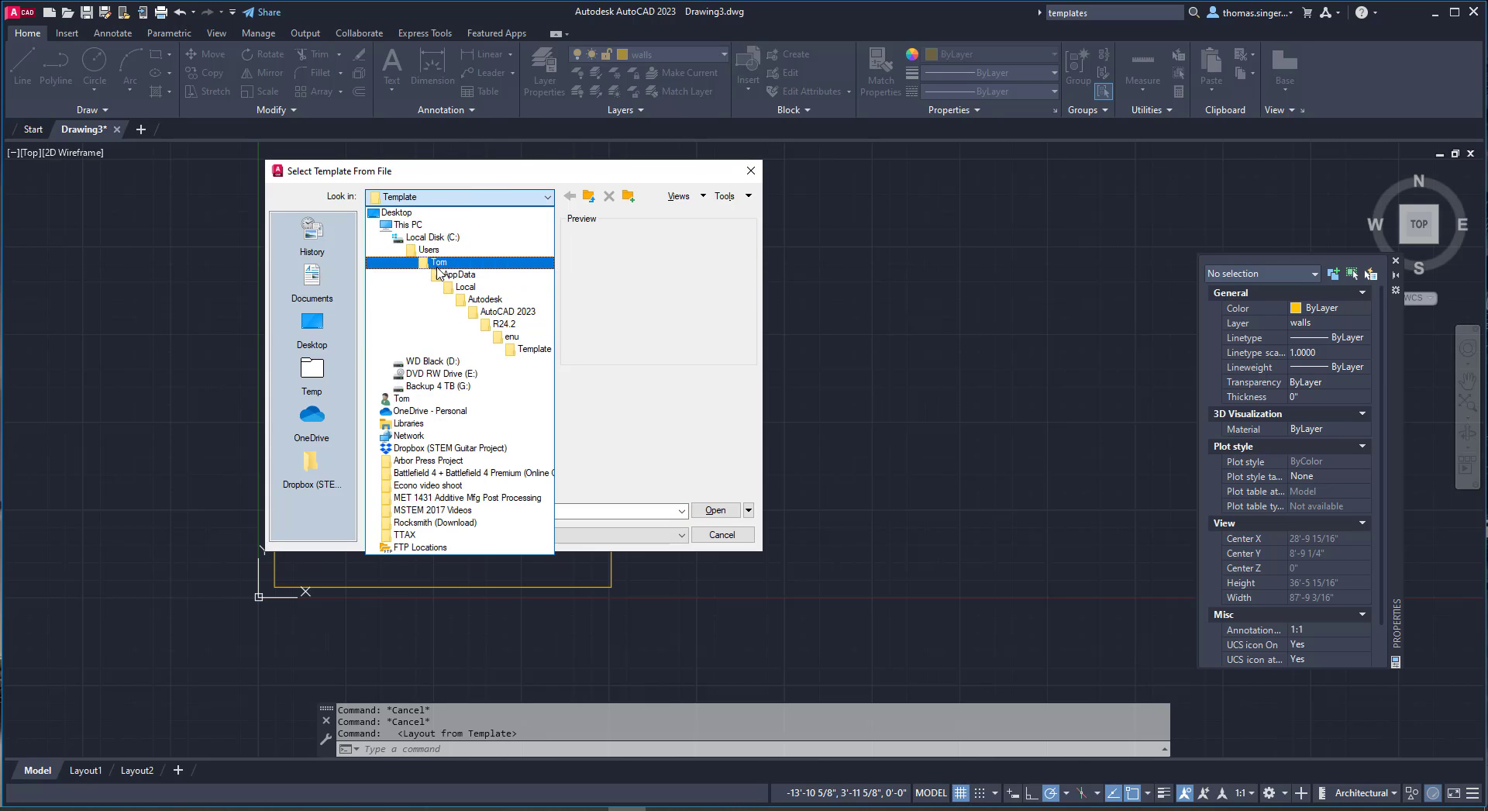
pyautogui.click(484, 299)
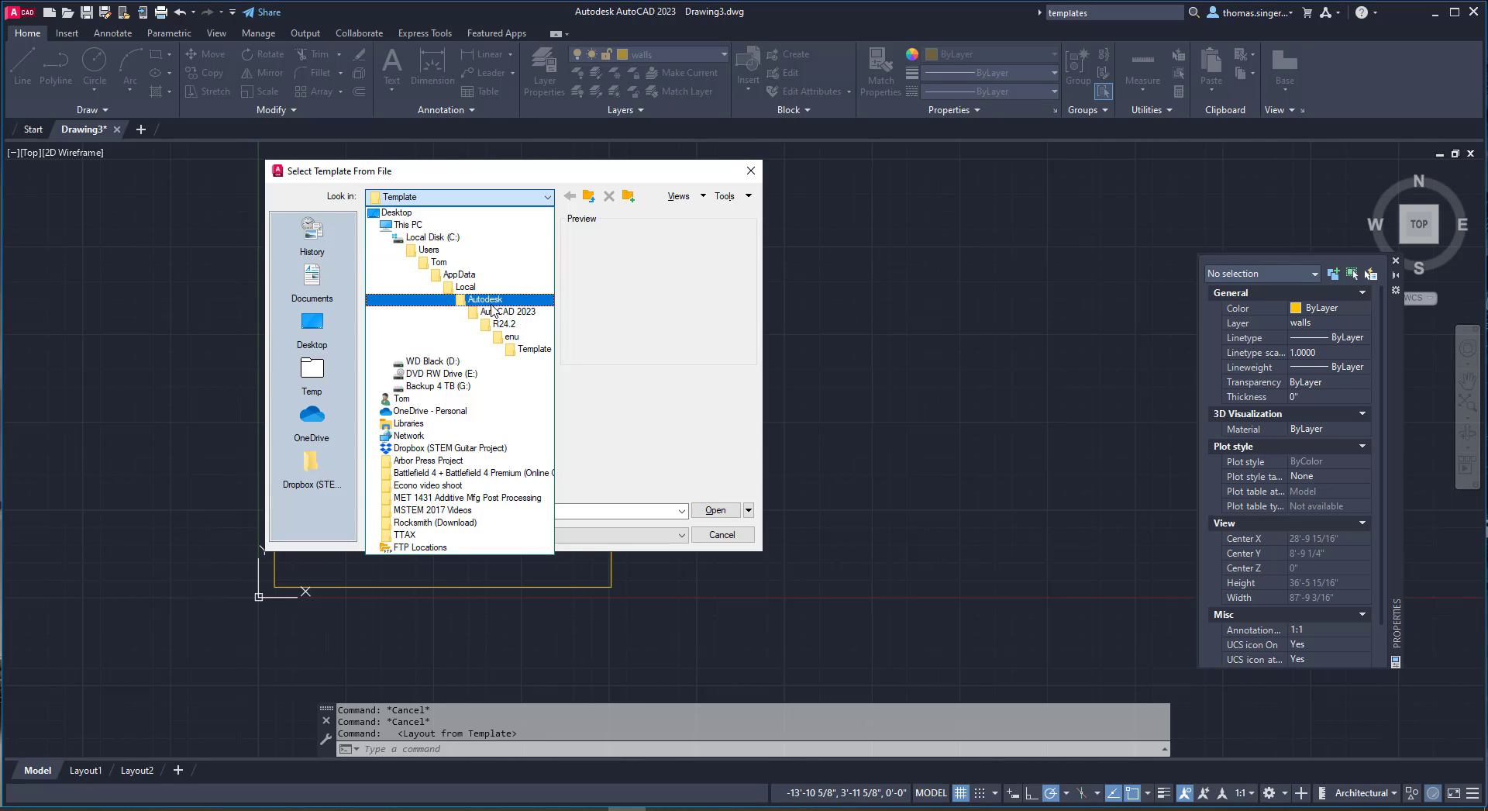
pyautogui.click(509, 312)
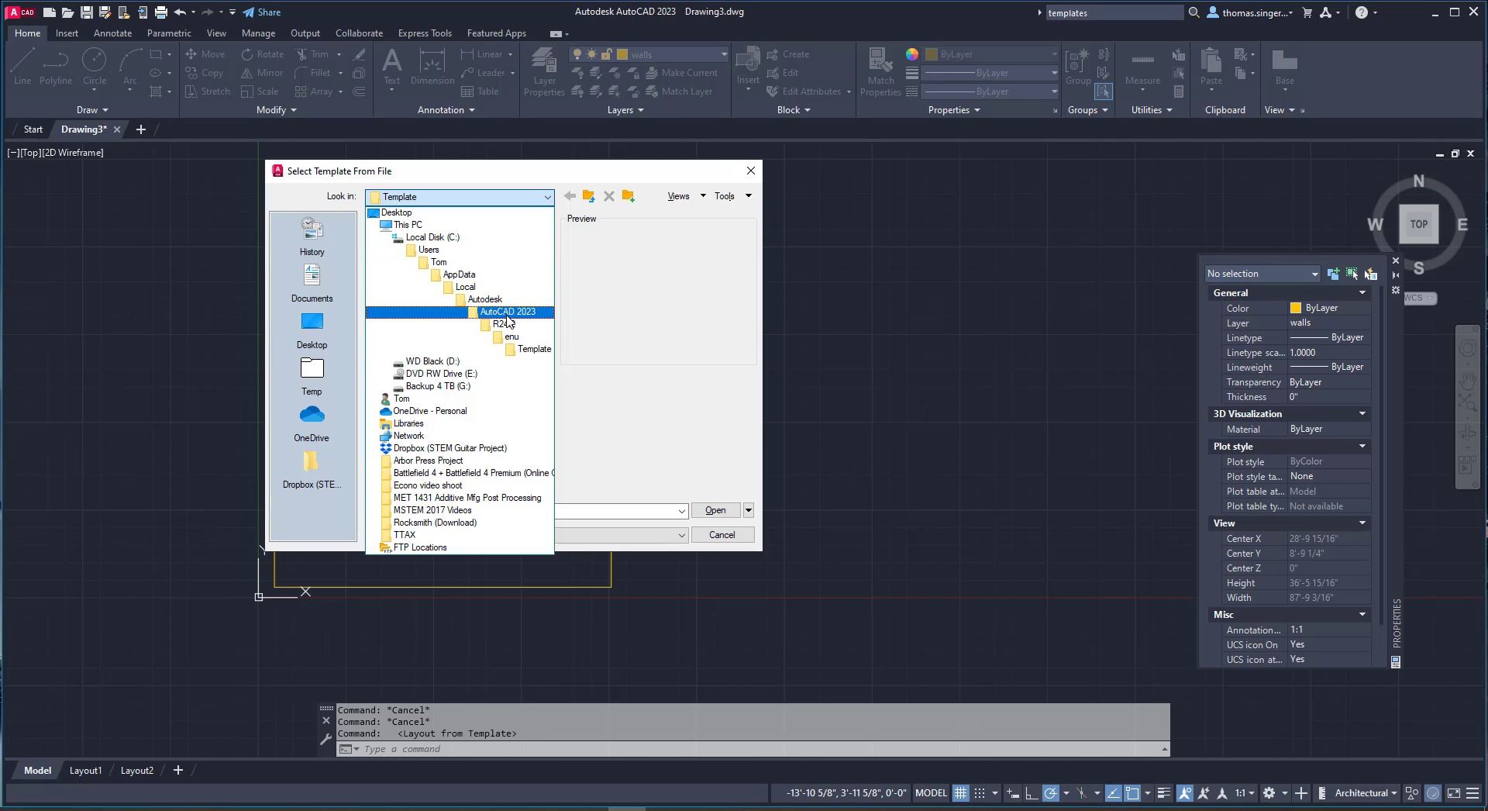
pyautogui.click(535, 349)
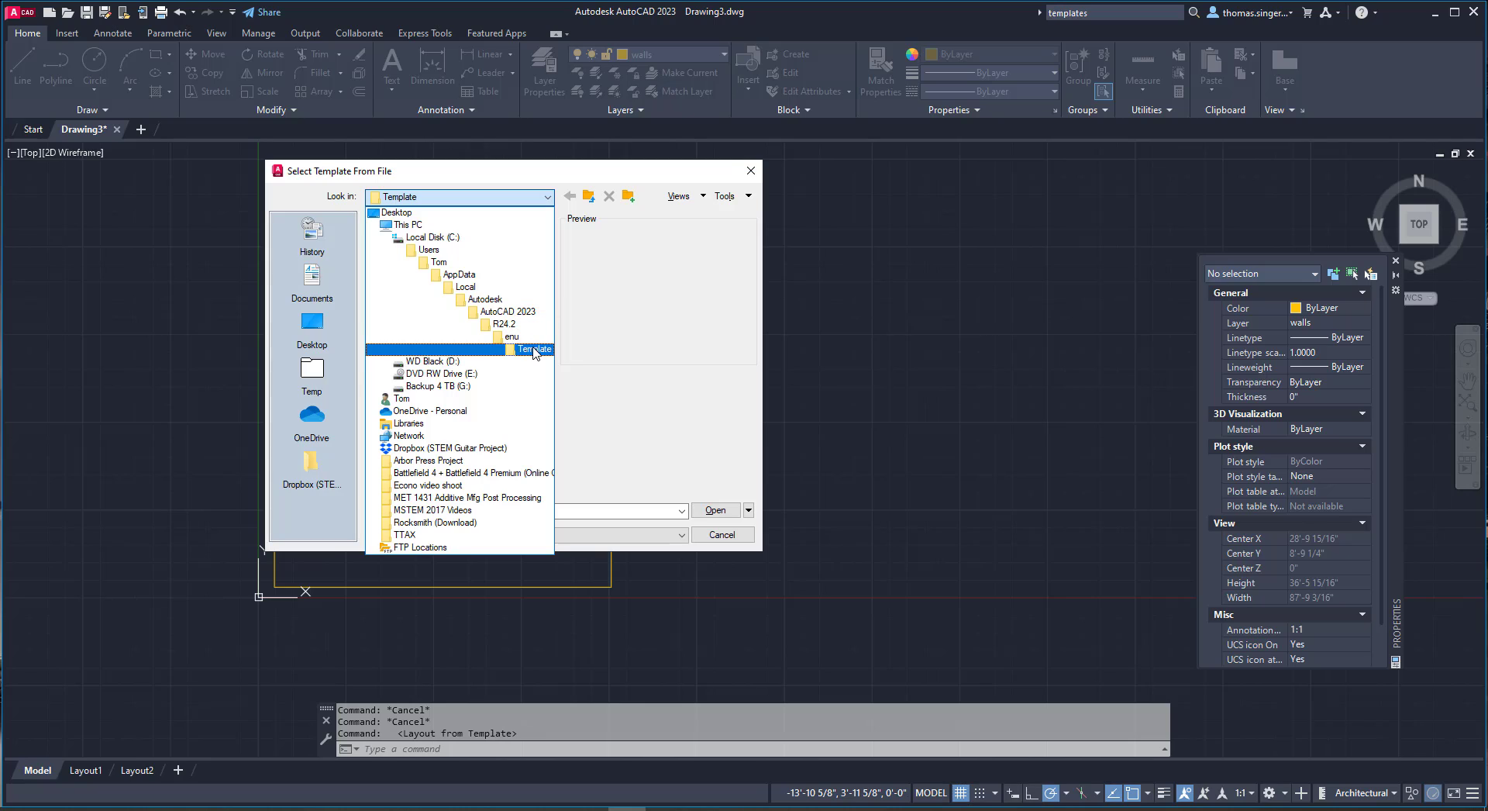
pyautogui.moveTo(522, 362)
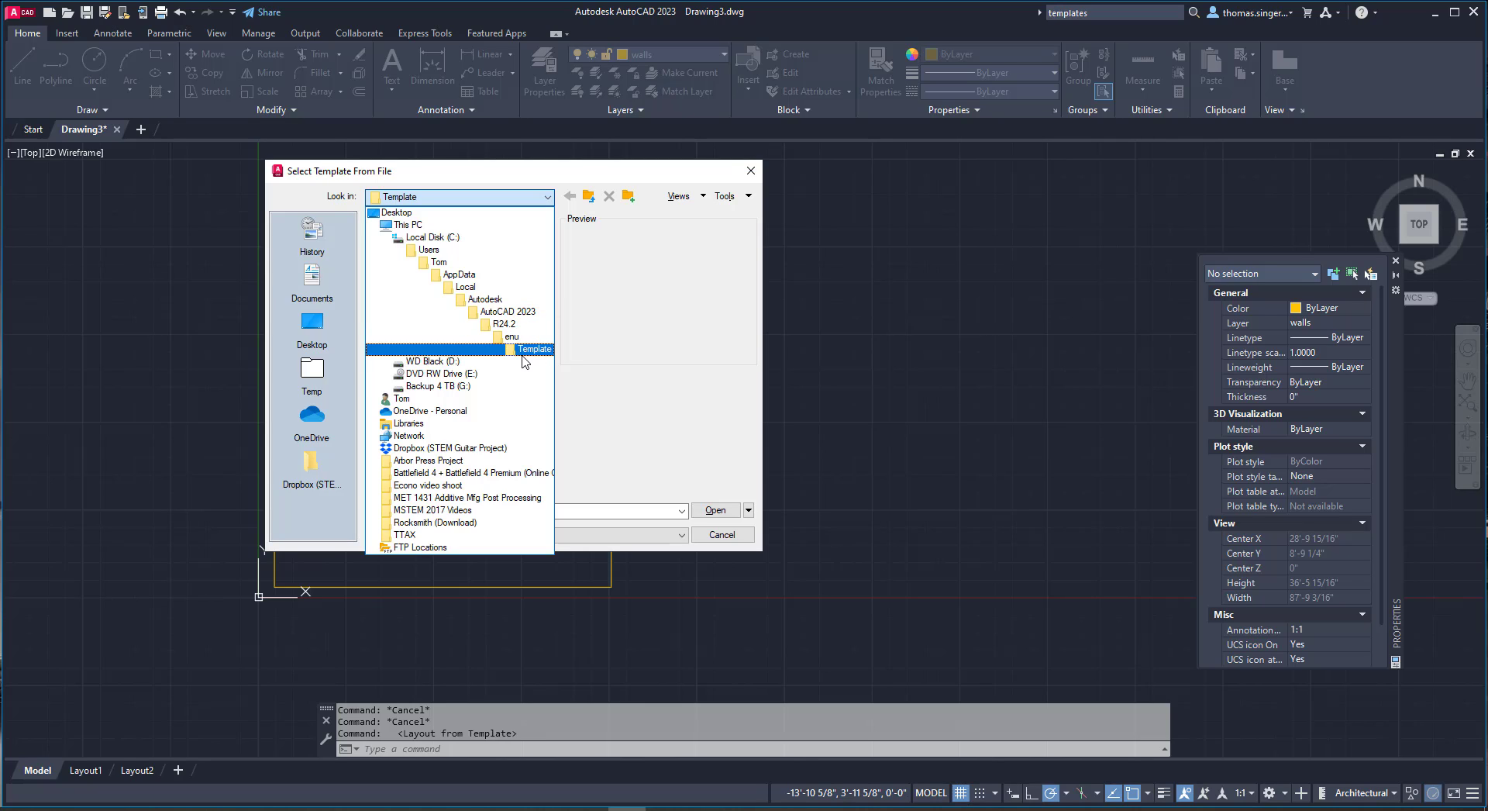
pyautogui.click(513, 336)
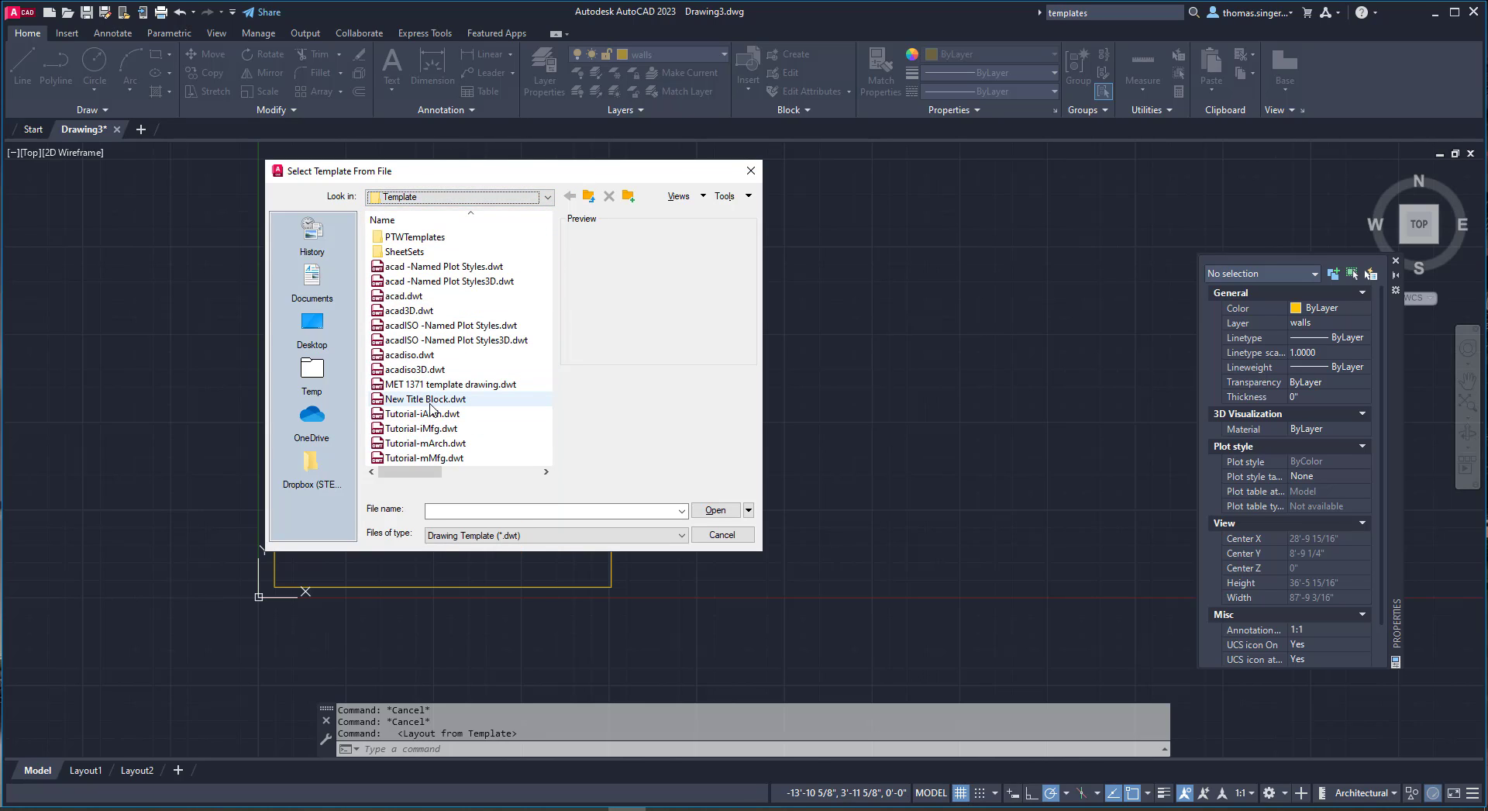
pyautogui.moveTo(422, 398)
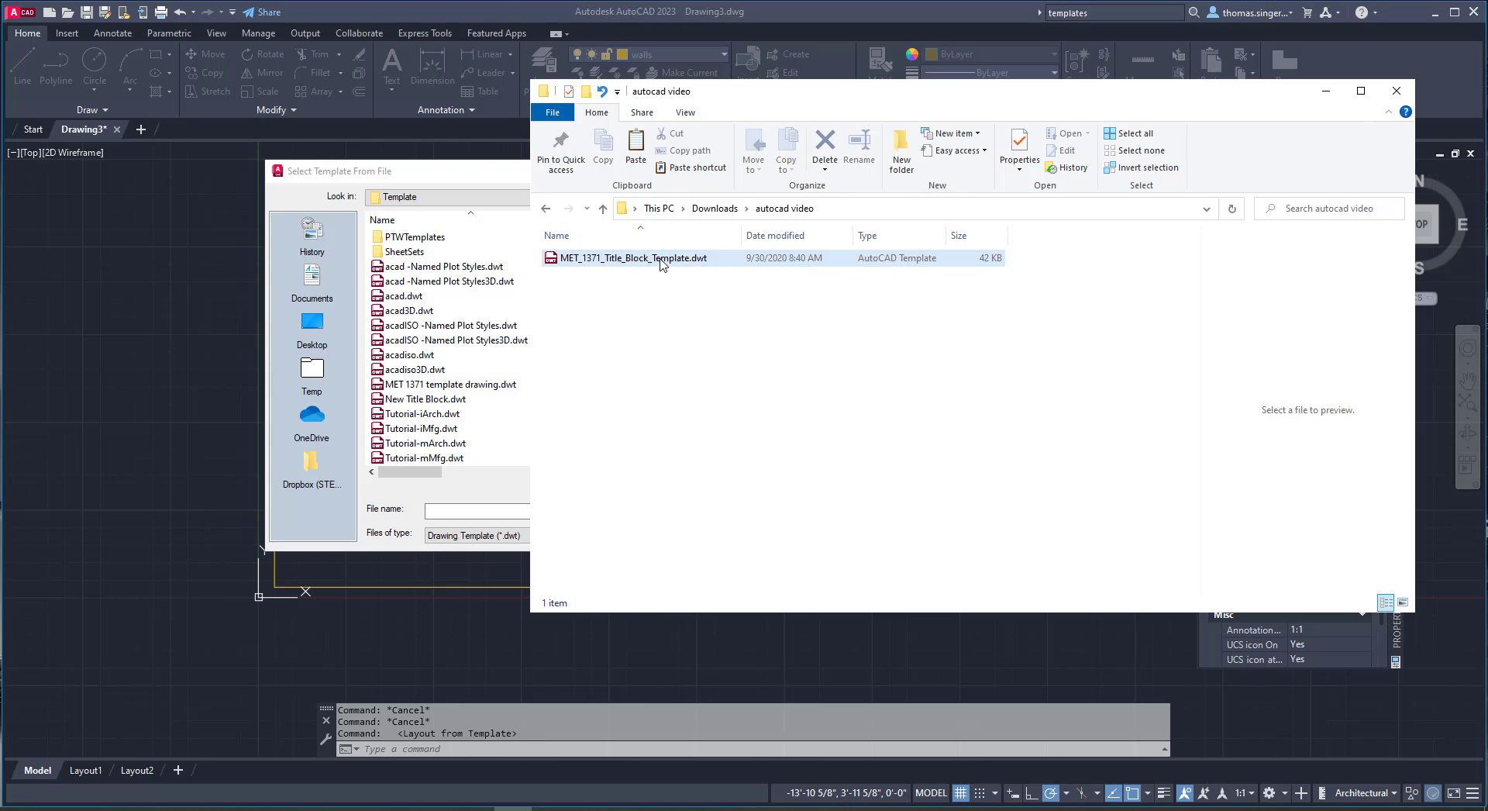
pyautogui.moveTo(693, 264)
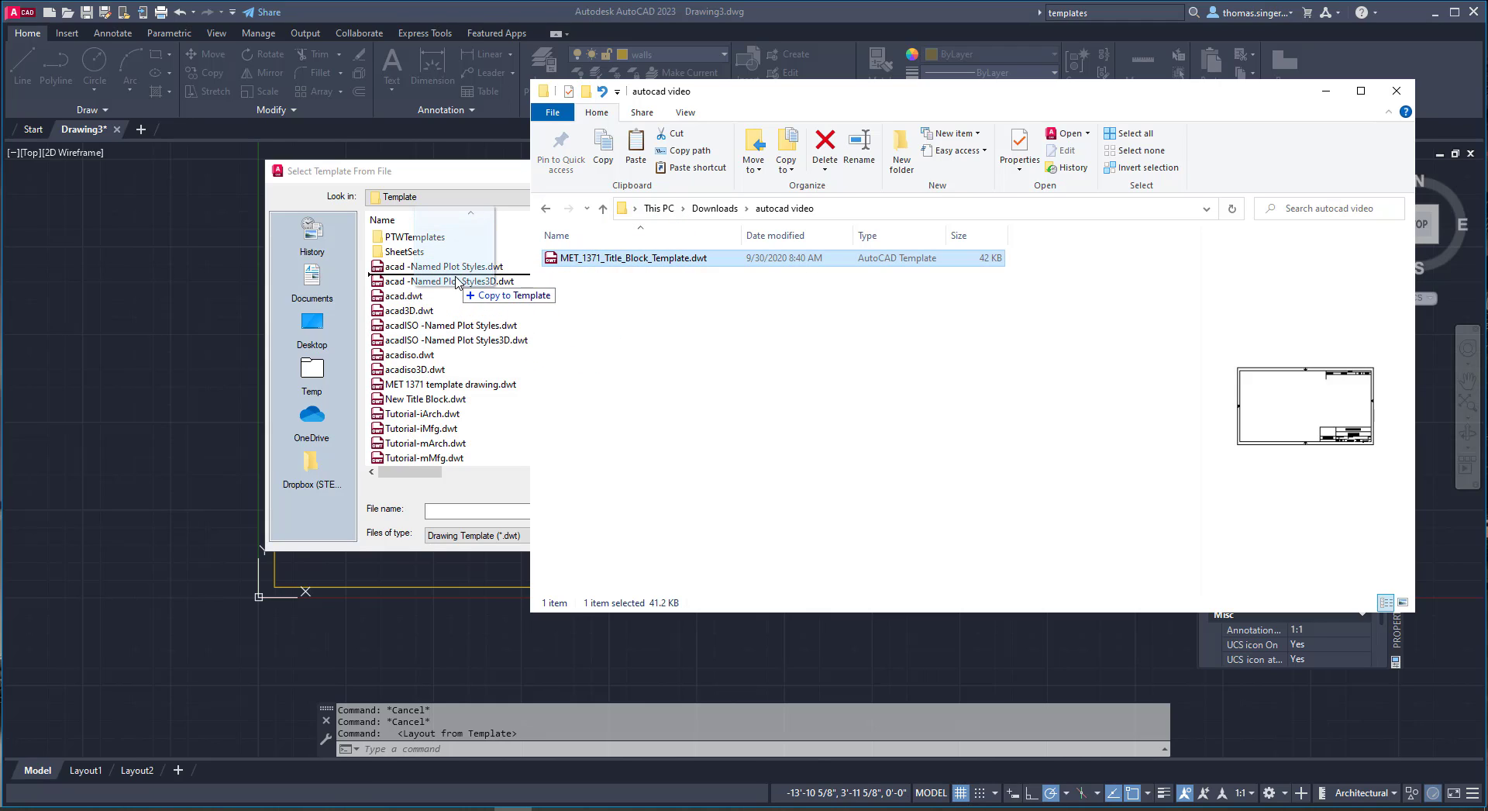
# Drop MET_1371_Title_Block_Template.dwt into the Template folder list.
pyautogui.click(455, 265)
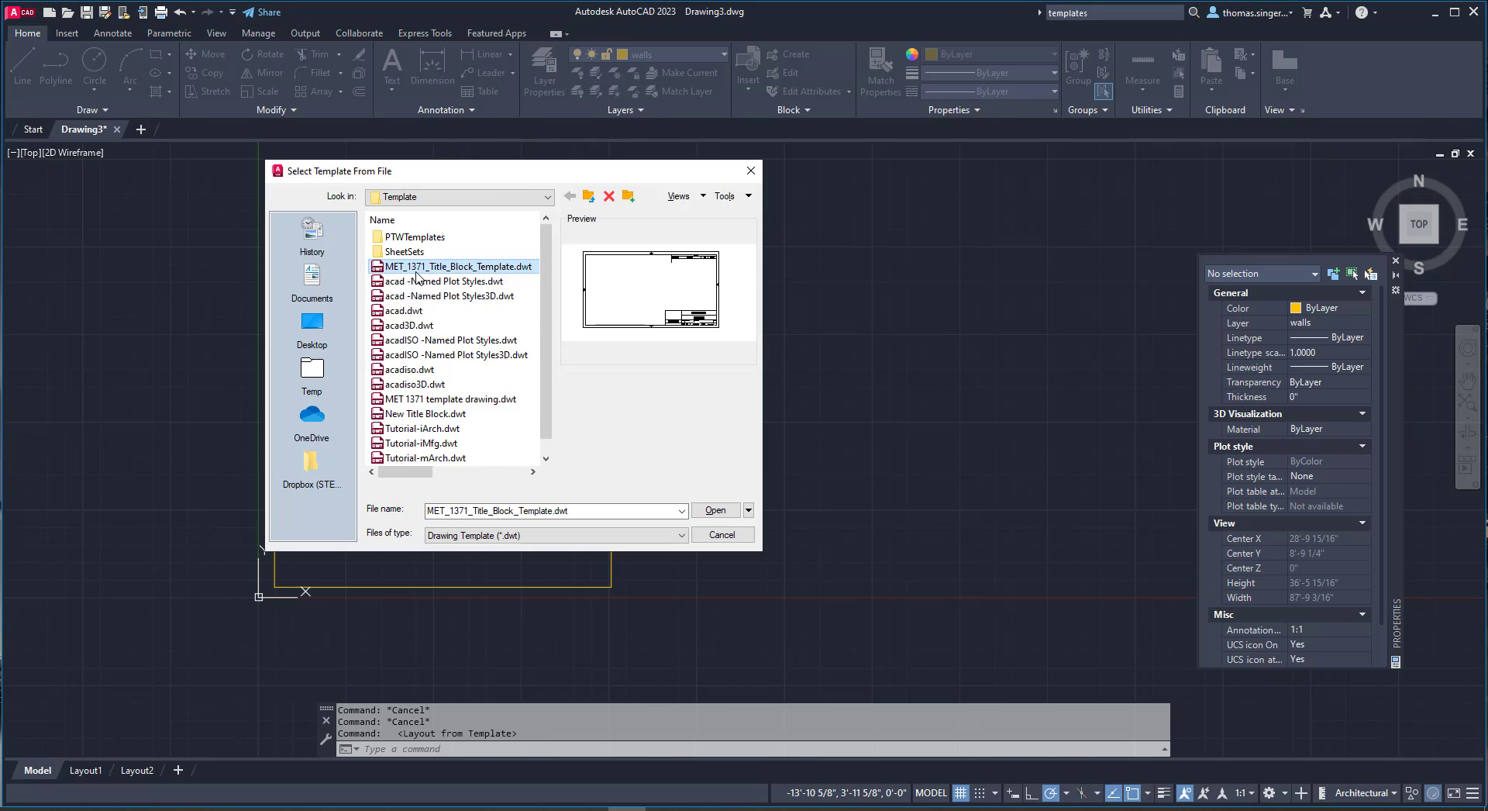
pyautogui.moveTo(456, 271)
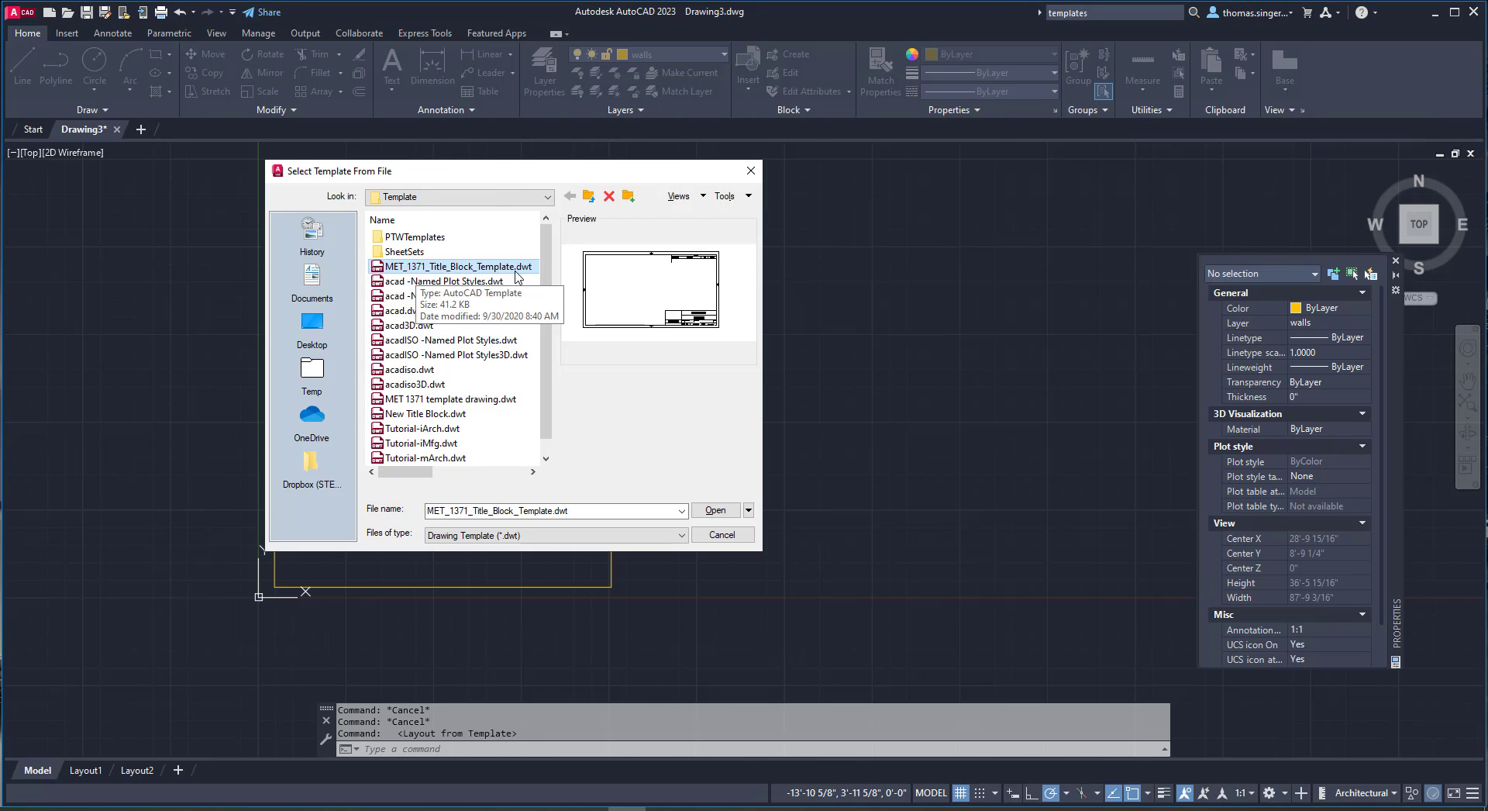
pyautogui.moveTo(501, 273)
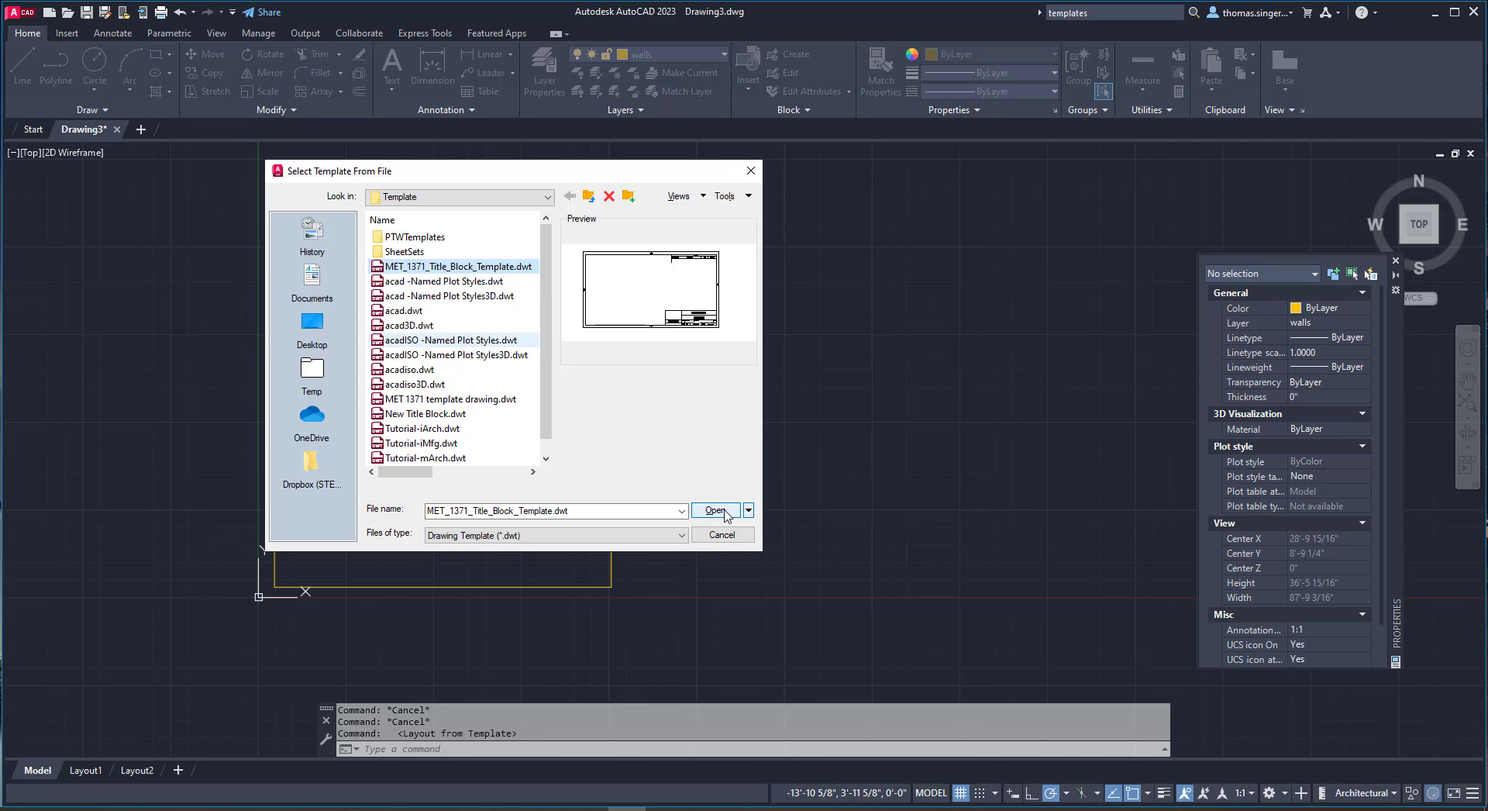
# Open MET_1371_Title_Block_Template.dwt as the layout source.
pyautogui.click(713, 510)
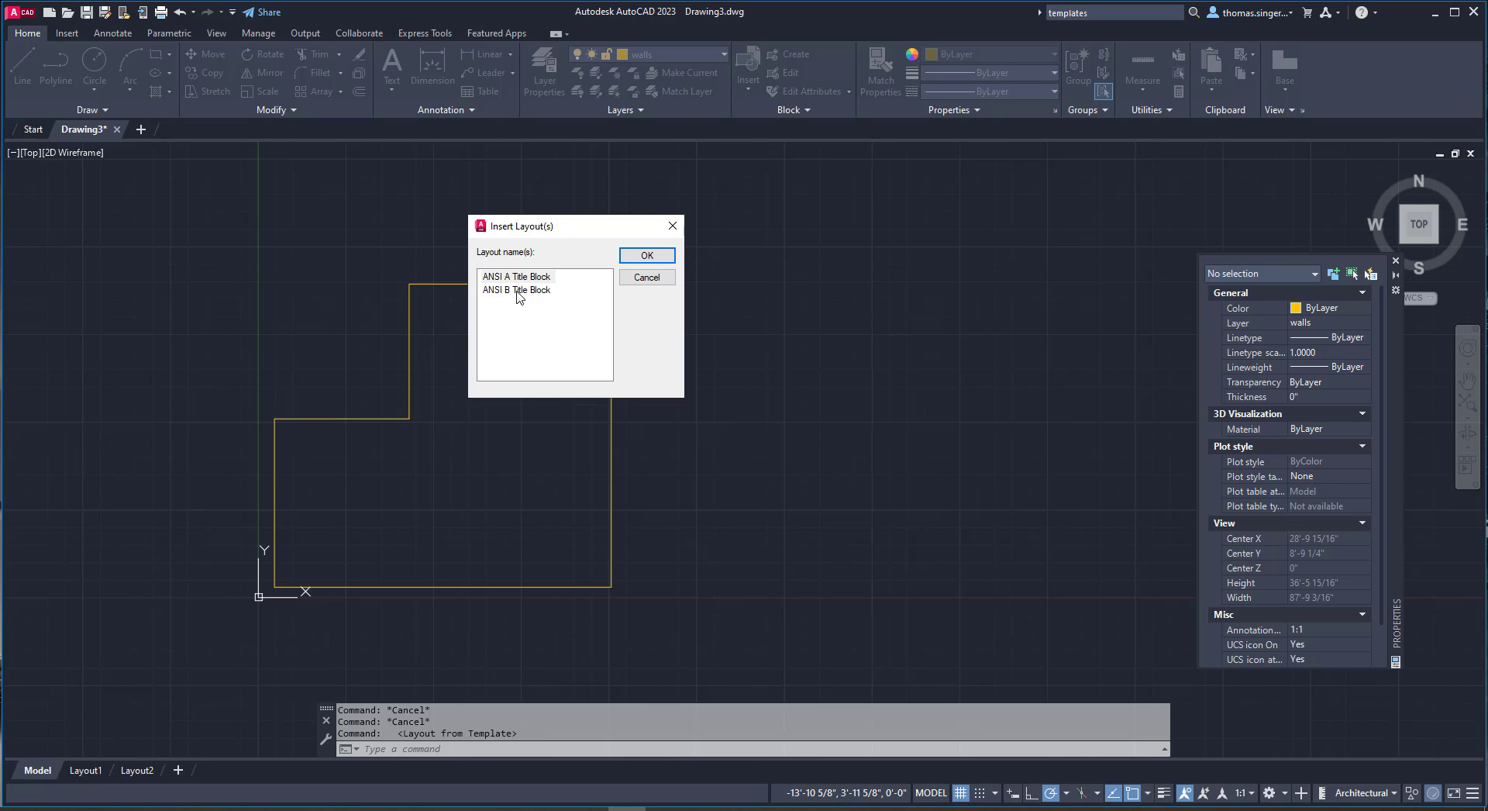
pyautogui.moveTo(521, 281)
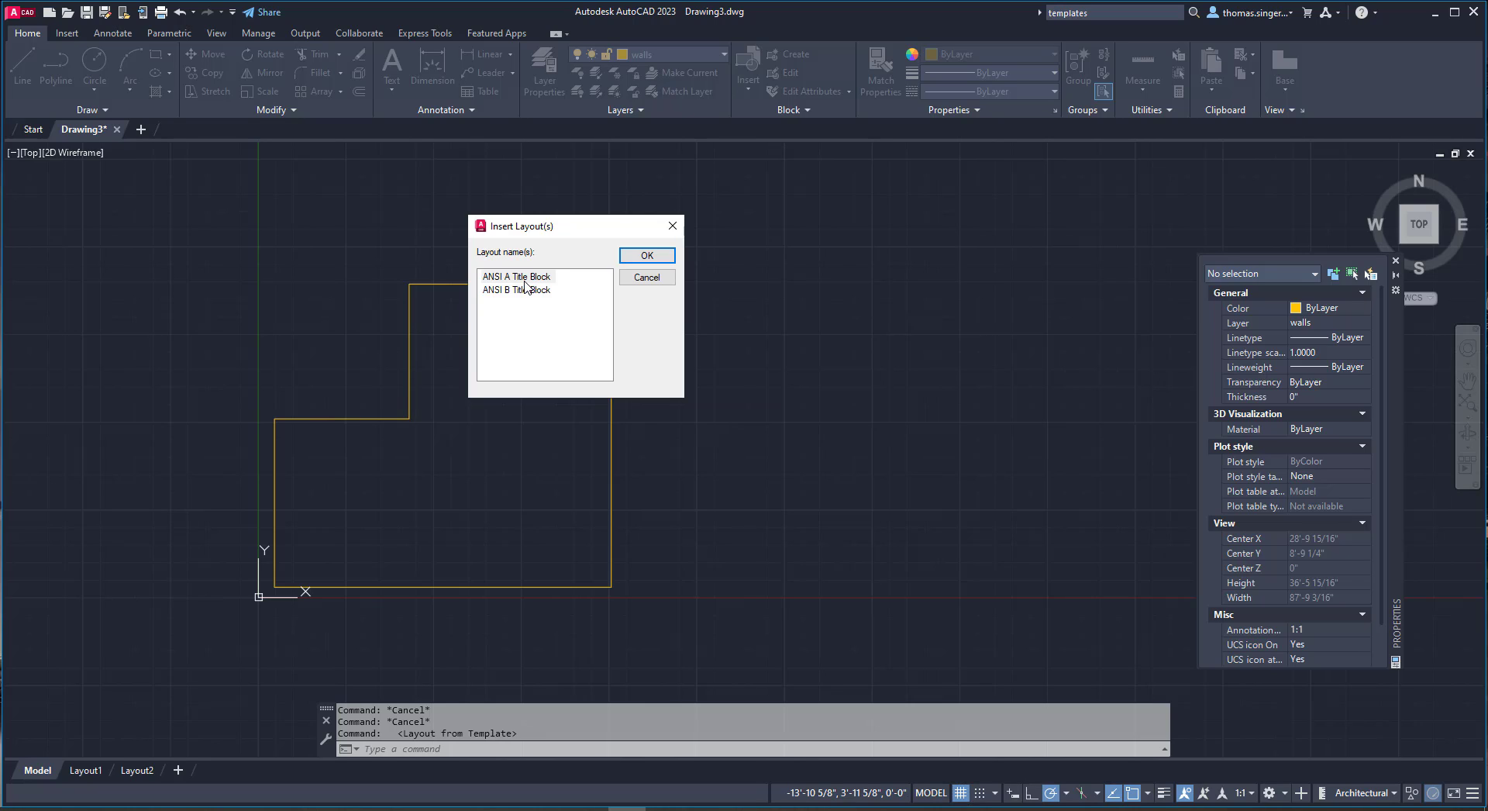
# Choose the ANSI A Title Block layout in the Insert Layout(s) list.
pyautogui.click(515, 276)
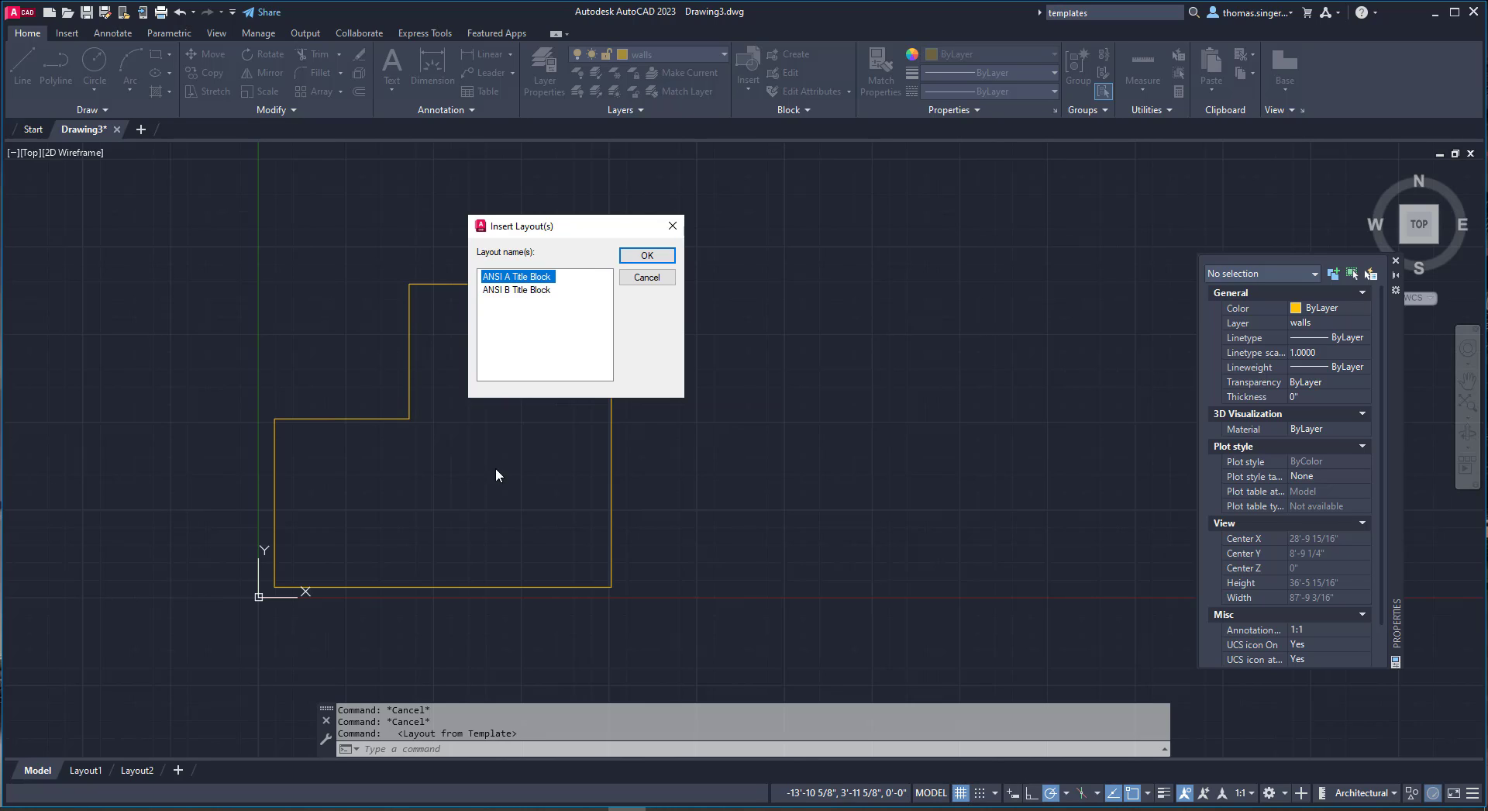
pyautogui.moveTo(715, 276)
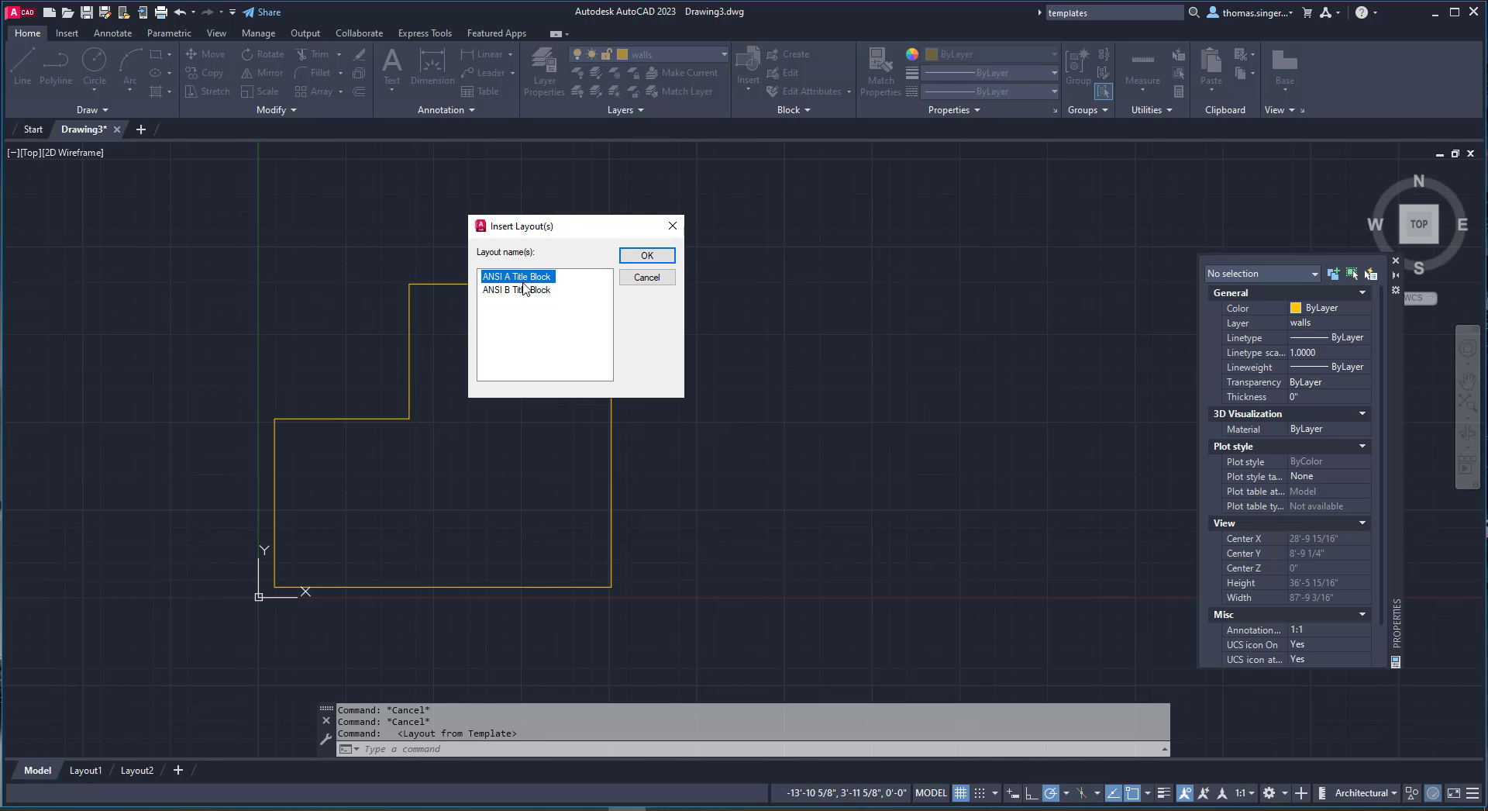
pyautogui.moveTo(540, 295)
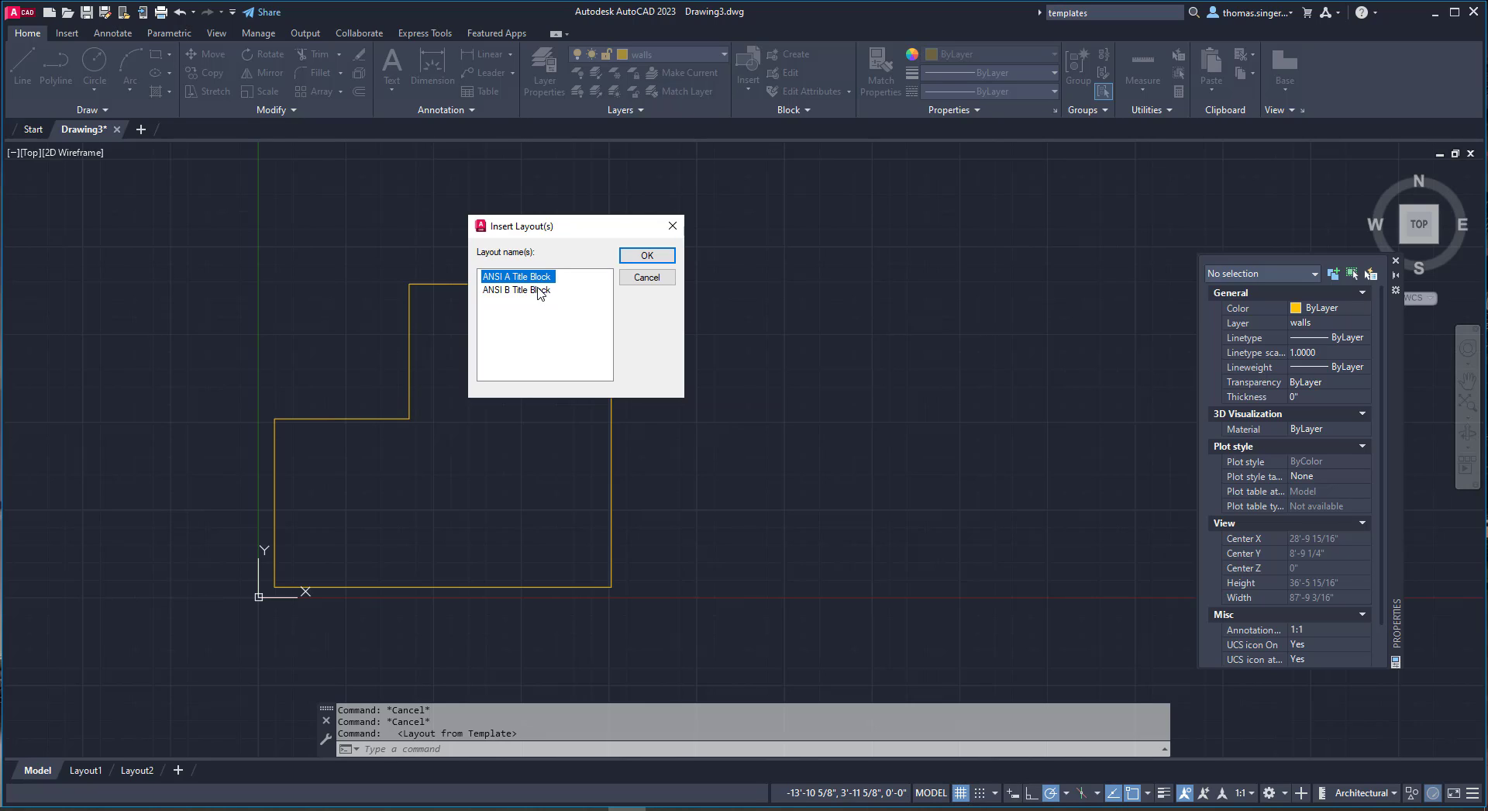
pyautogui.moveTo(513, 312)
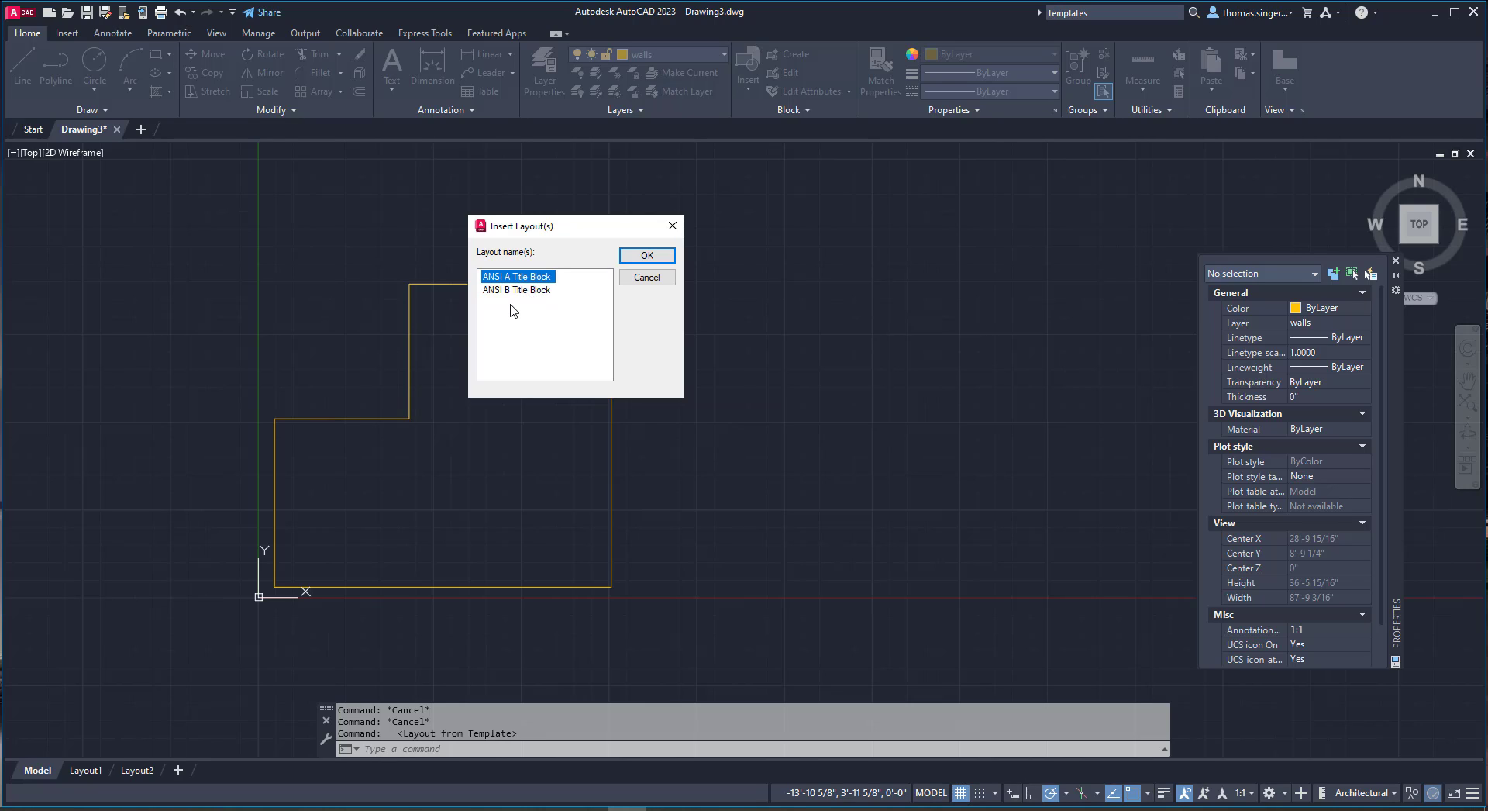
pyautogui.moveTo(510, 331)
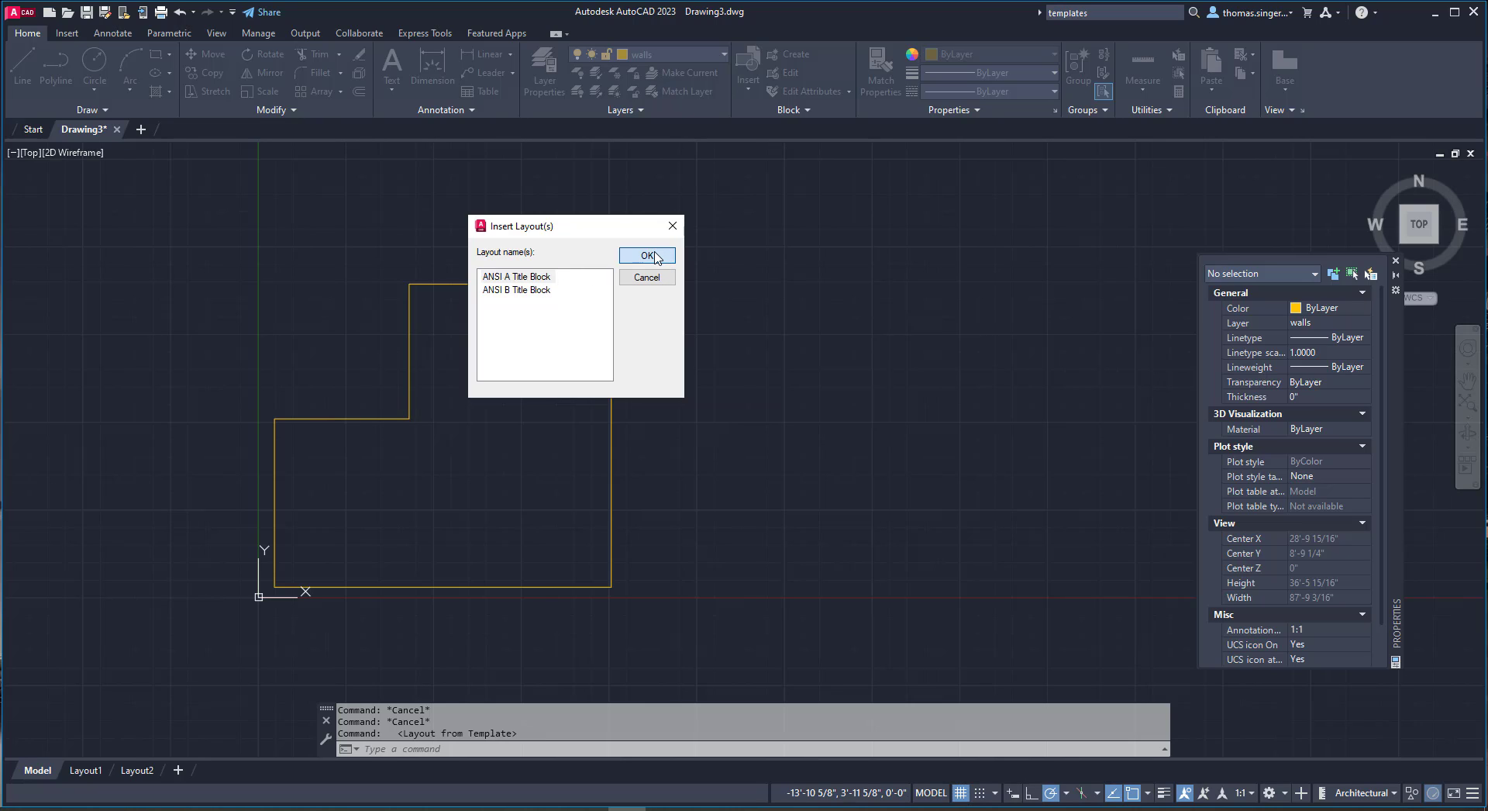
# Insert the ANSI A Title Block layout and switch to its layout tab.
pyautogui.click(648, 256)
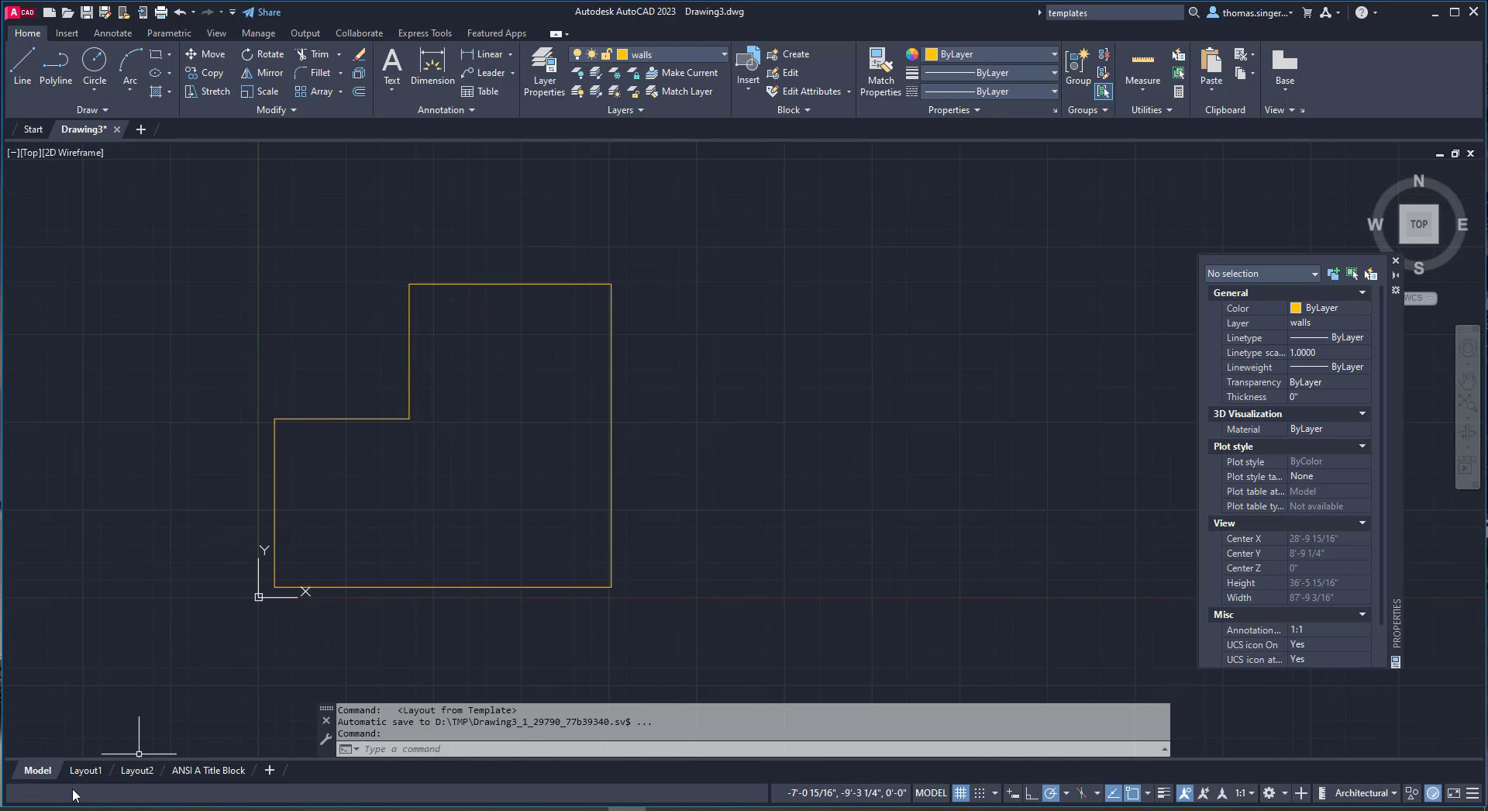
pyautogui.moveTo(208, 771)
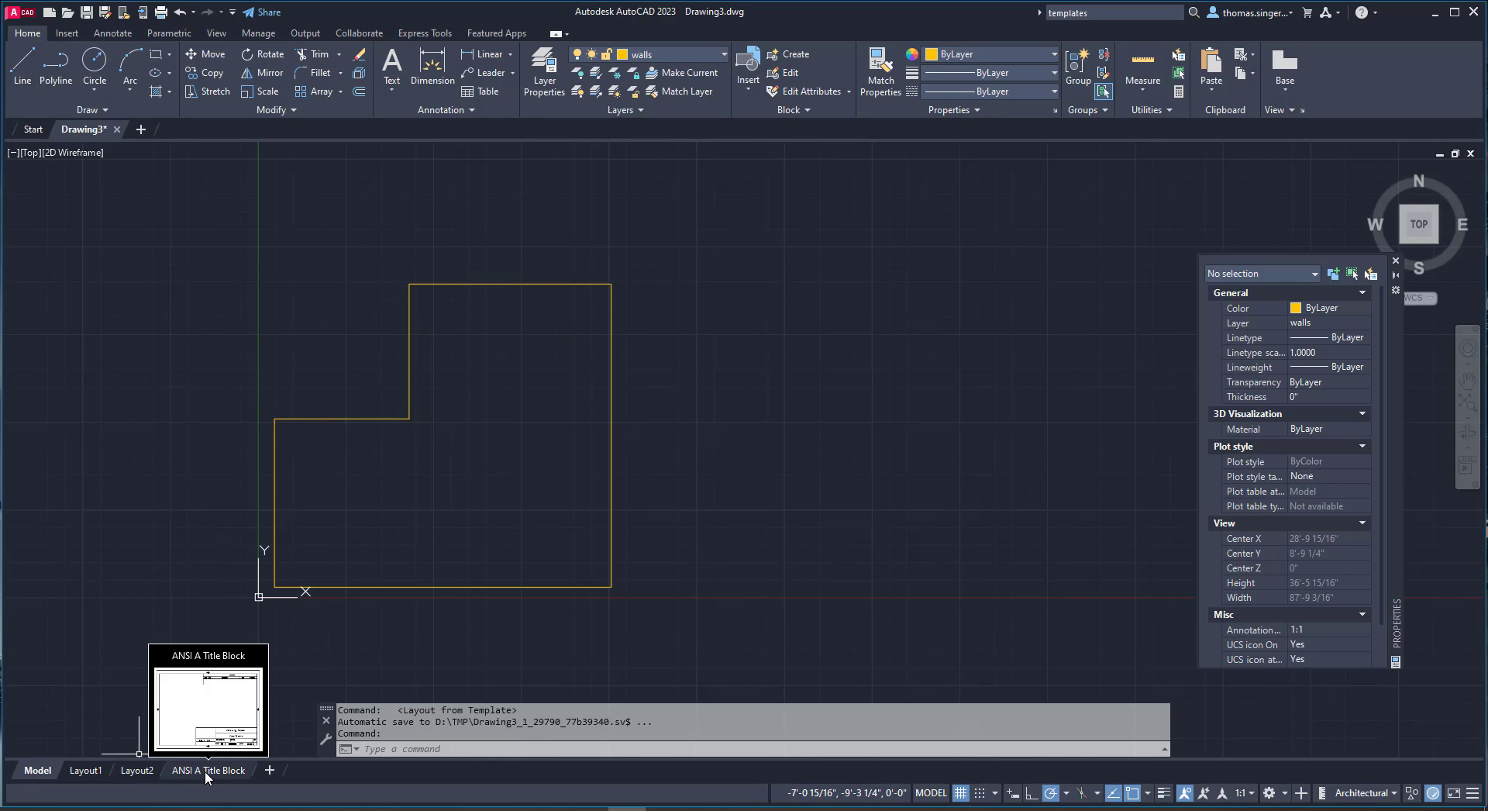
pyautogui.click(208, 771)
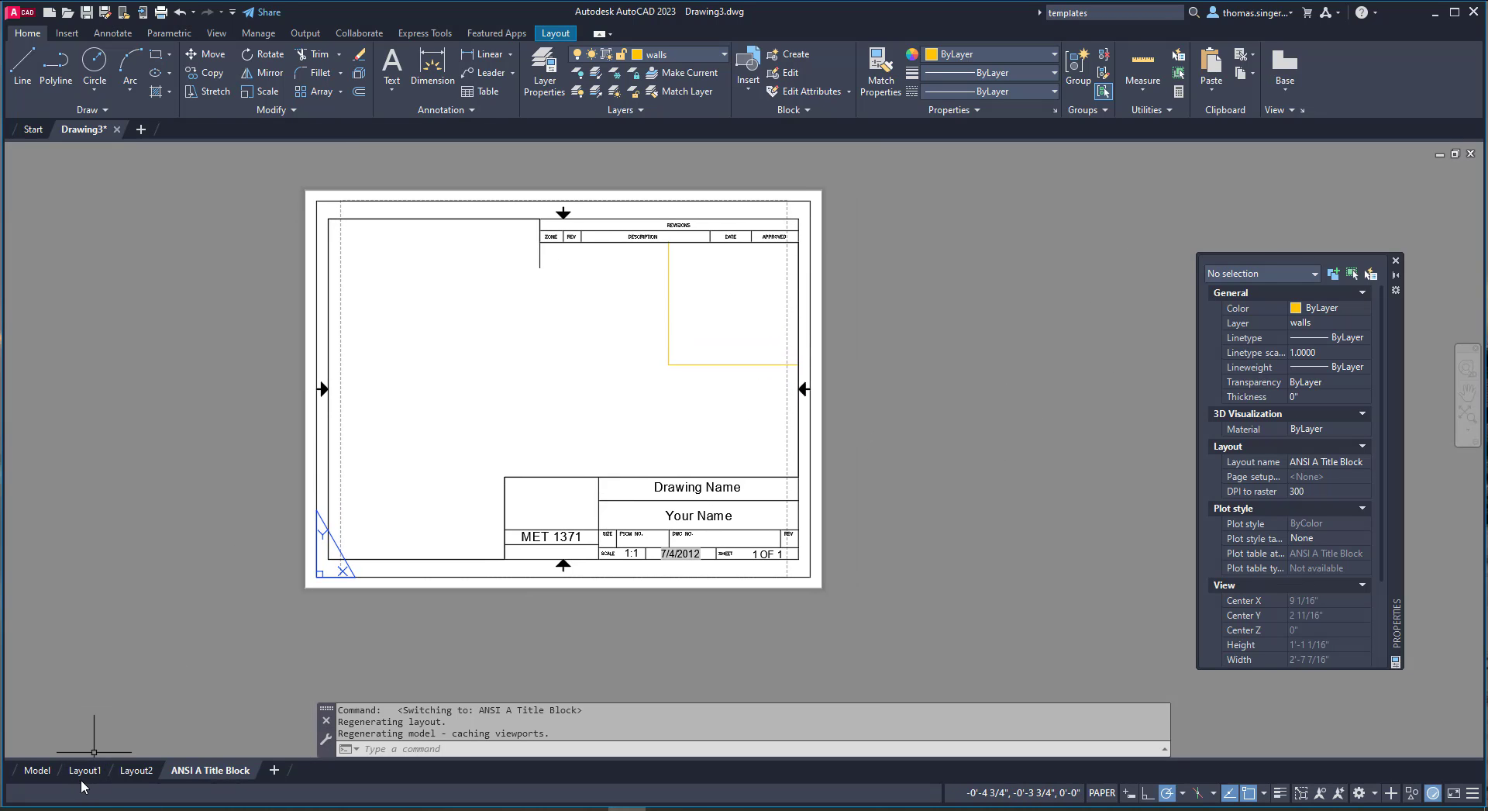
pyautogui.moveTo(865, 633)
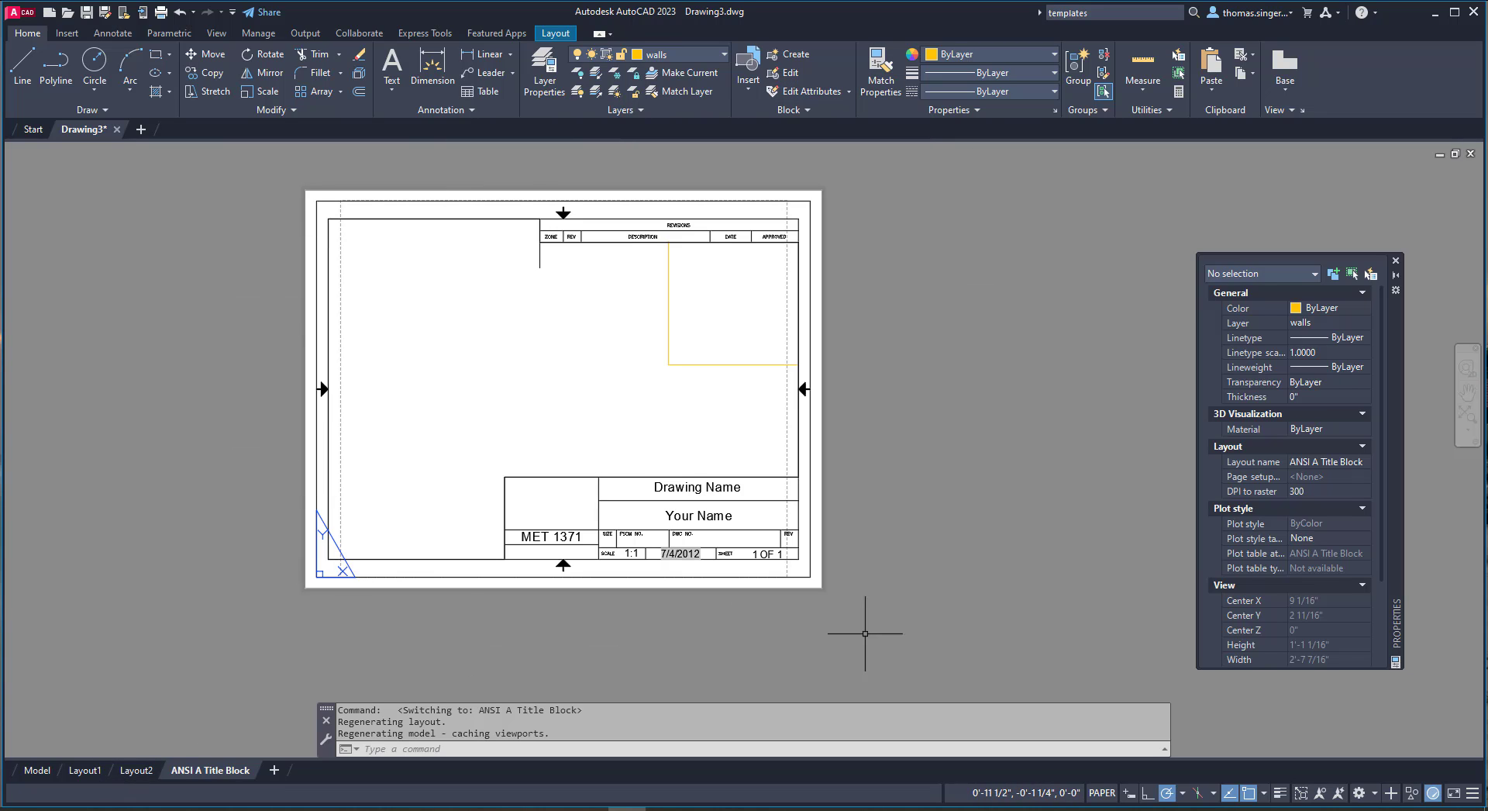
pyautogui.moveTo(848, 572)
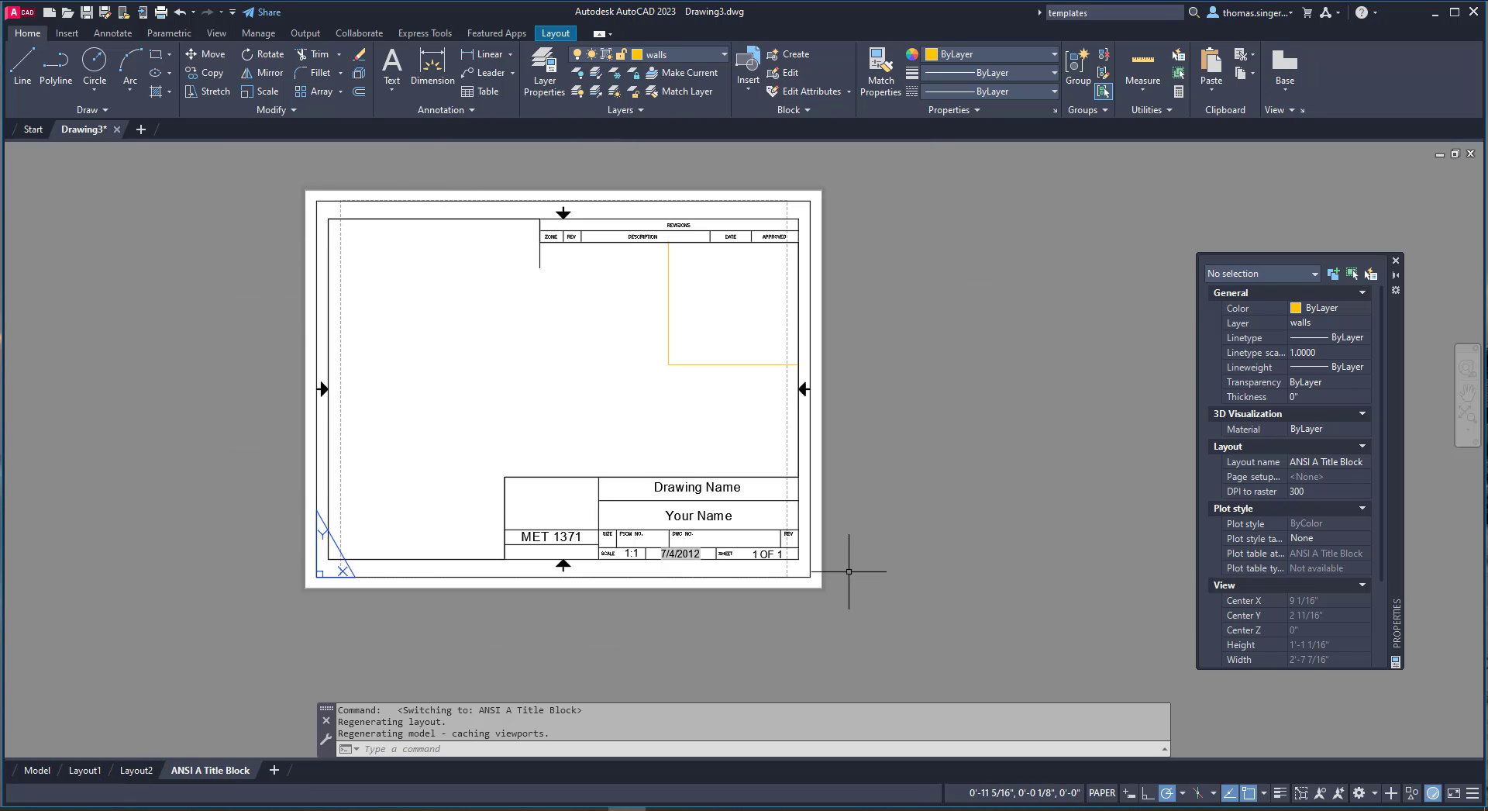
pyautogui.moveTo(665, 344)
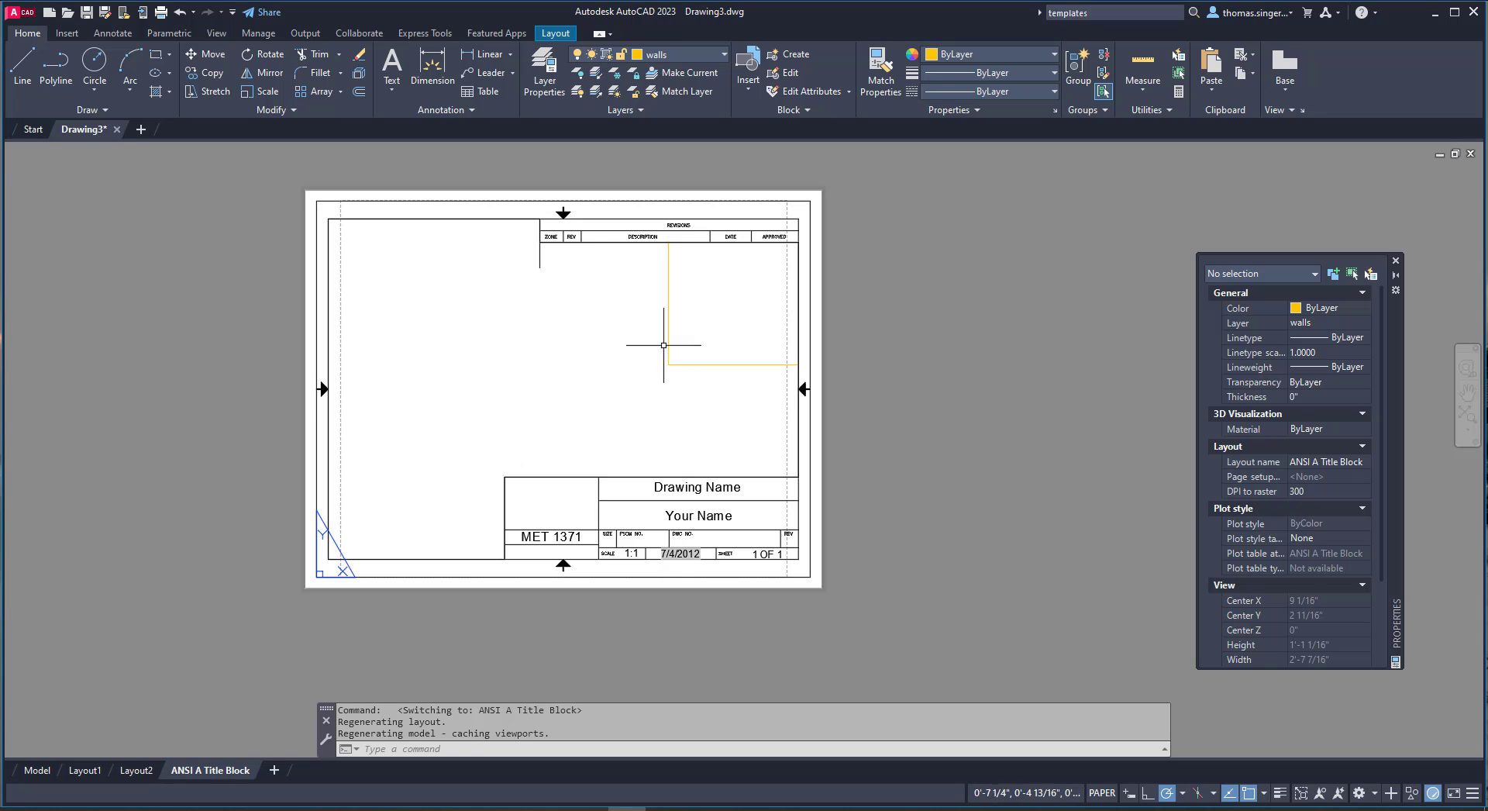
pyautogui.moveTo(434, 301)
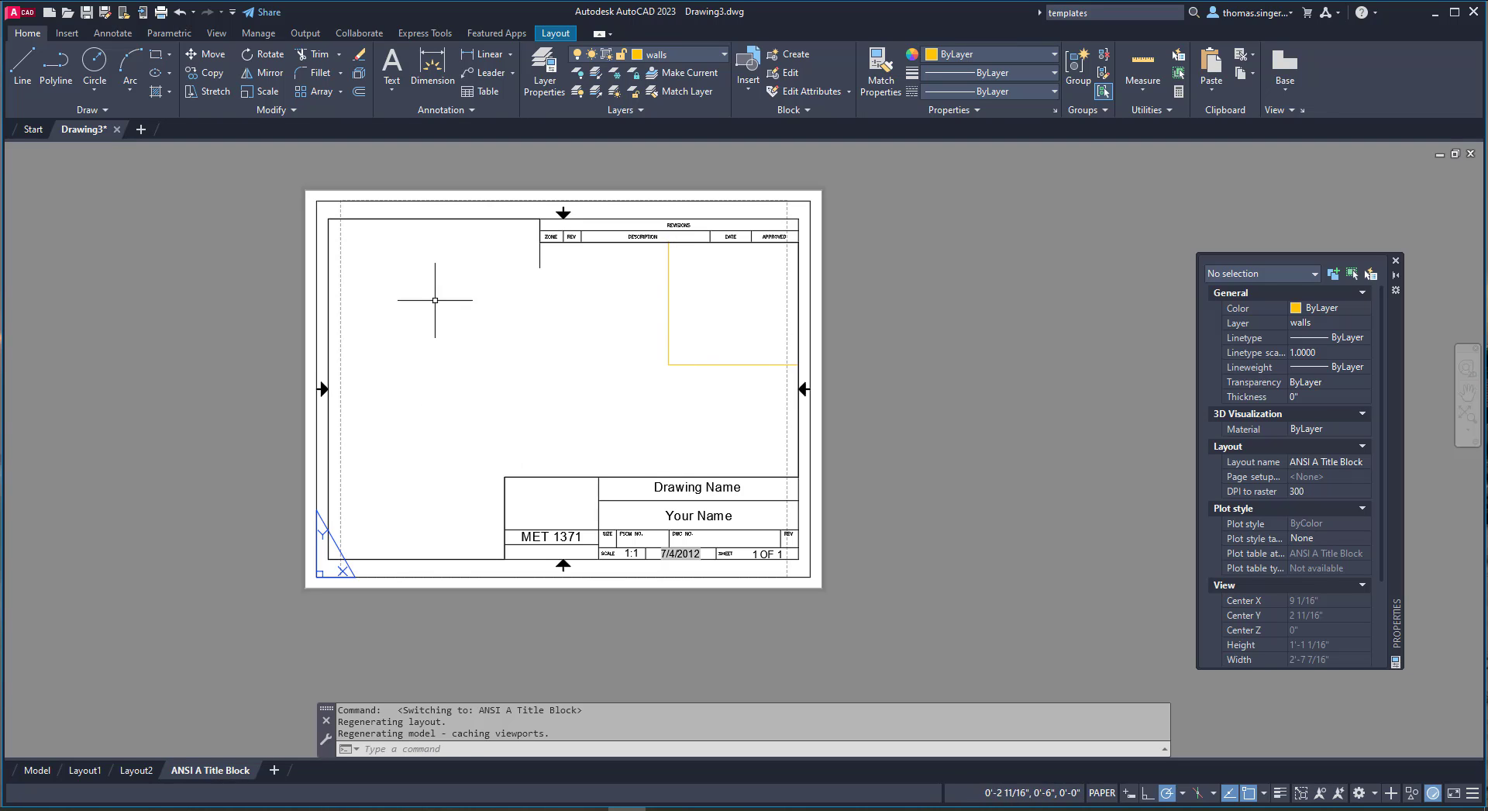
pyautogui.moveTo(656, 361)
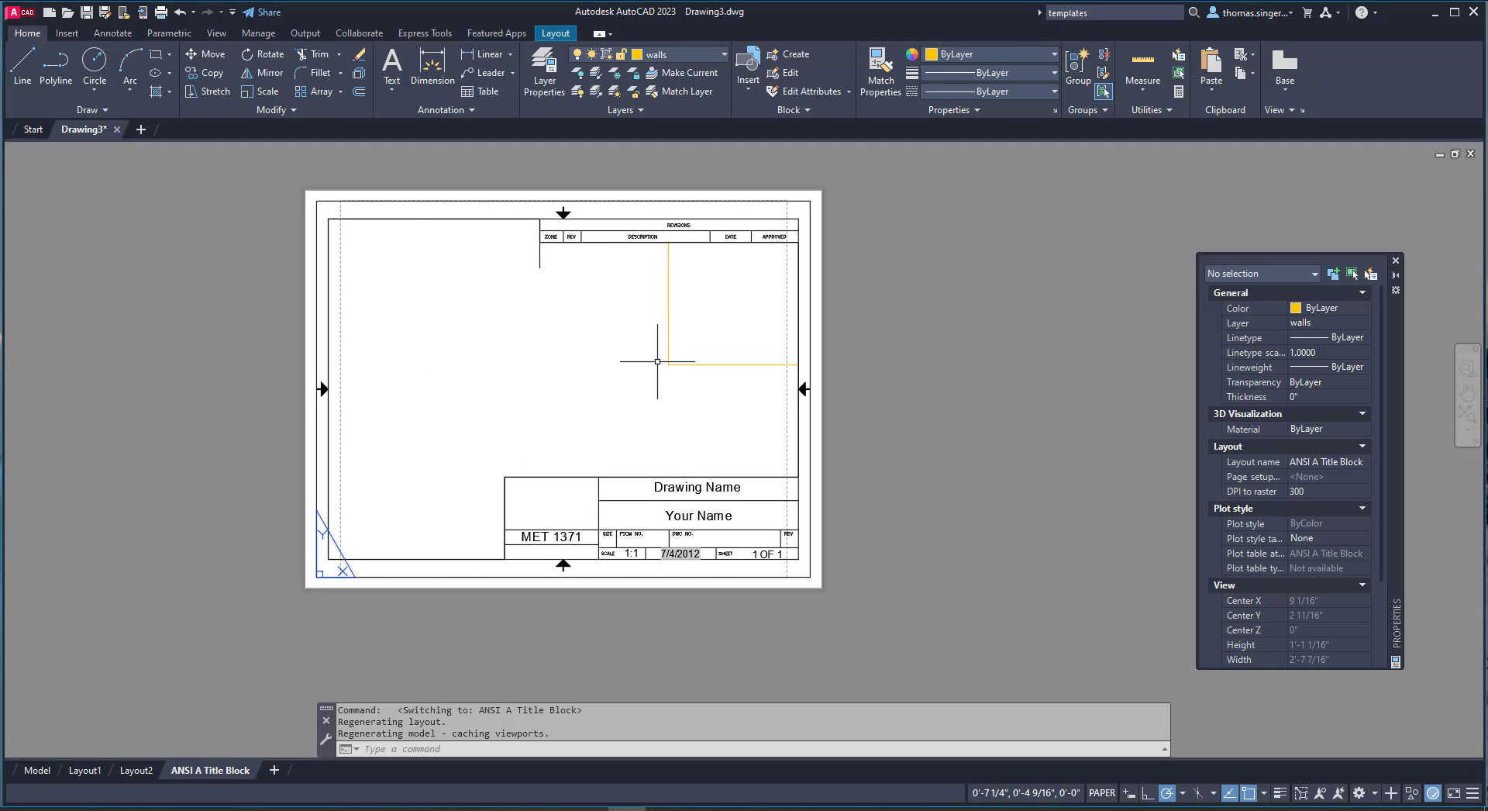
pyautogui.moveTo(606, 406)
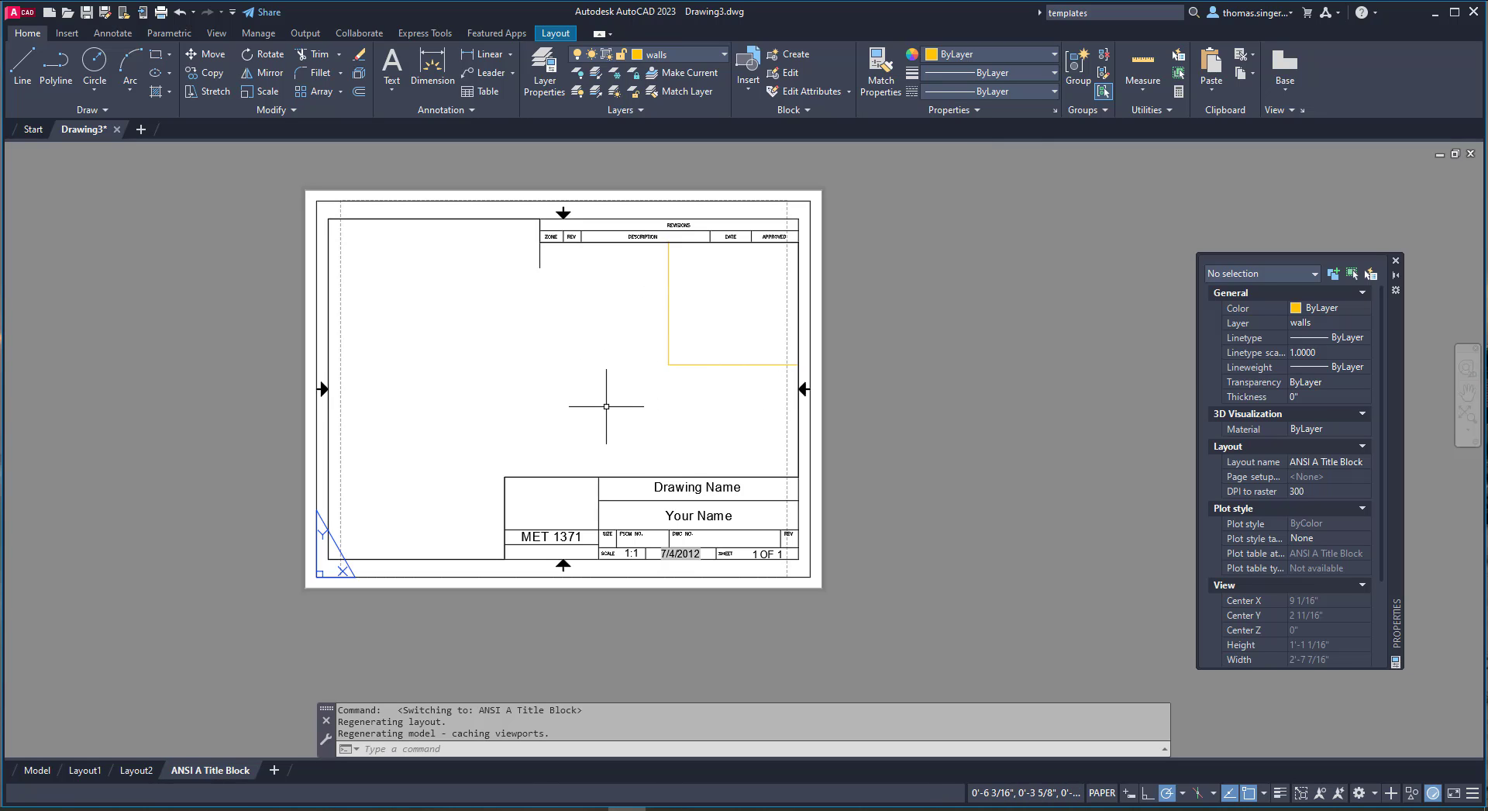
pyautogui.moveTo(561, 425)
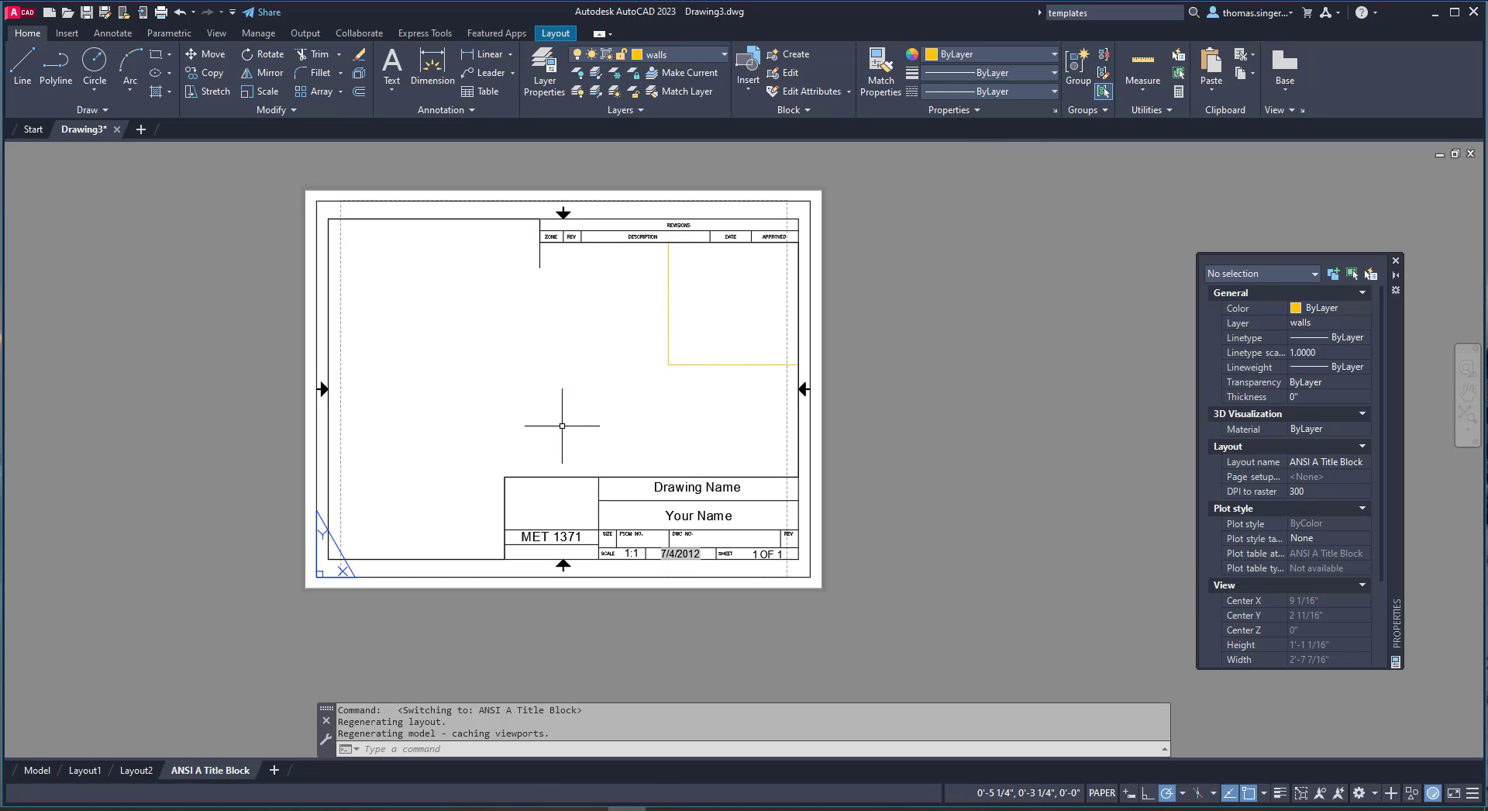
pyautogui.moveTo(559, 422)
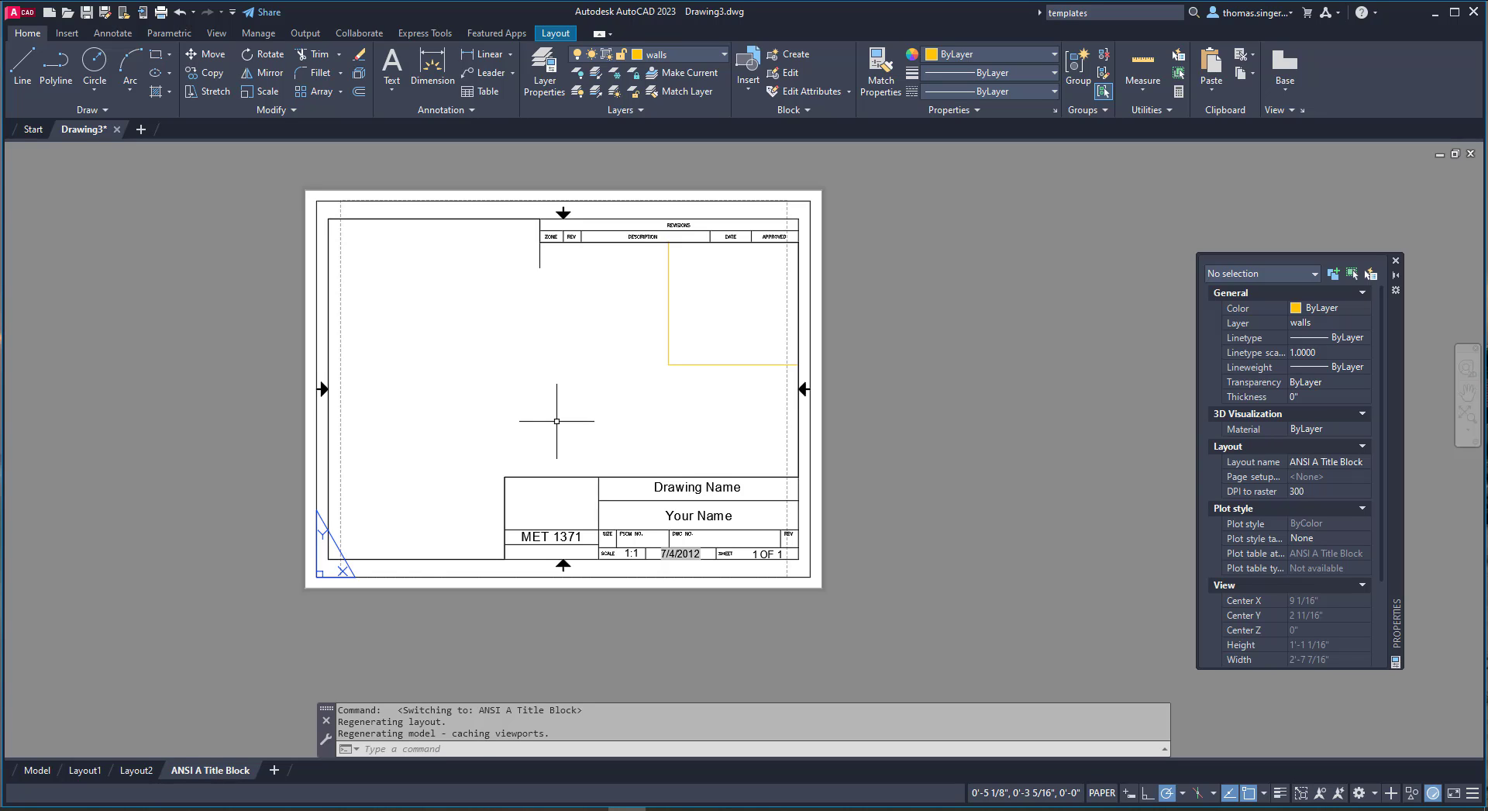
pyautogui.moveTo(895, 391)
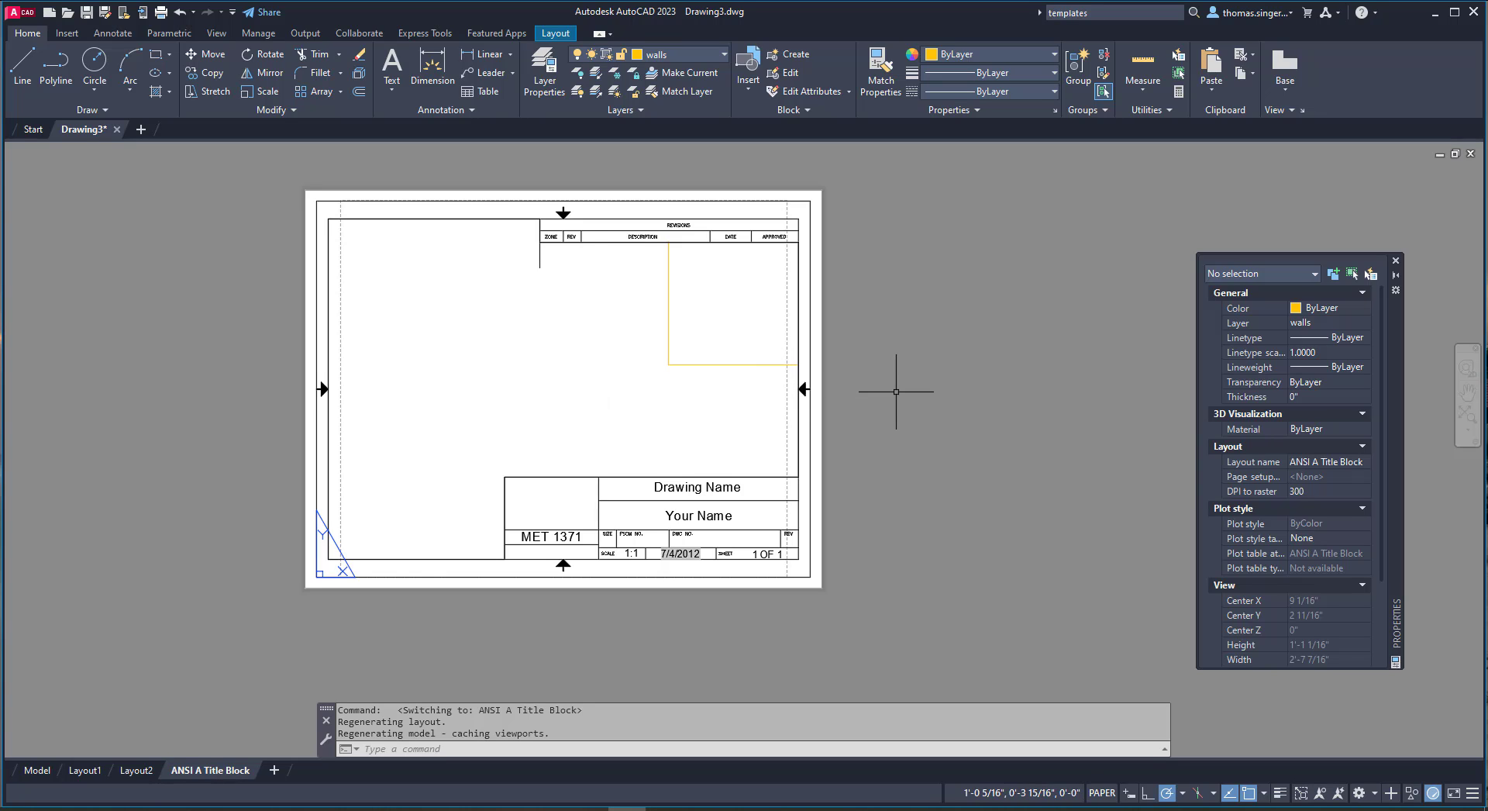
pyautogui.moveTo(1017, 386)
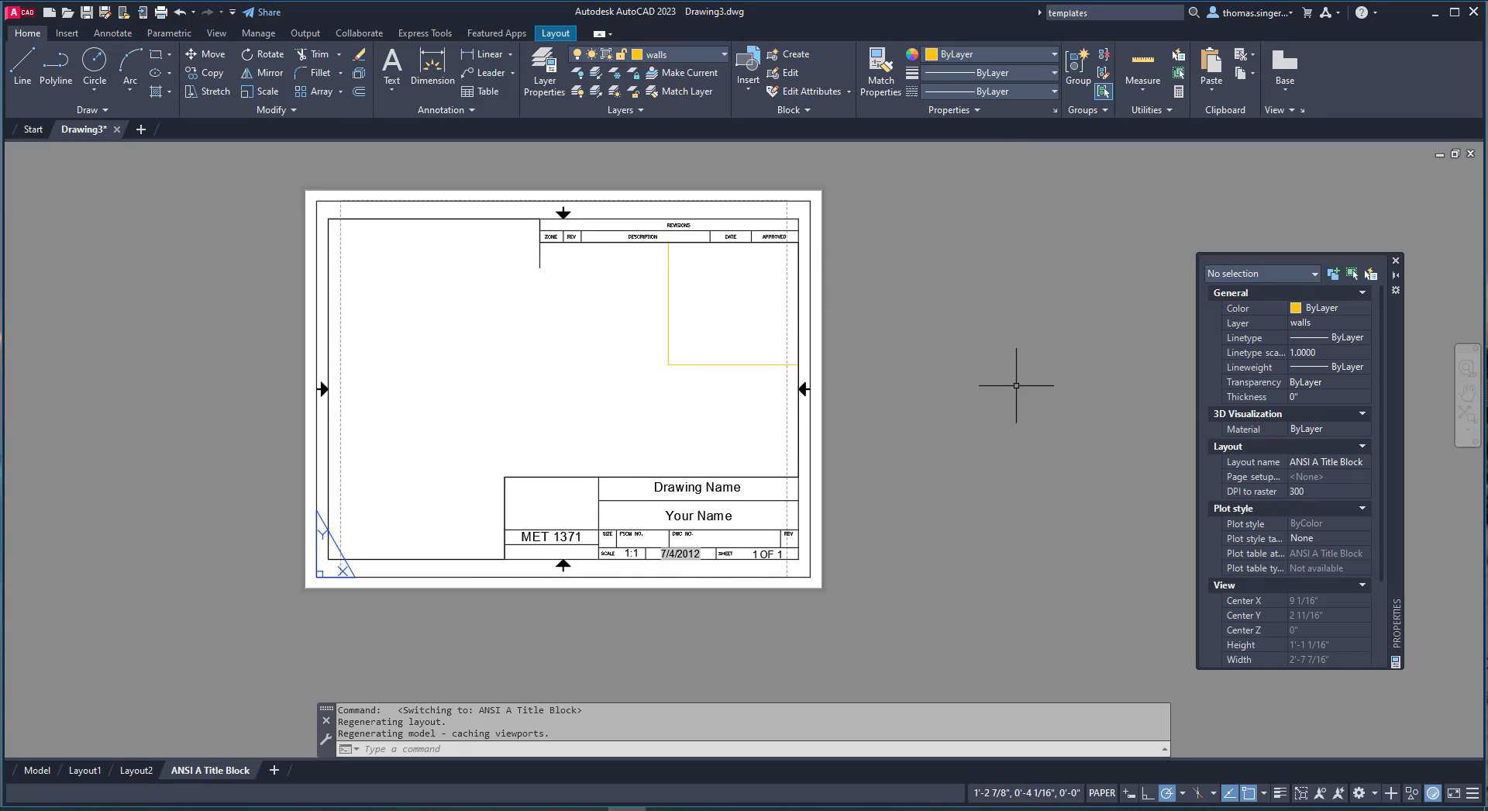
pyautogui.moveTo(635, 321)
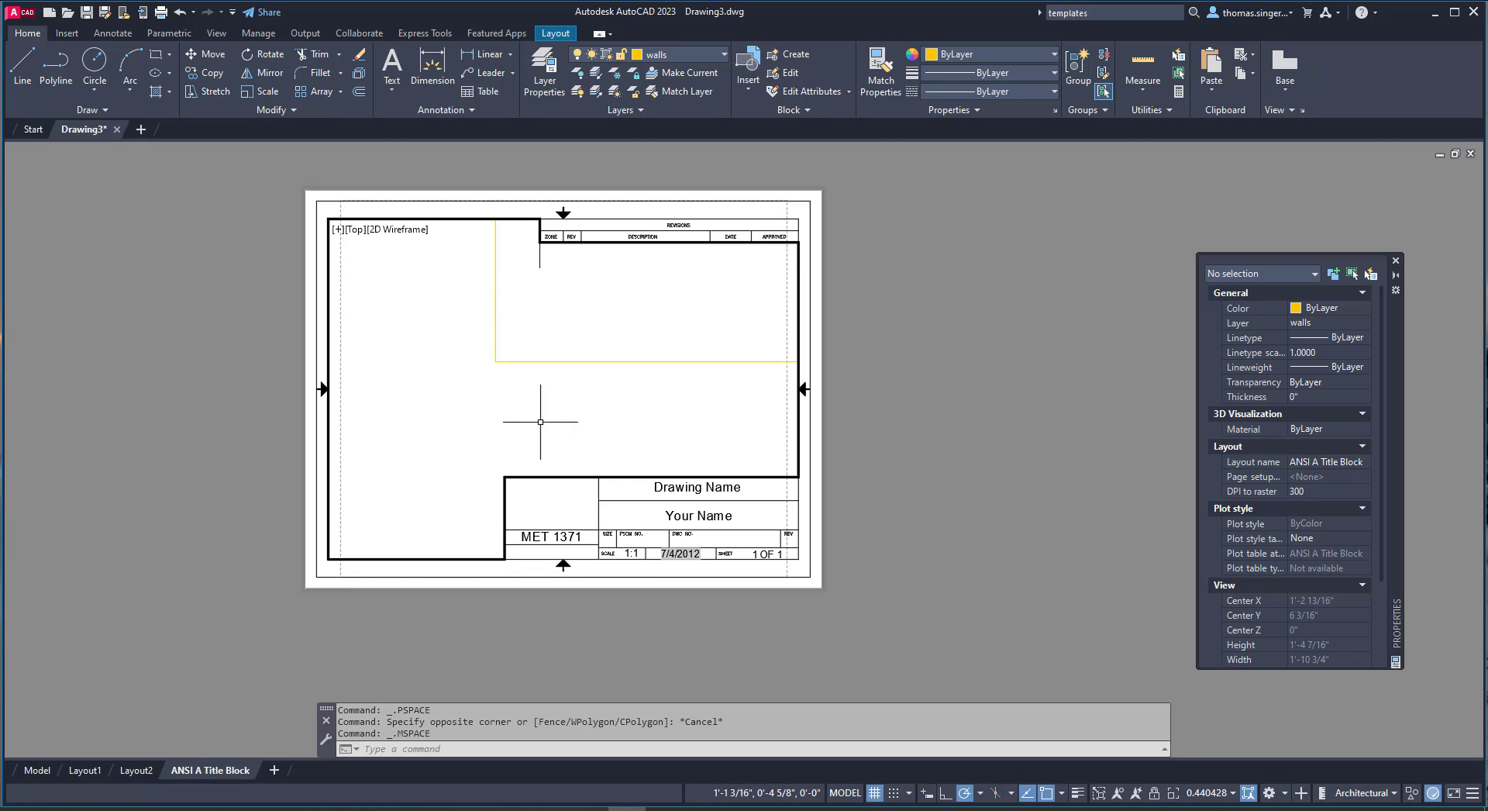
pyautogui.moveTo(653, 408)
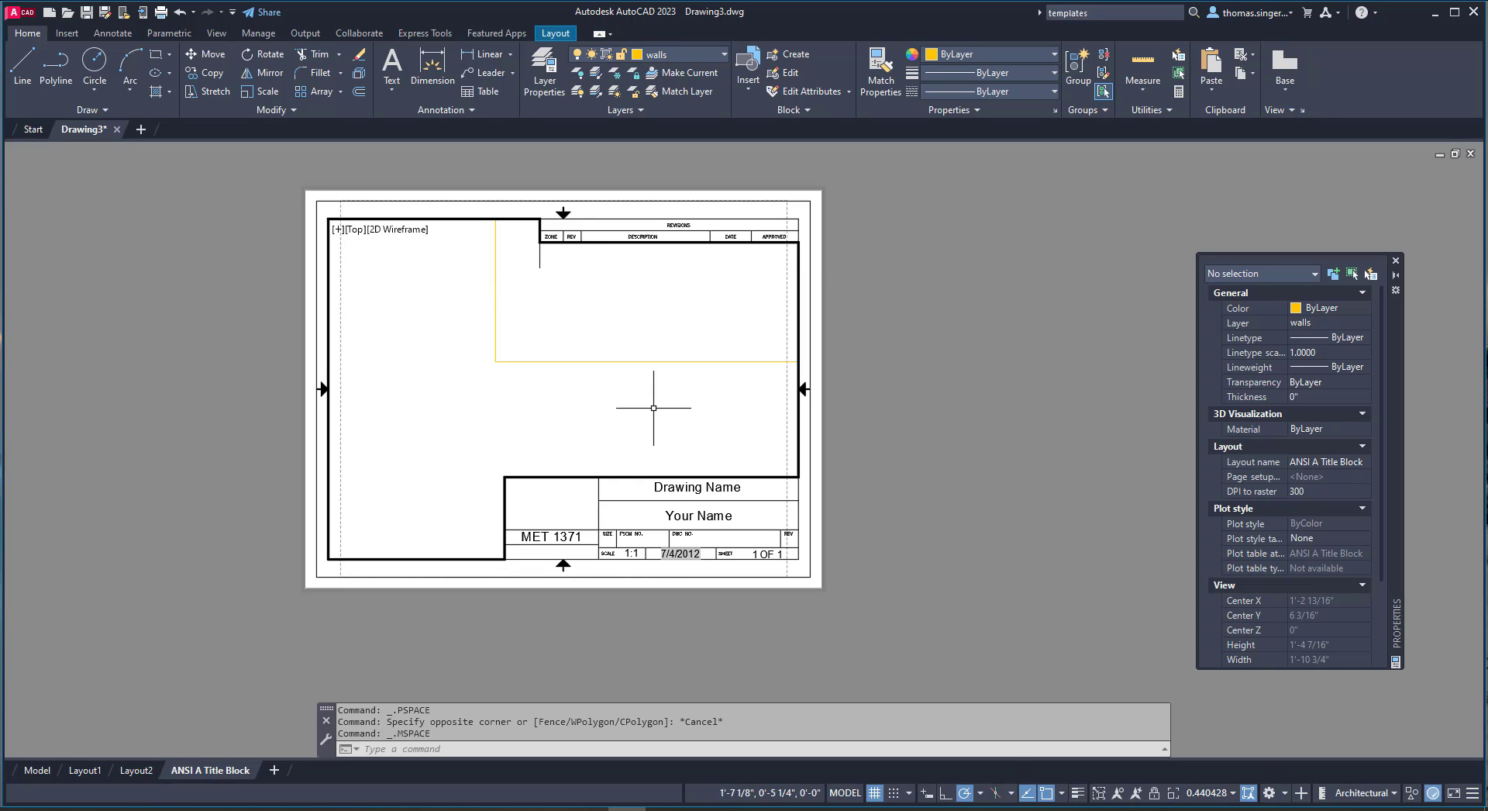
pyautogui.moveTo(431, 268)
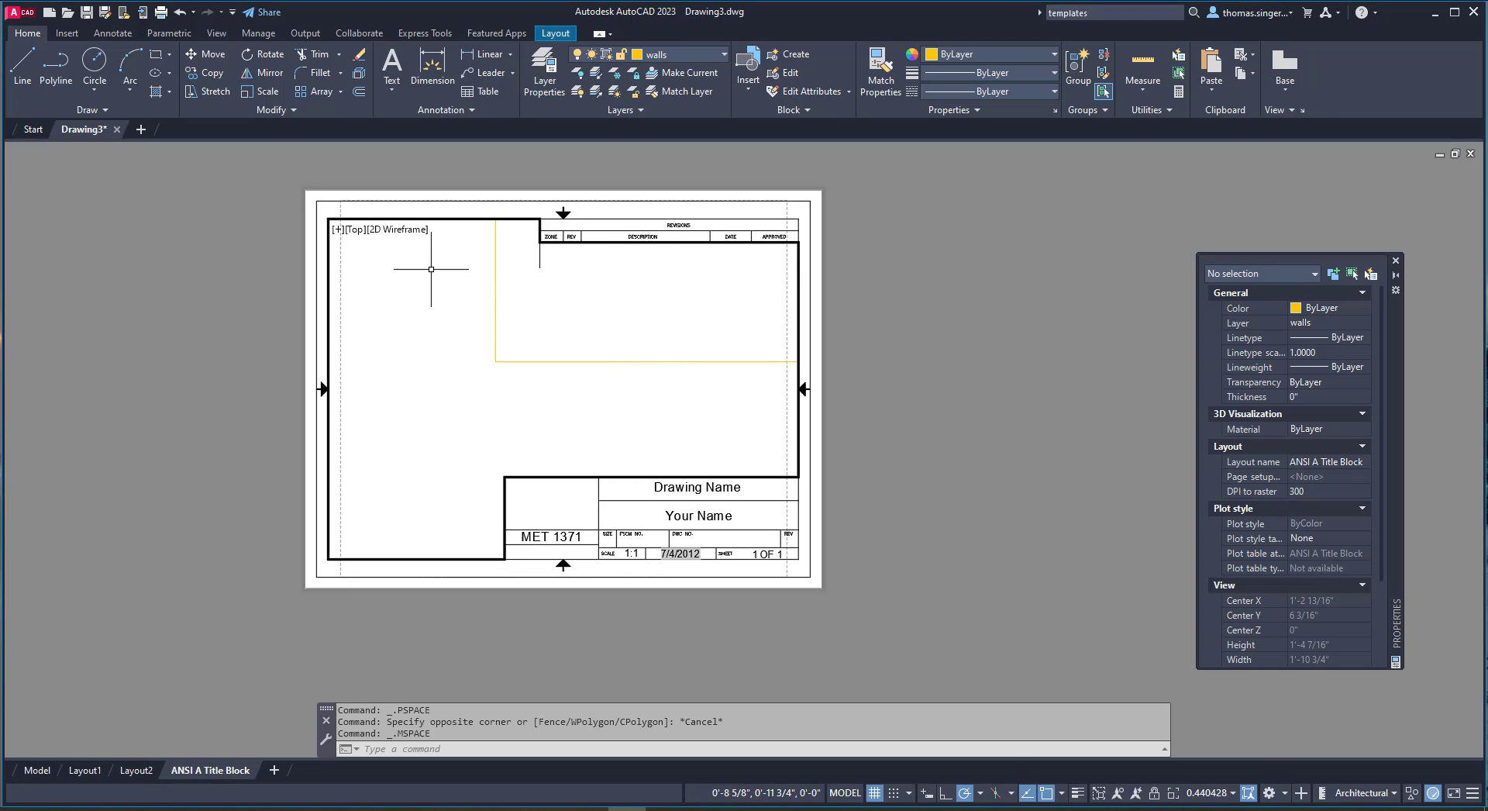
pyautogui.moveTo(484, 259)
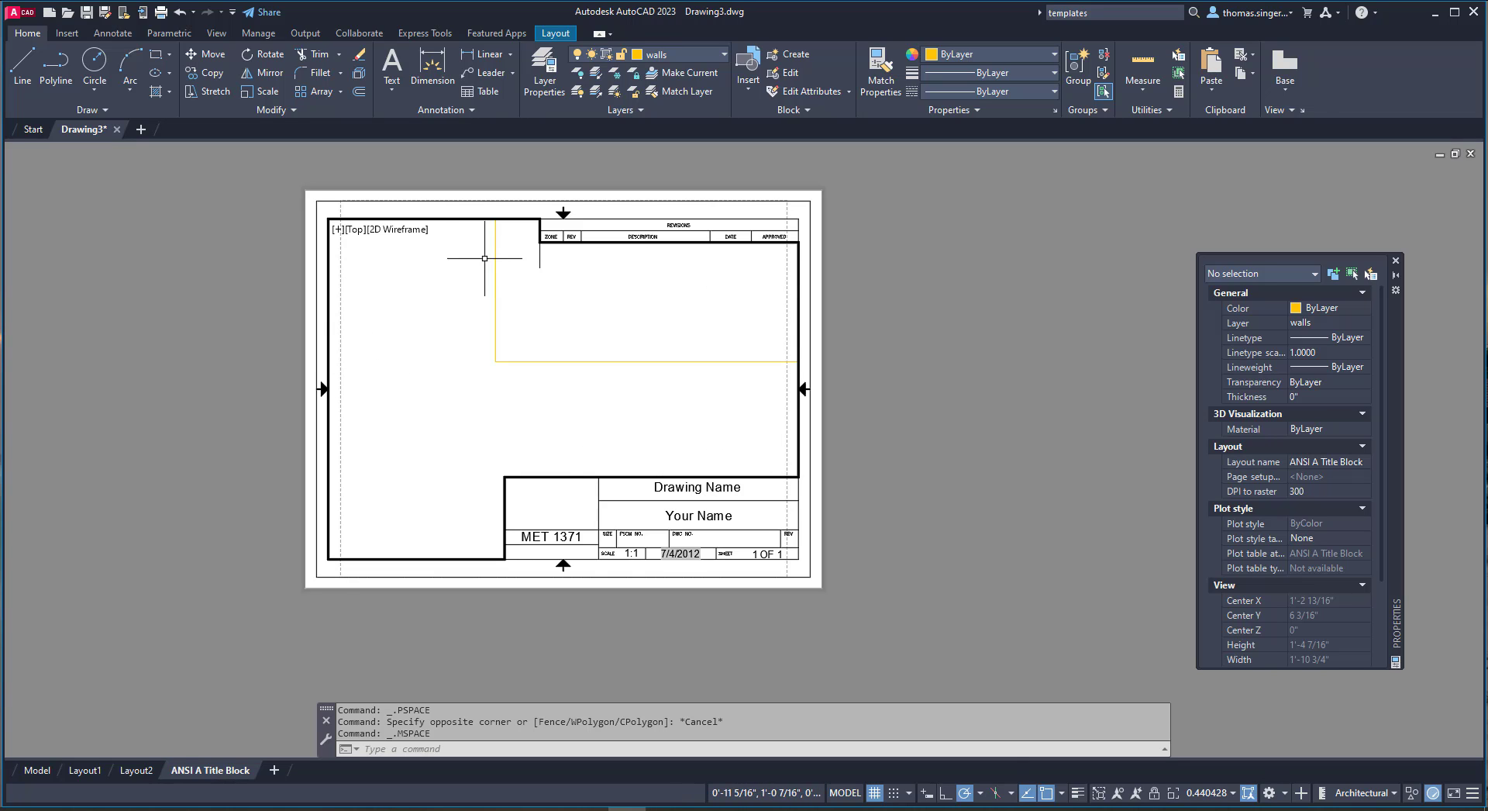
pyautogui.moveTo(434, 225)
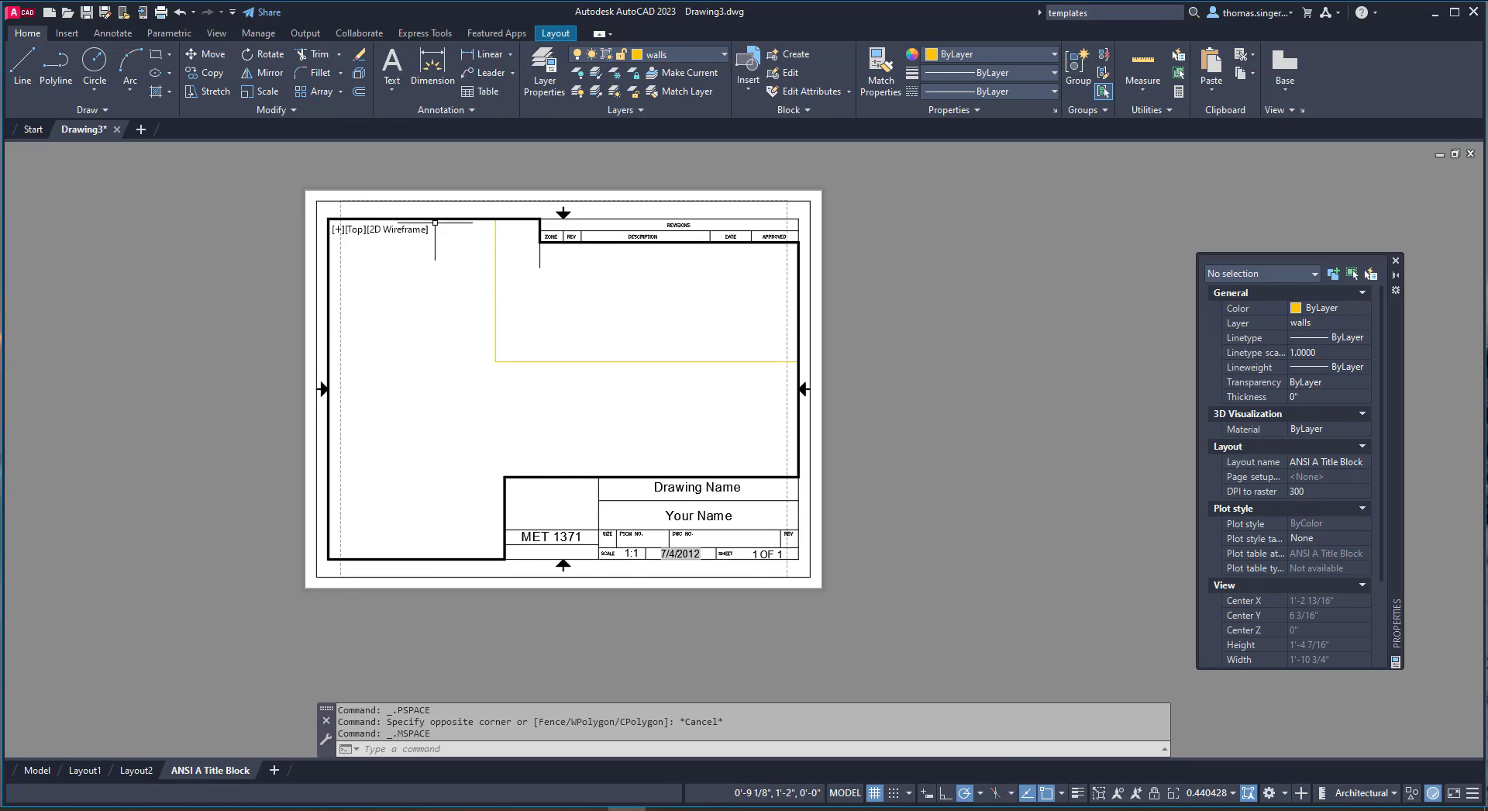
pyautogui.moveTo(557, 347)
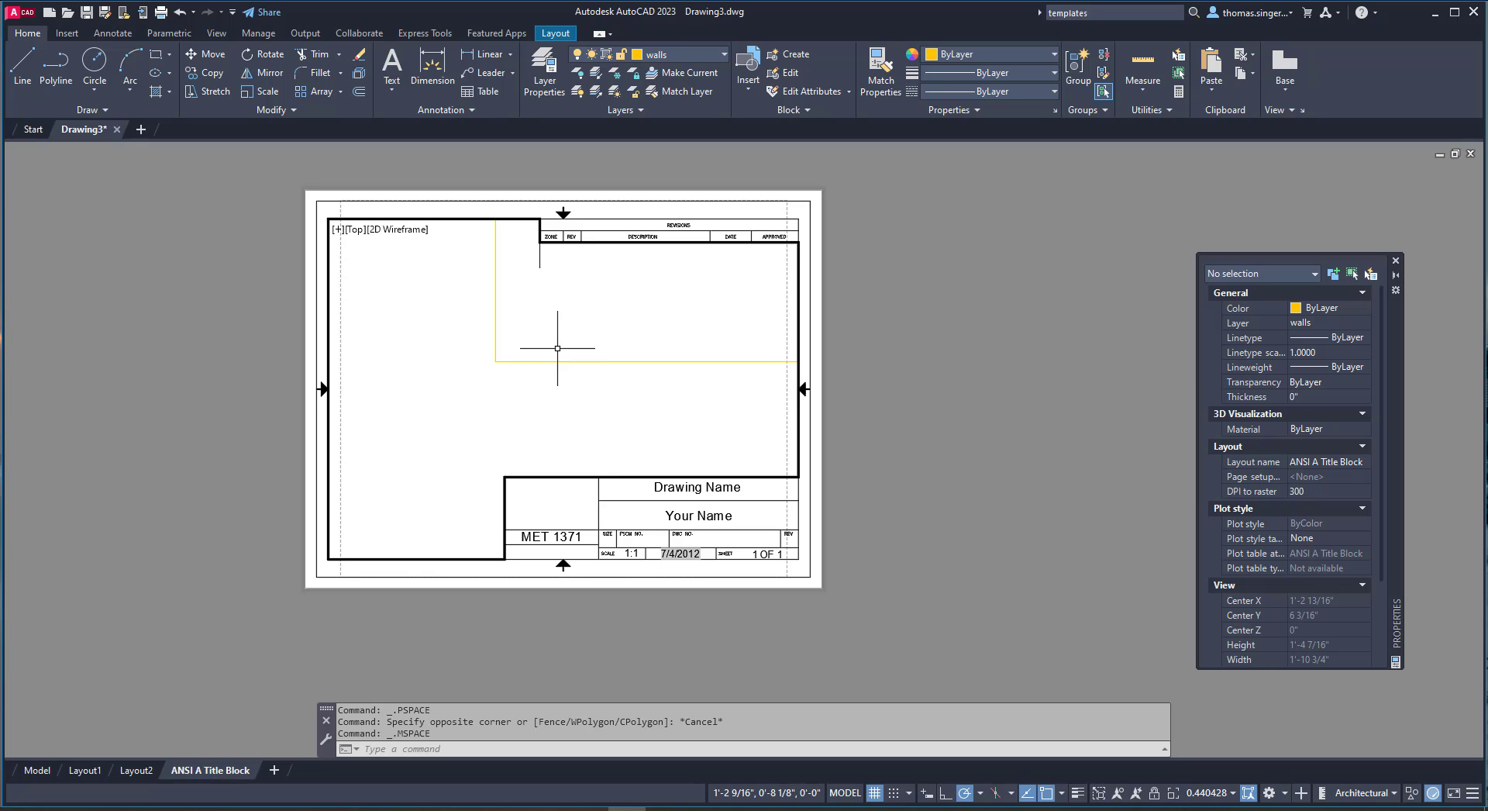
pyautogui.moveTo(333, 331)
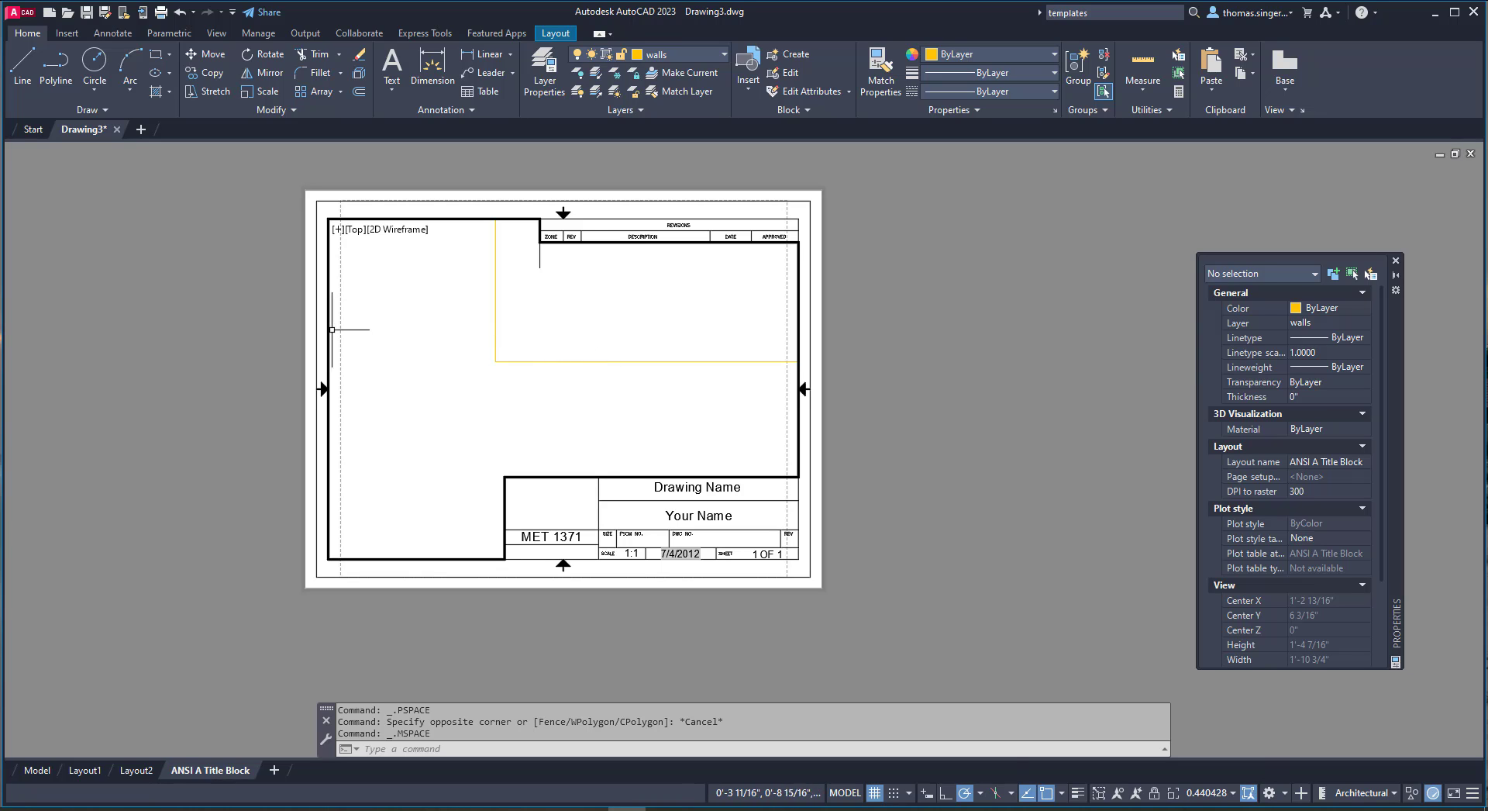
pyautogui.moveTo(800, 497)
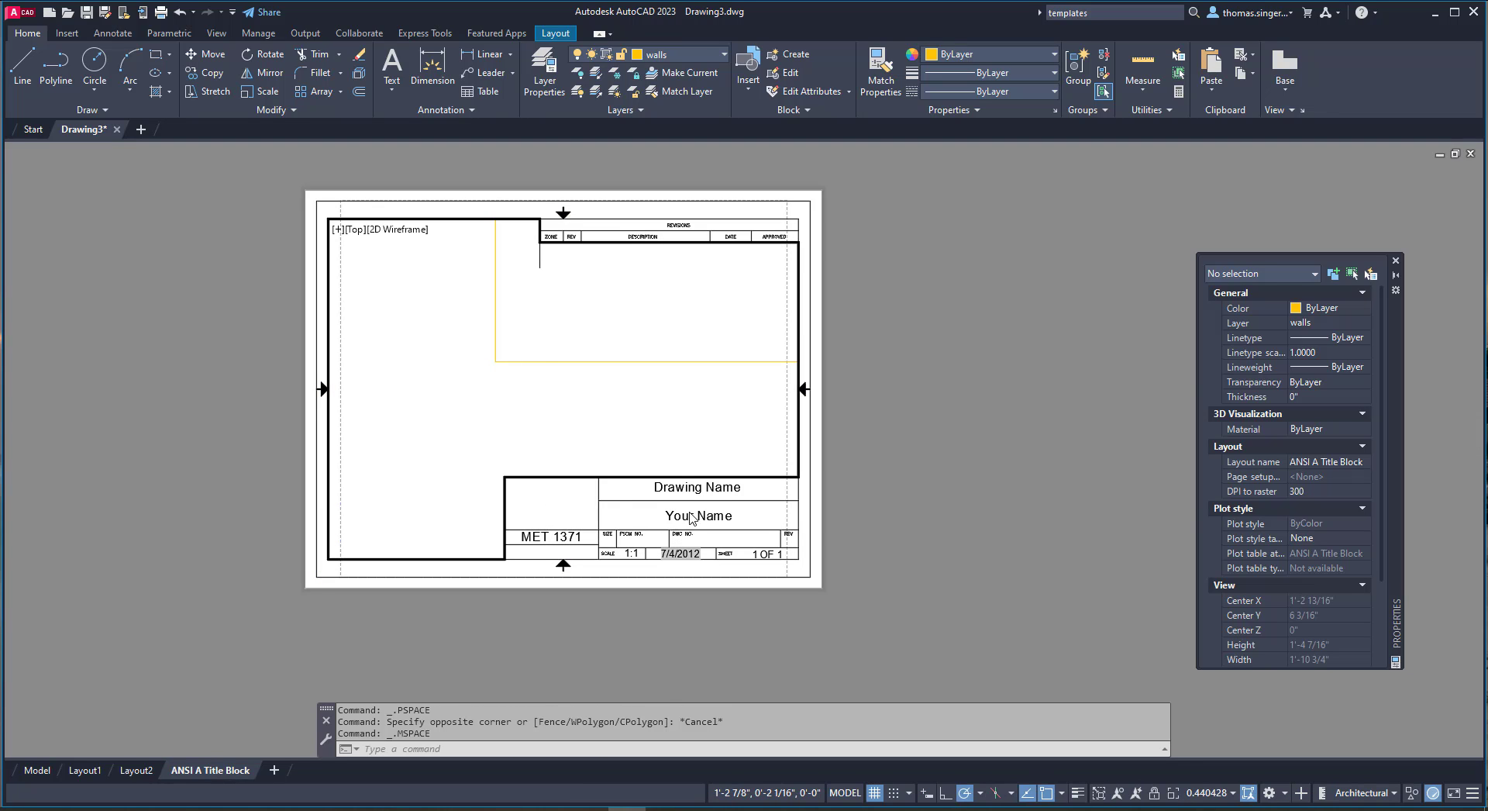
pyautogui.moveTo(777, 566)
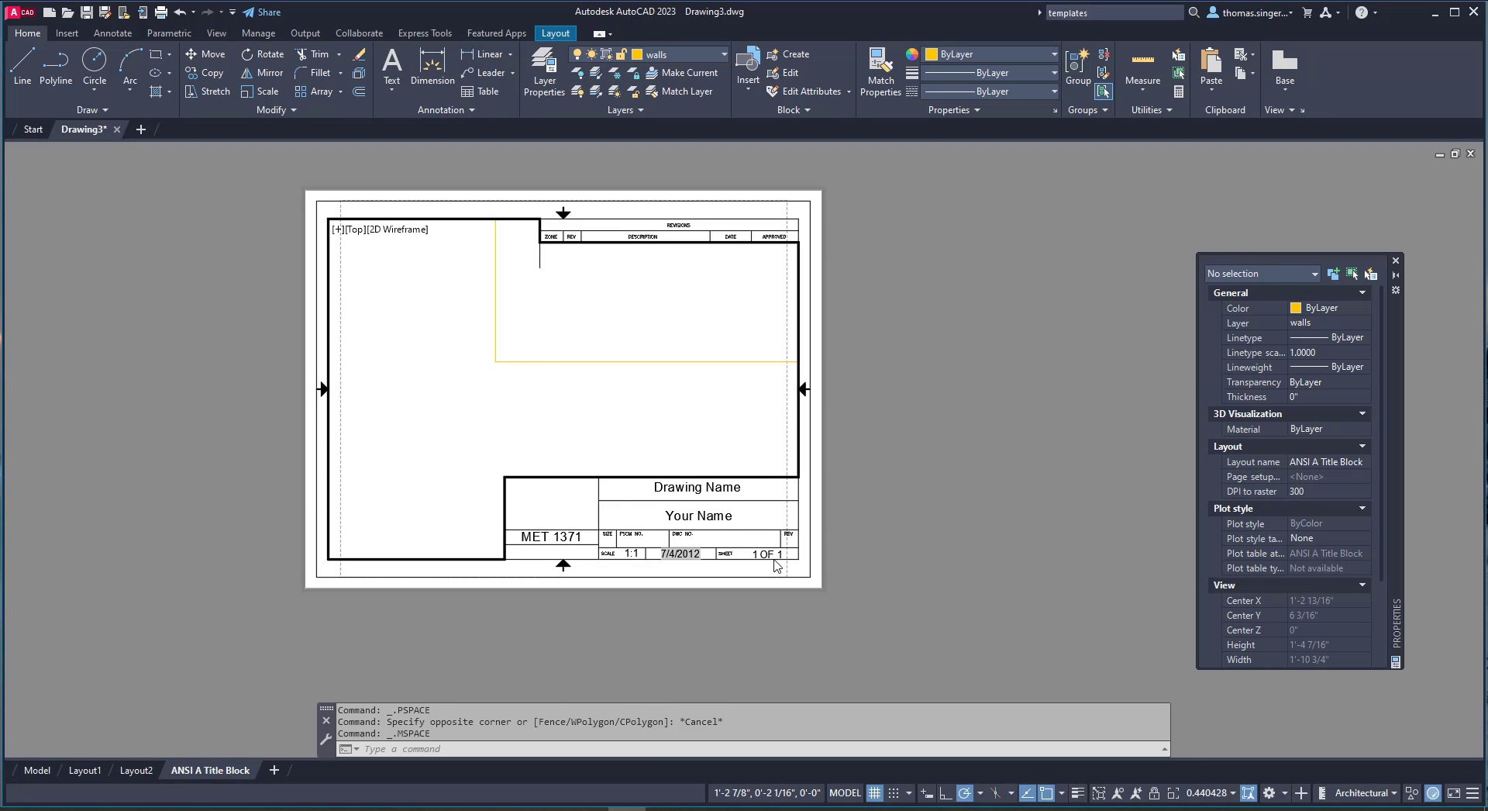
pyautogui.moveTo(738, 552)
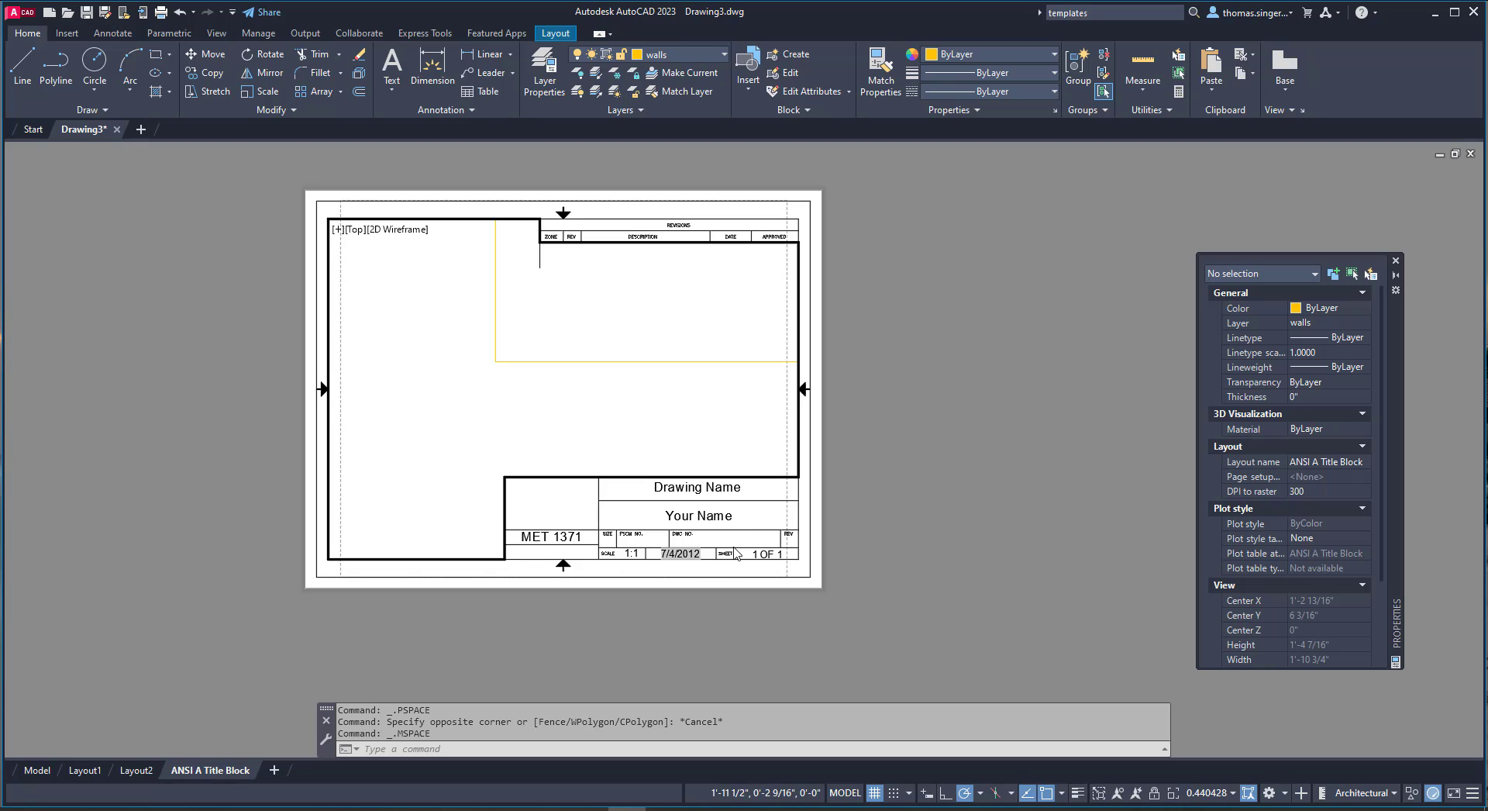
pyautogui.moveTo(662, 554)
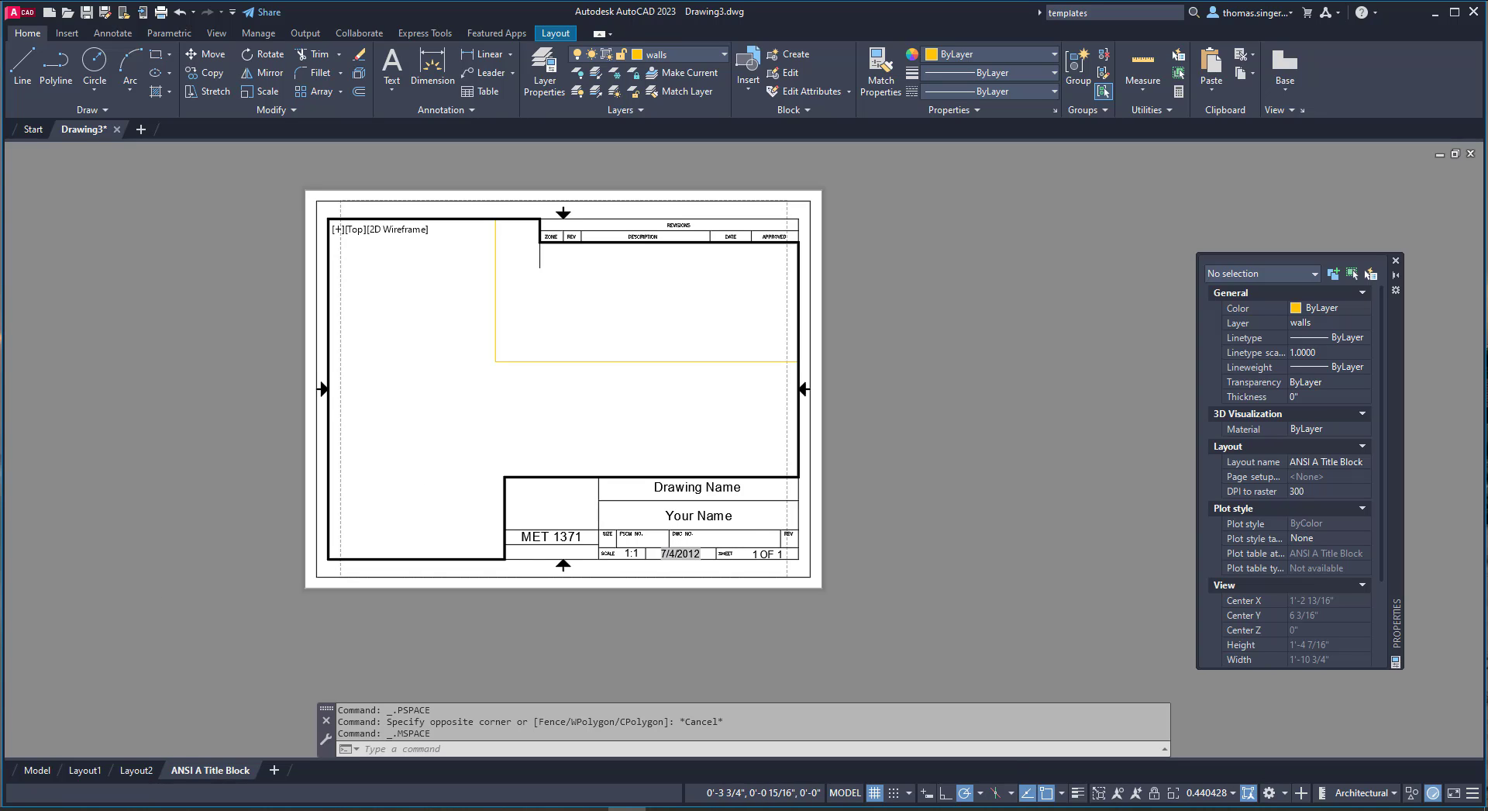
pyautogui.moveTo(36, 771)
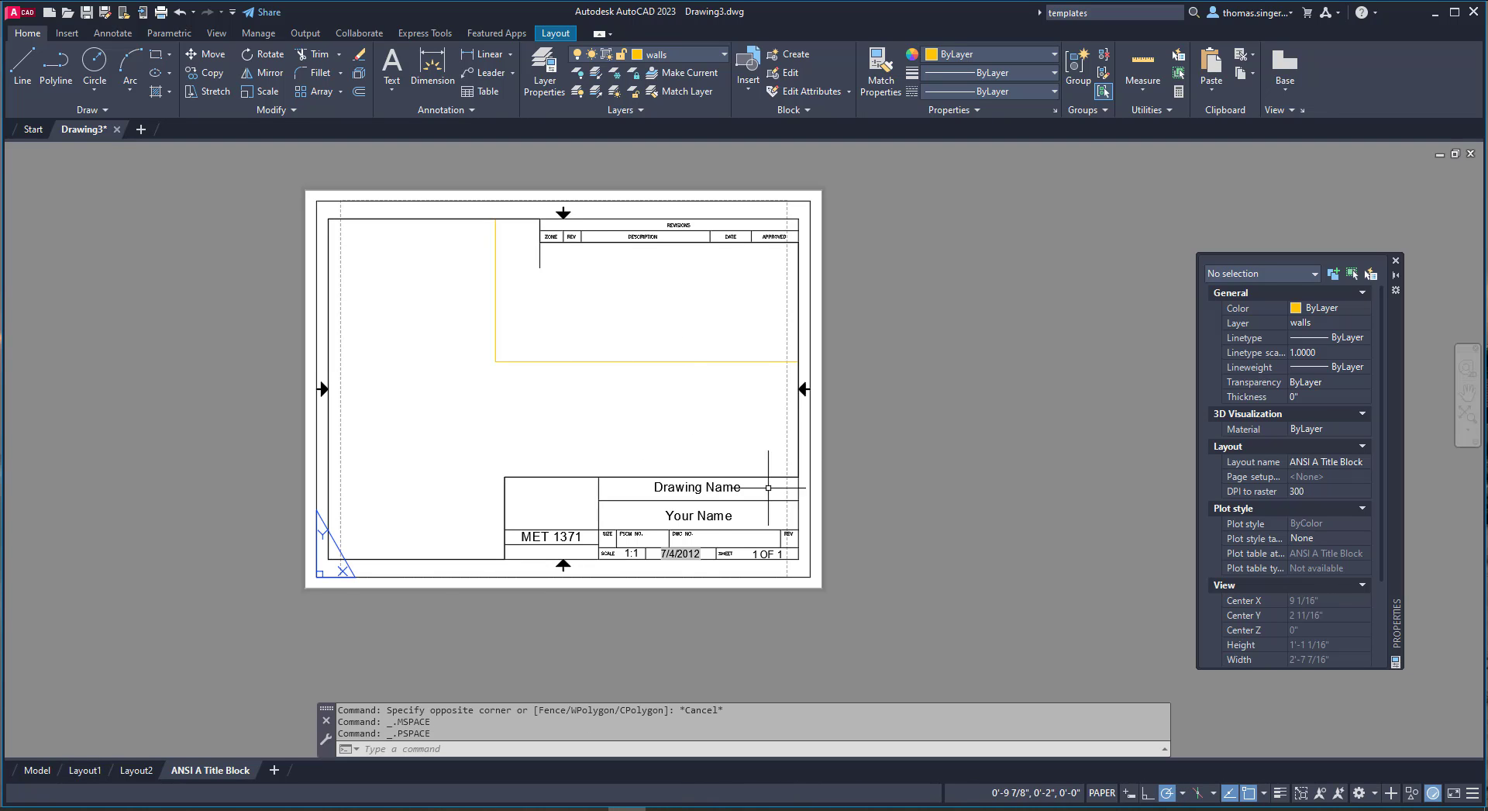
pyautogui.moveTo(761, 158)
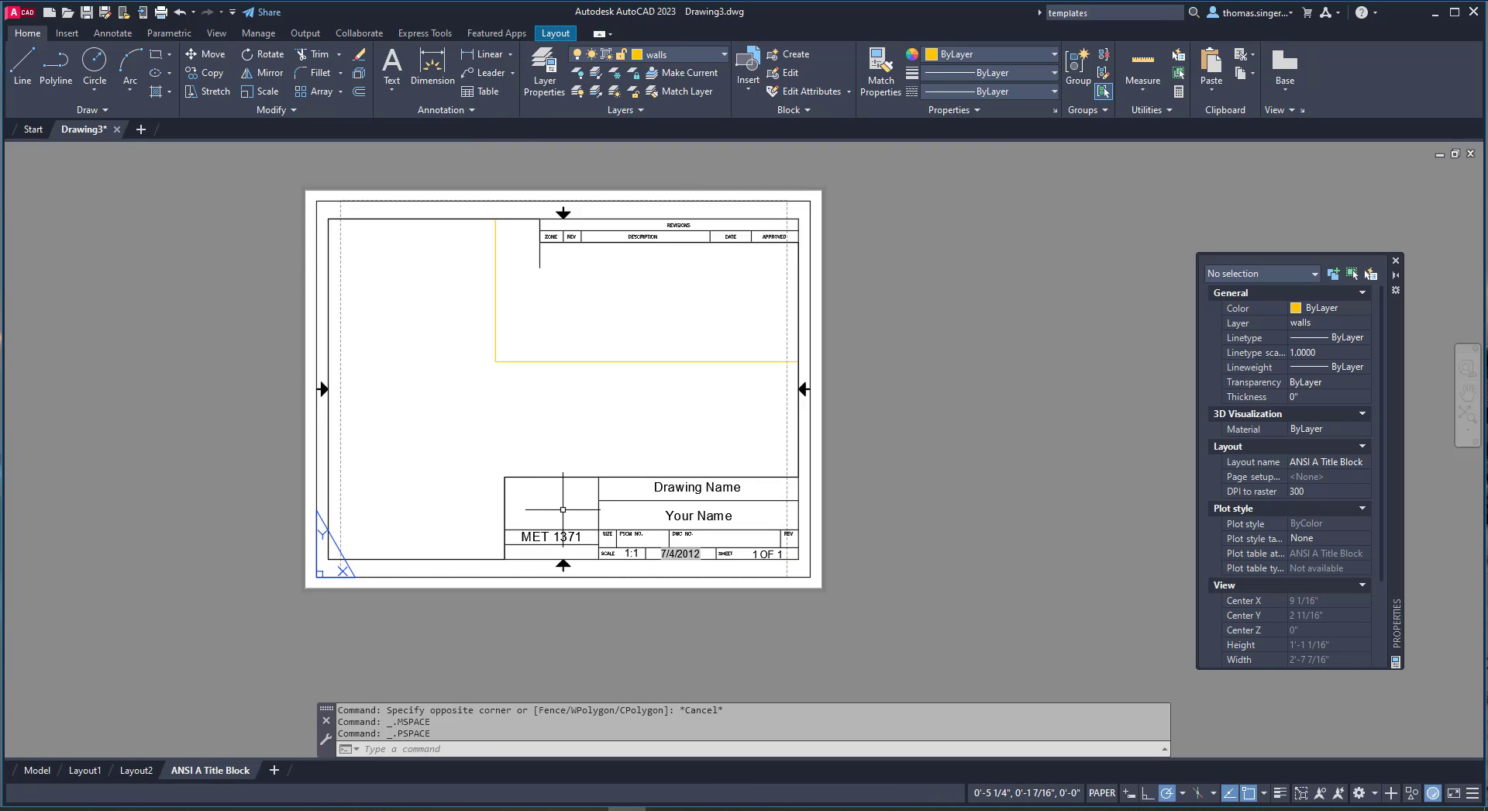
pyautogui.moveTo(548, 326)
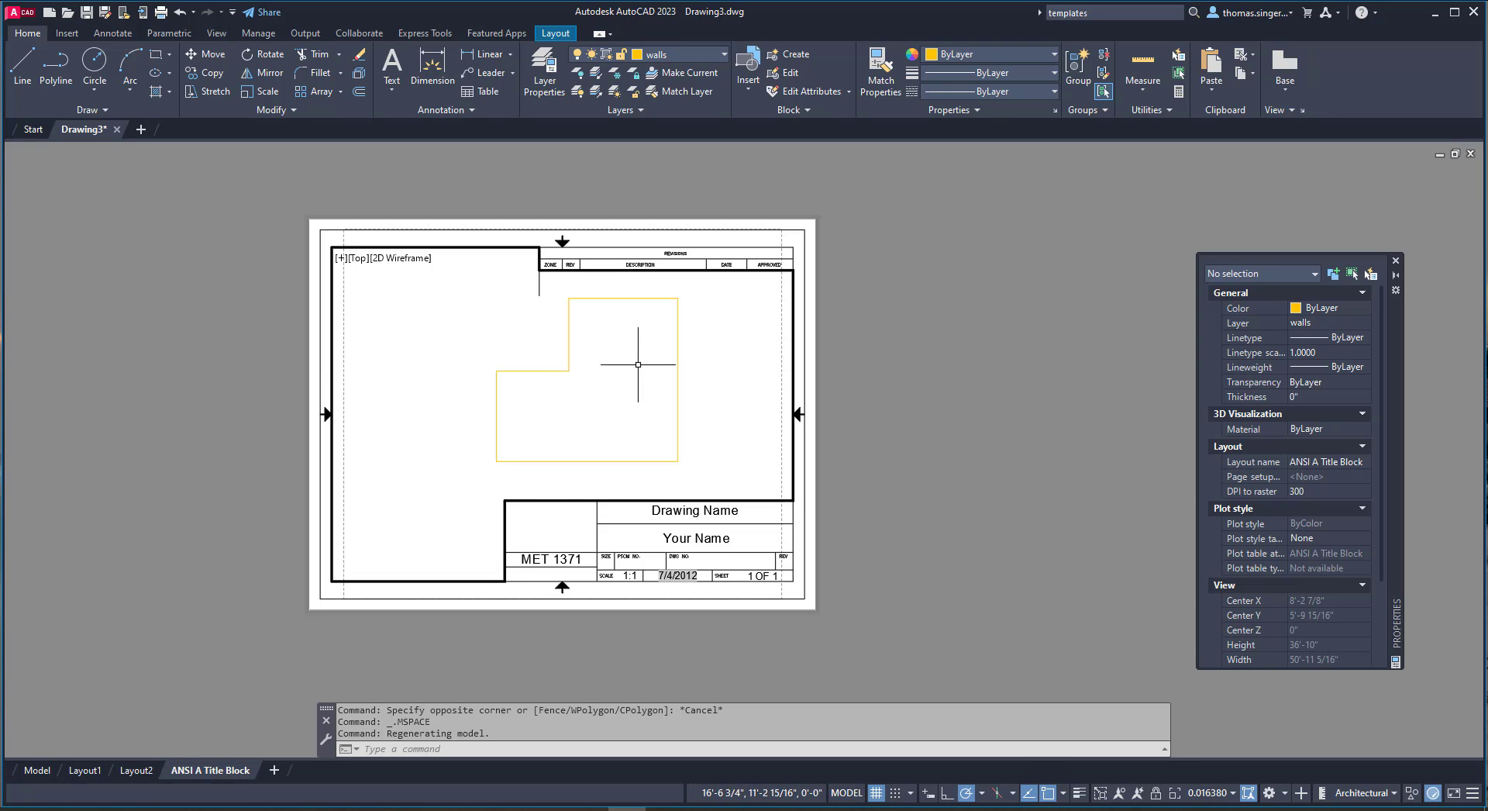
pyautogui.moveTo(632, 368)
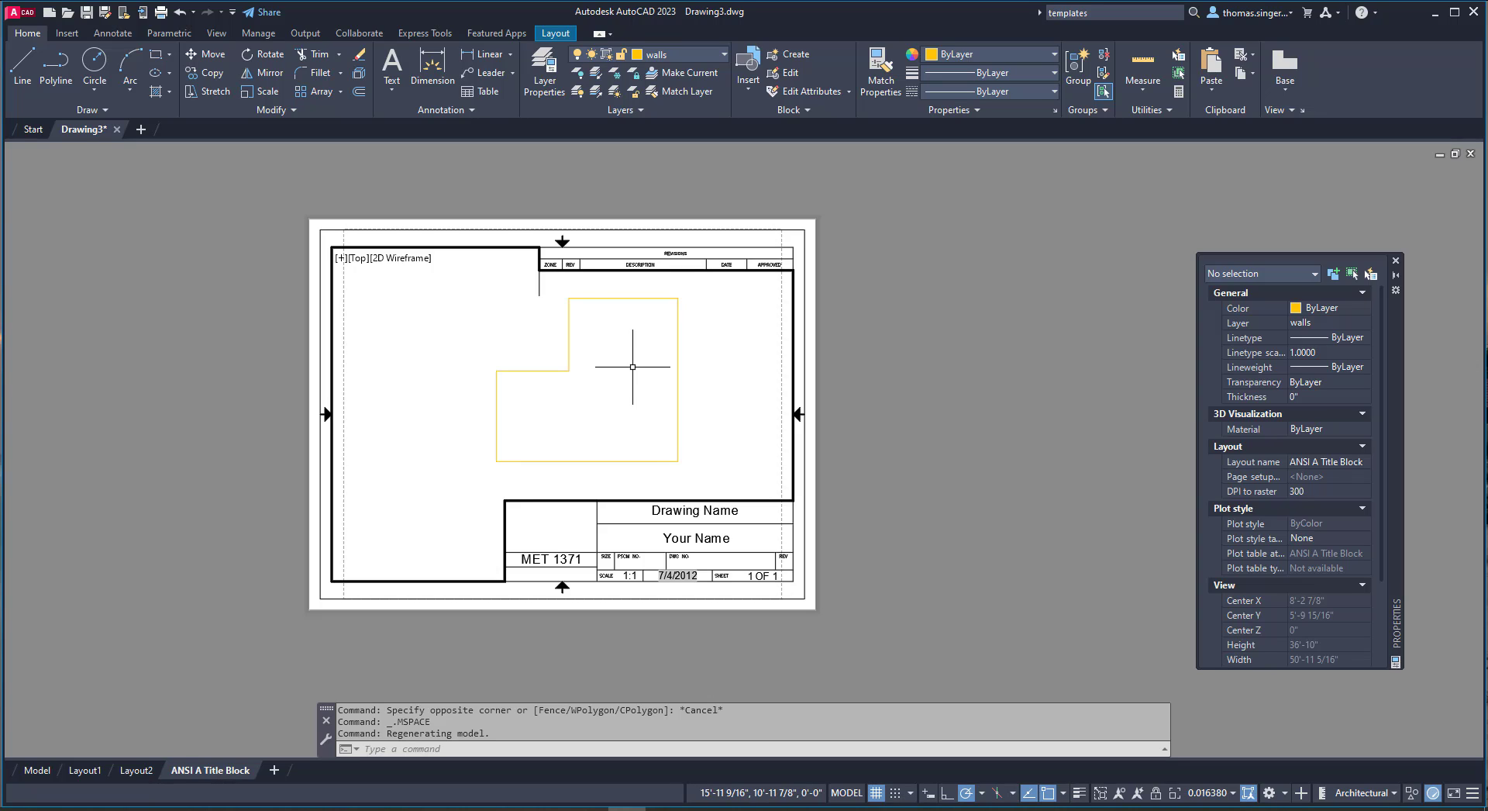
pyautogui.moveTo(418, 366)
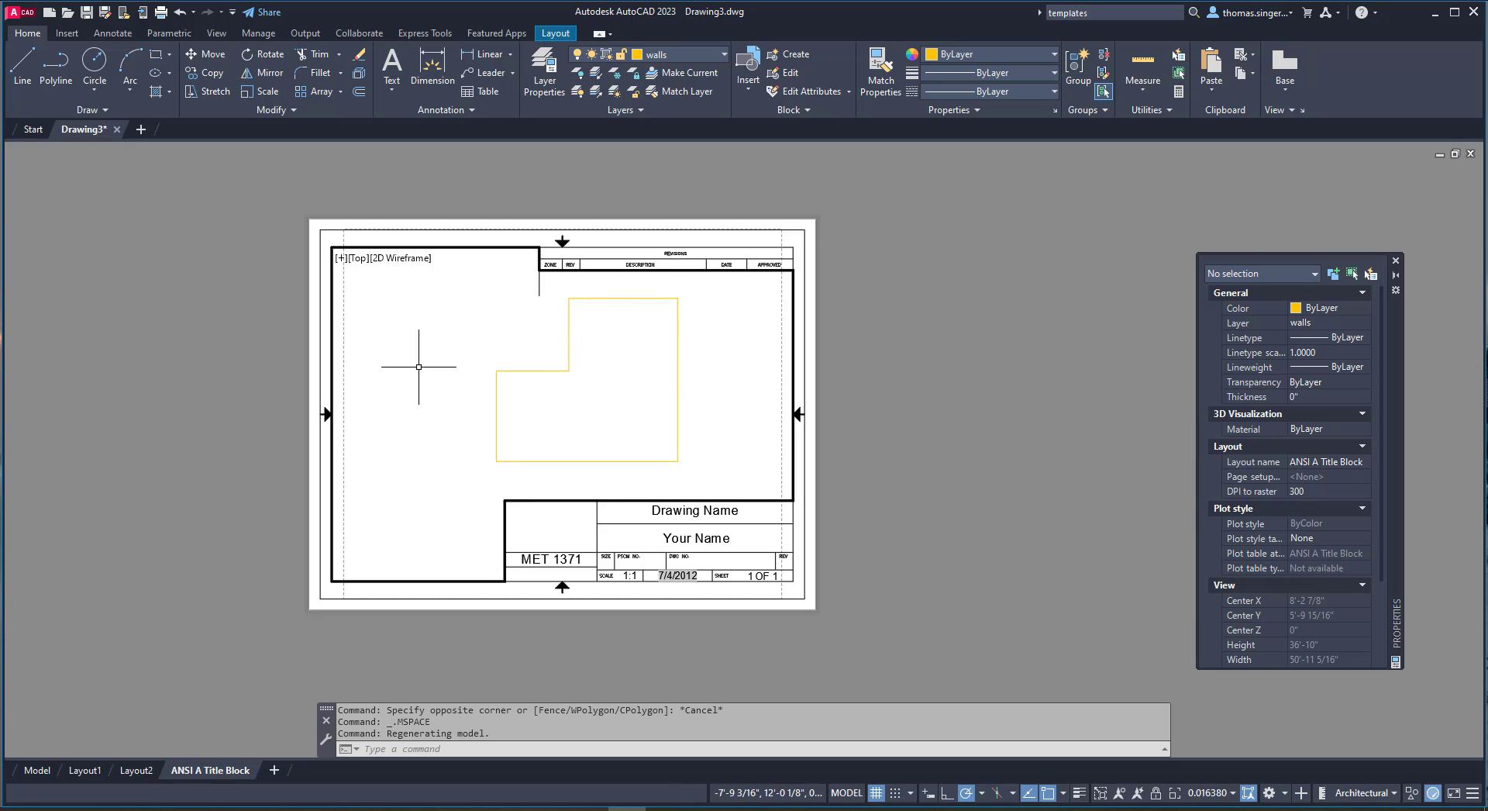
pyautogui.moveTo(1033, 673)
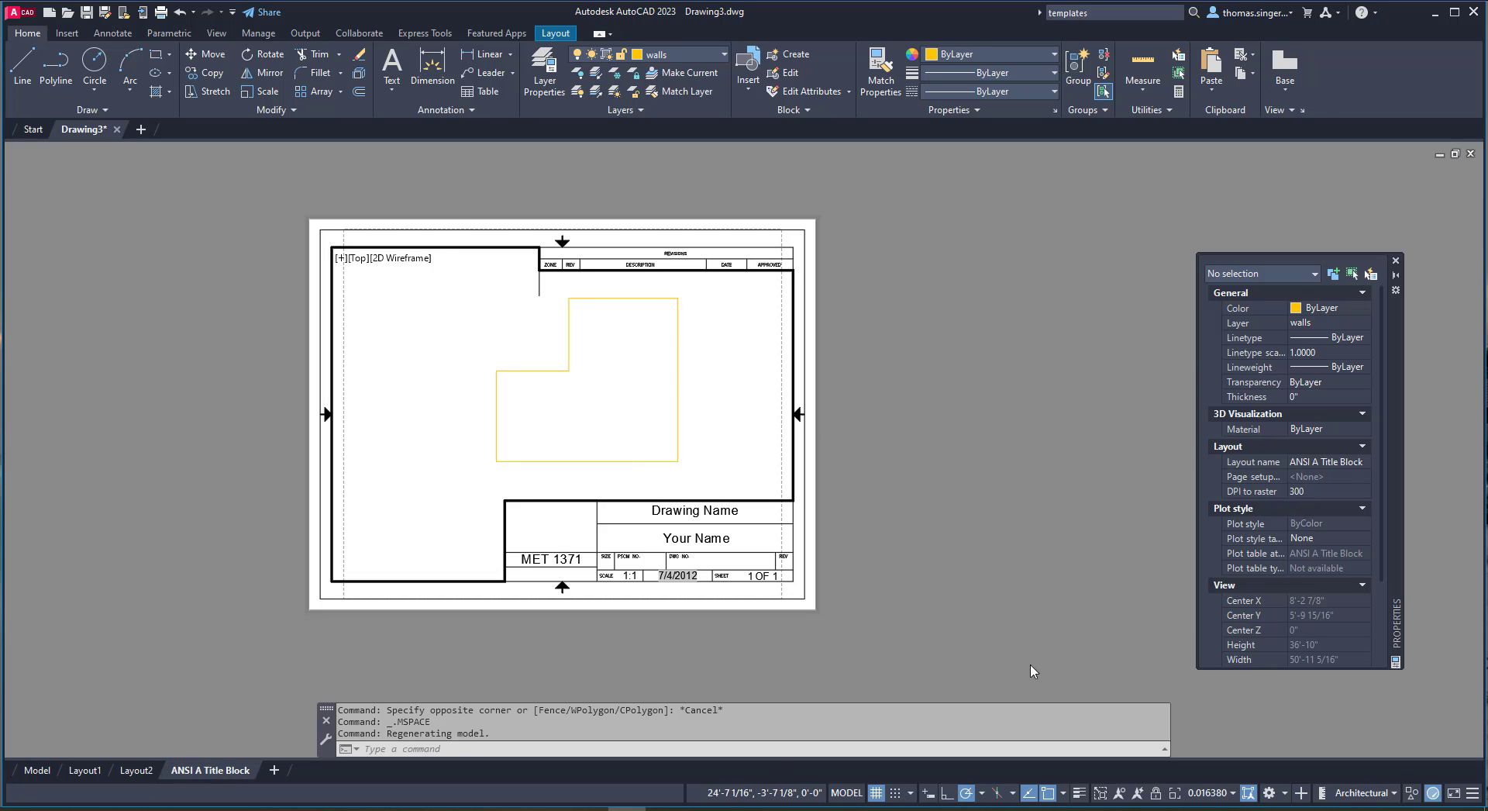
pyautogui.moveTo(1206, 793)
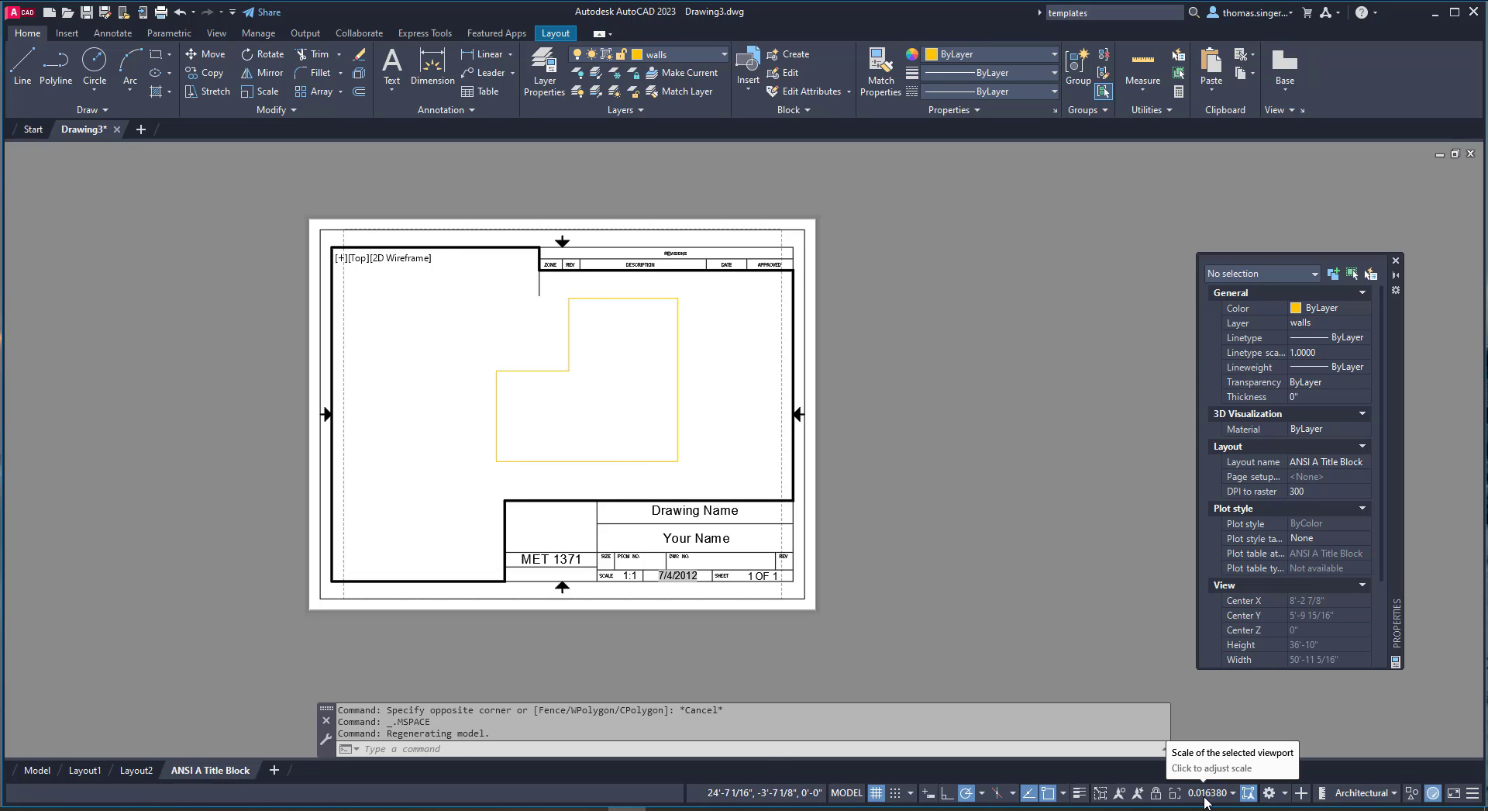
pyautogui.moveTo(1155, 792)
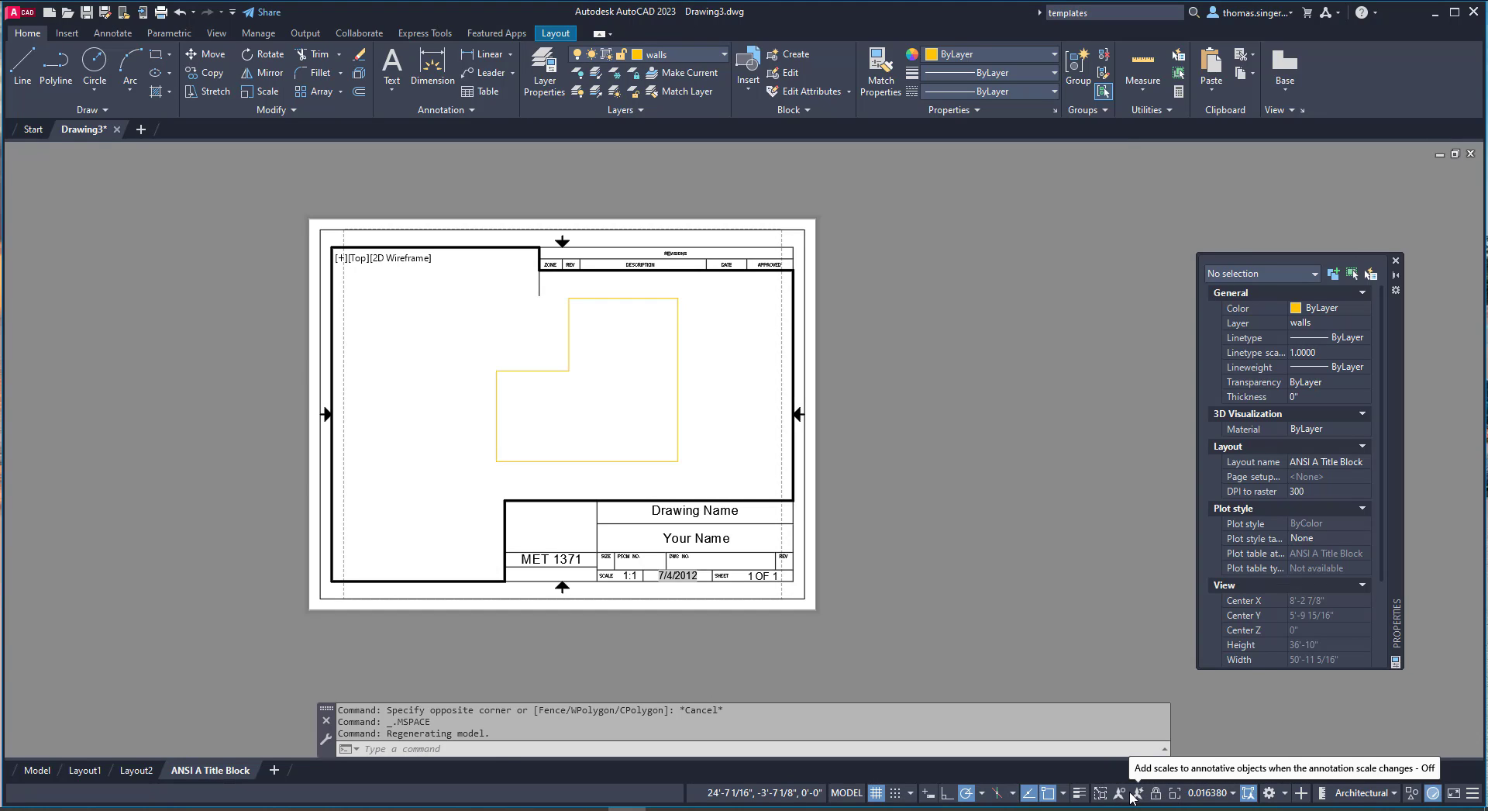
pyautogui.moveTo(1116, 766)
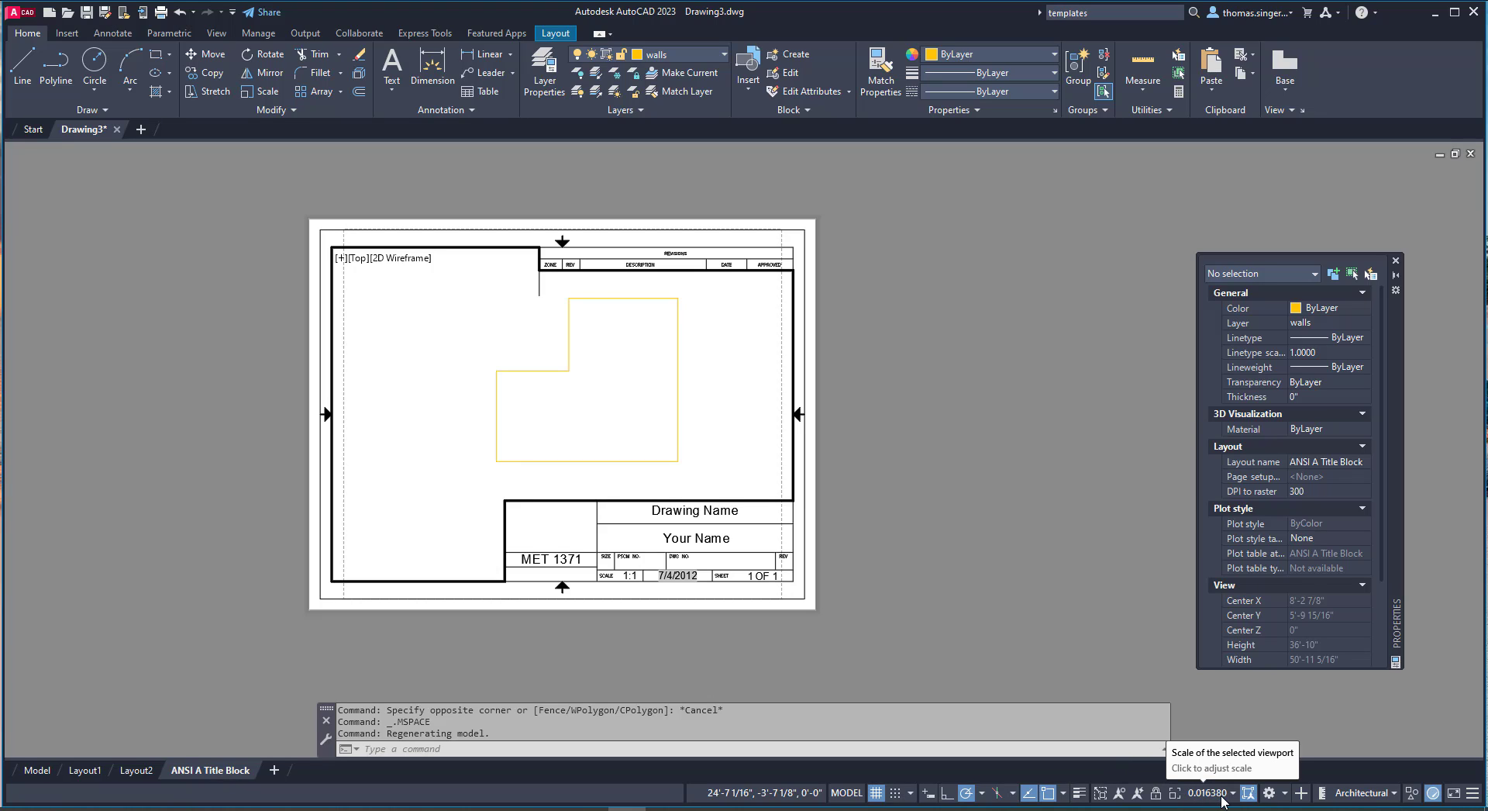
pyautogui.moveTo(1234, 800)
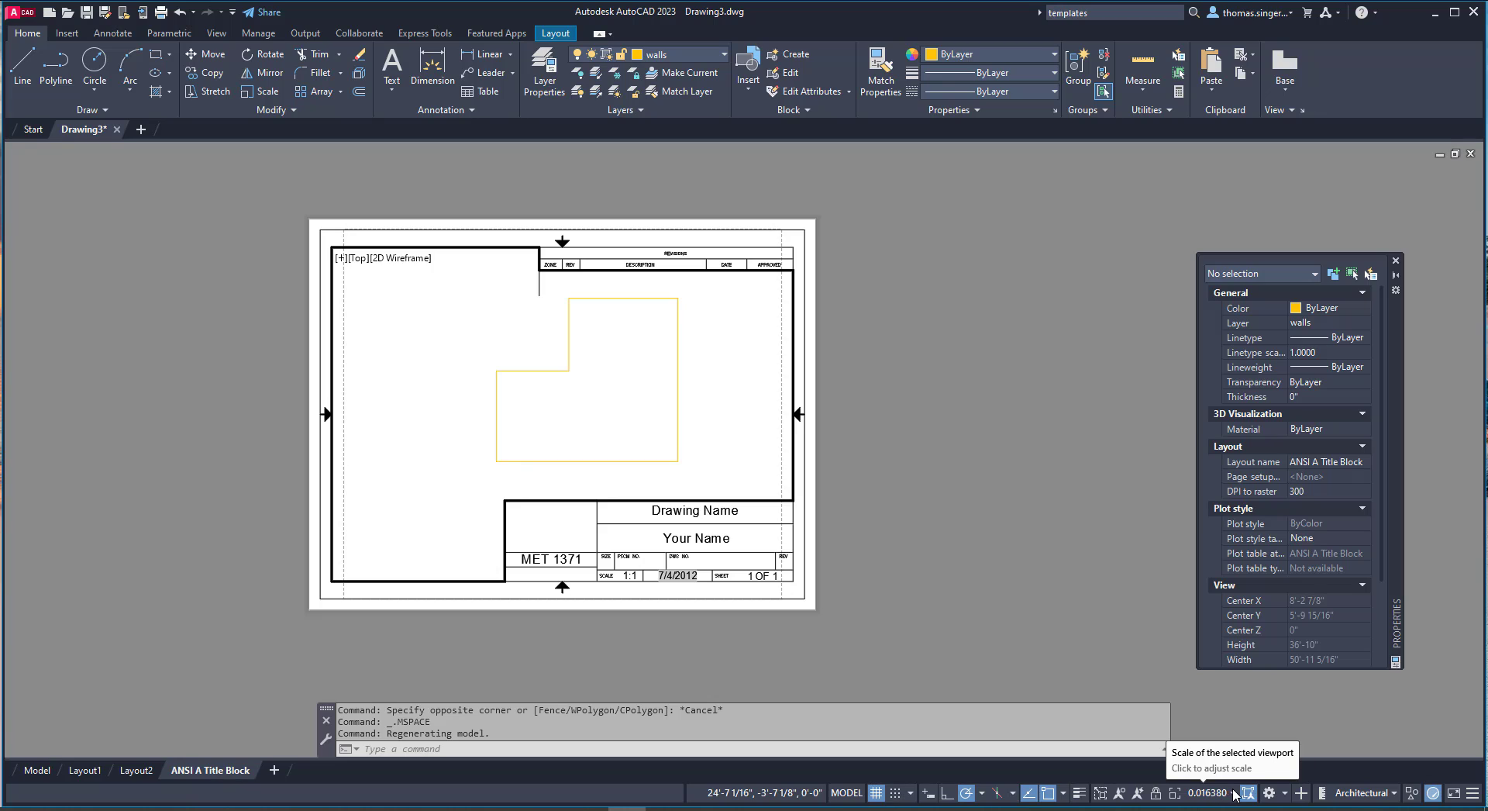
# Set the viewport scale to 1/4" = 1'-0", then change it to 1/8" = 1'-0".
pyautogui.click(1246, 792)
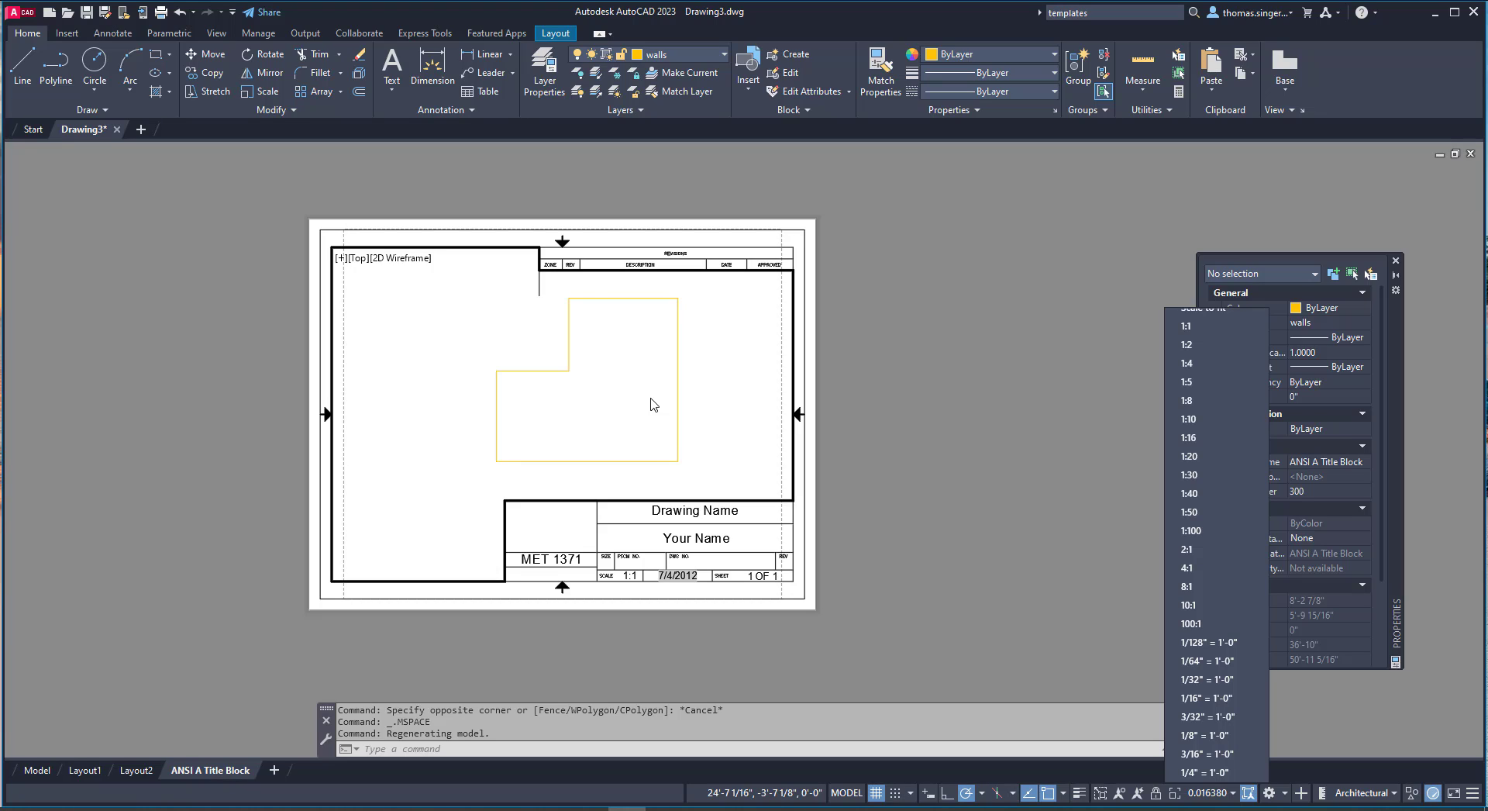
pyautogui.moveTo(691, 405)
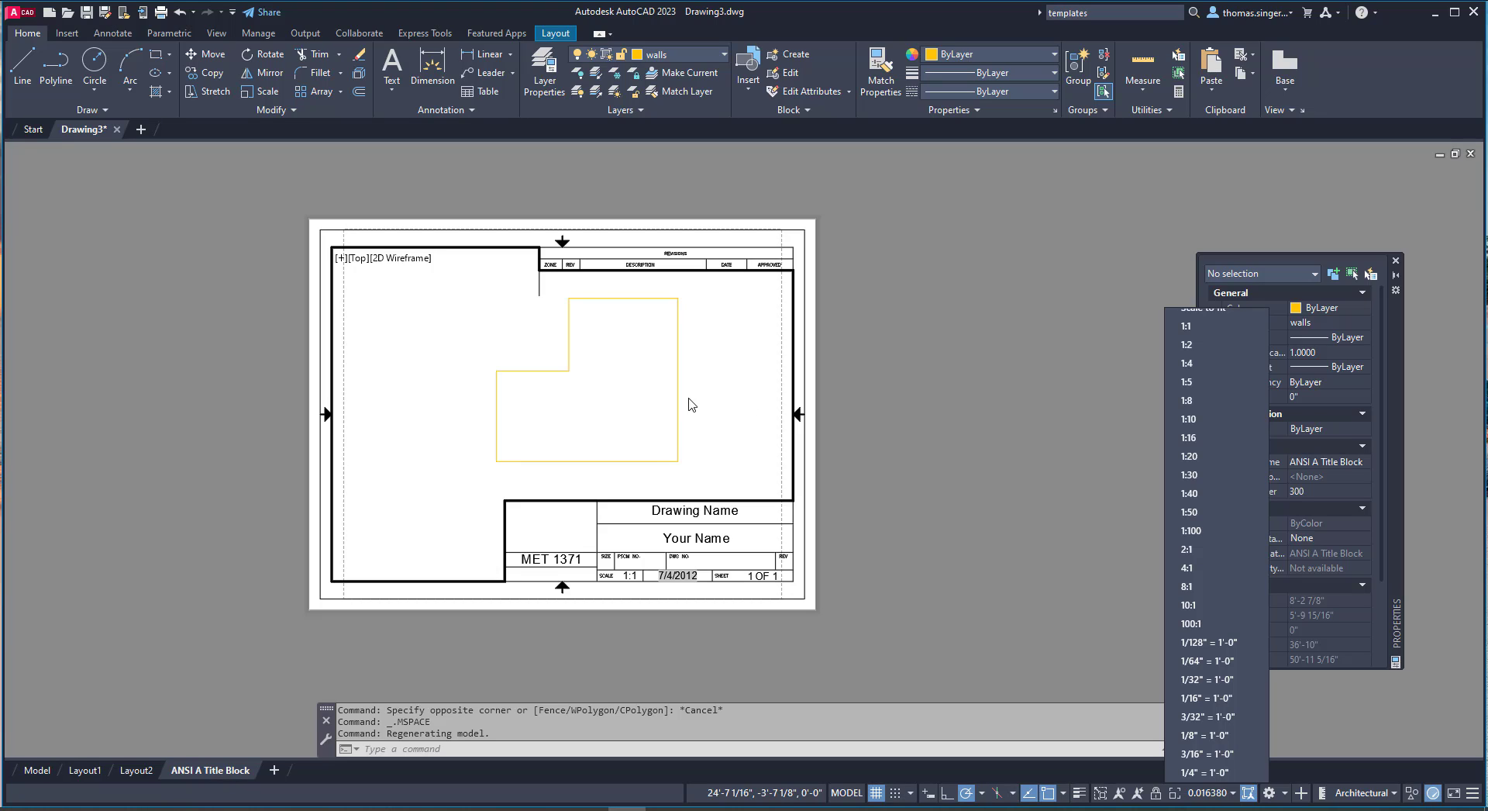
pyautogui.moveTo(1208, 623)
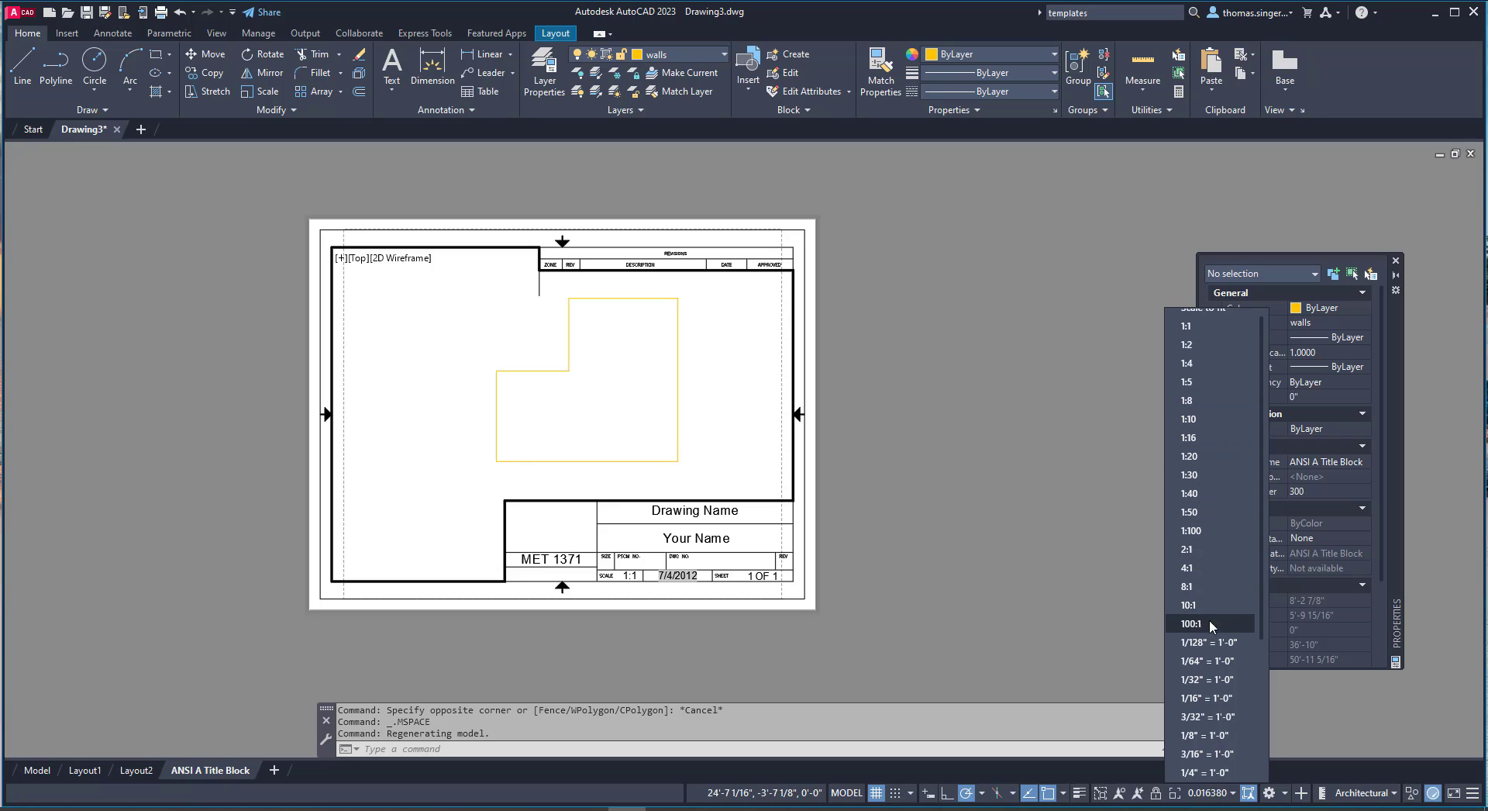
pyautogui.scroll(-3)
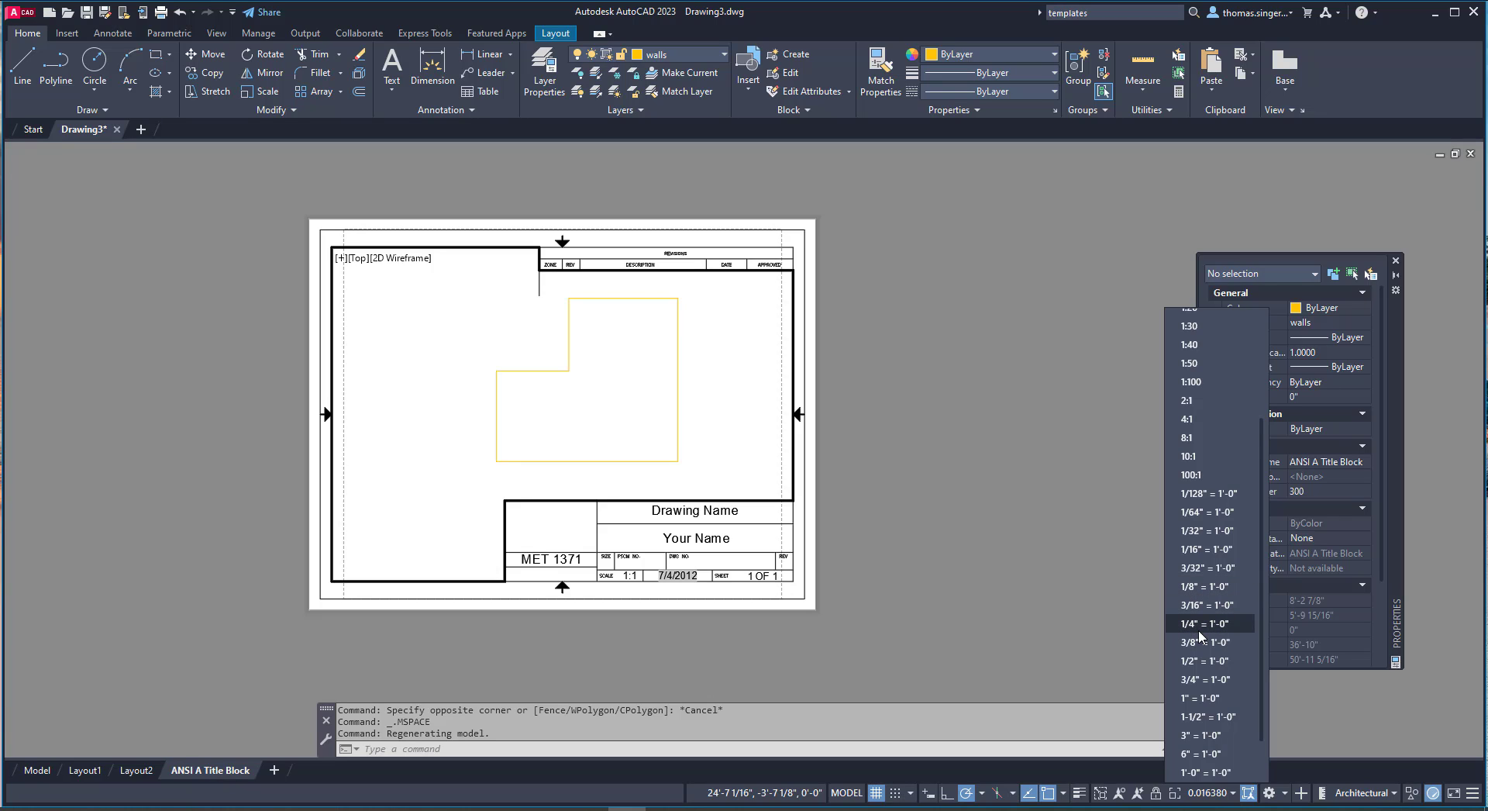
pyautogui.moveTo(1218, 635)
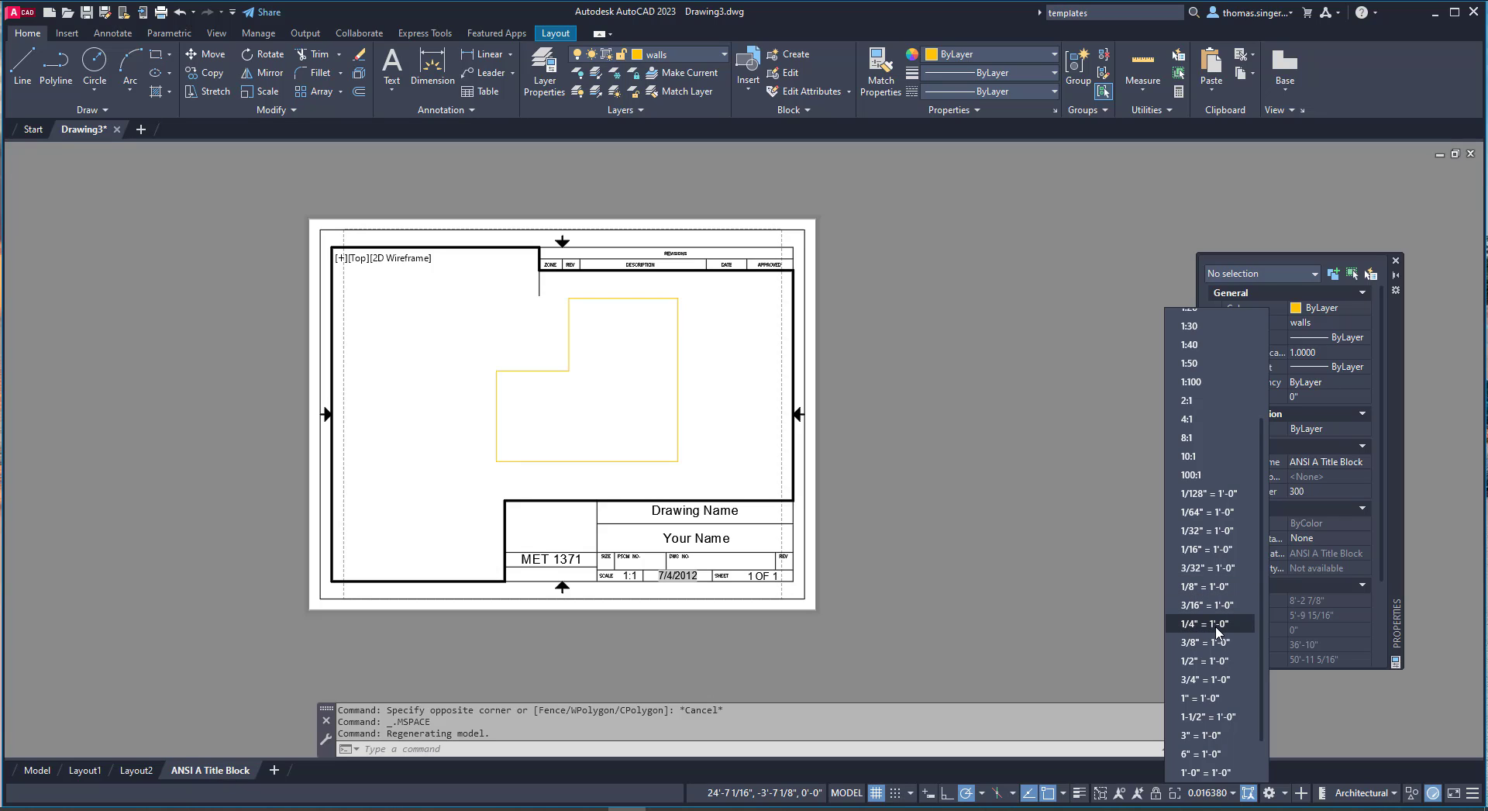
pyautogui.click(1207, 623)
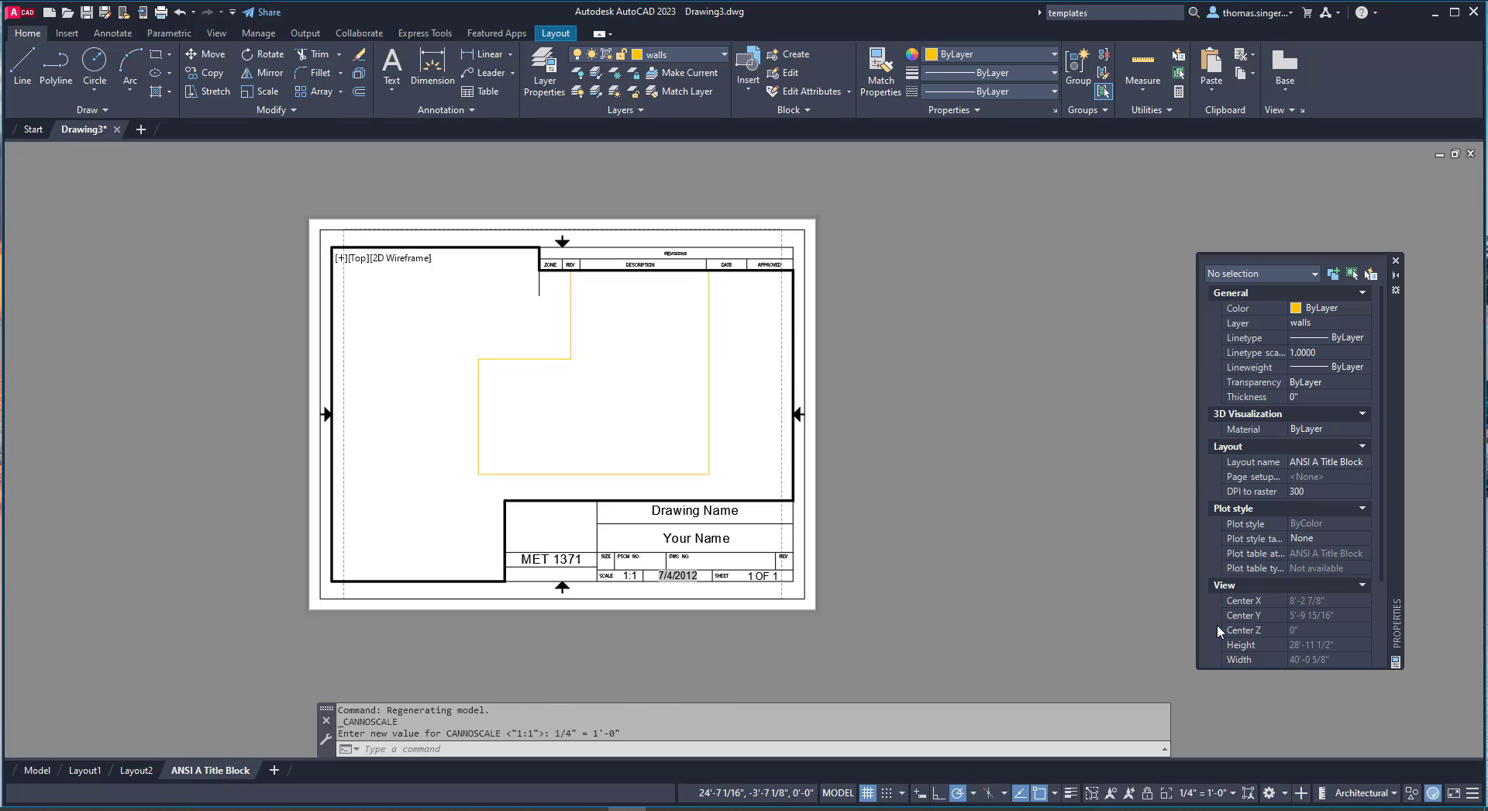
pyautogui.moveTo(650, 356)
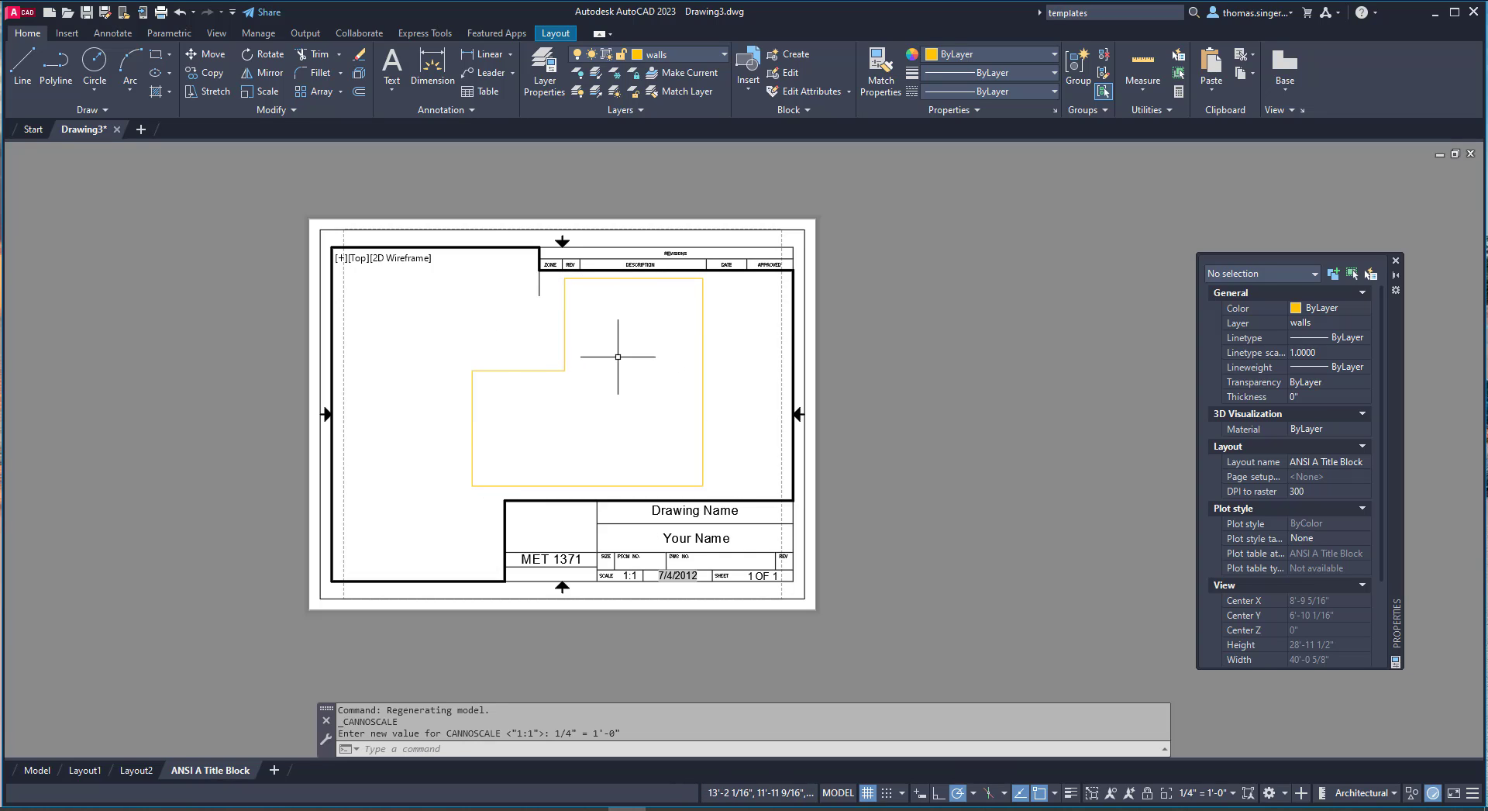
pyautogui.moveTo(1202, 793)
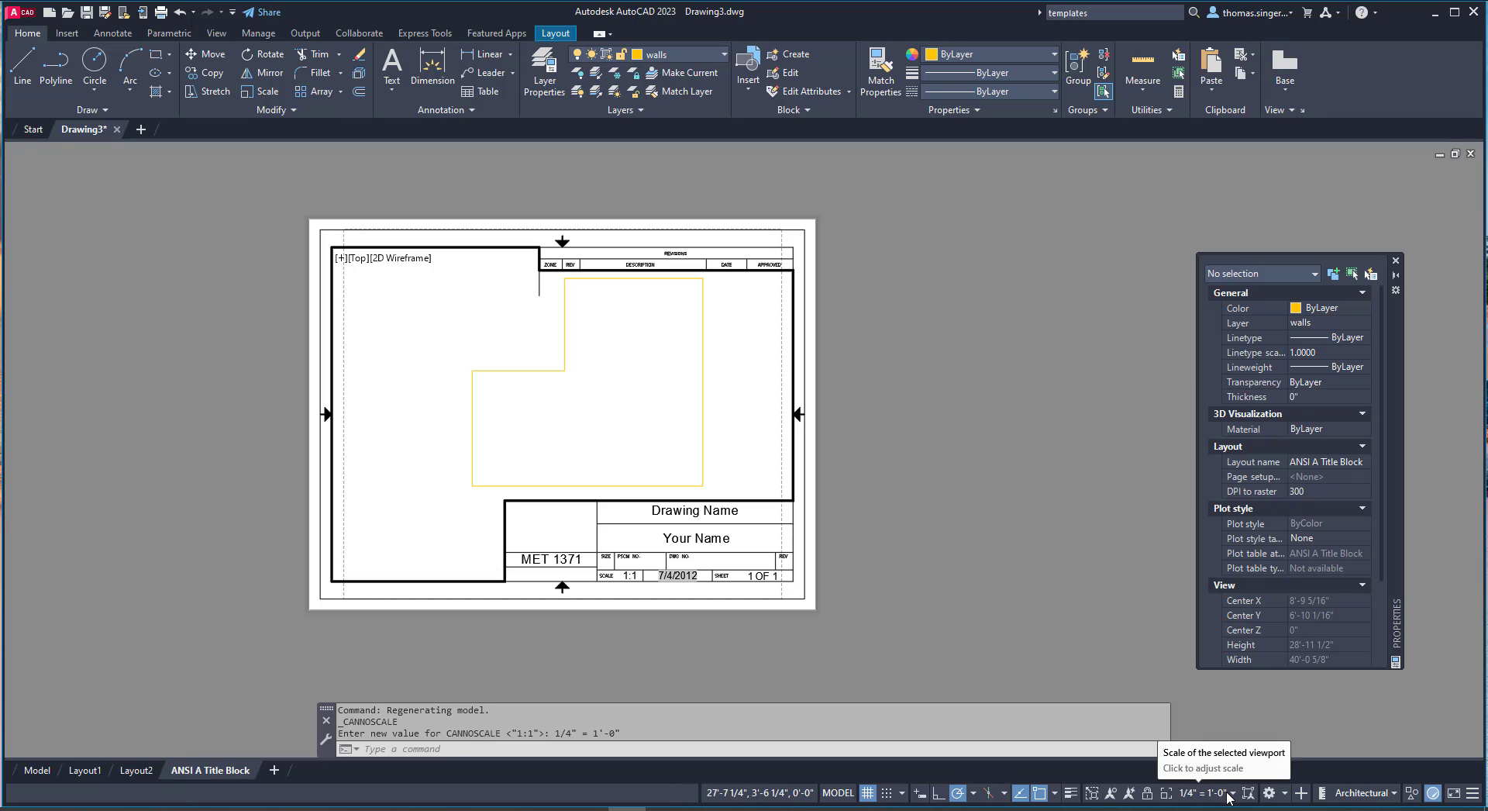
pyautogui.click(1208, 792)
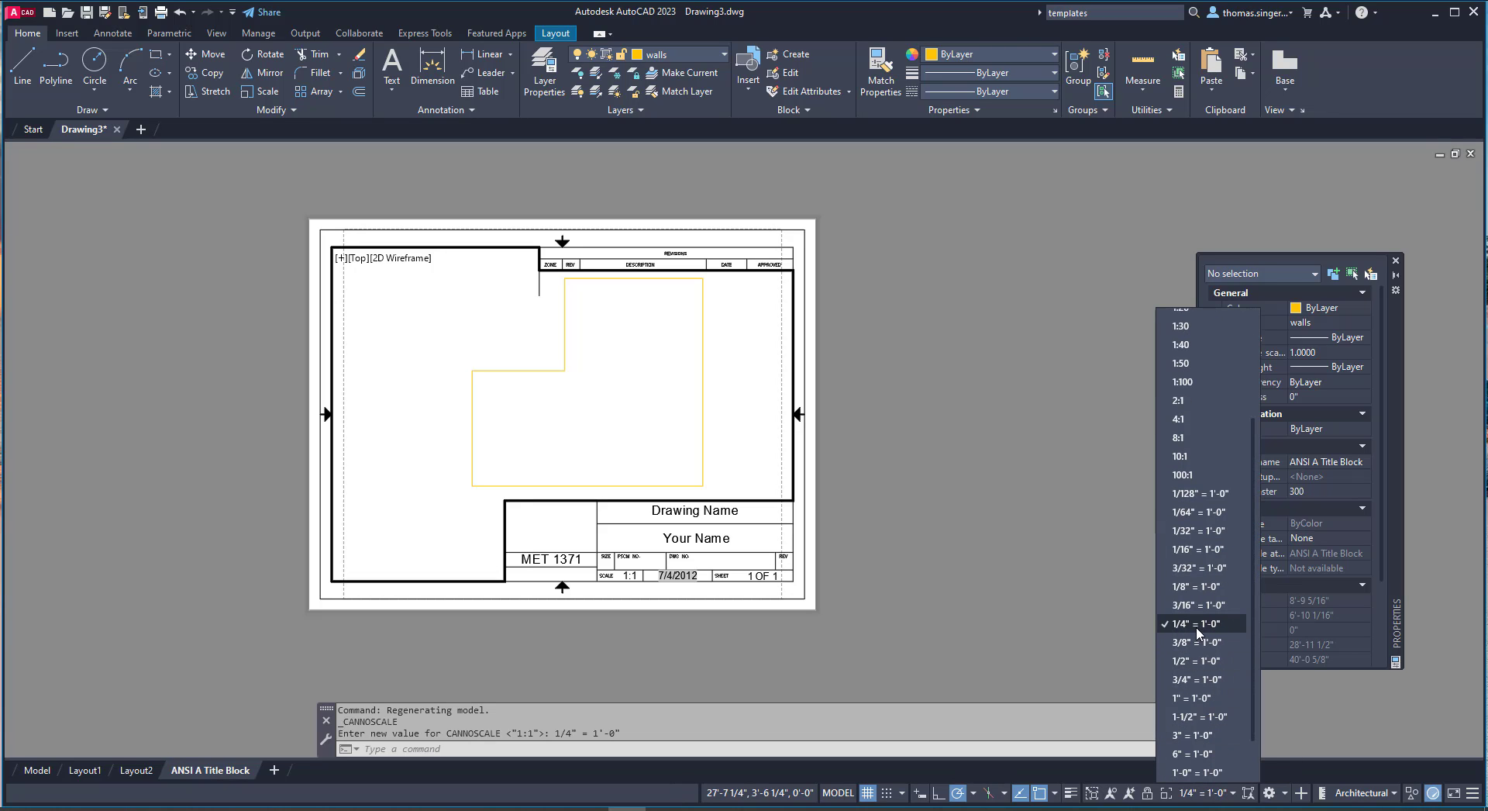
pyautogui.moveTo(1199, 605)
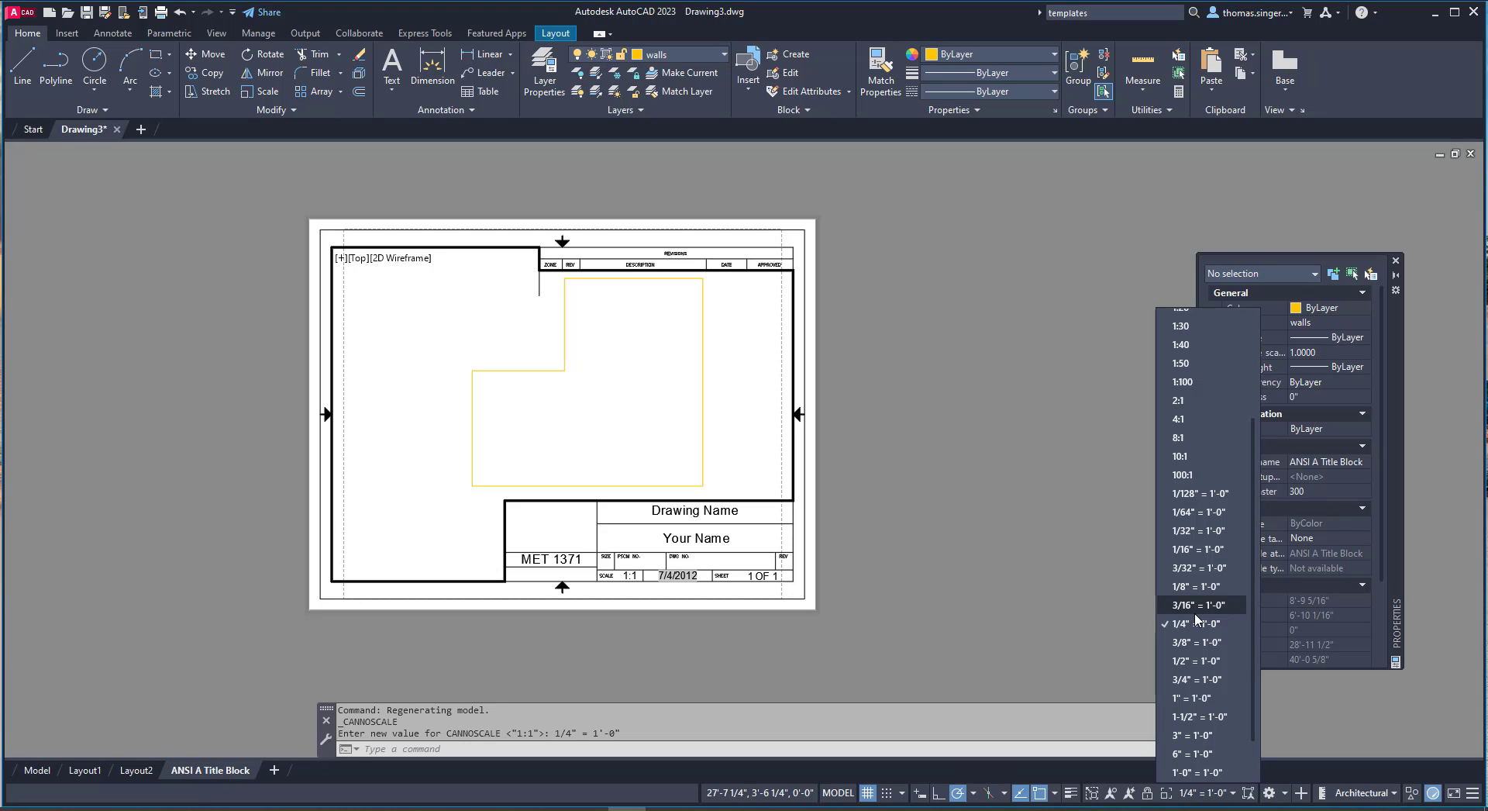
pyautogui.moveTo(1200, 586)
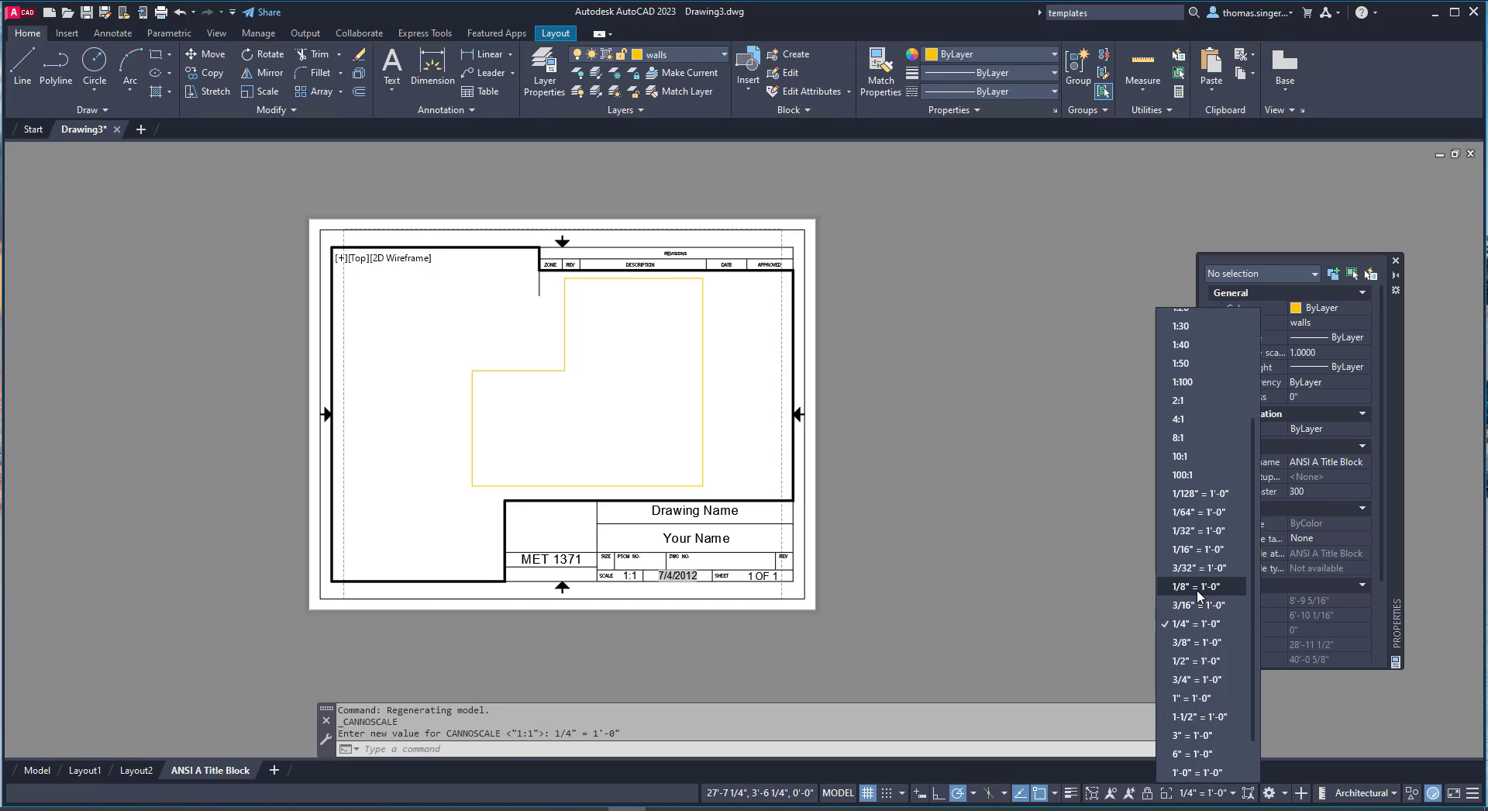
pyautogui.click(1194, 586)
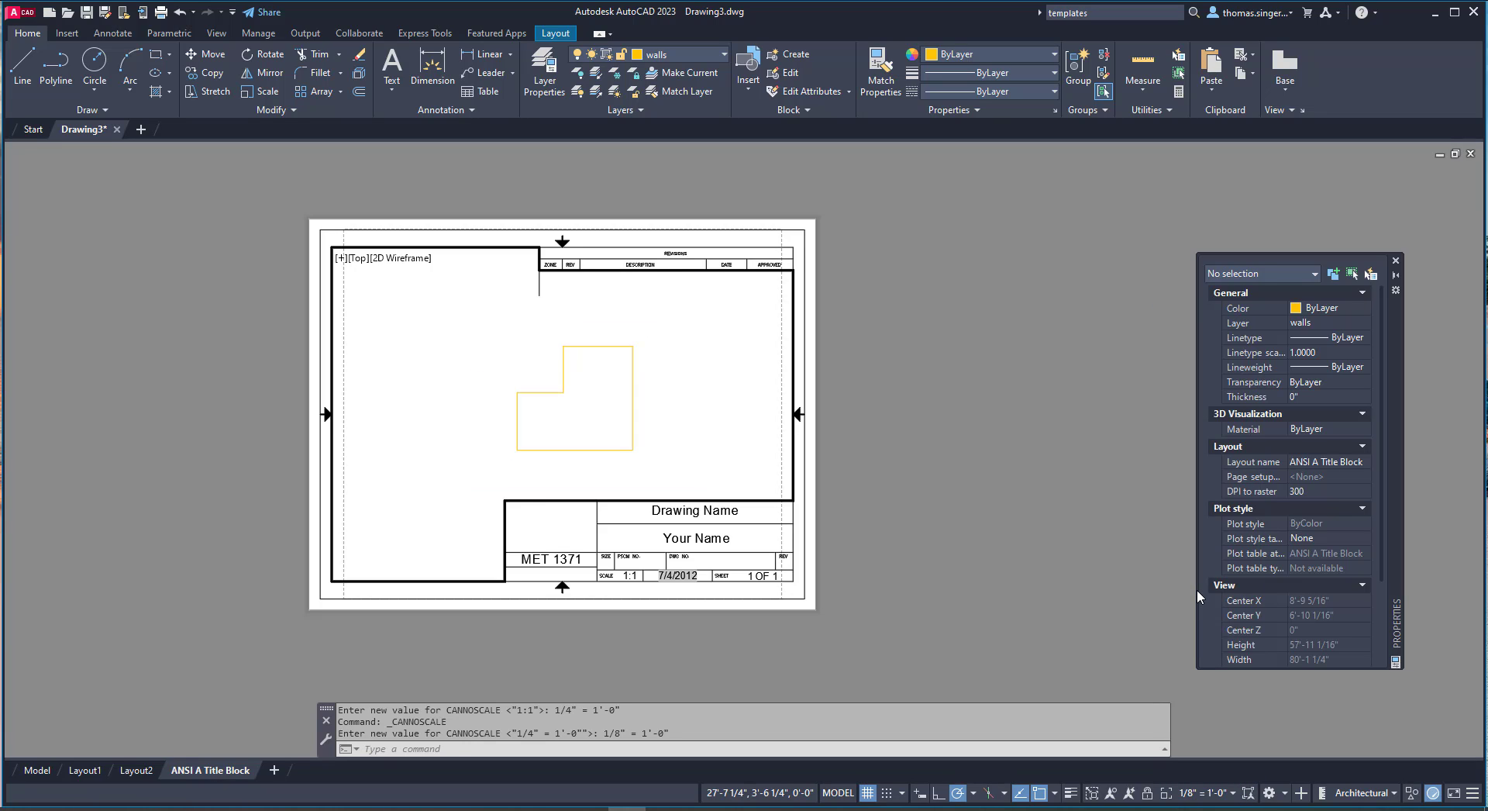
pyautogui.moveTo(628, 327)
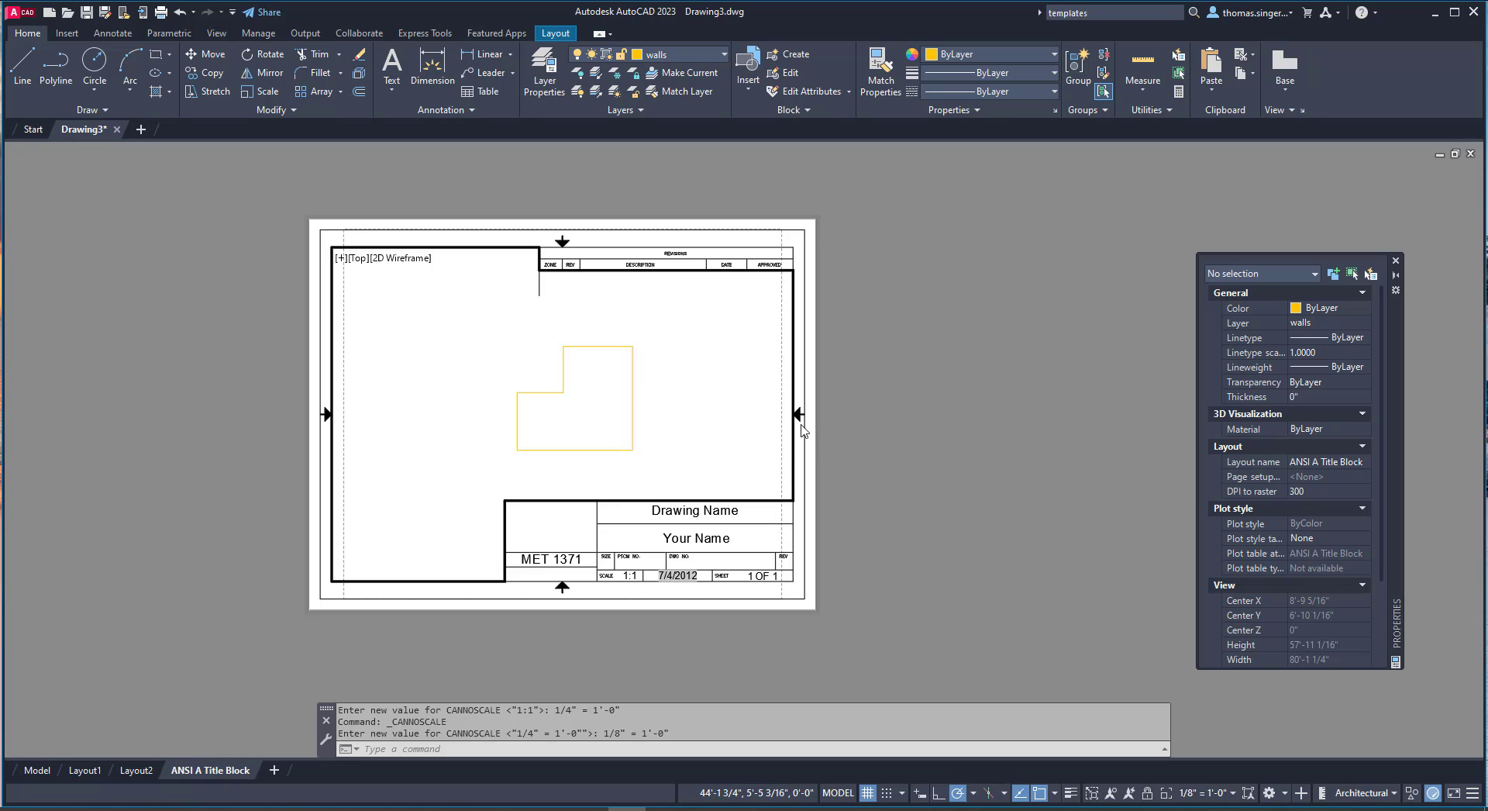
pyautogui.moveTo(813, 403)
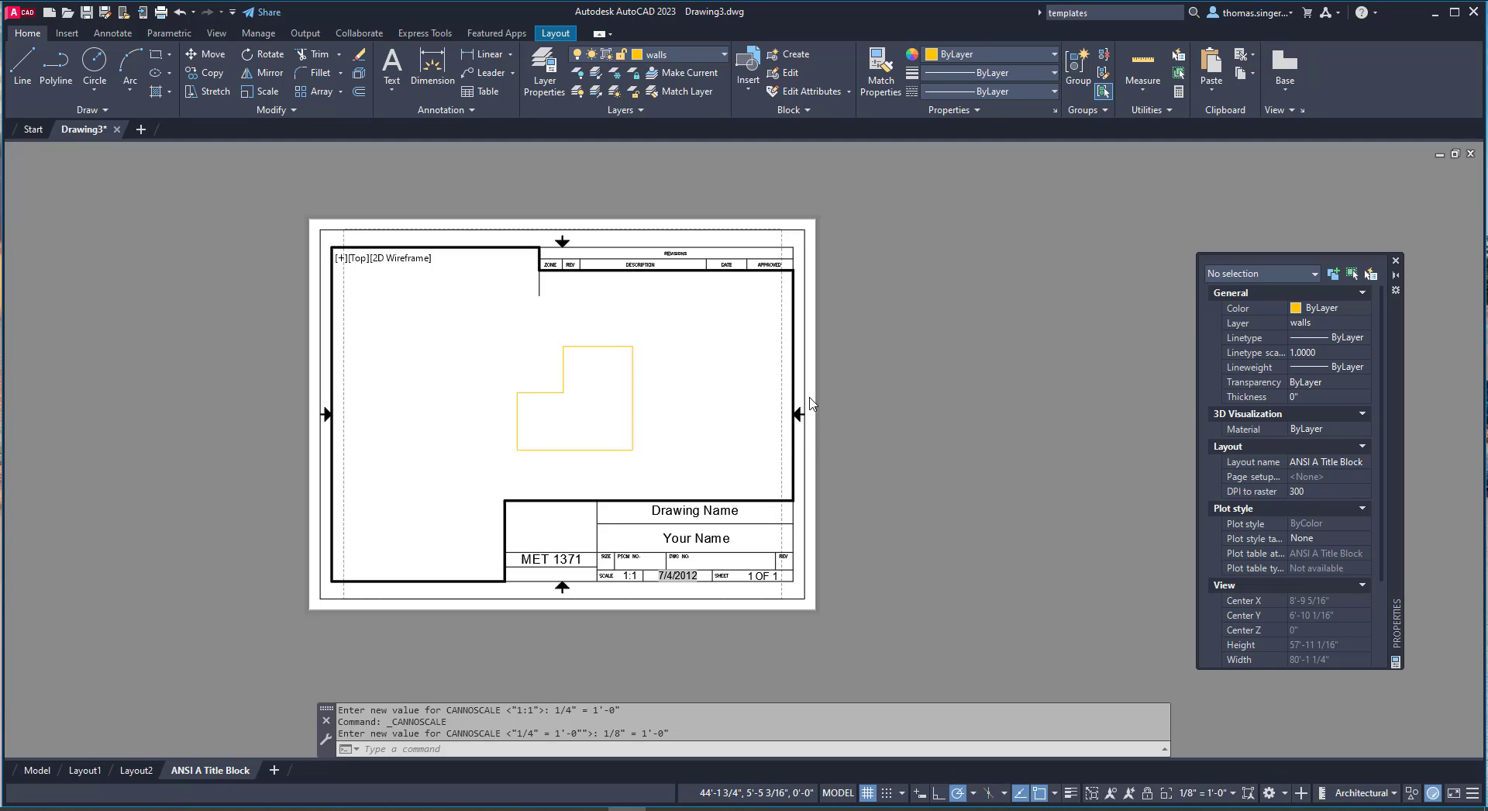
pyautogui.moveTo(659, 464)
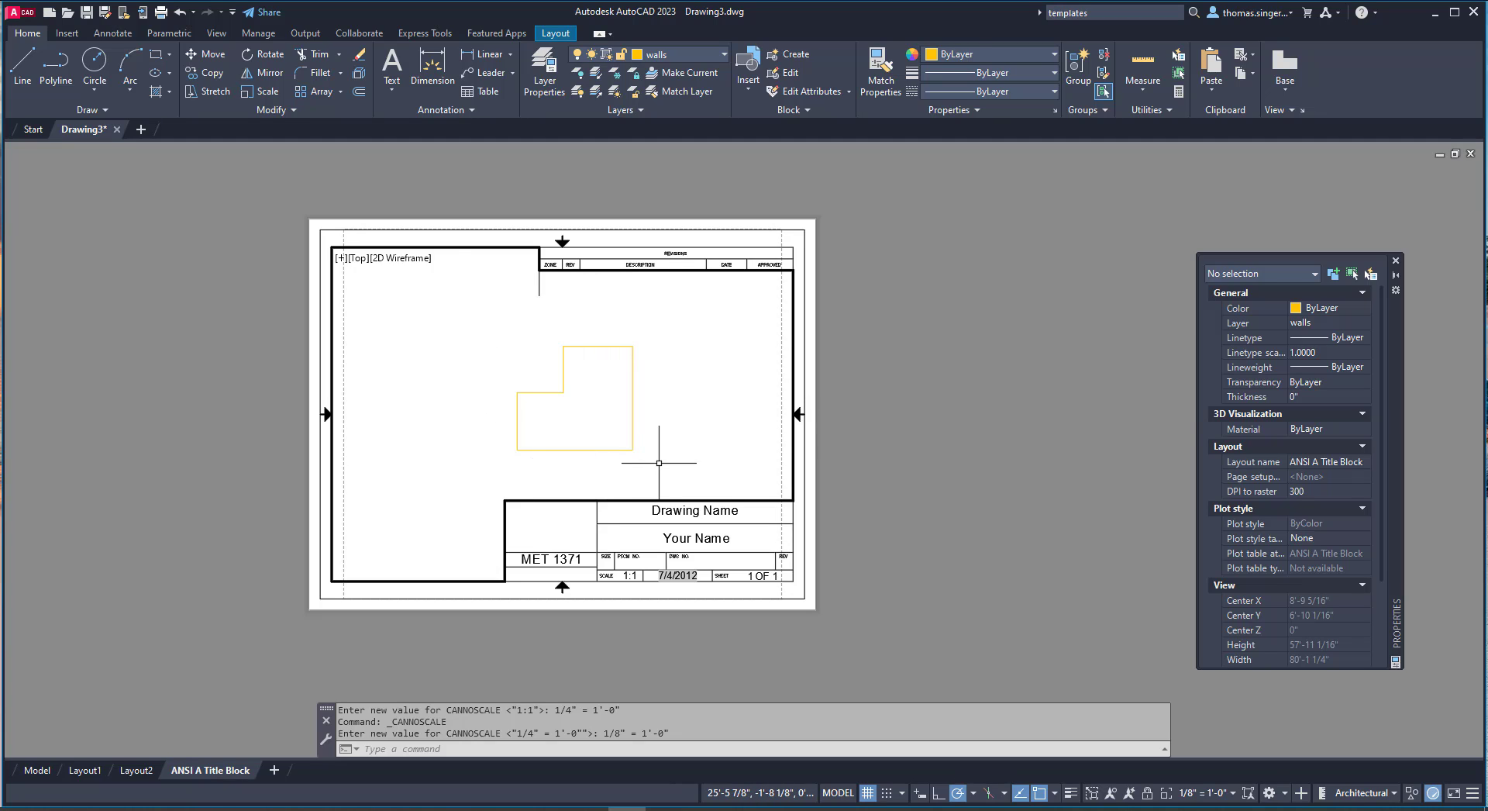
pyautogui.moveTo(535, 453)
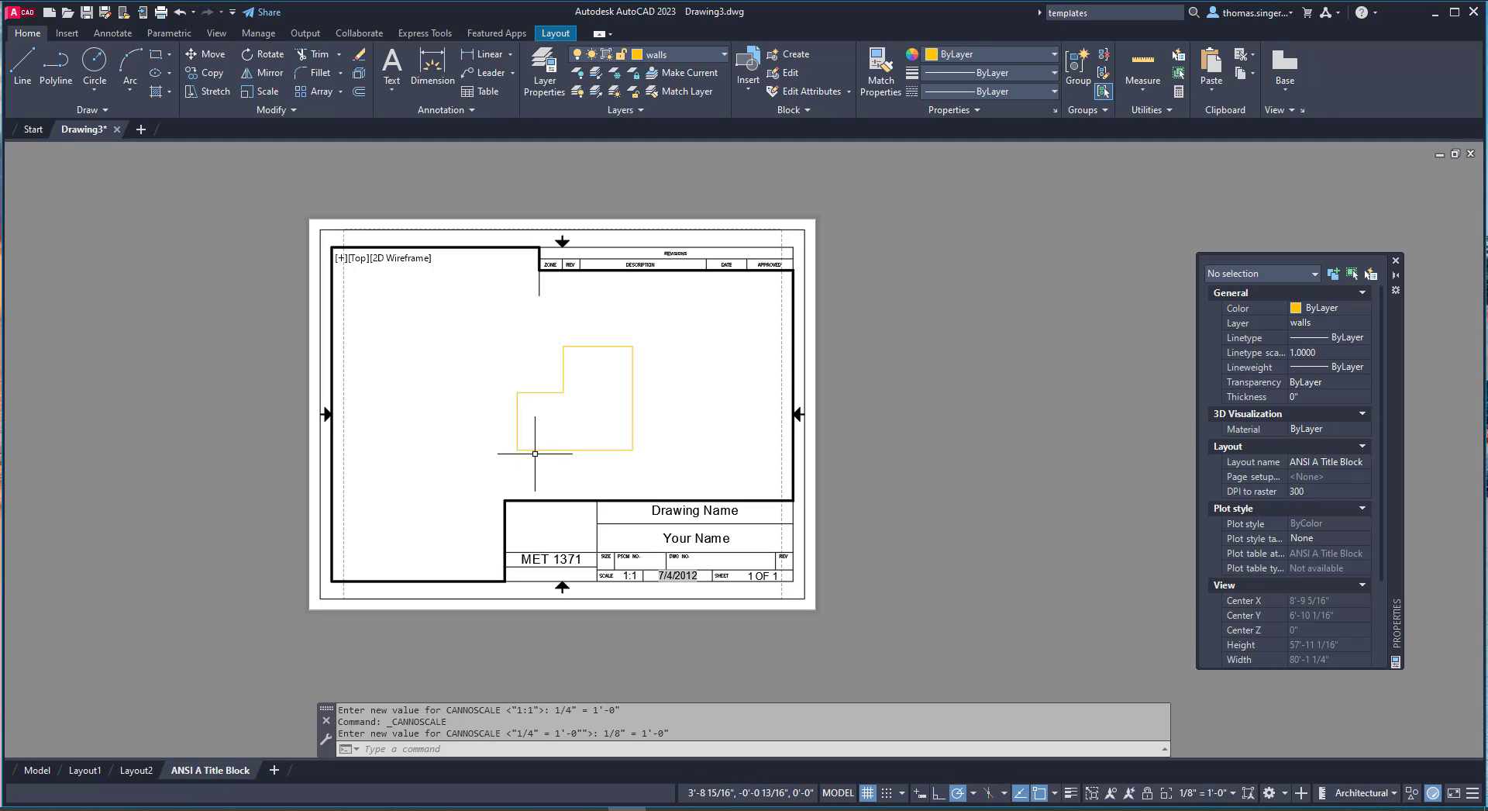
pyautogui.moveTo(631, 452)
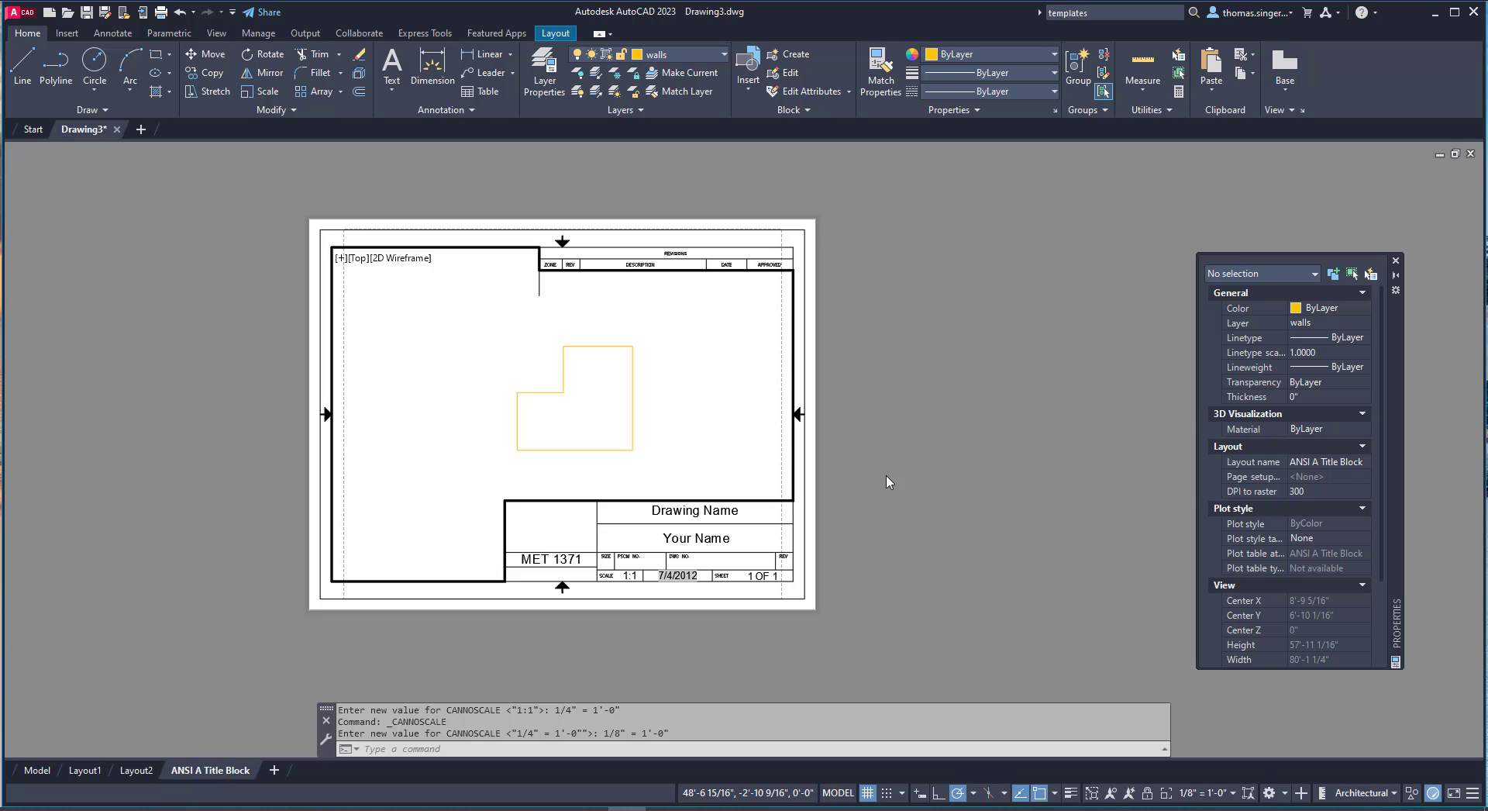
pyautogui.moveTo(877, 477)
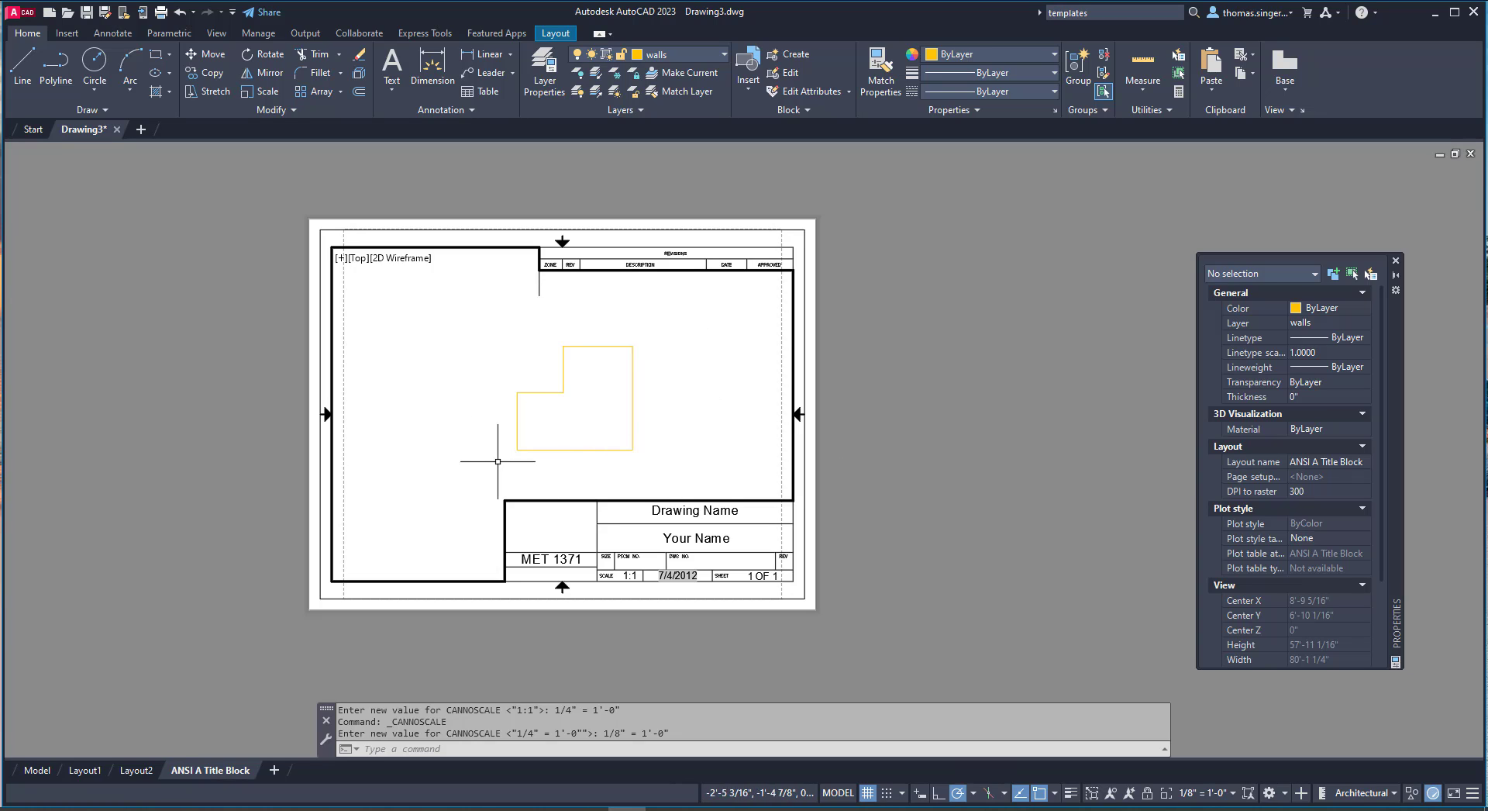
pyautogui.moveTo(561, 420)
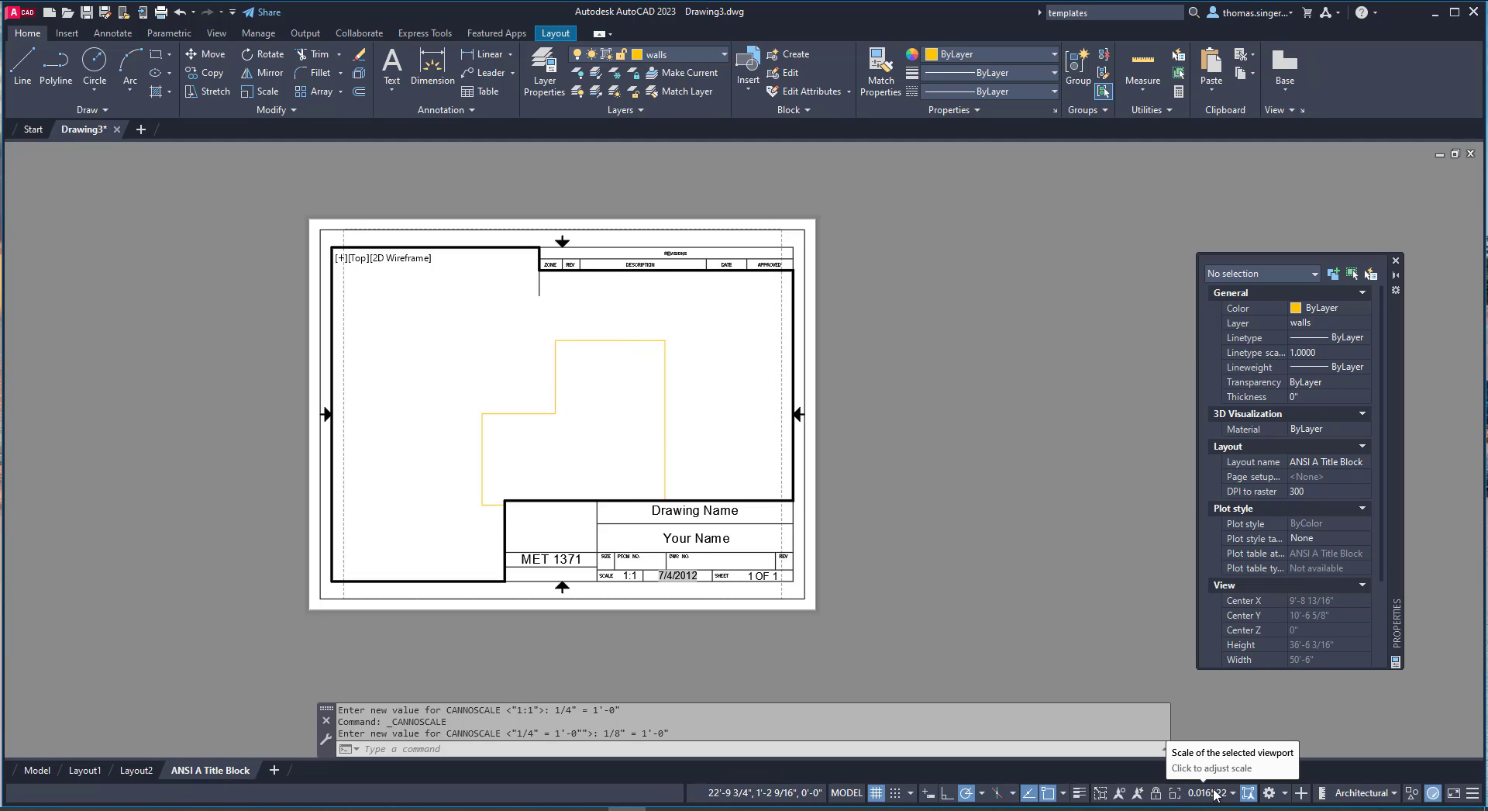
# Reapply the 1/8" = 1'-0" viewport scale and pan the wall outline toward the viewport centre.
pyautogui.click(1206, 792)
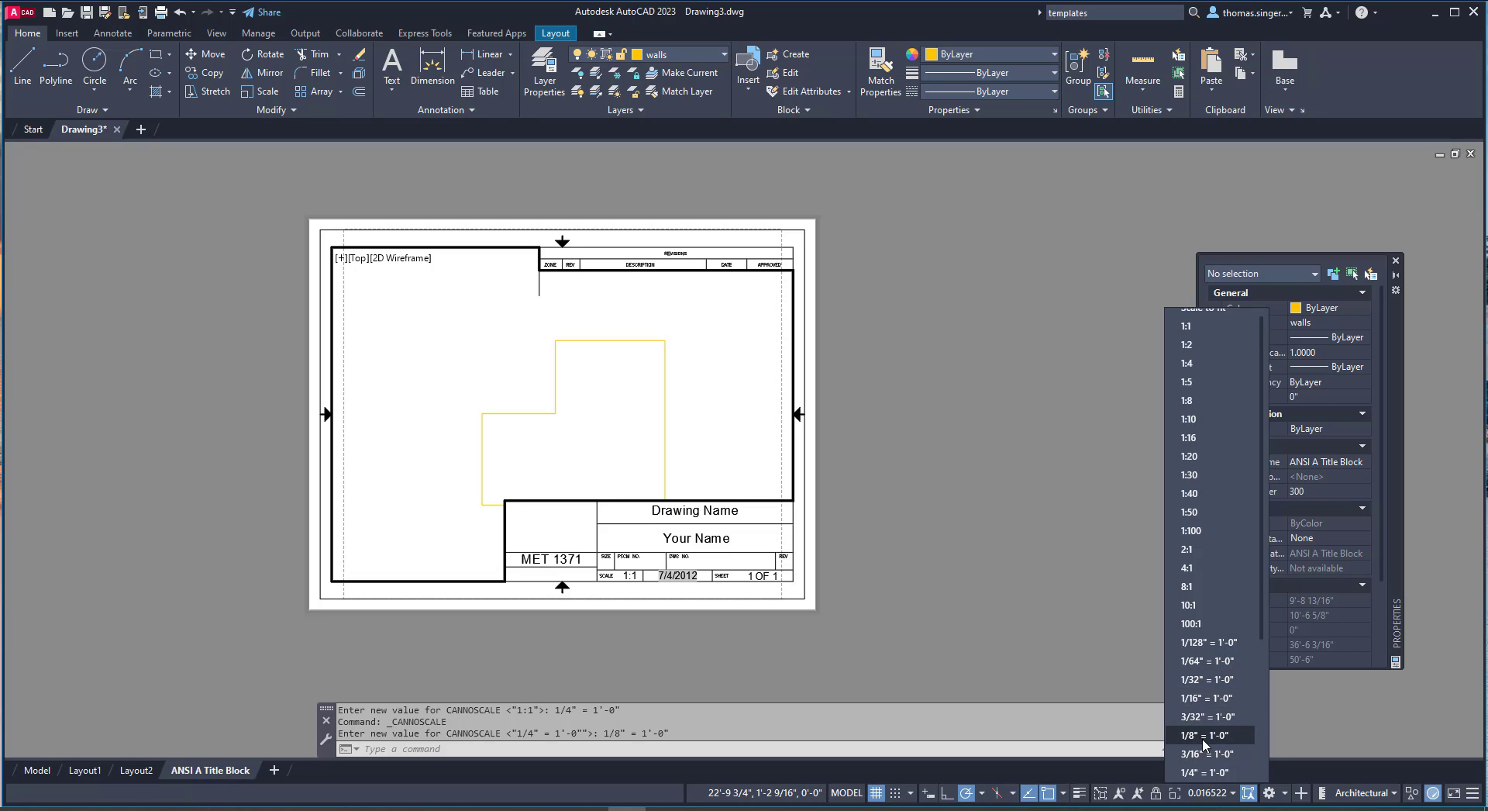
pyautogui.click(1207, 734)
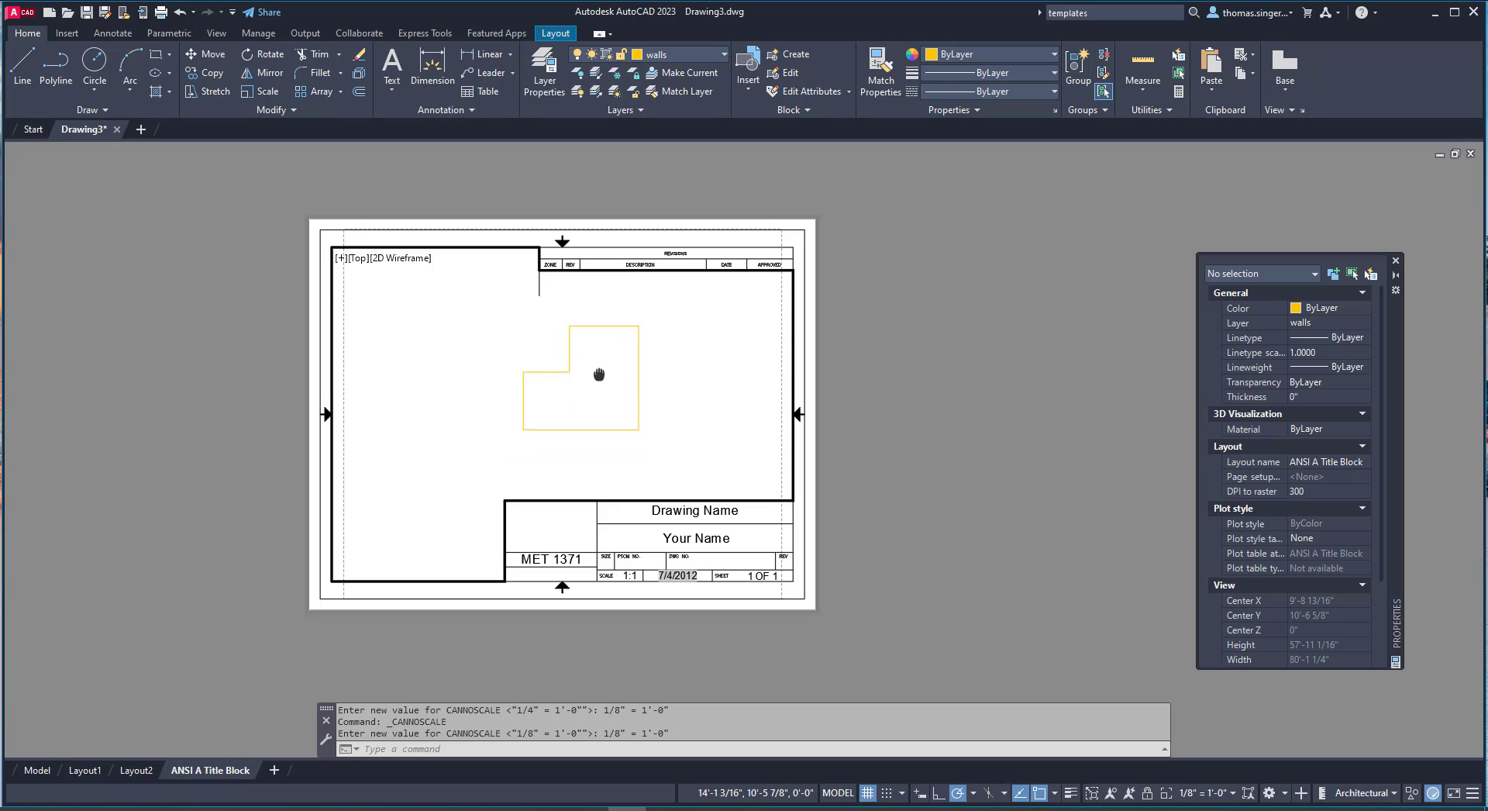
pyautogui.moveTo(599, 374); pyautogui.dragTo(561, 379)
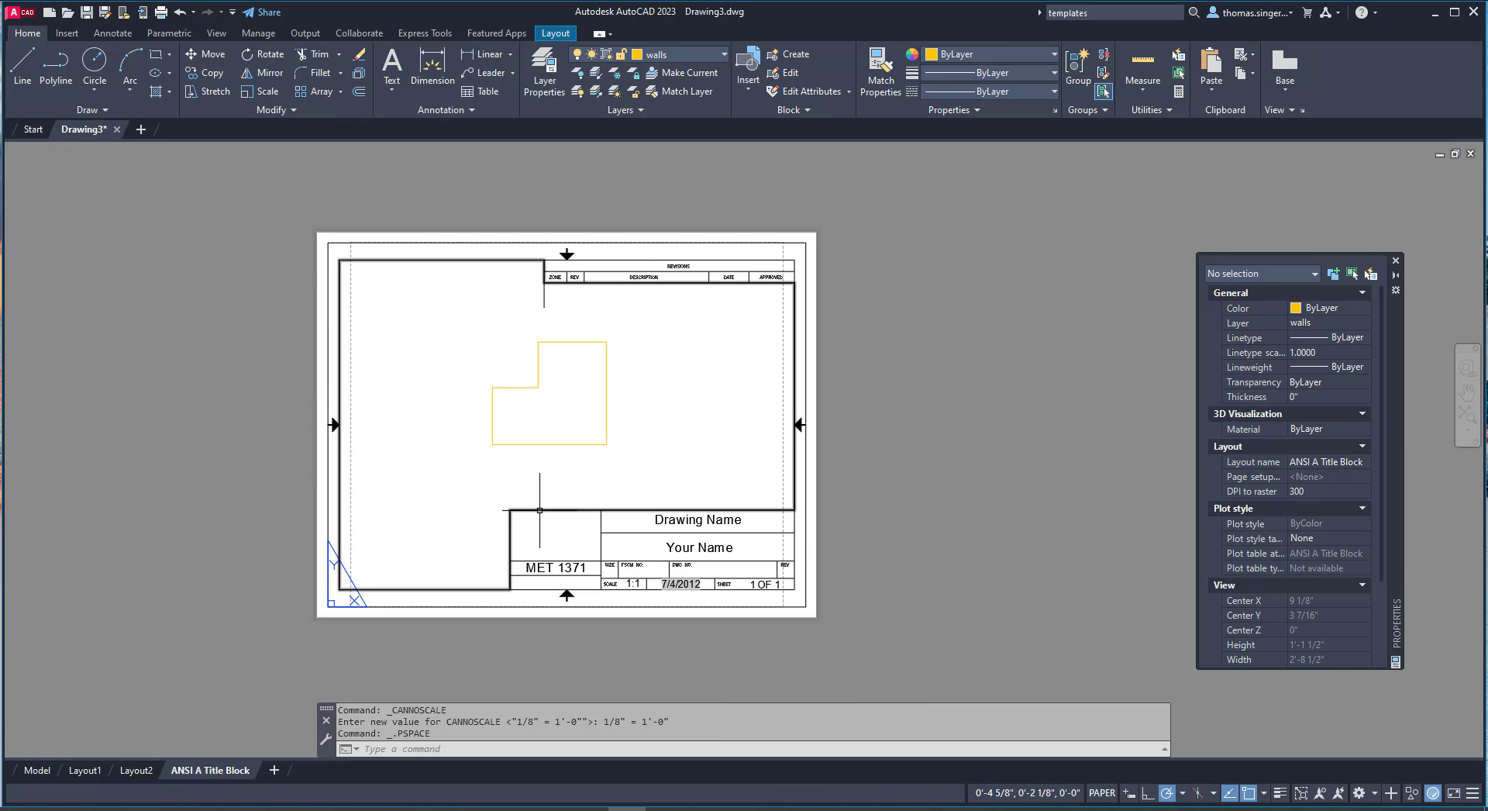
pyautogui.moveTo(540, 510)
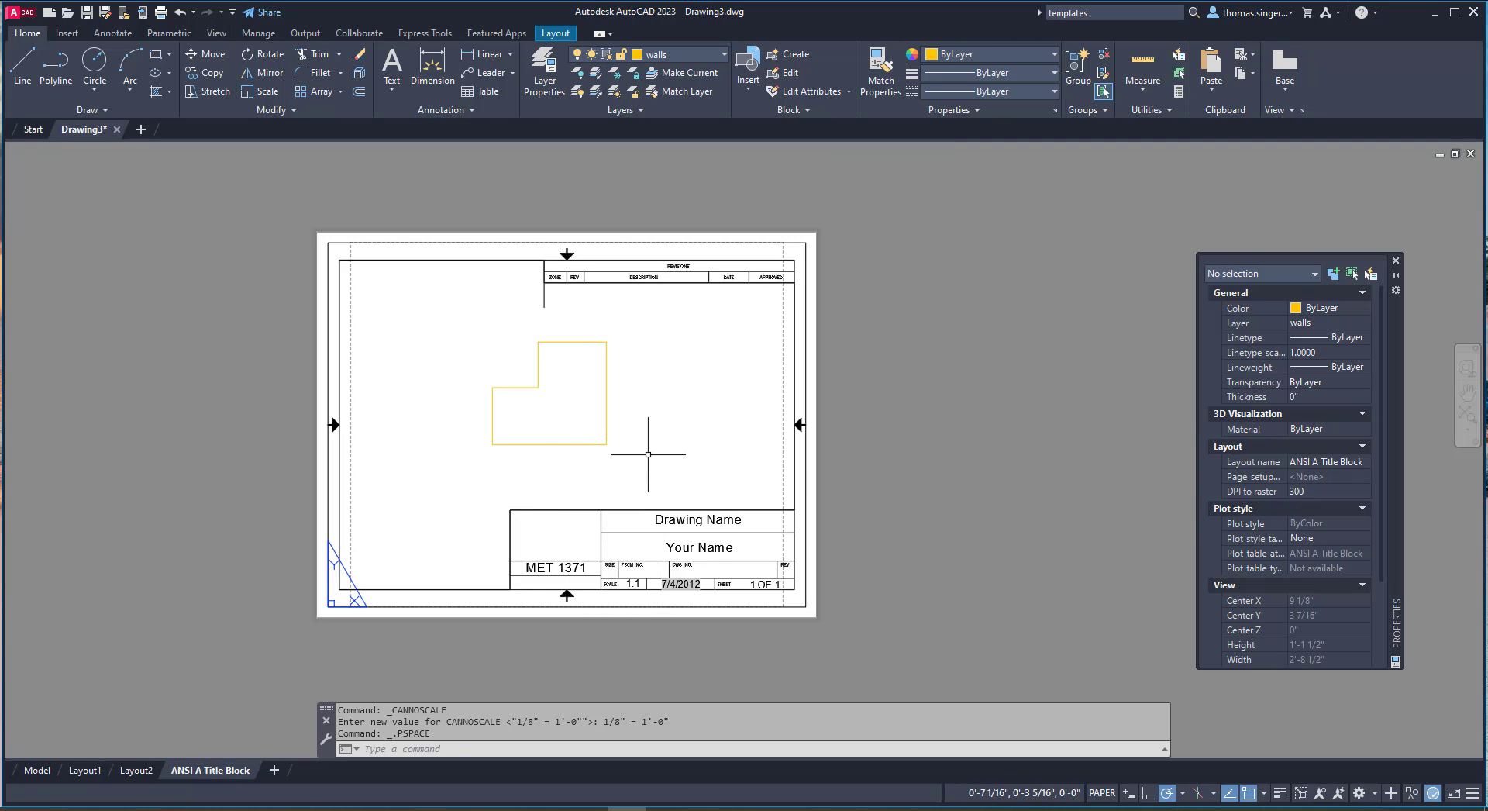
pyautogui.moveTo(668, 465)
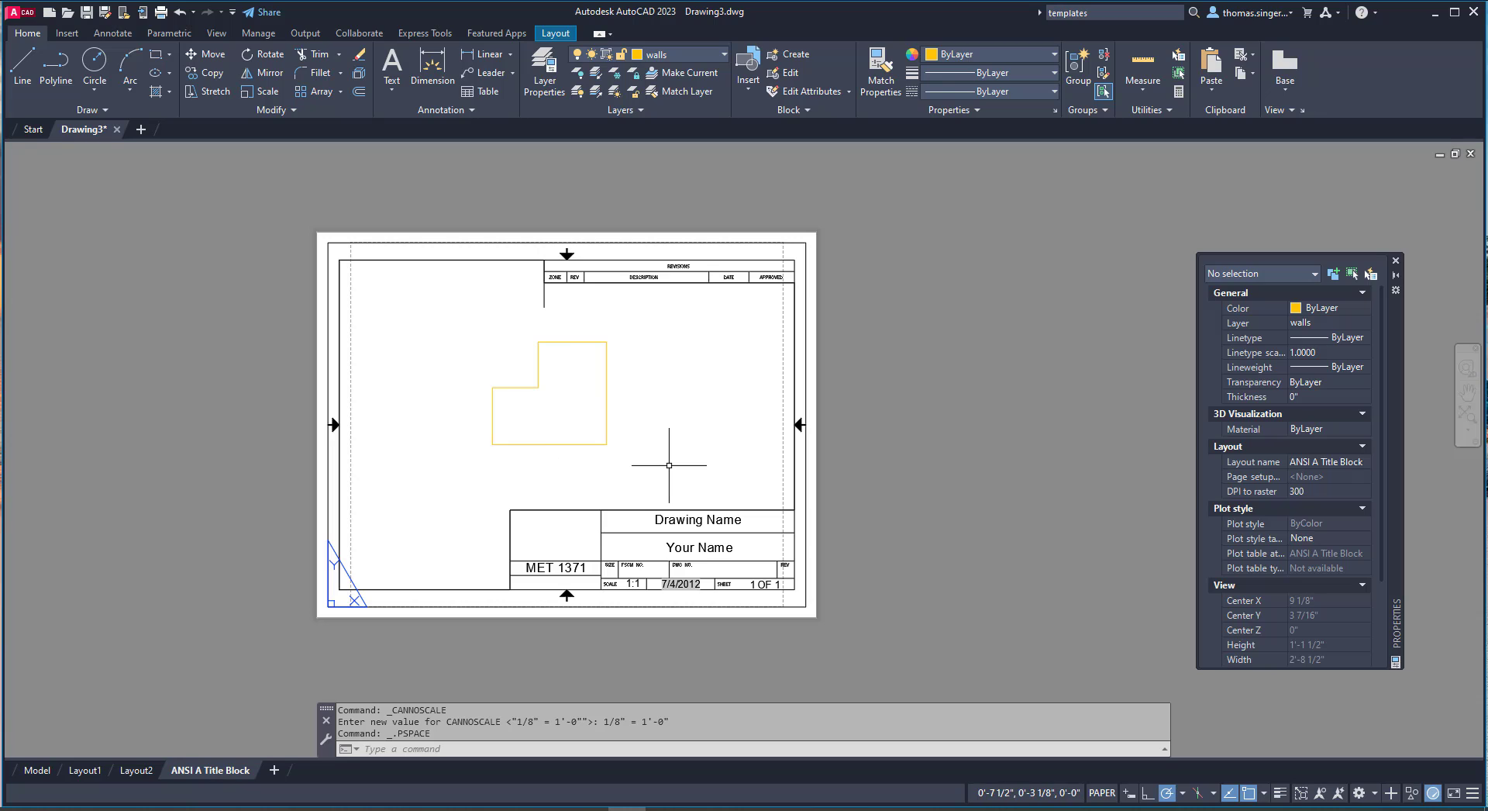
pyautogui.moveTo(665, 447)
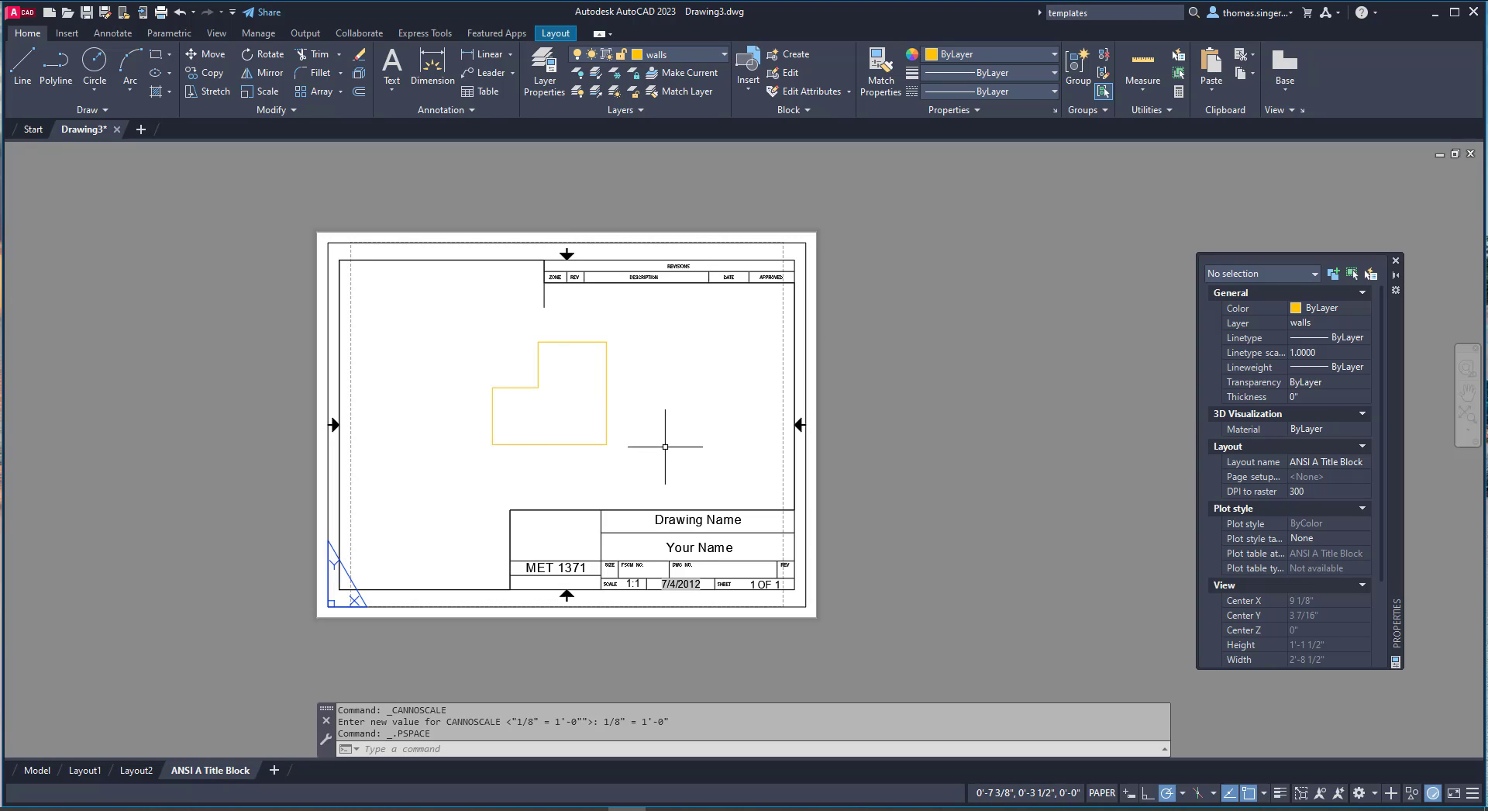
pyautogui.moveTo(1313, 751)
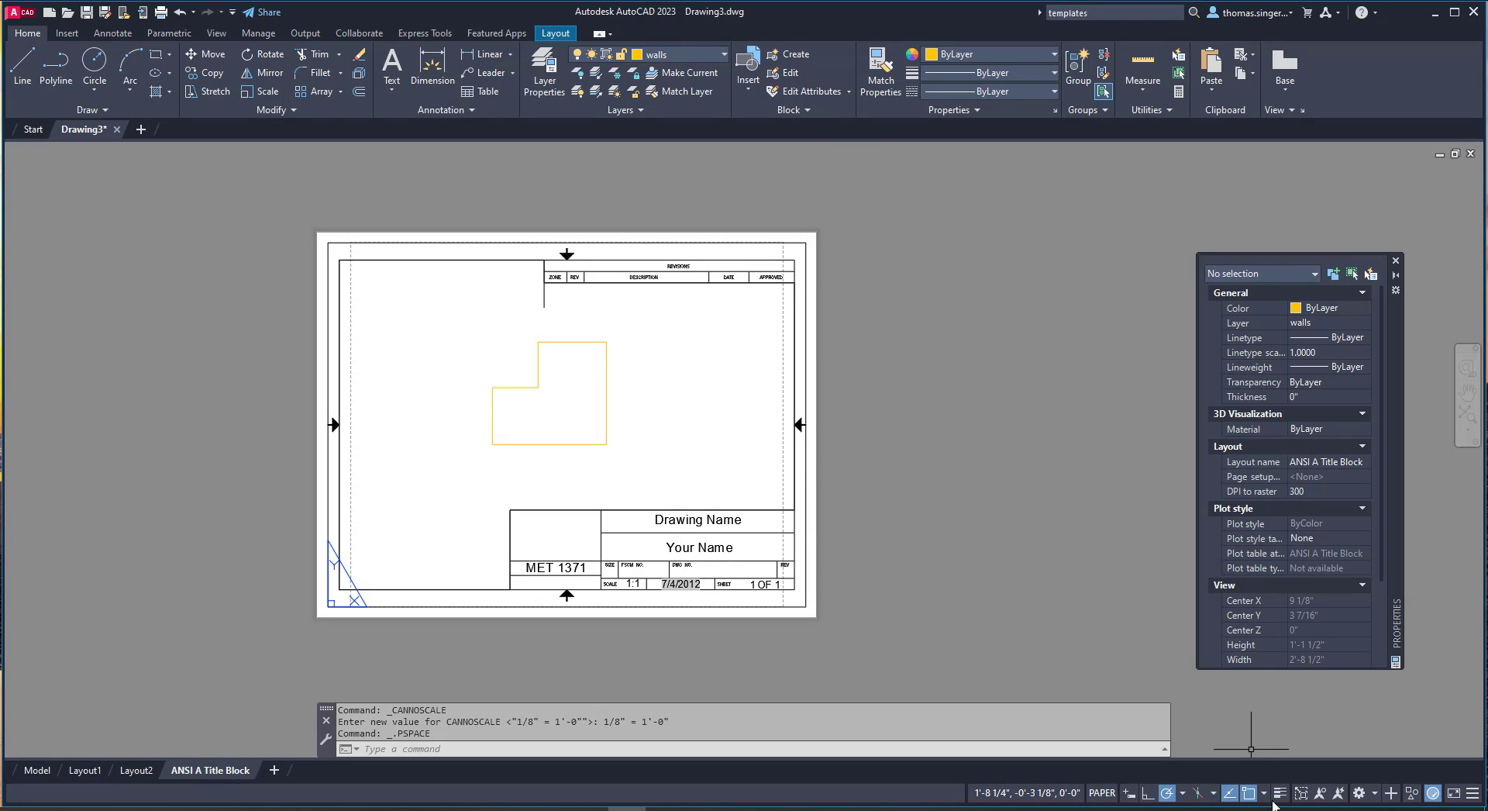
pyautogui.moveTo(1306, 786)
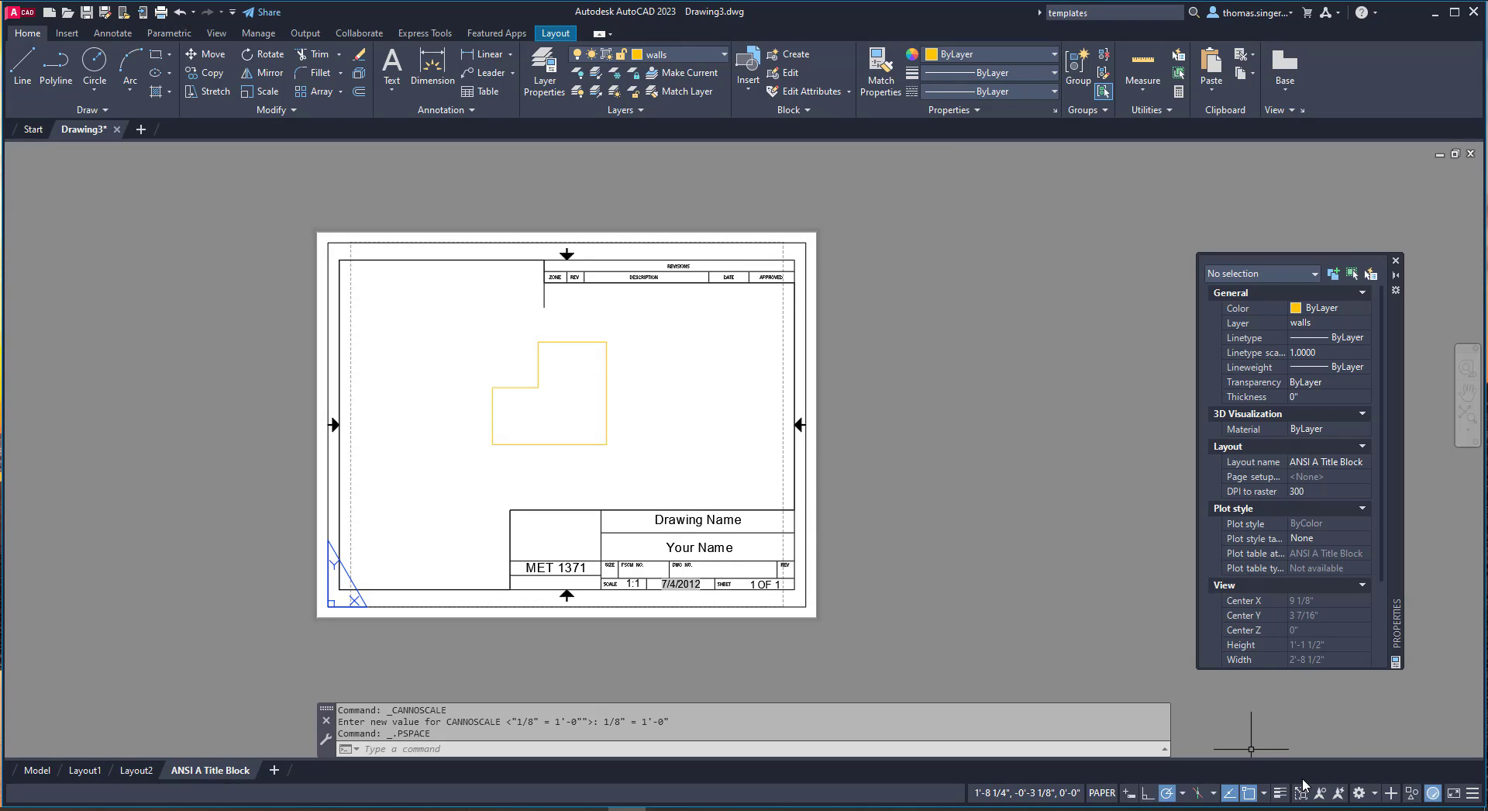
pyautogui.moveTo(707, 452)
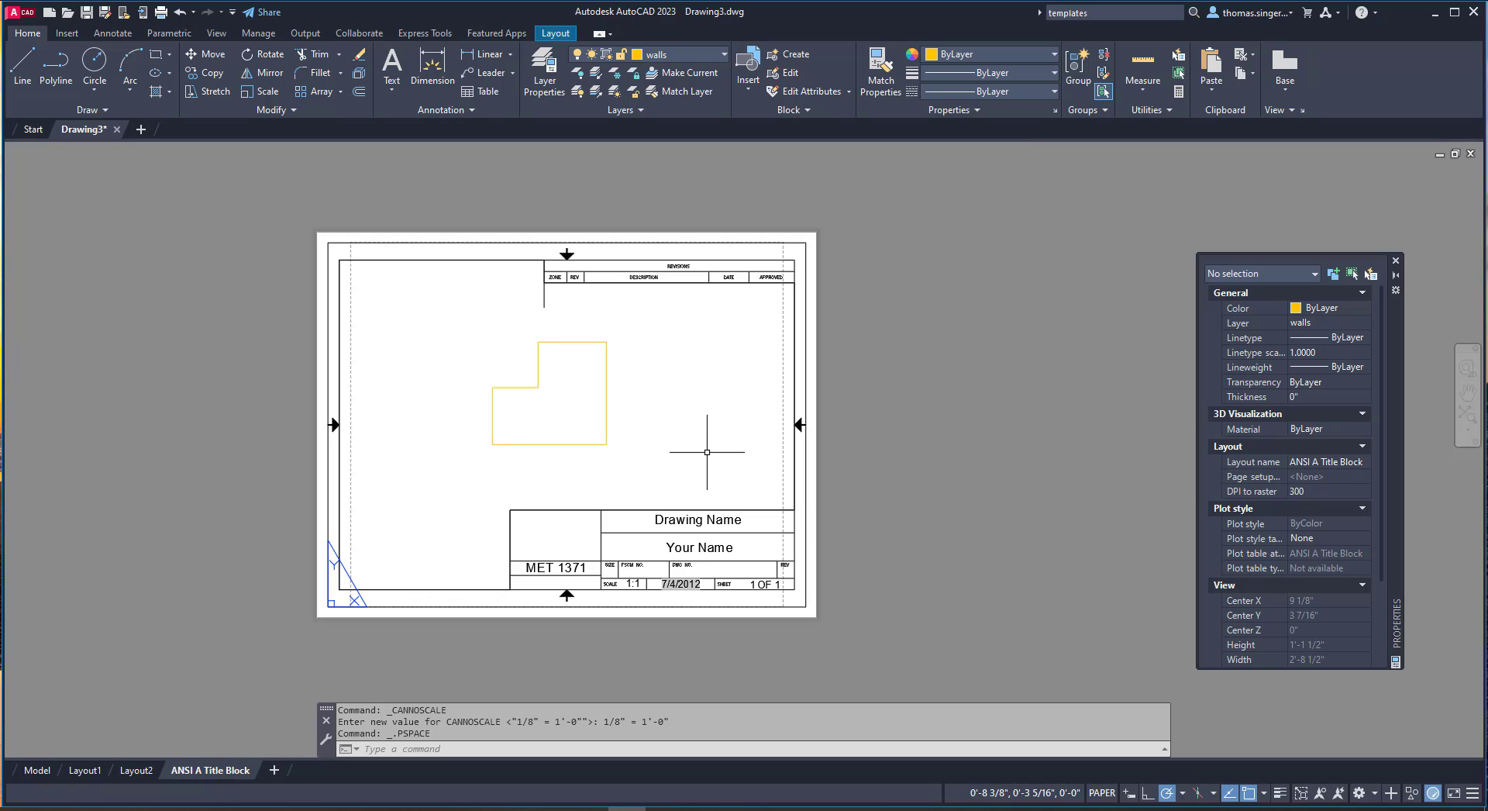
pyautogui.moveTo(591, 526)
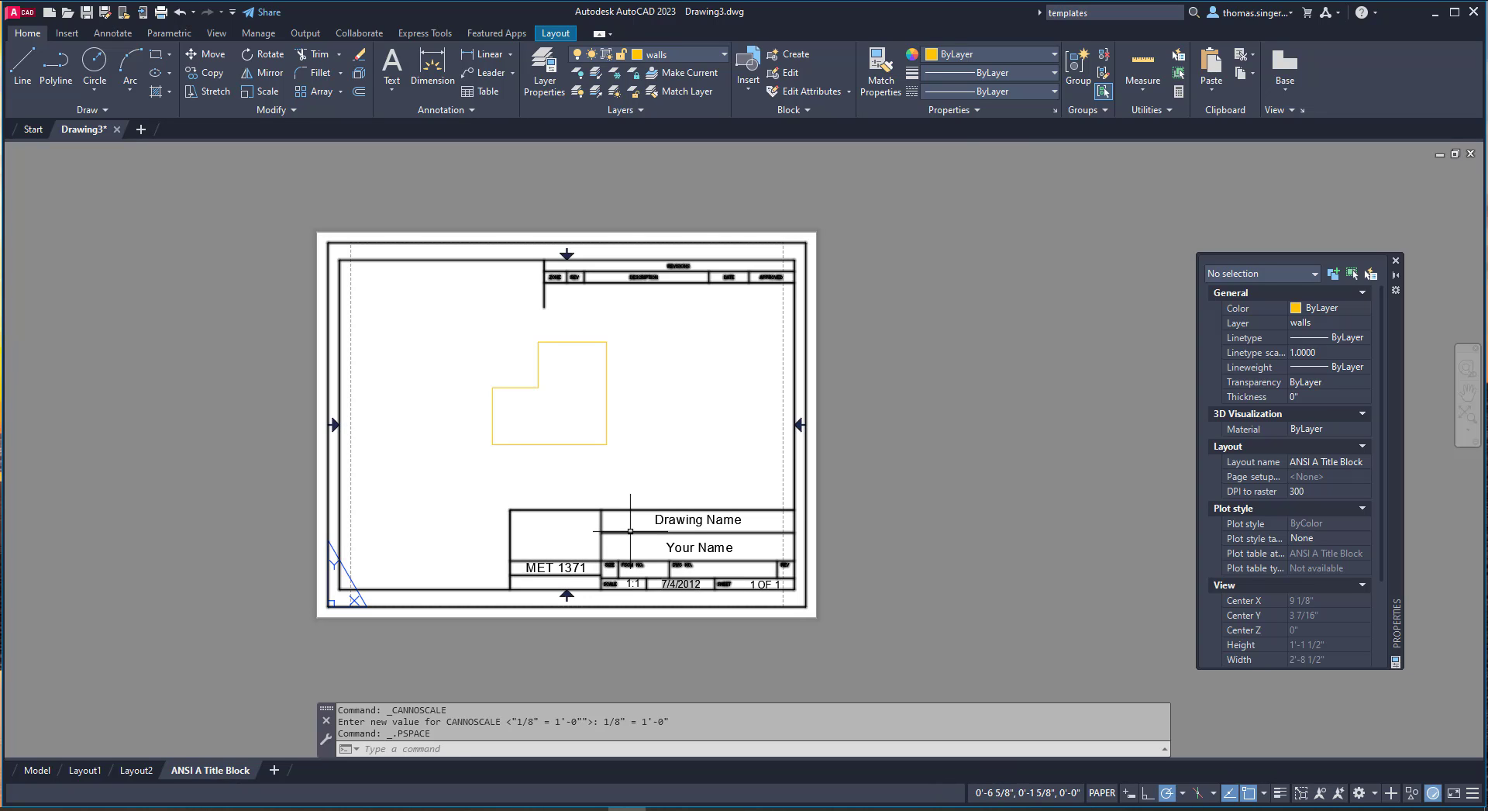
pyautogui.moveTo(966, 552)
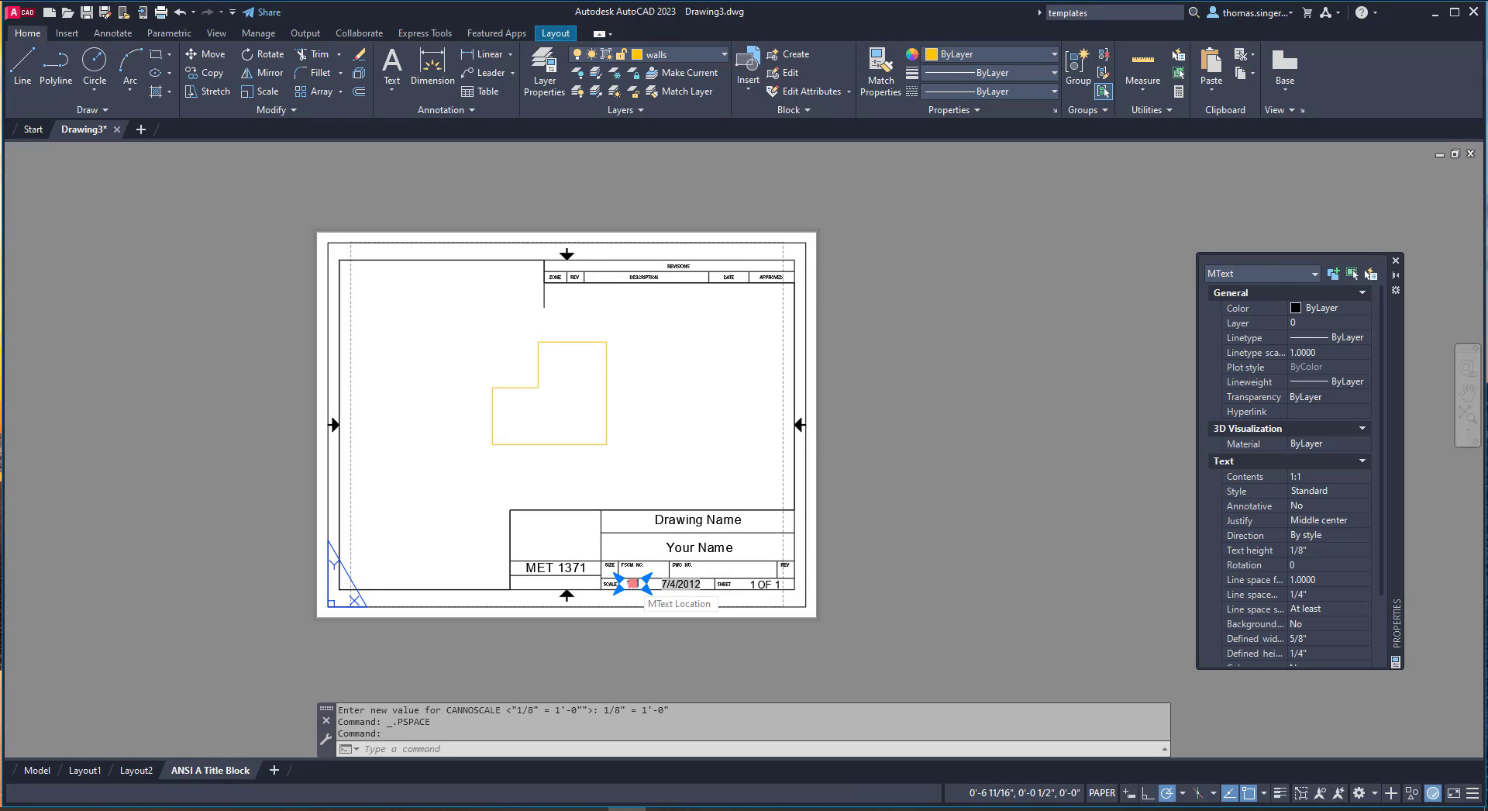
# Open the title block's 1:1 scale MText for in-place editing.
pyautogui.doubleClick(632, 583)
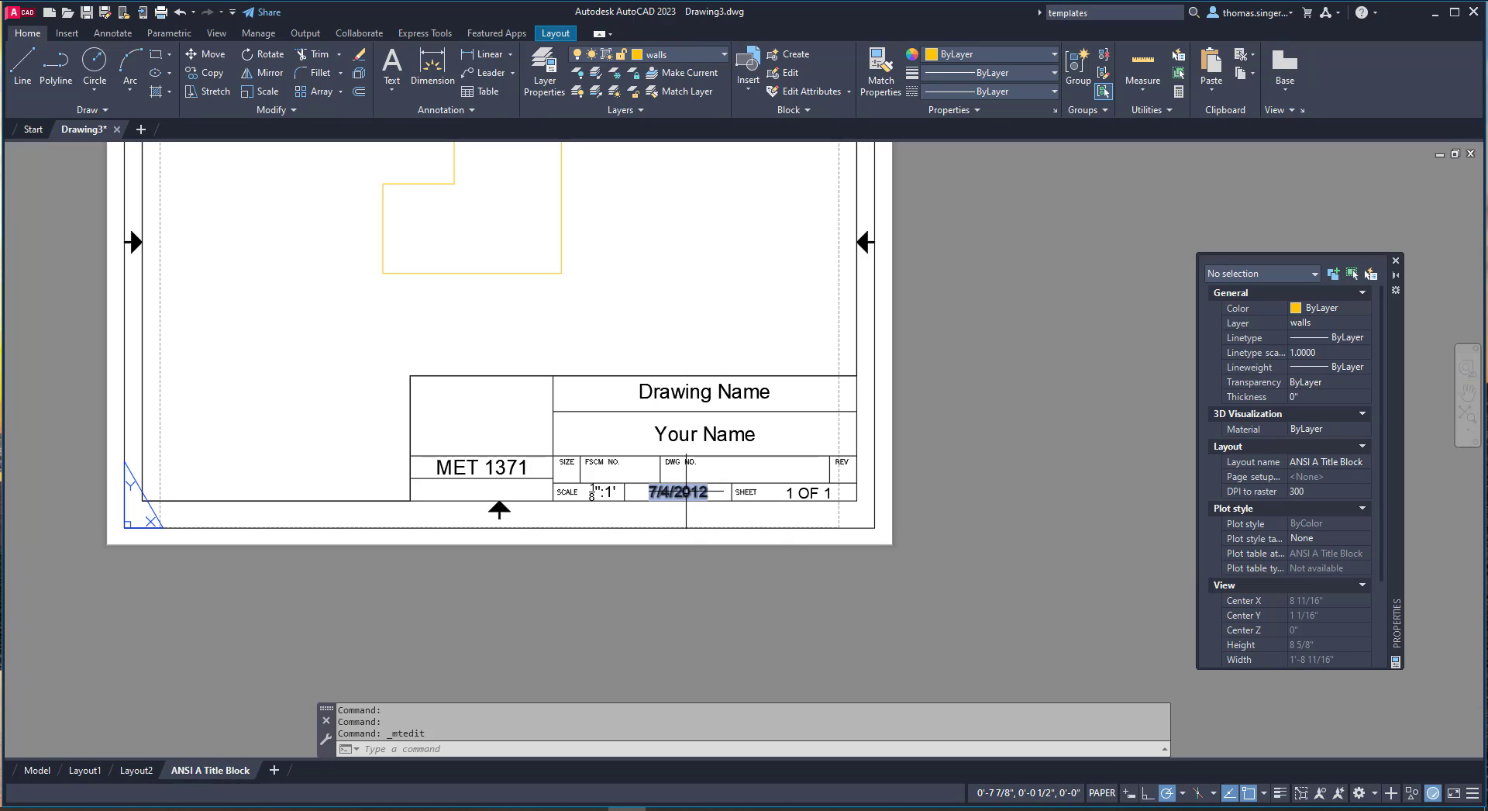
pyautogui.moveTo(676, 492)
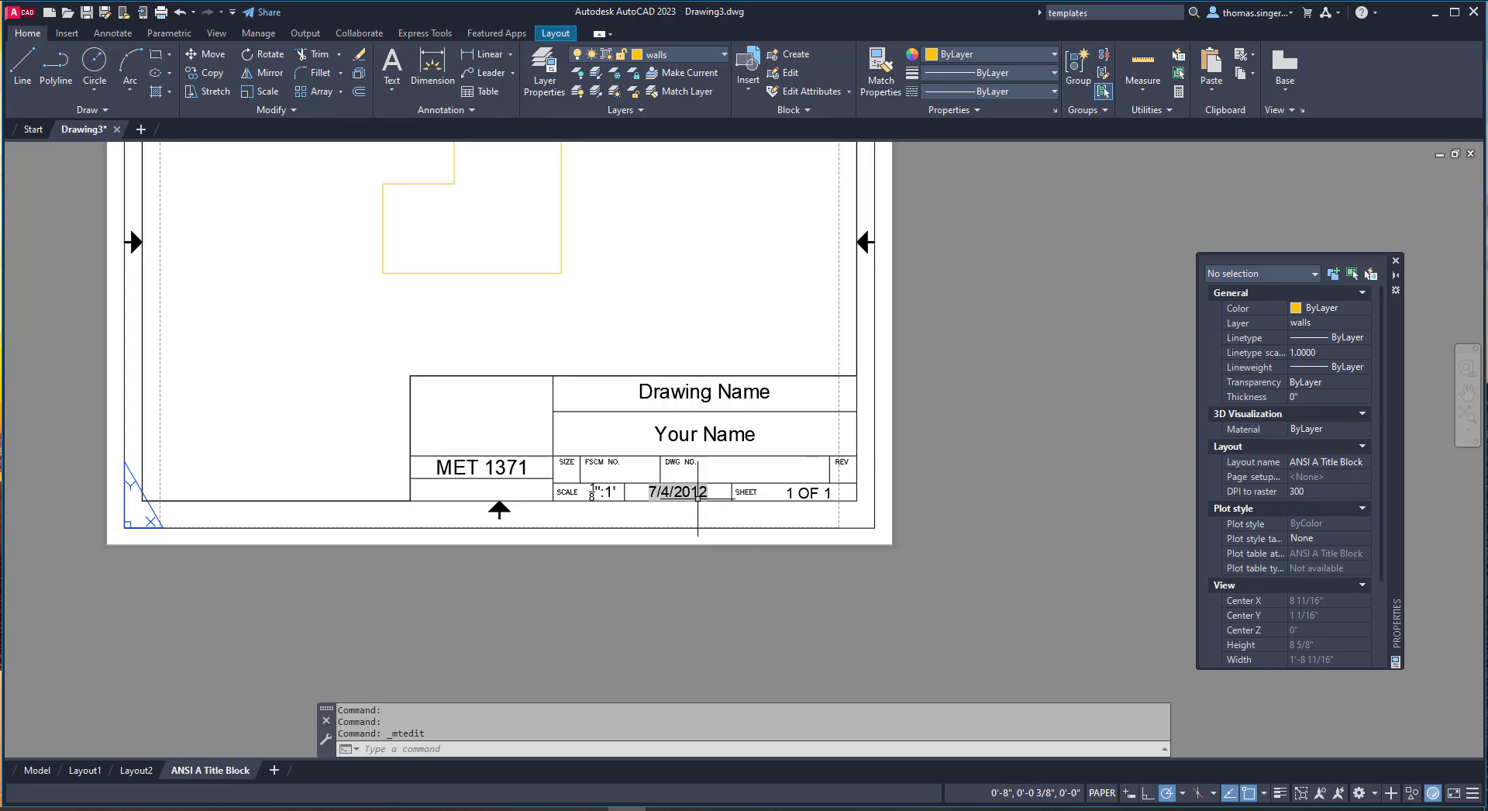
pyautogui.moveTo(693, 499)
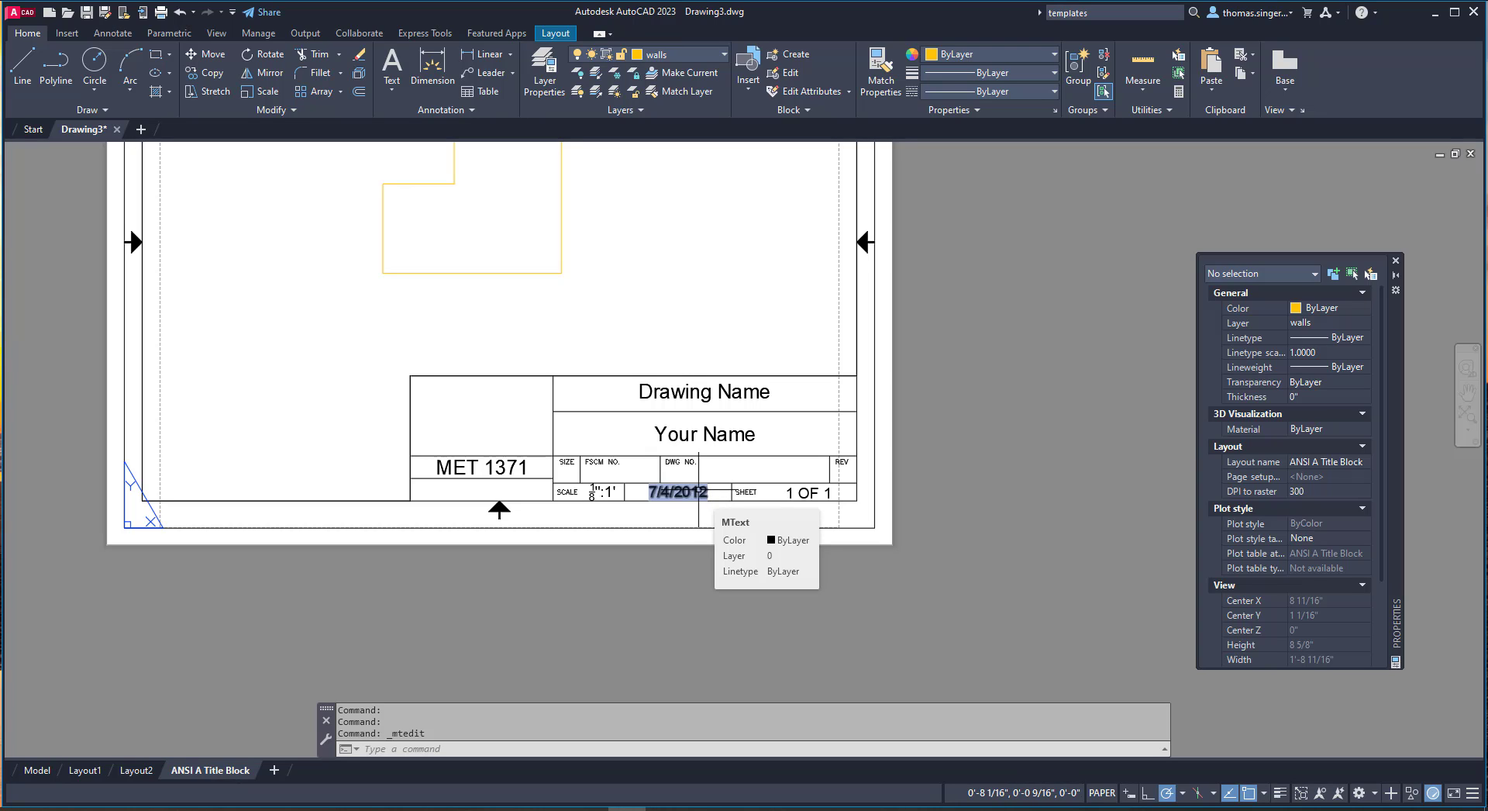
pyautogui.moveTo(679, 492)
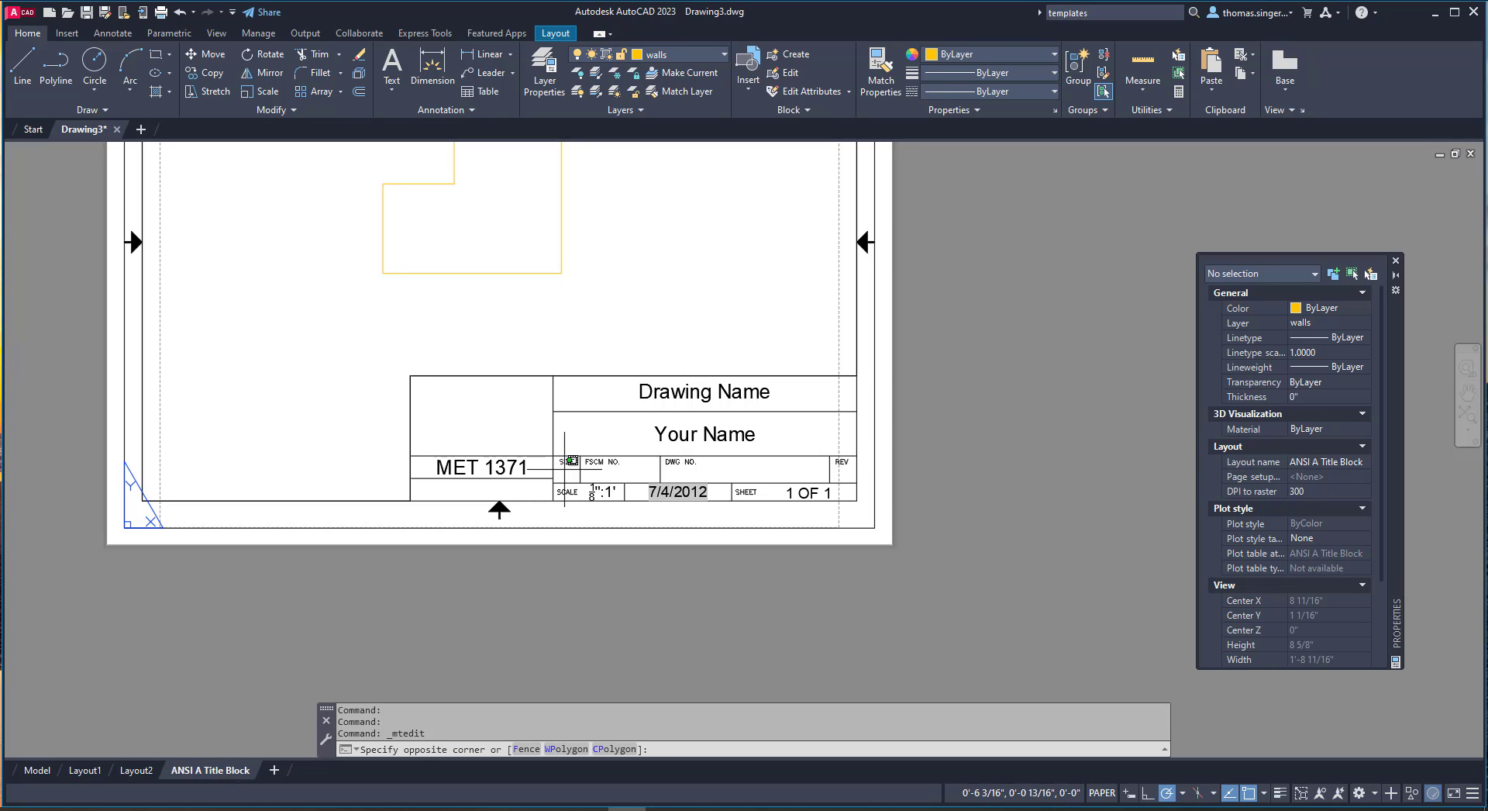
pyautogui.moveTo(569, 473)
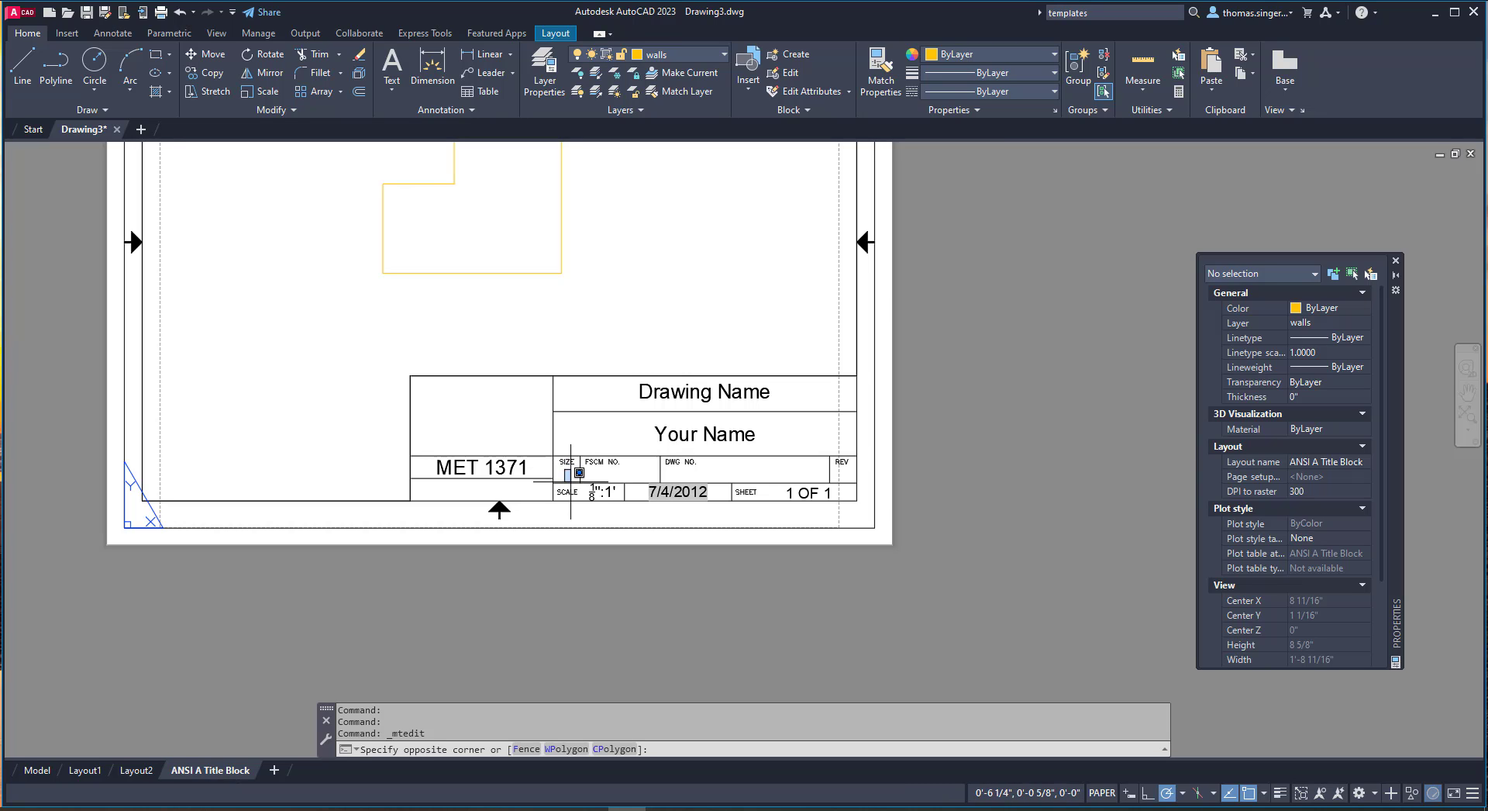
# Start an MTEXT box in the SIZE cell by picking its two corners.
pyautogui.press('Escape')
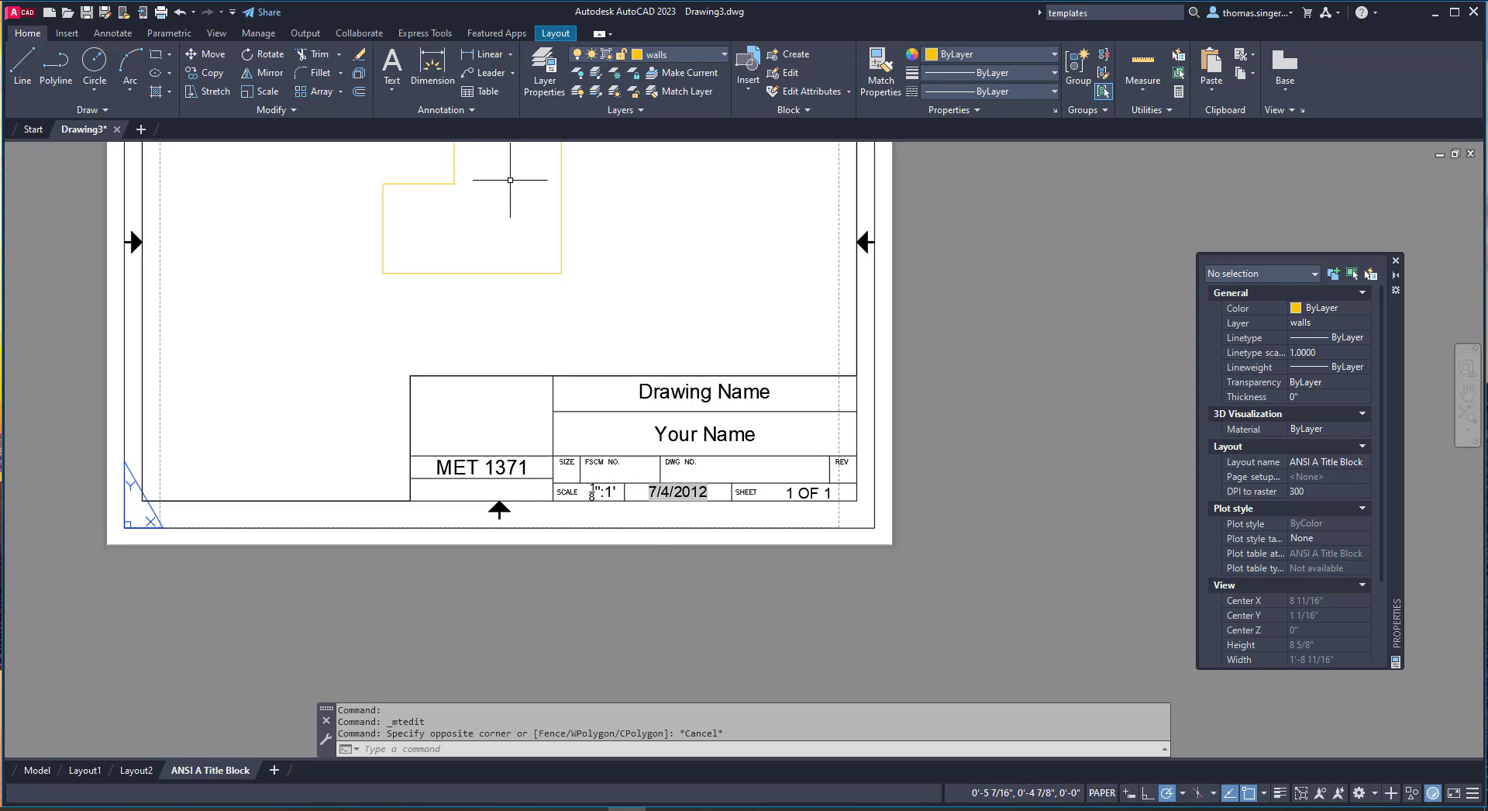
pyautogui.moveTo(509, 166)
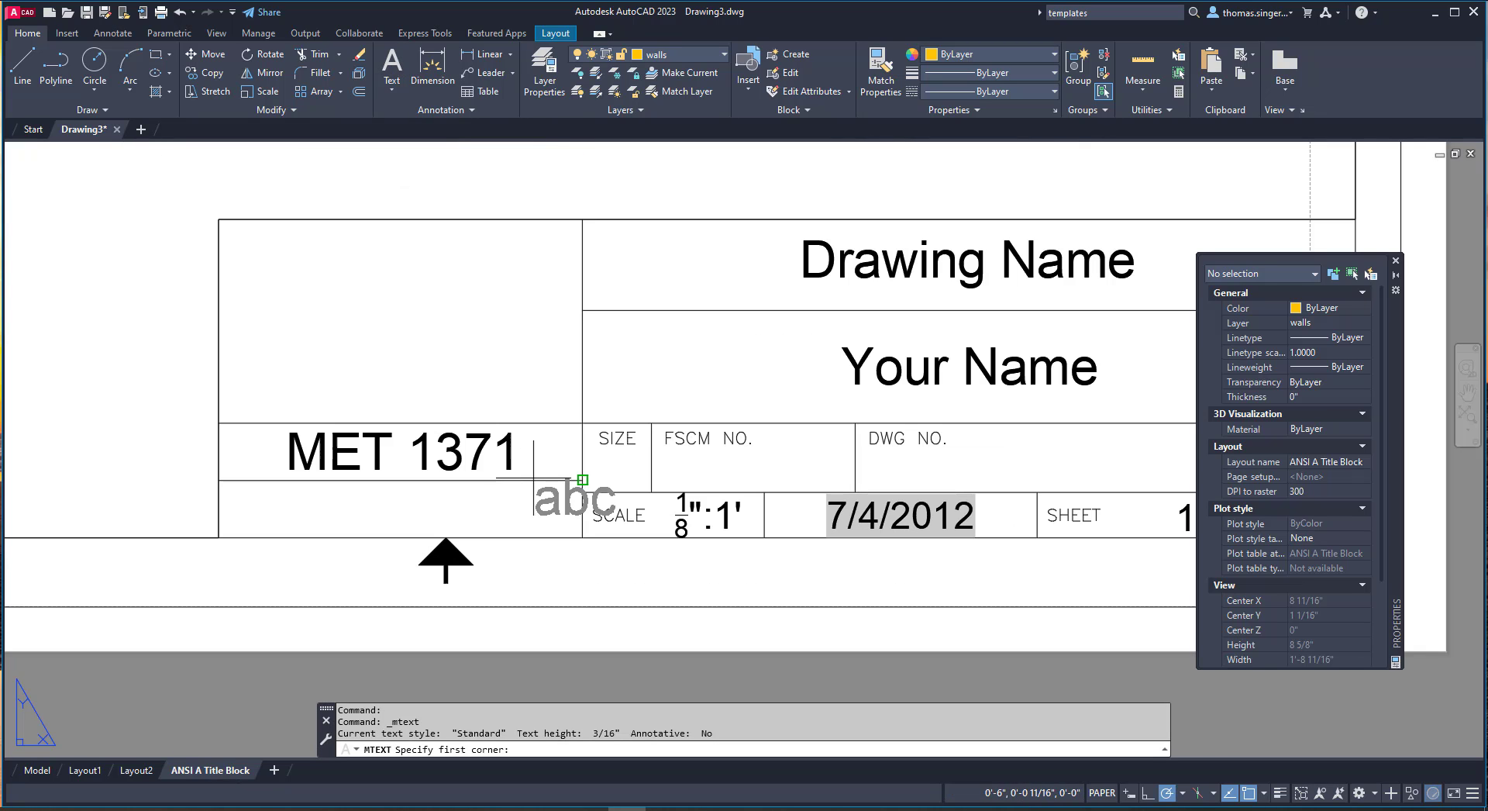
pyautogui.click(584, 479)
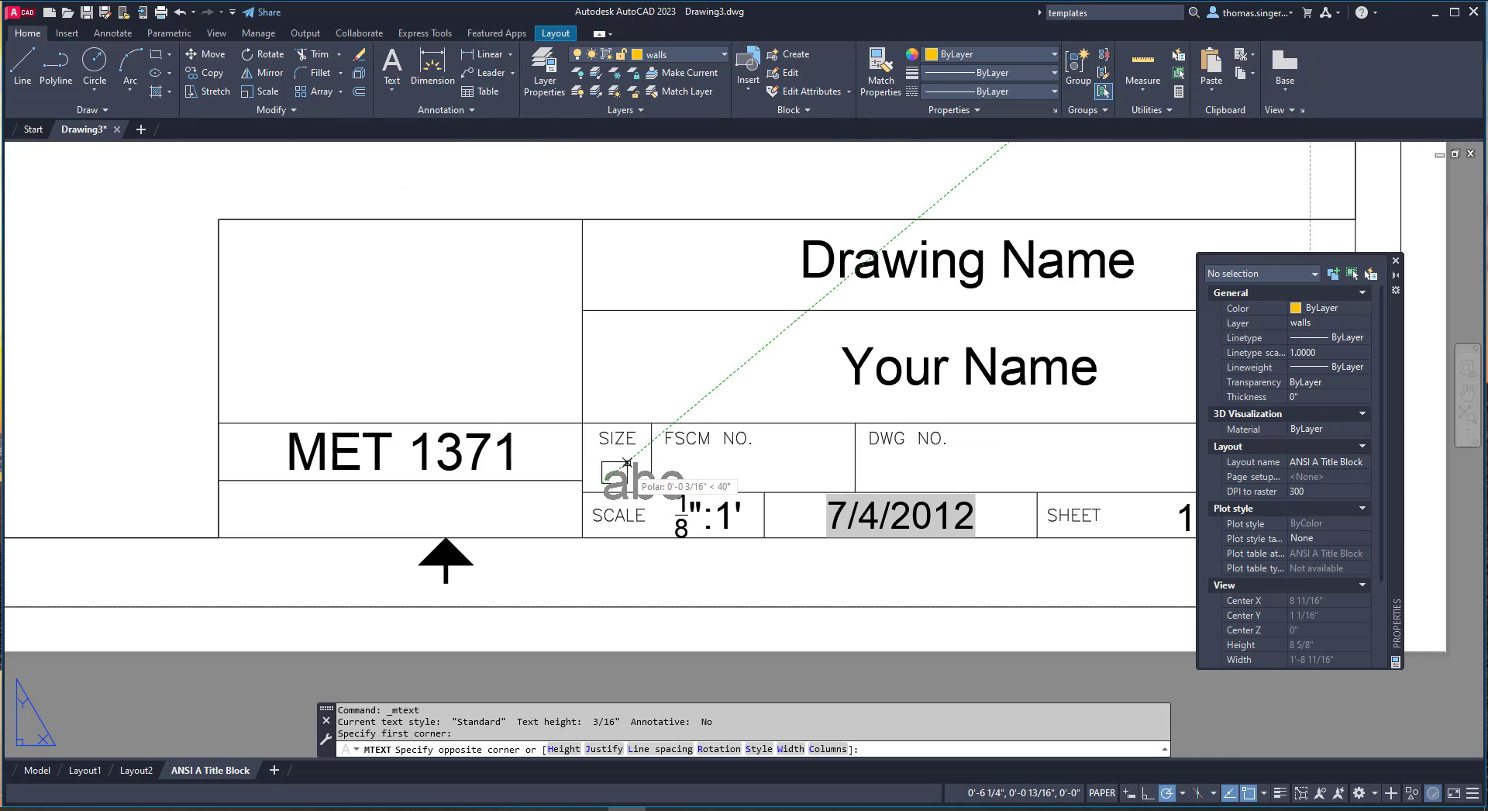
pyautogui.click(627, 464)
pyautogui.write('A')
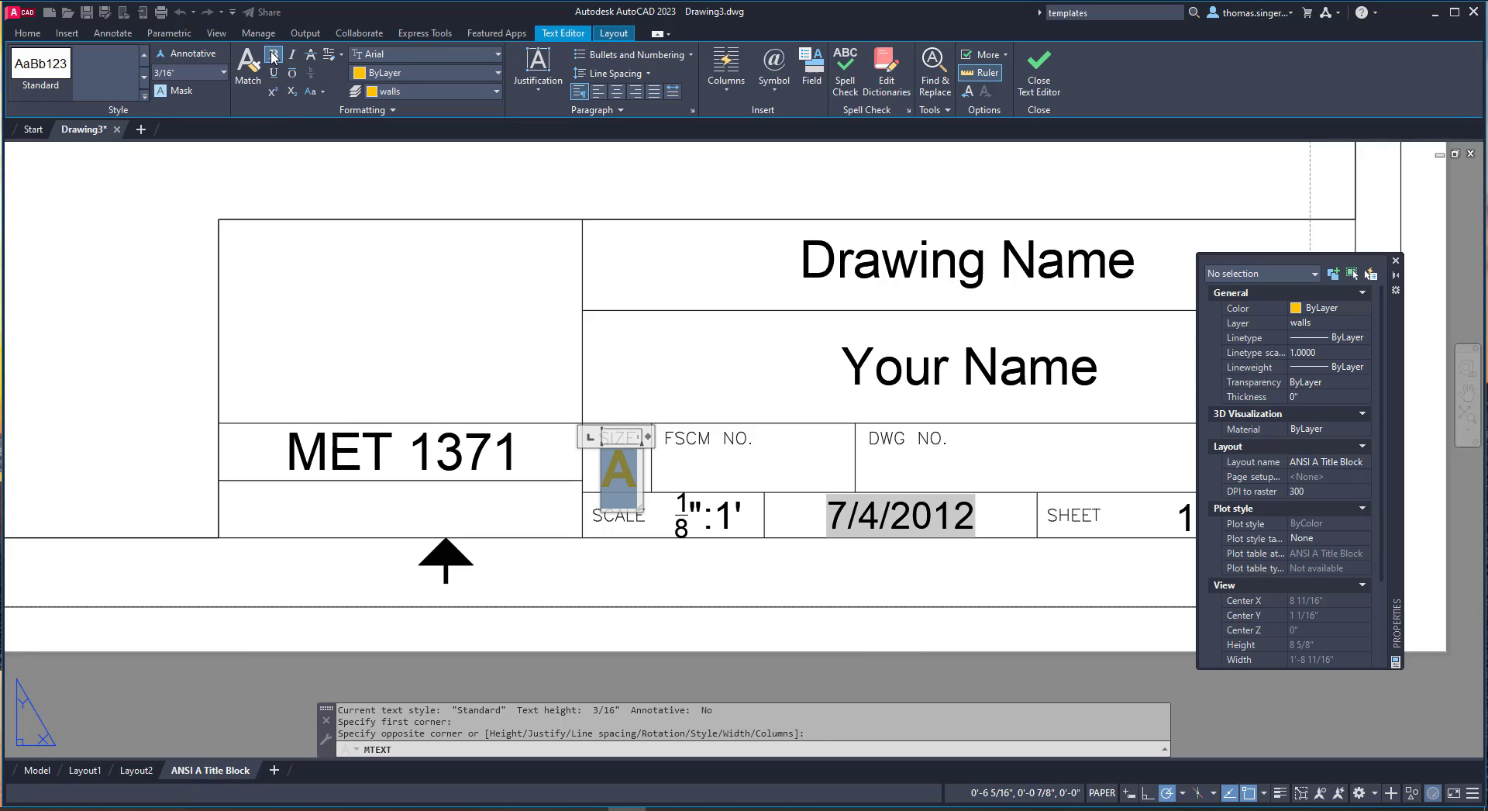
pyautogui.moveTo(437, 79)
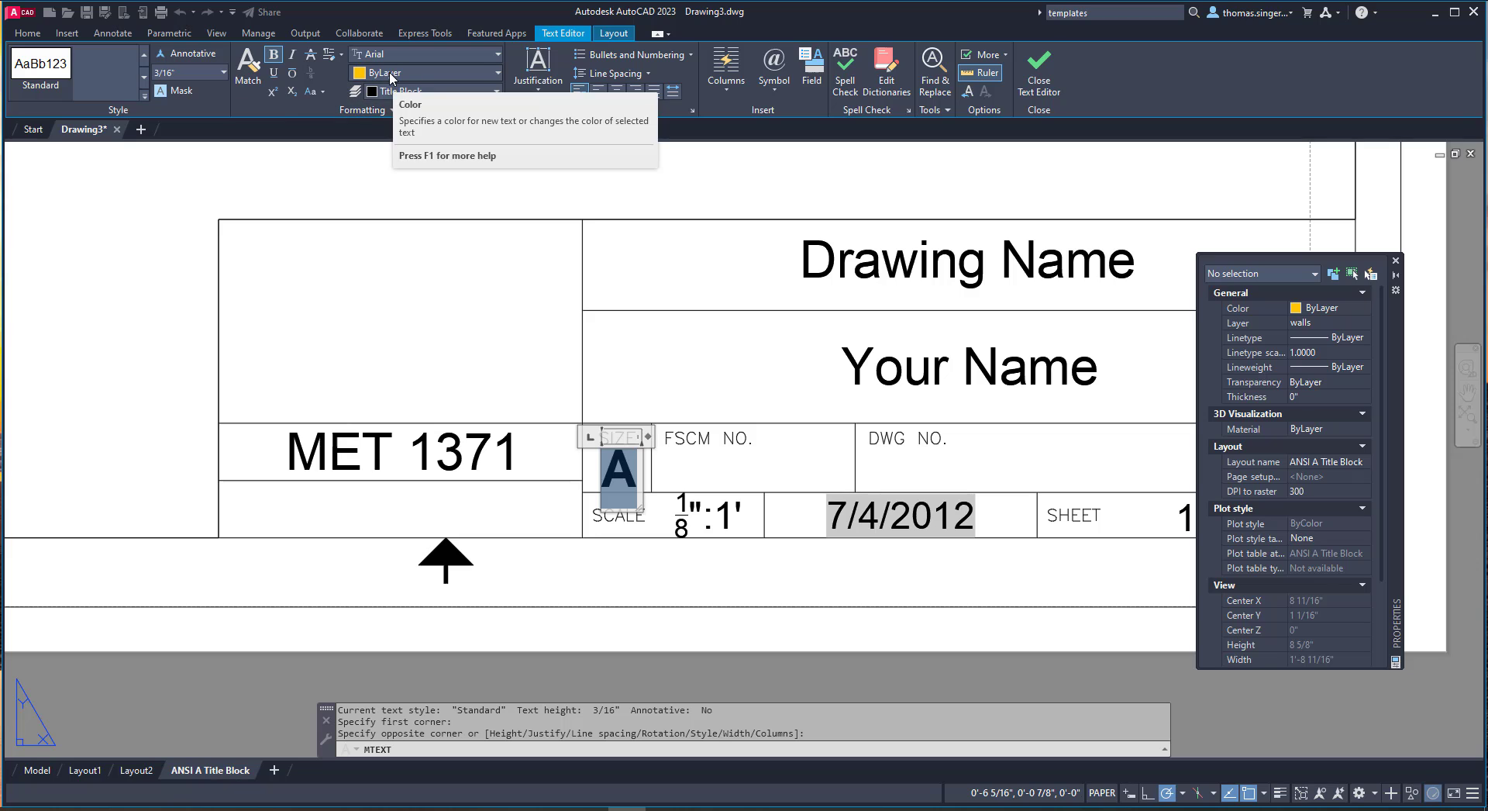
pyautogui.moveTo(682, 387)
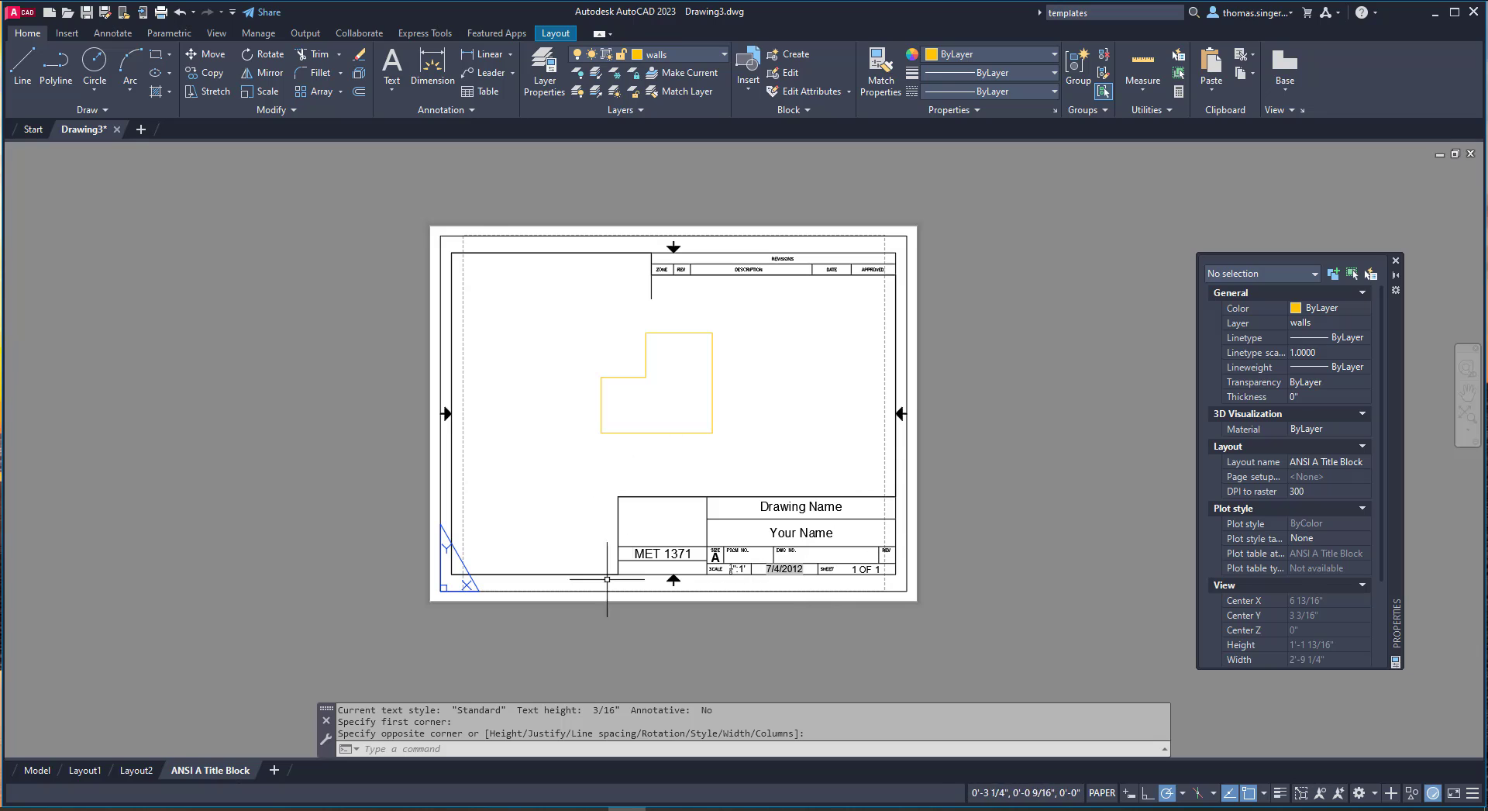
pyautogui.moveTo(689, 294)
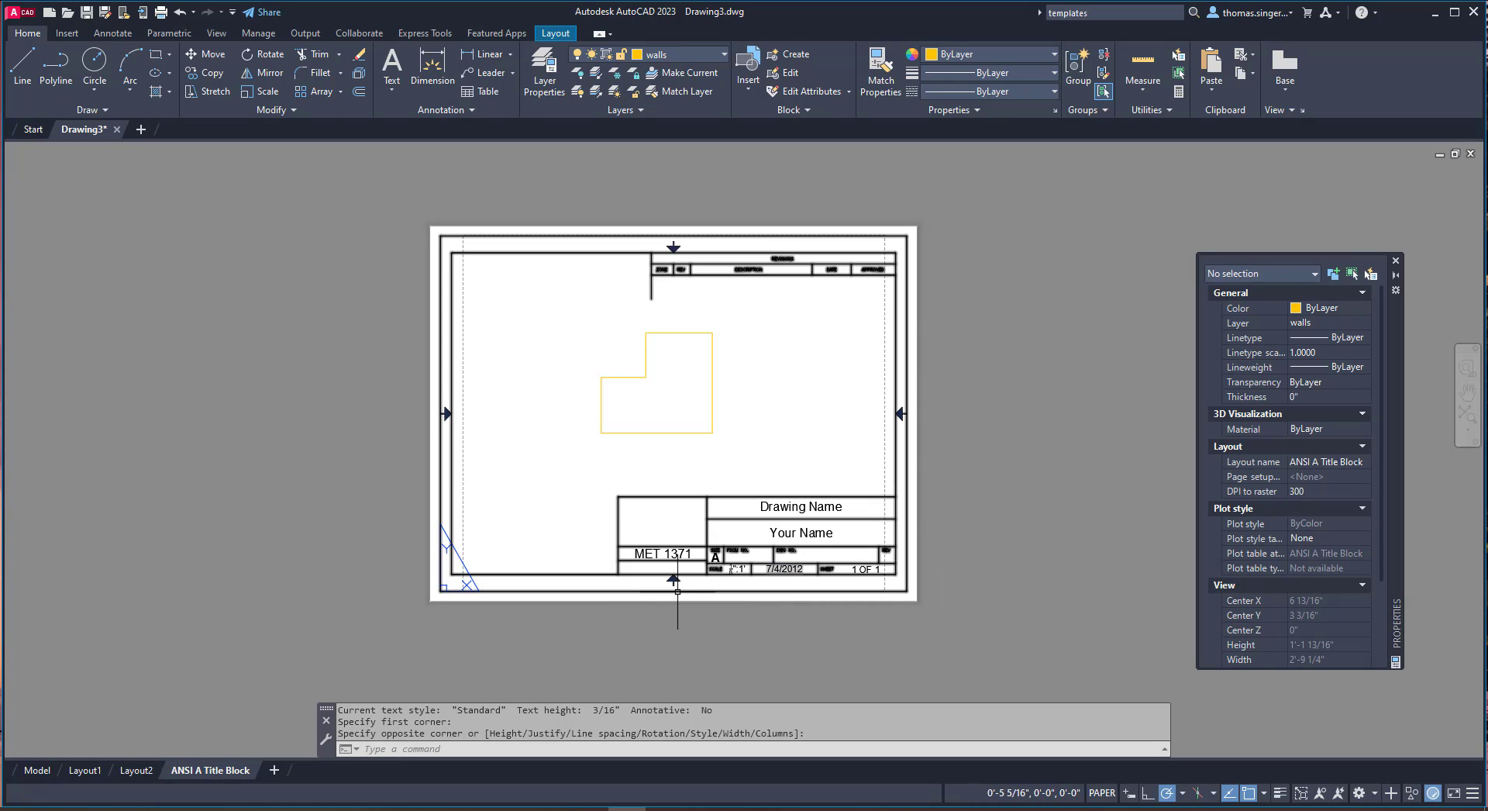
pyautogui.moveTo(677, 594)
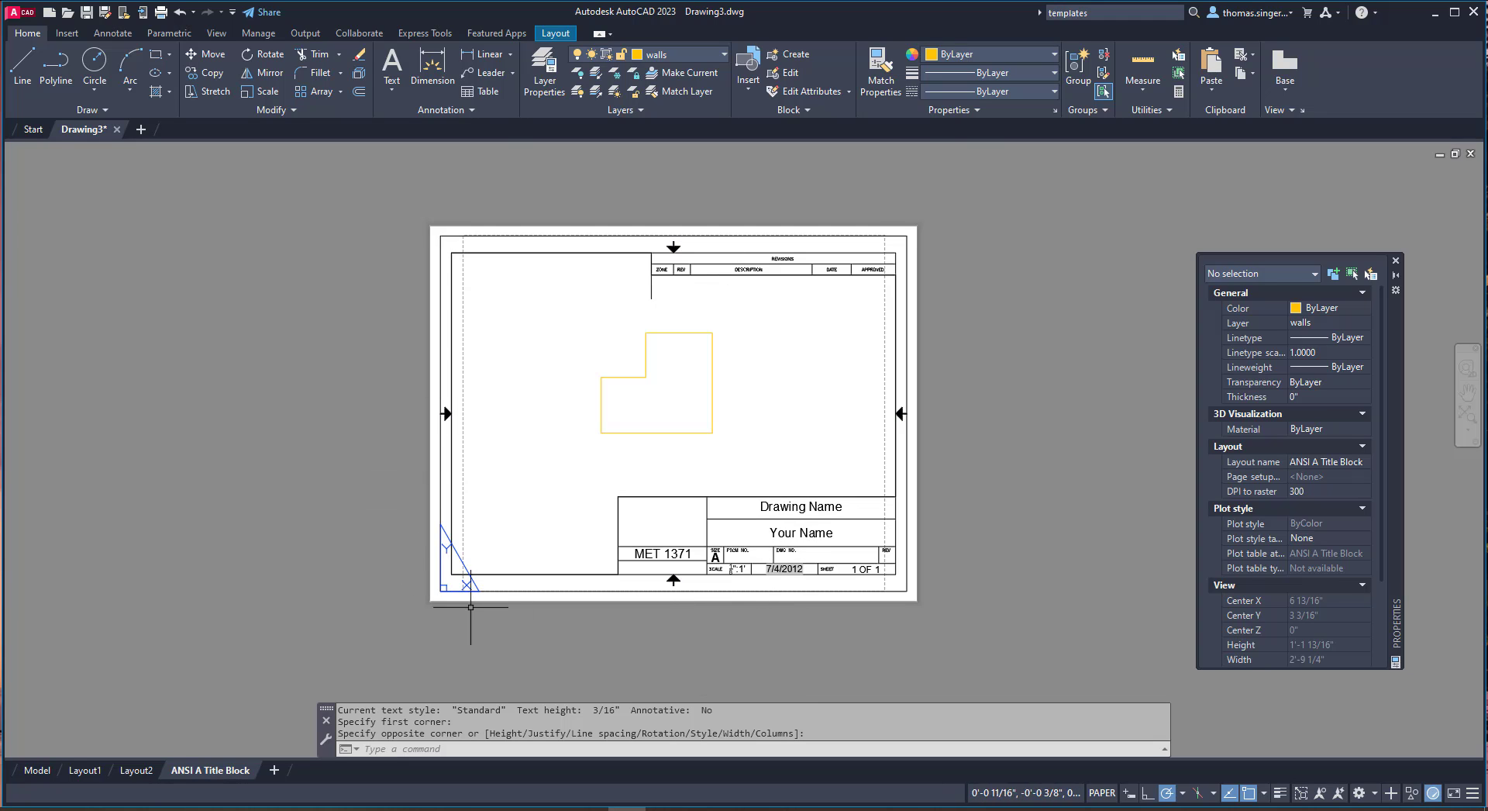
pyautogui.moveTo(741, 620)
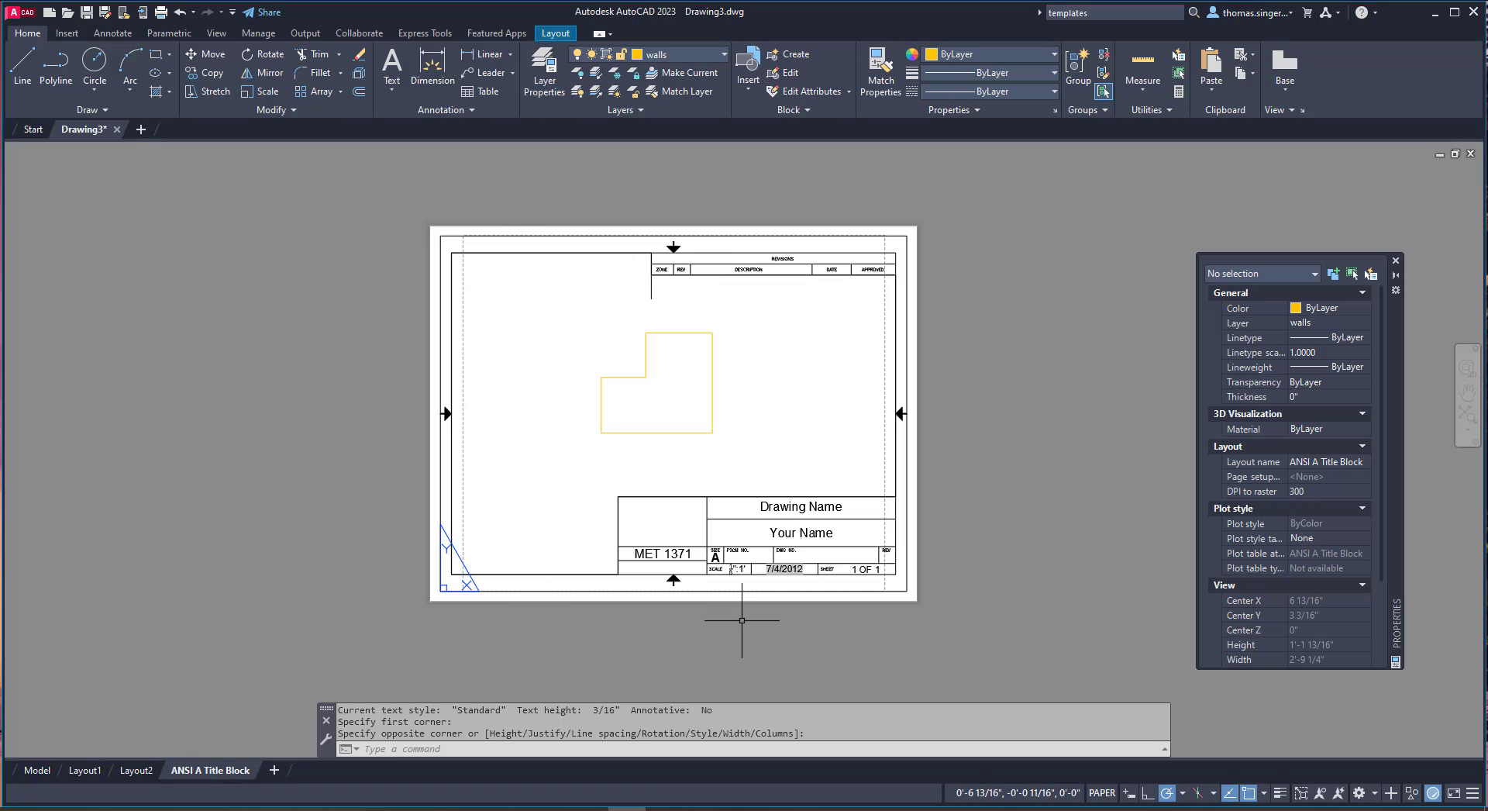
pyautogui.moveTo(729, 605)
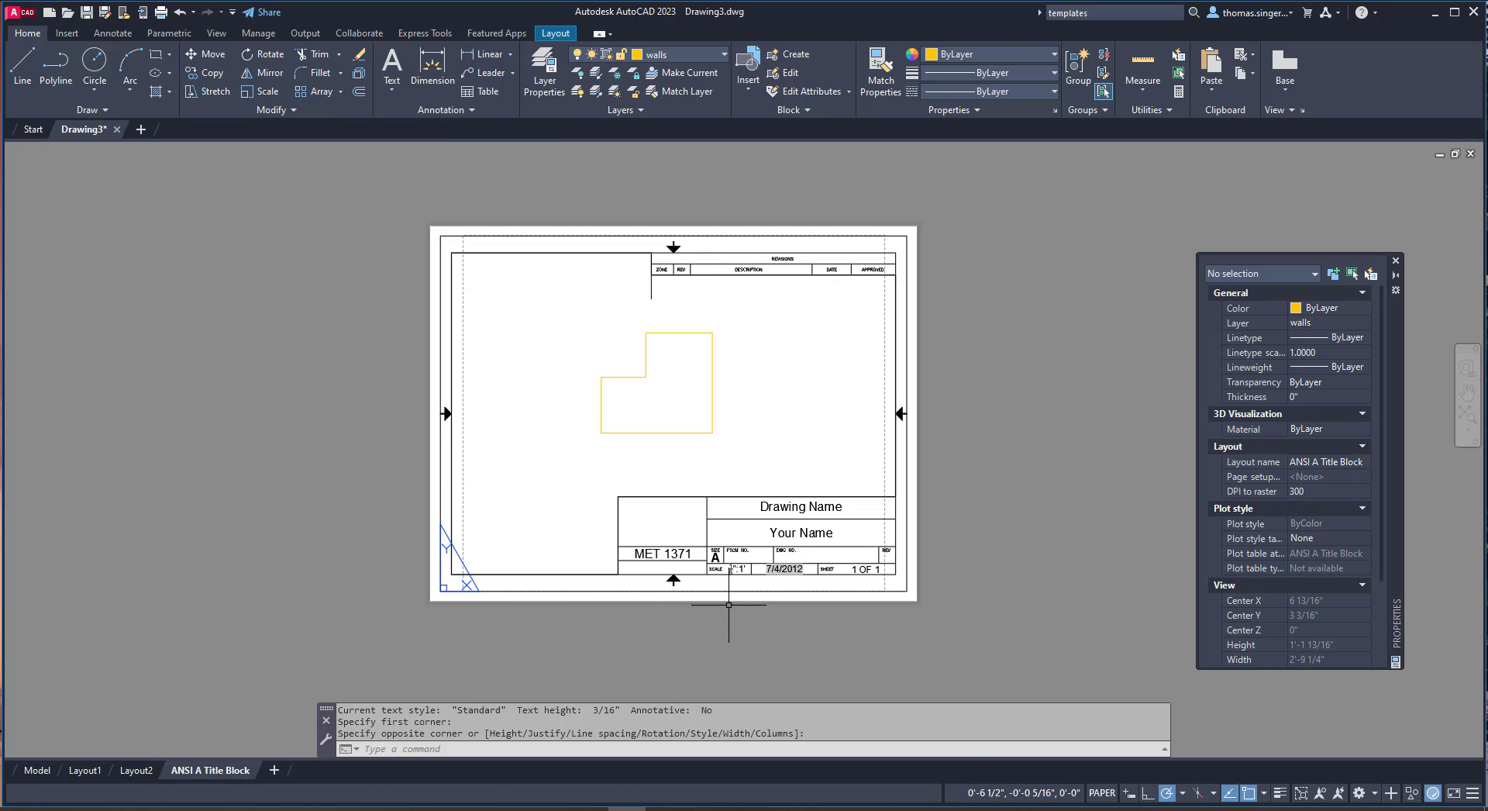
pyautogui.moveTo(731, 606)
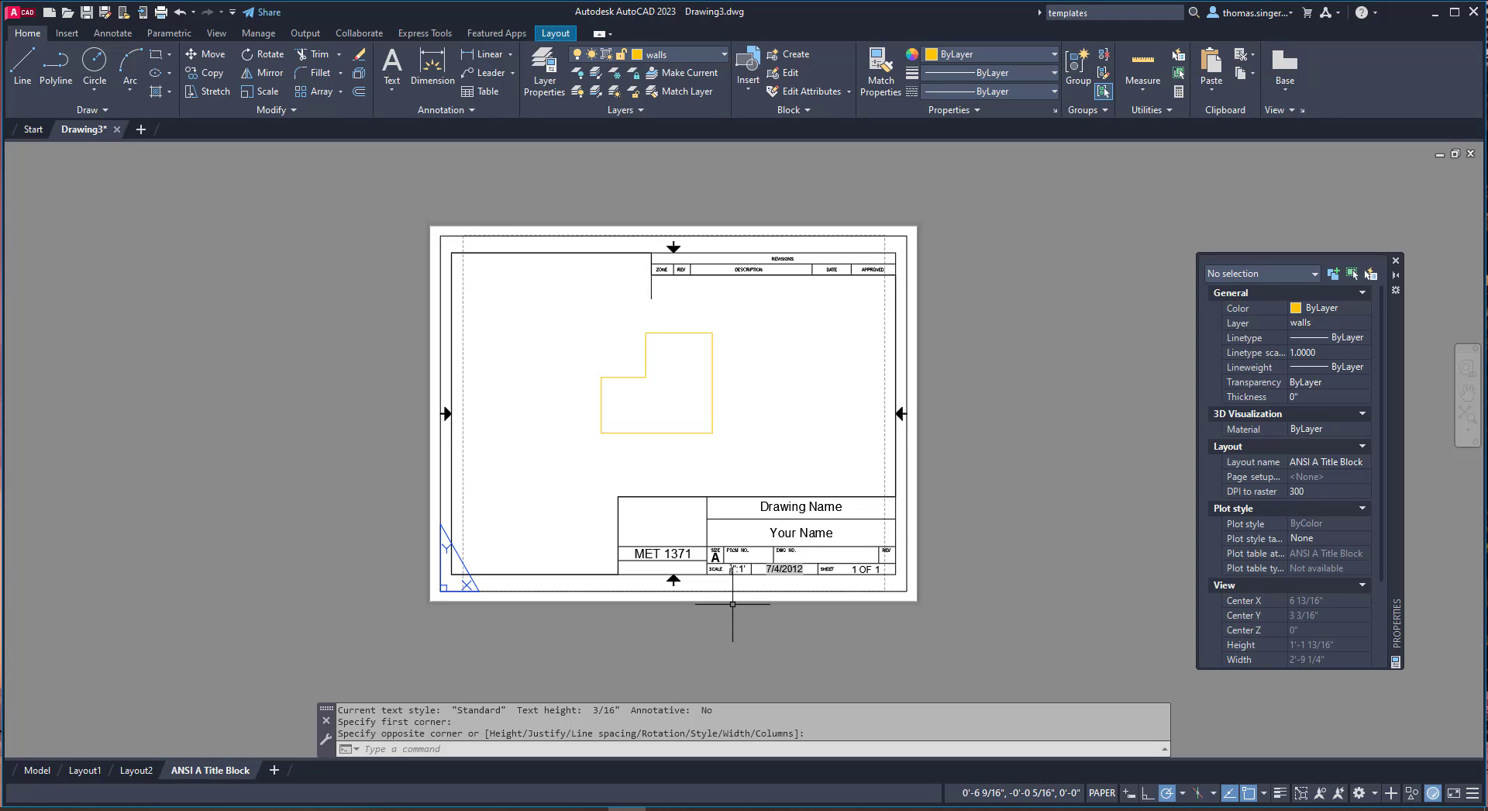
pyautogui.moveTo(703, 634)
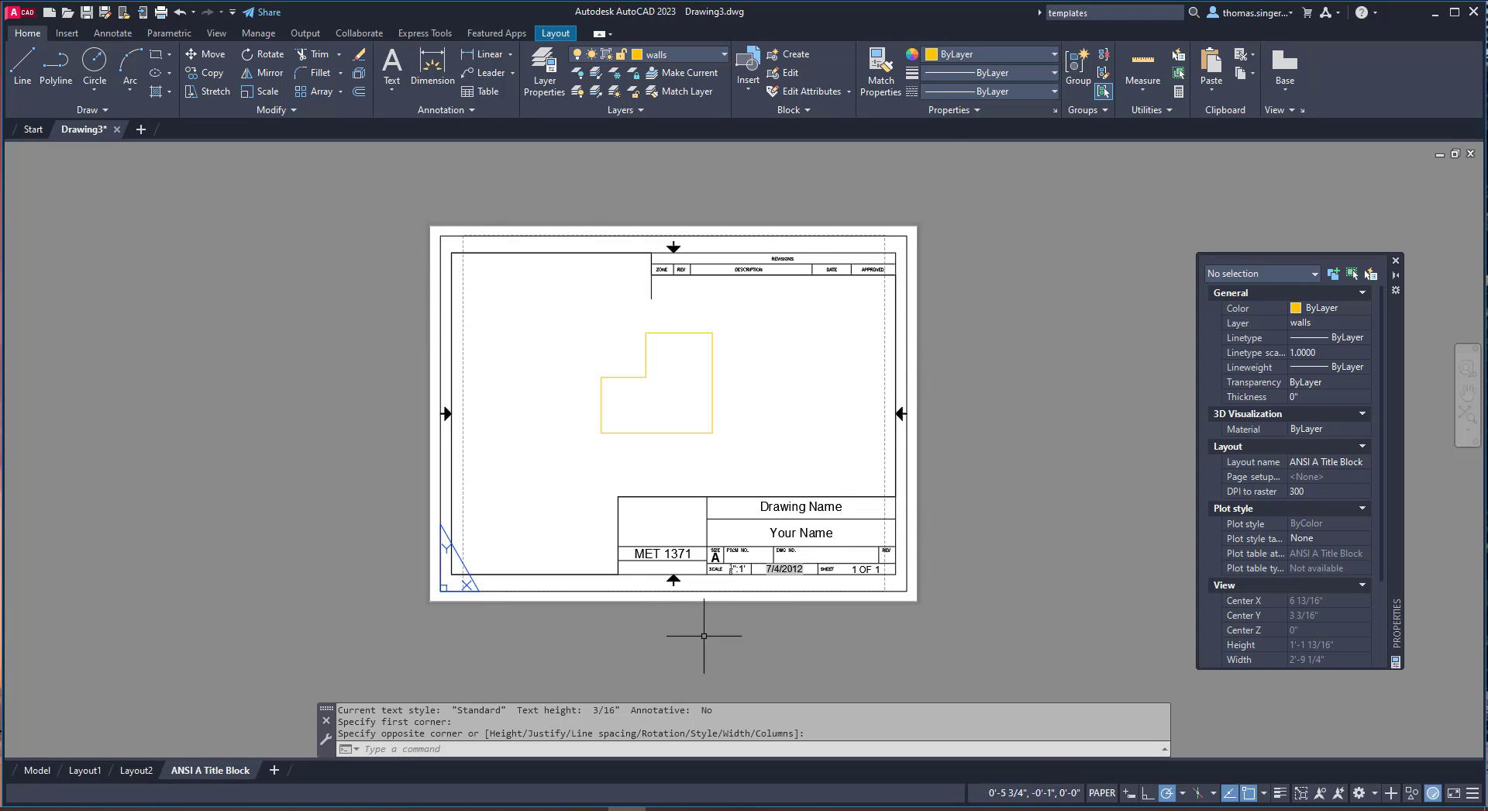
pyautogui.moveTo(416, 400)
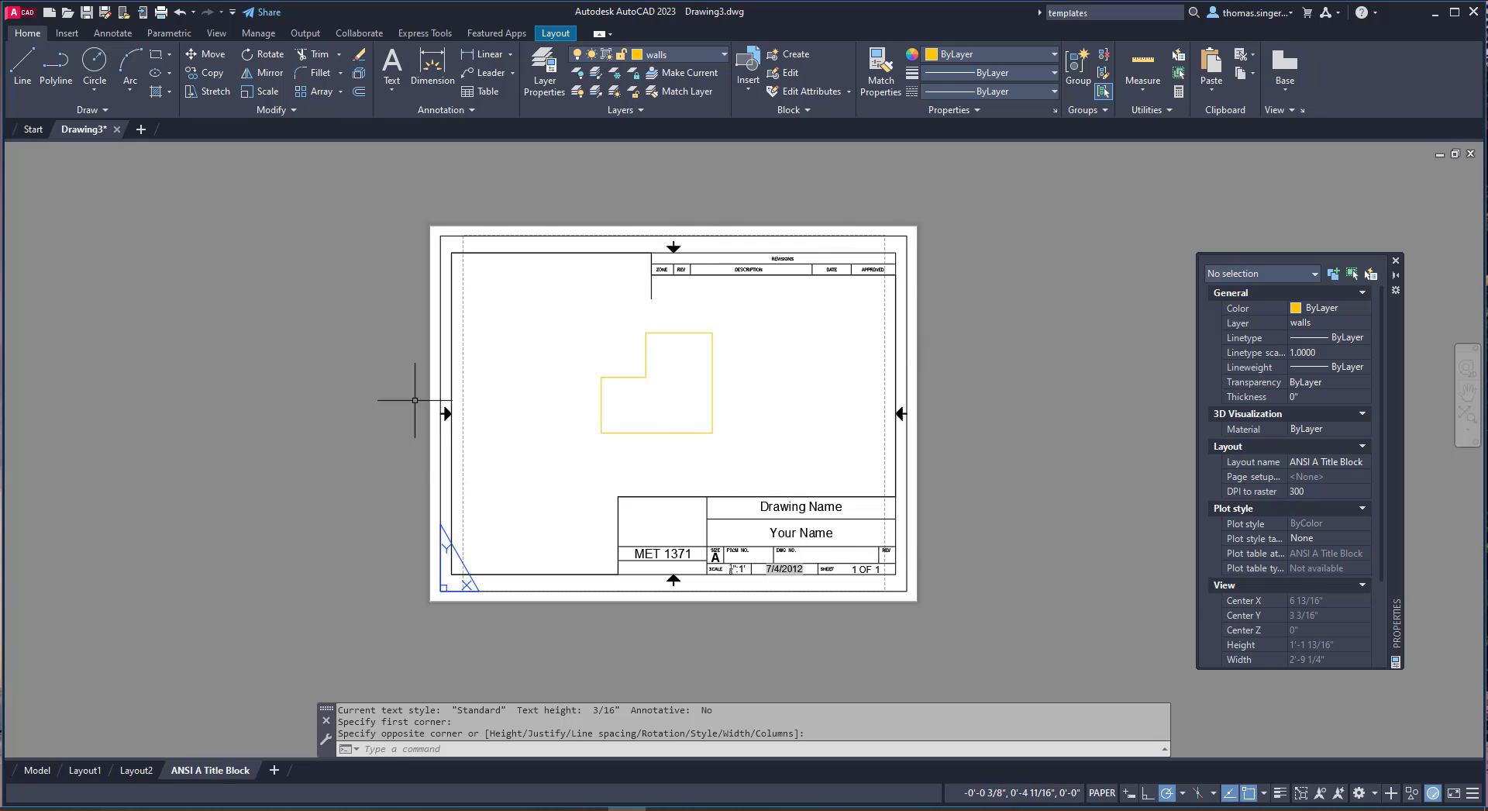
pyautogui.moveTo(779, 631)
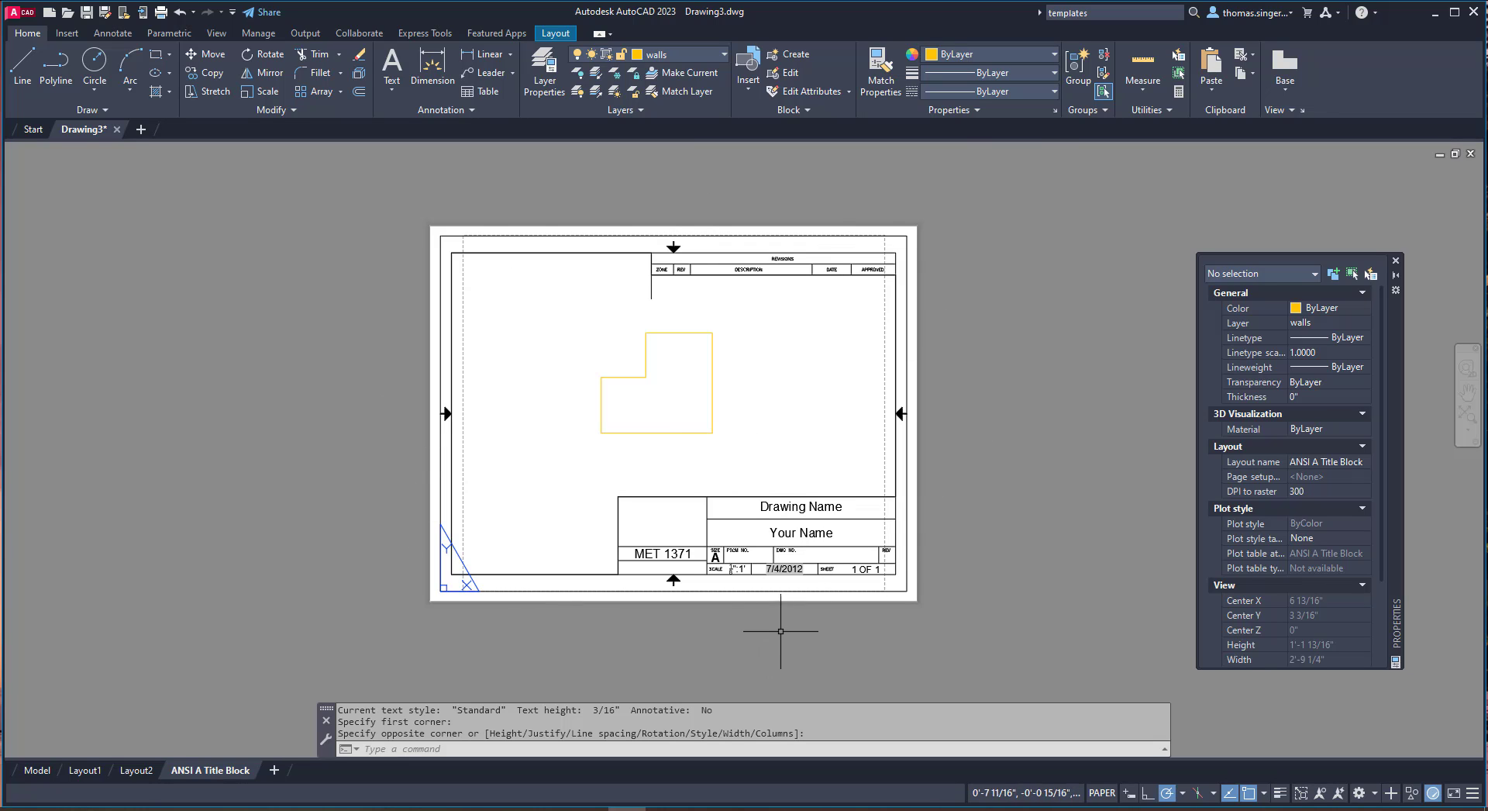
pyautogui.moveTo(714, 637)
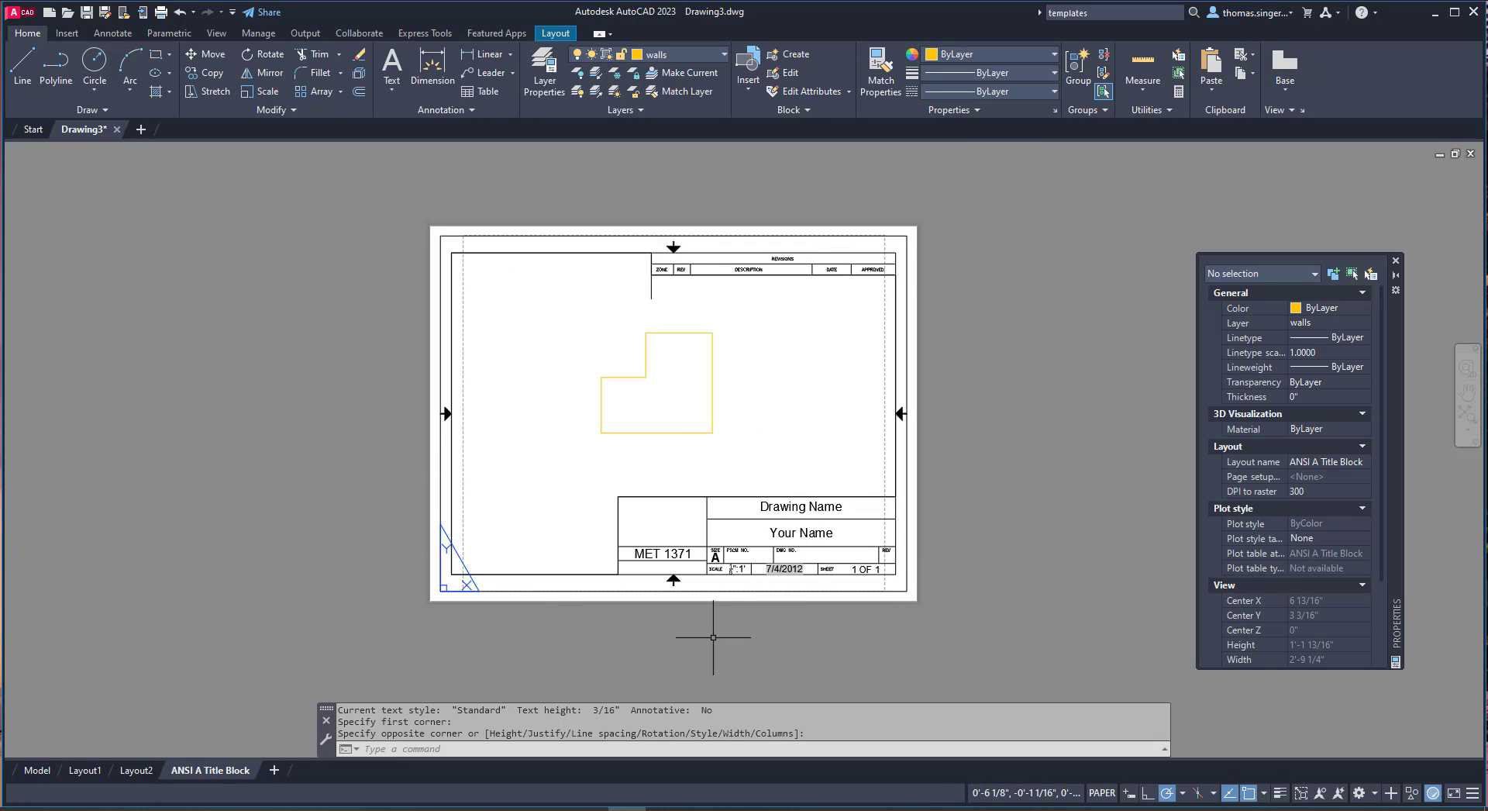